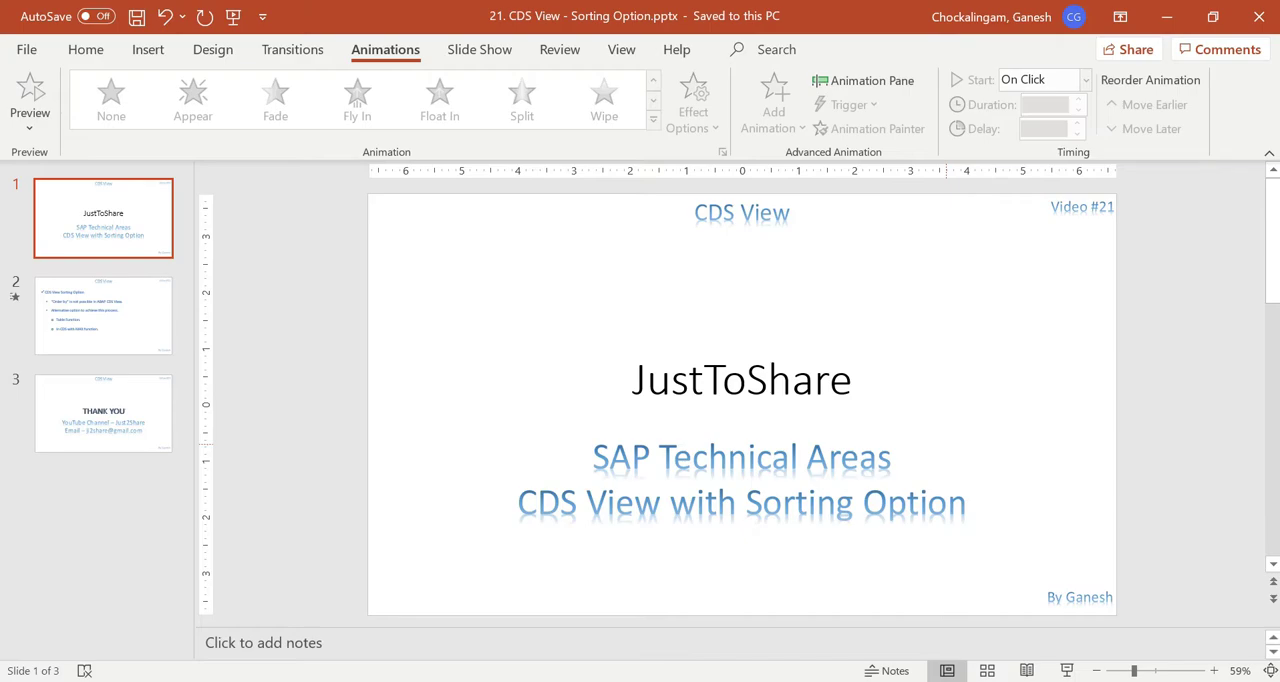
Step: Show slide 2, listing the Table Function and CDS with MAX sorting options
left_click(103, 315)
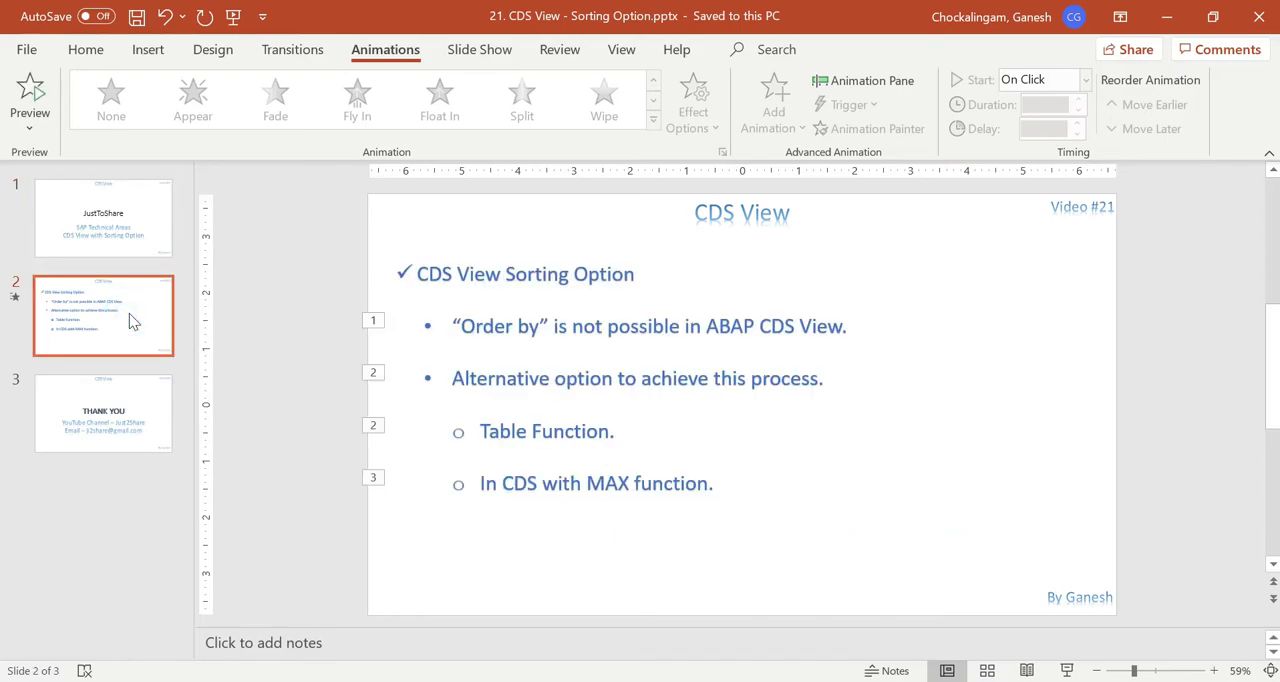
mouse_move(620, 557)
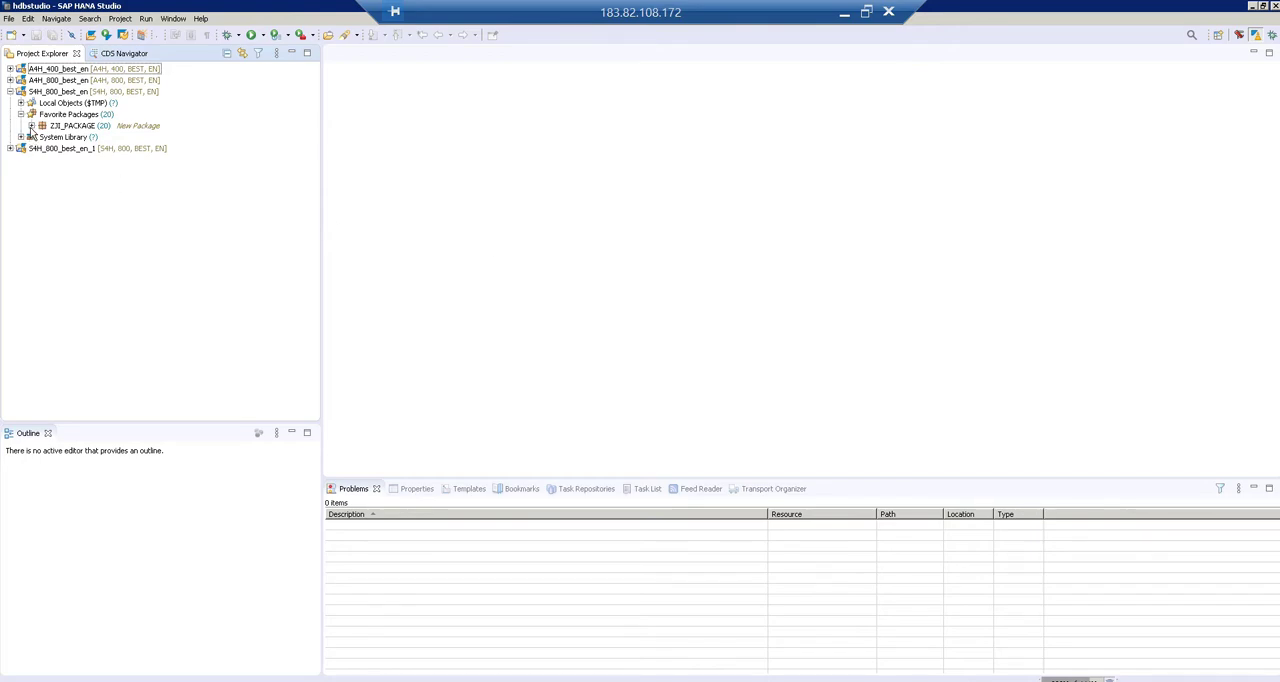
Step: Start a new Data Definition under Core Data Services in ZJI_PACKAGE
left_click(31, 125)
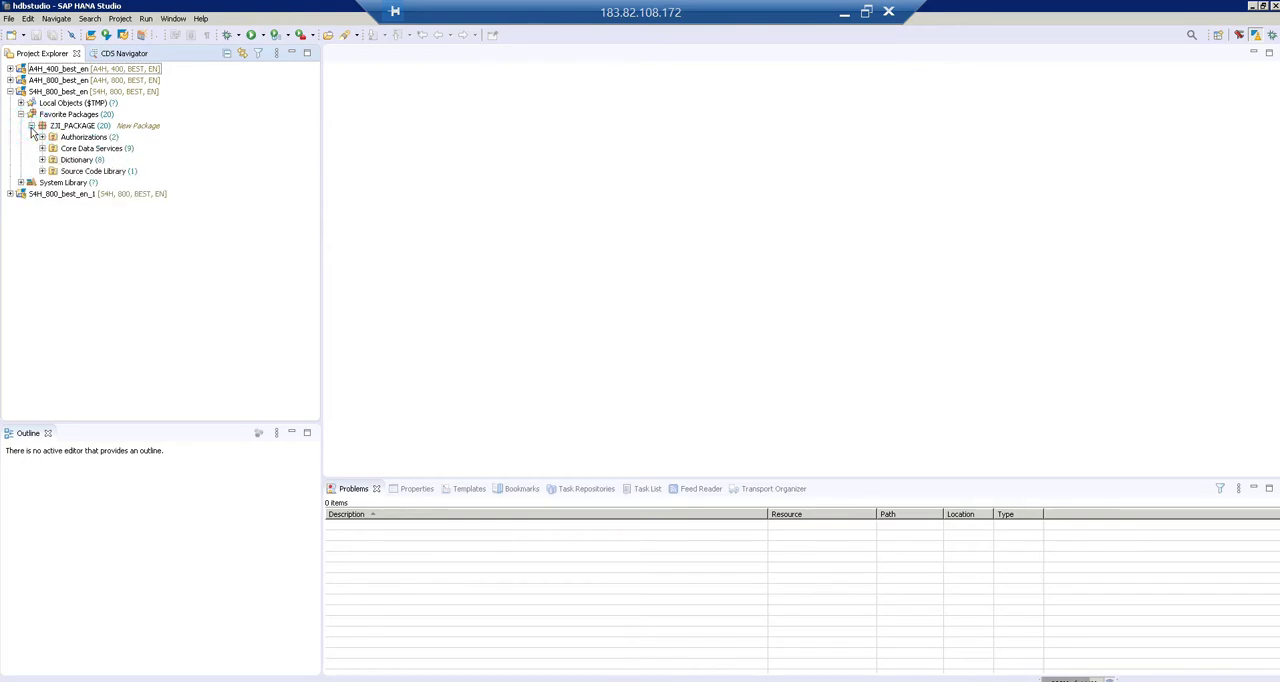
left_click(93, 148)
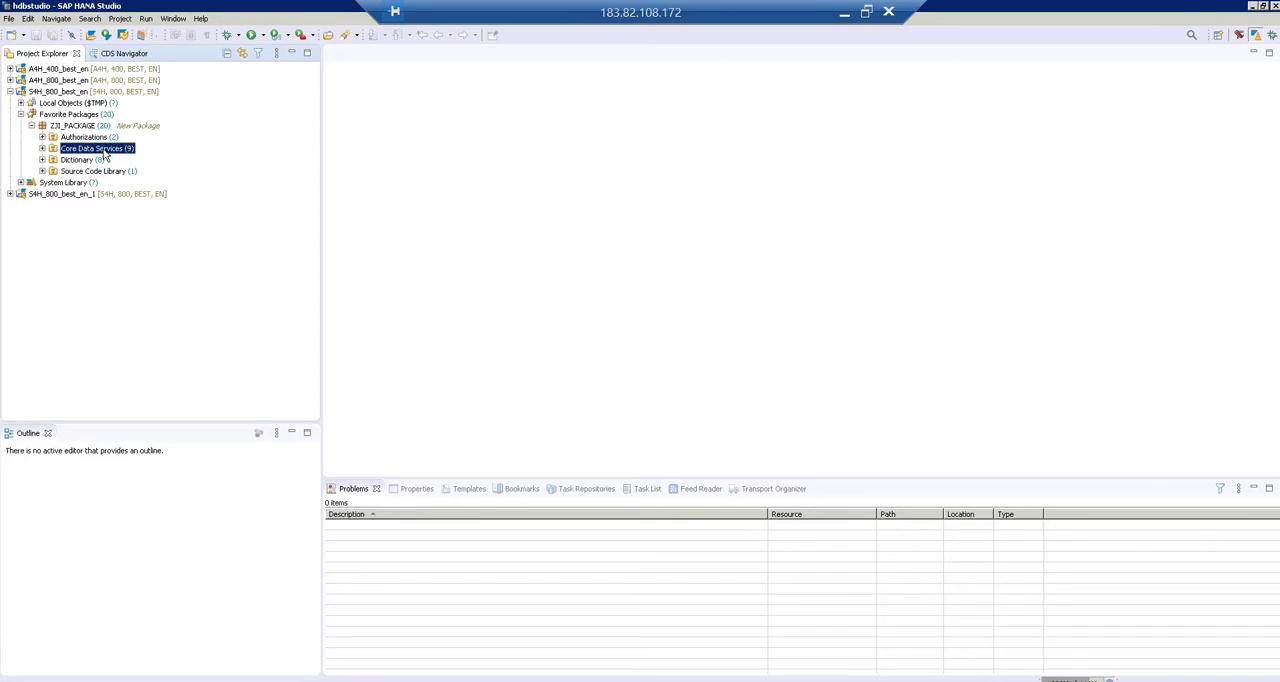
right_click(95, 148)
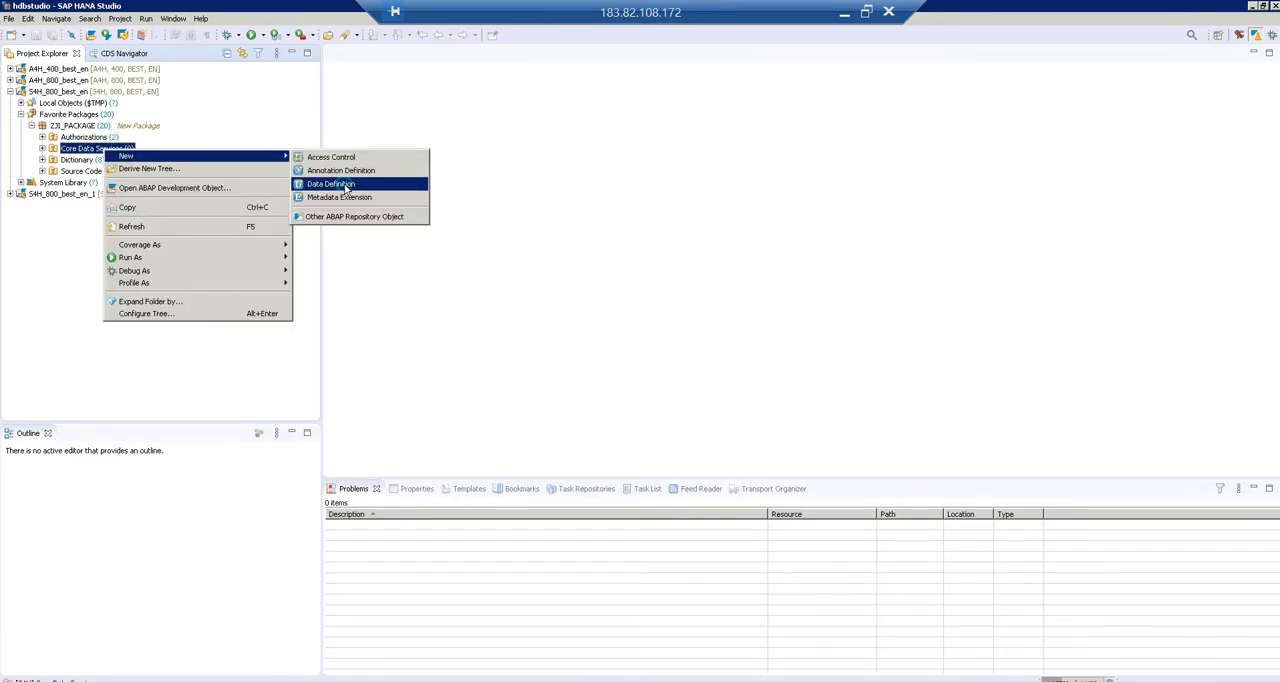
left_click(331, 184)
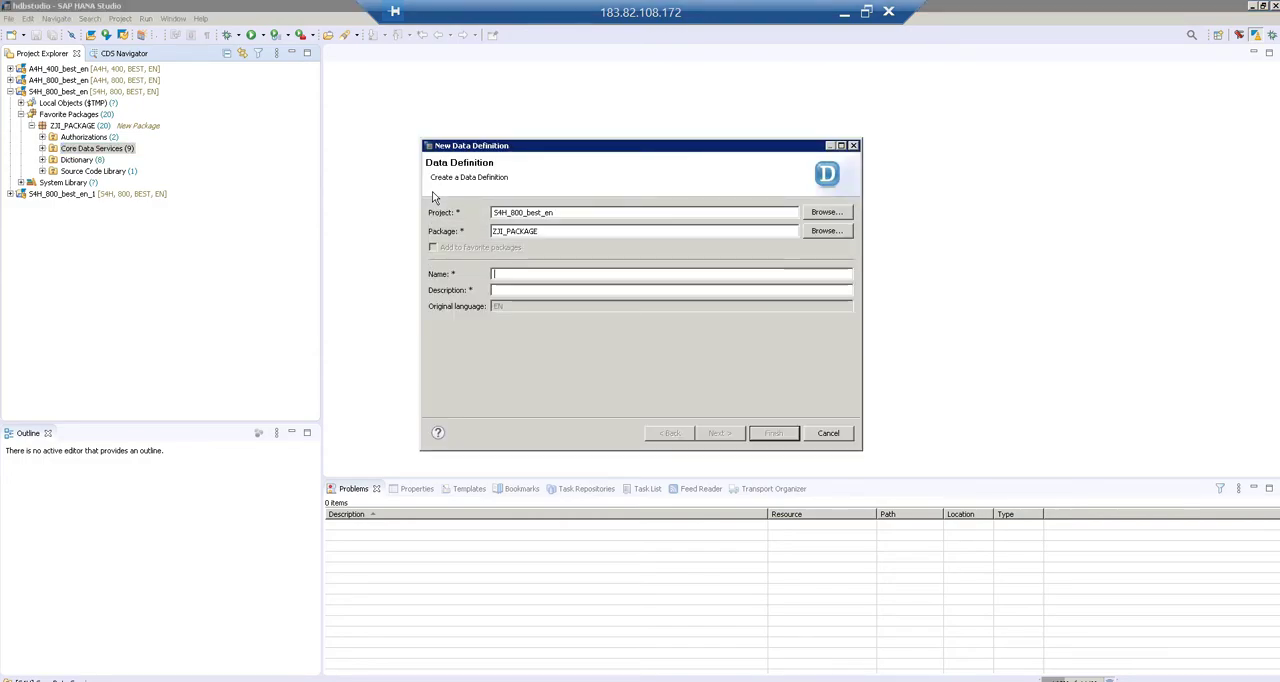
Step: Name it zji_tf_sorting, described 'Sorting func by Table Function', and continue
type("zji_")
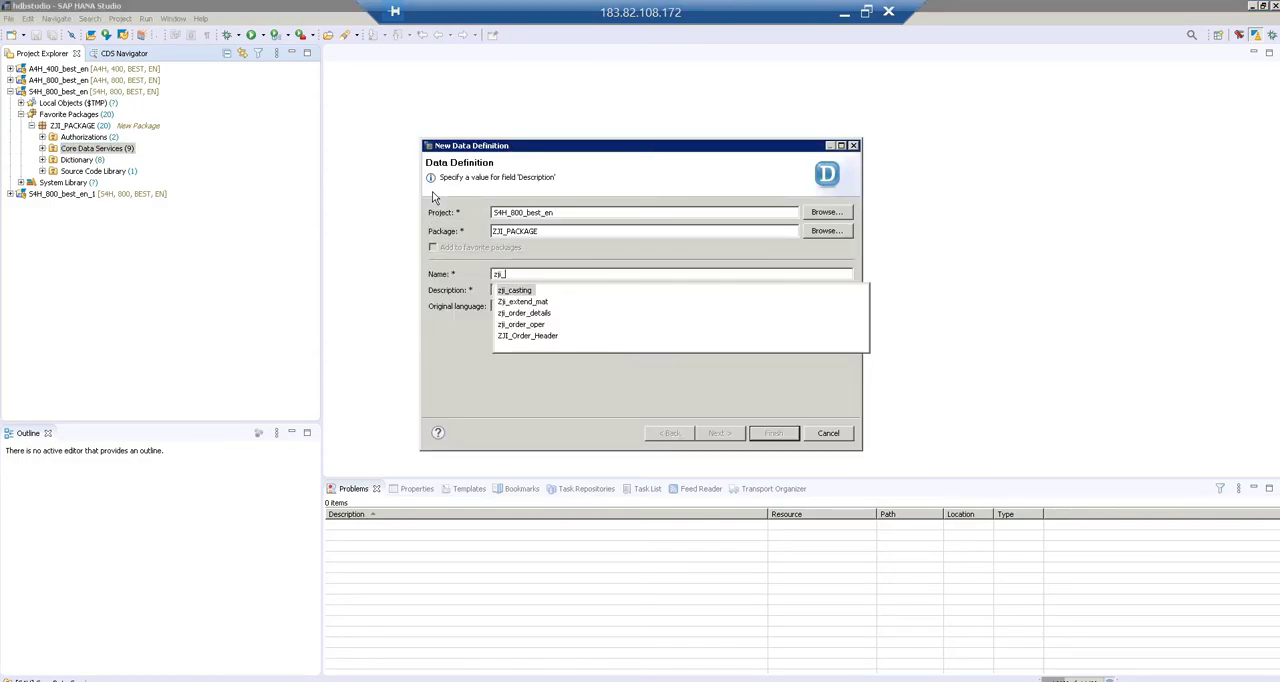
type("tf_sor")
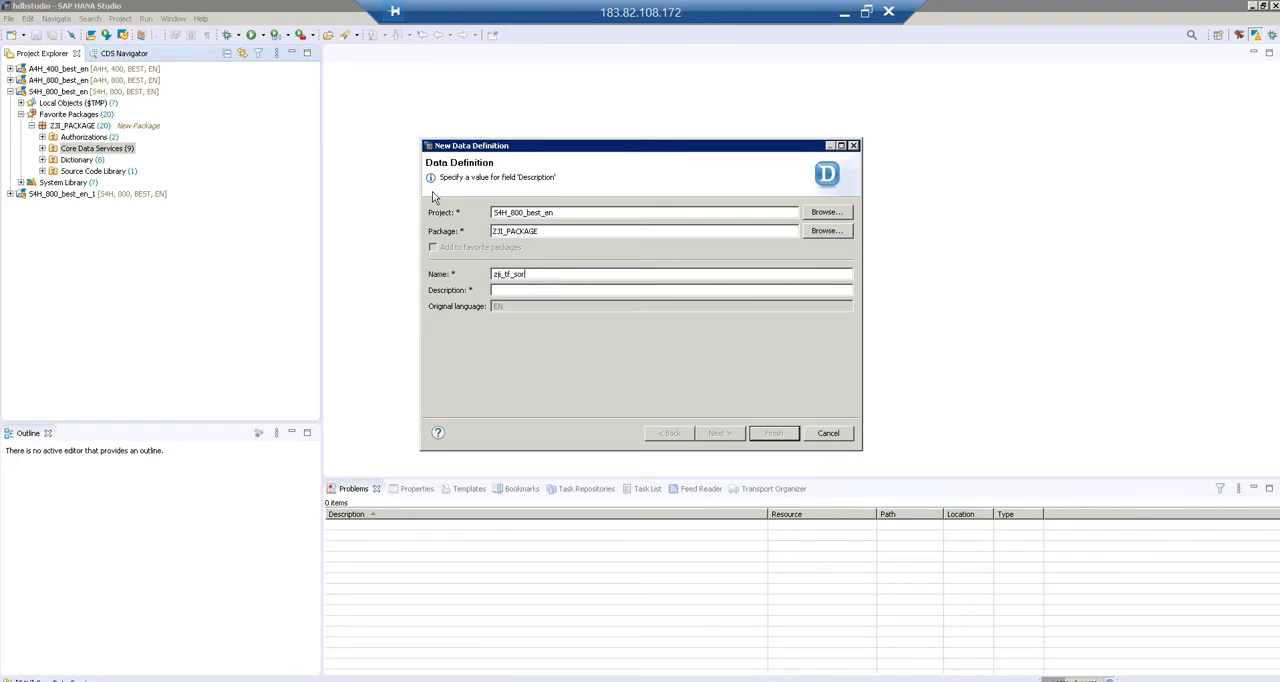
type("Sorting f")
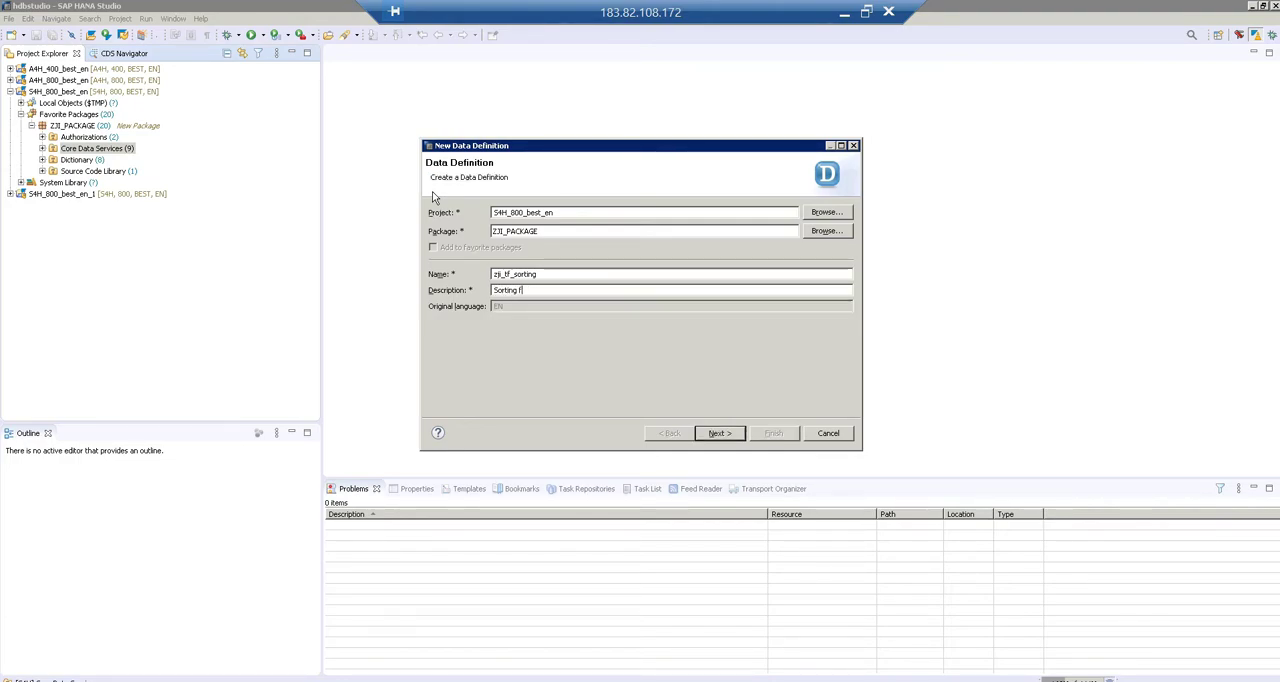
type("unc by")
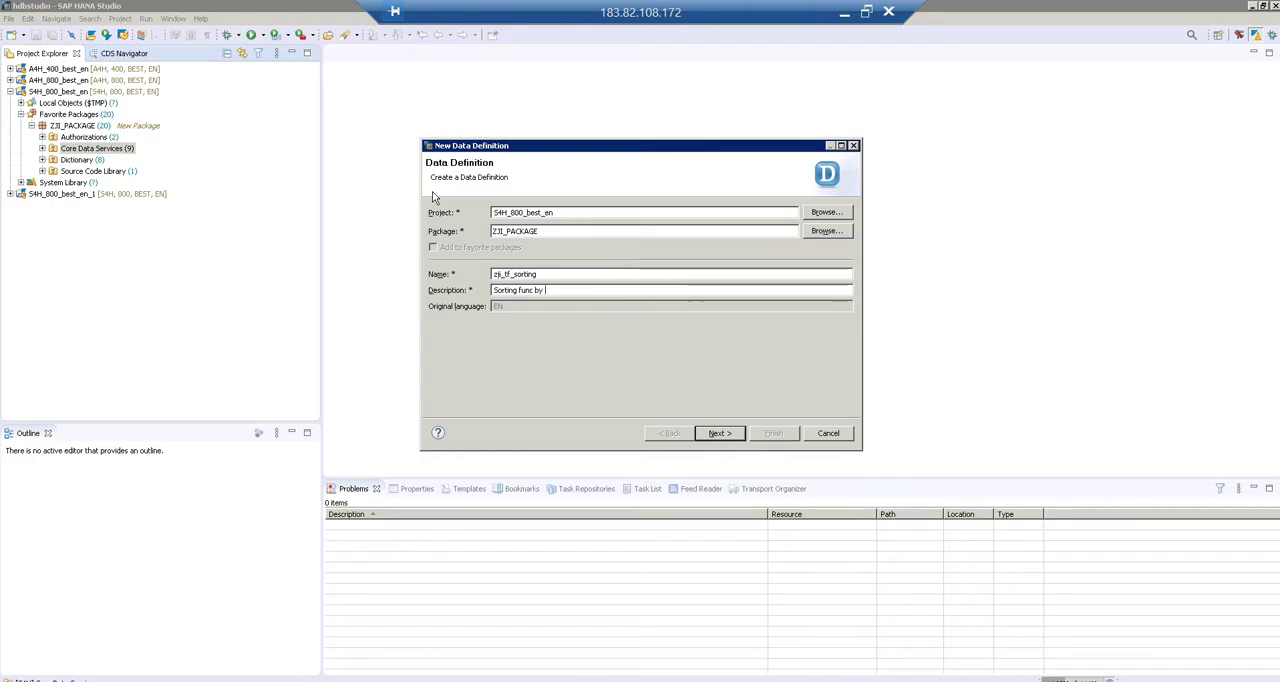
type("Table Fu")
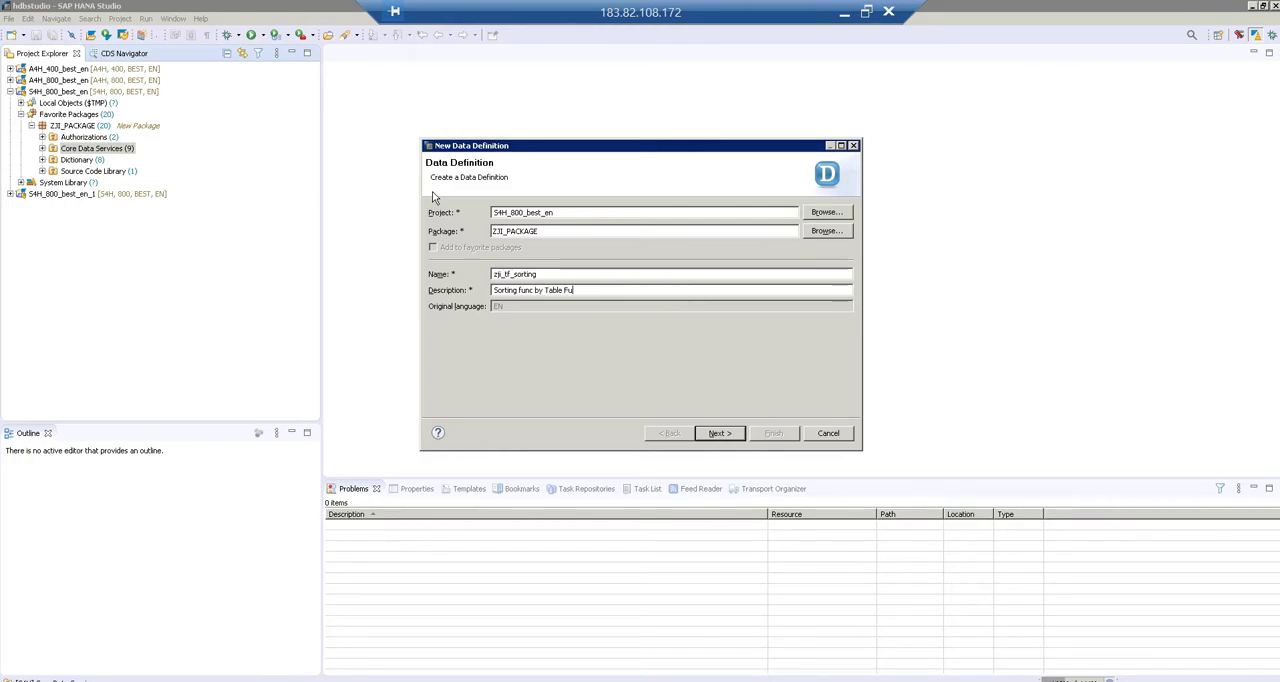
type("nction")
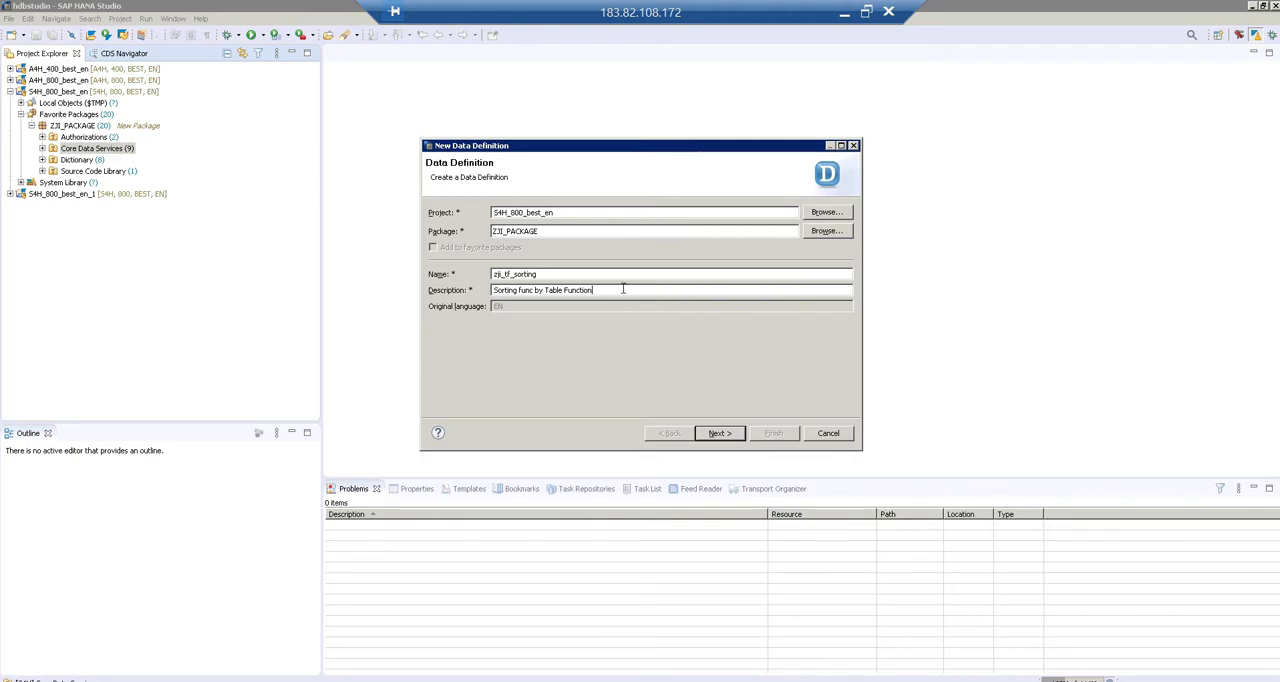
left_click(719, 433)
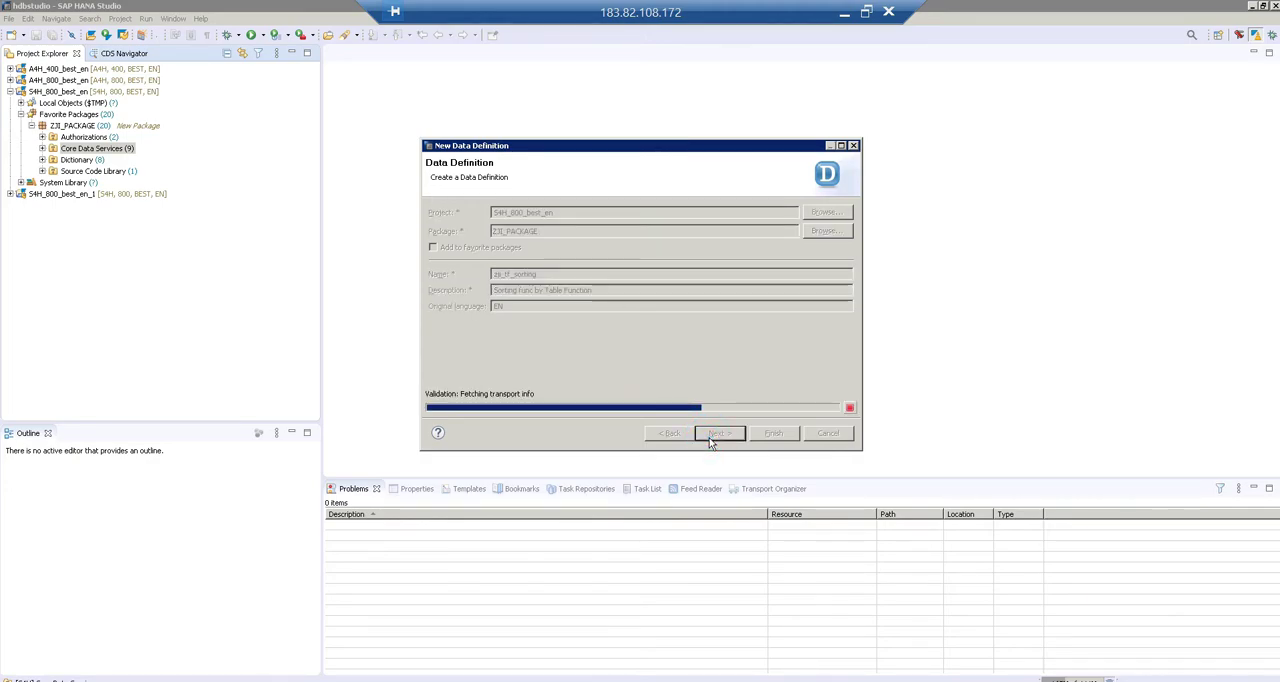
Step: Accept the transport request and finish with the Define Table Function with Parameters template
left_click(719, 432)
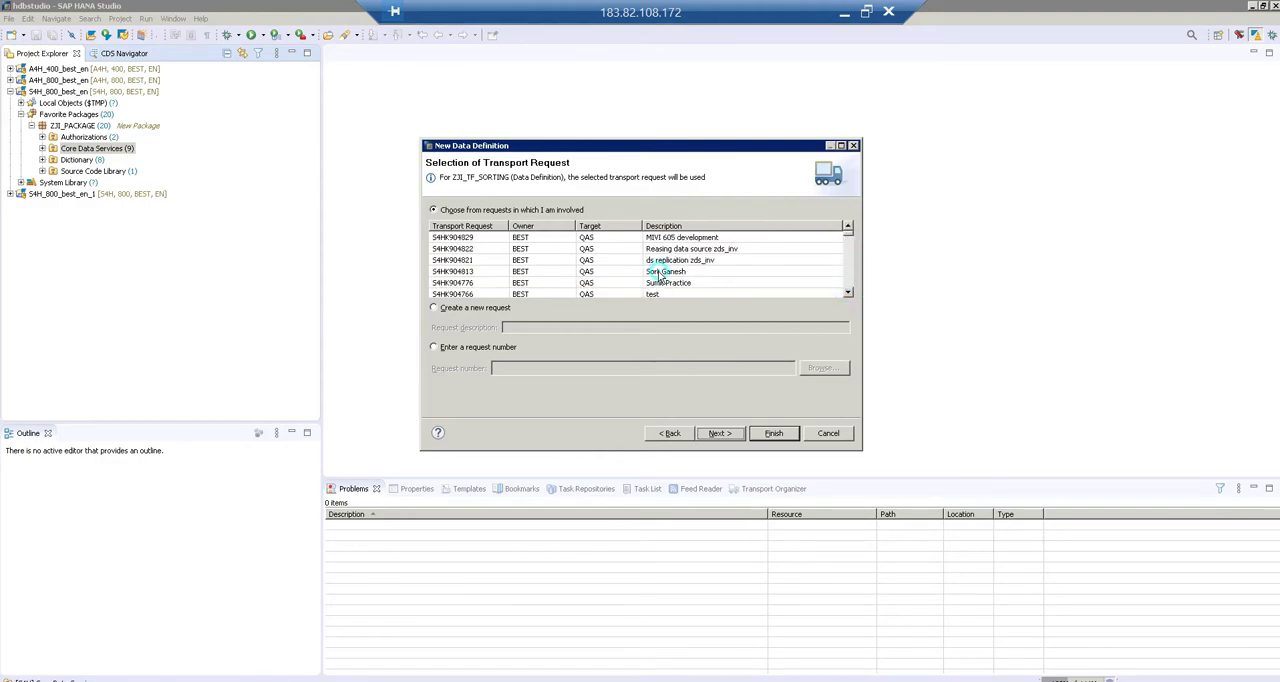
left_click(665, 271)
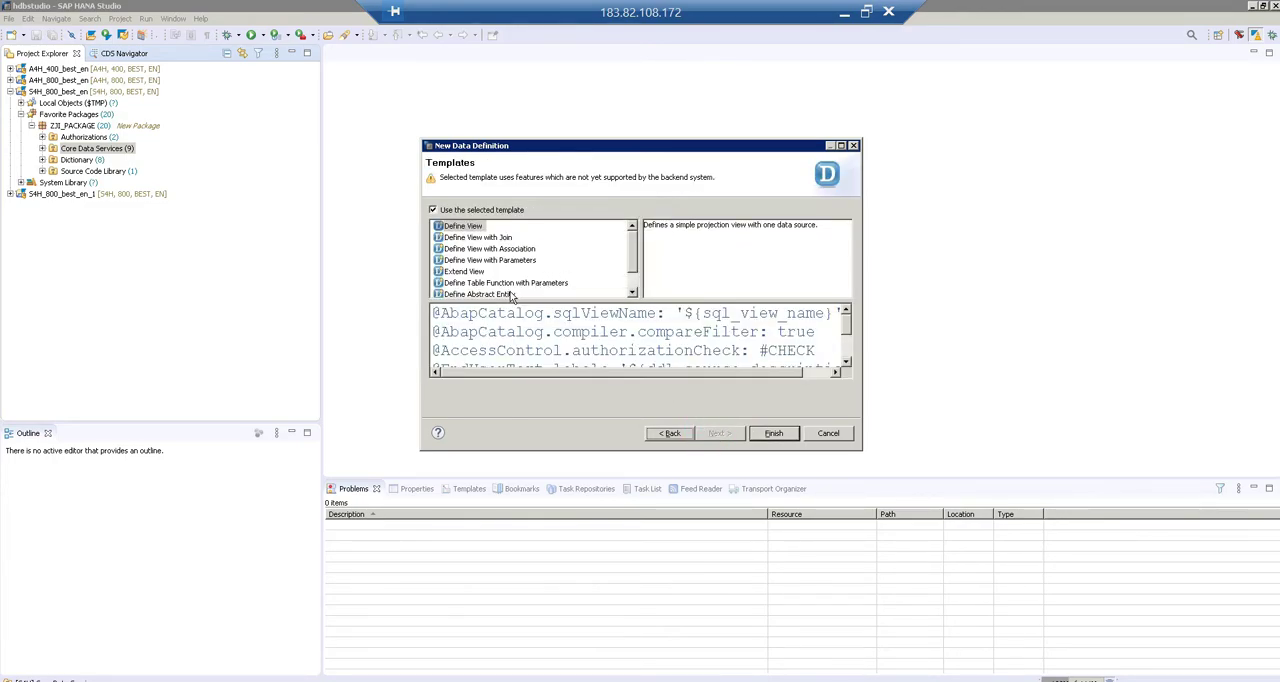
left_click(503, 282)
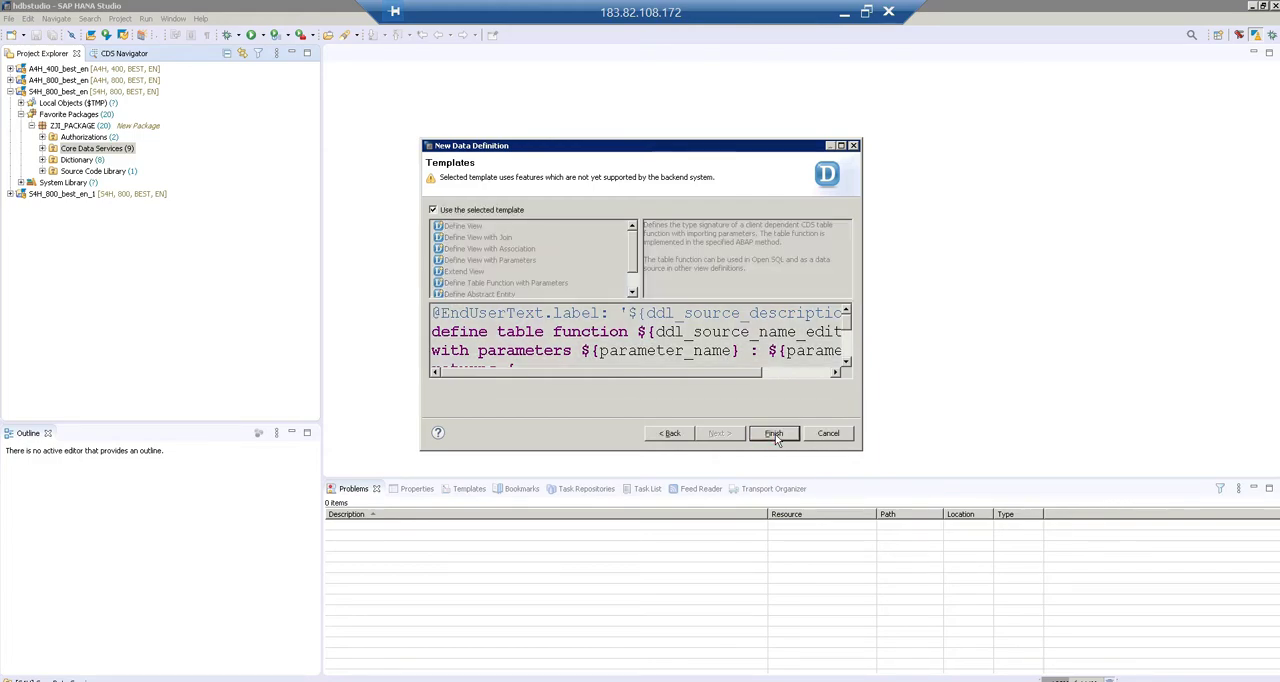
left_click(503, 282)
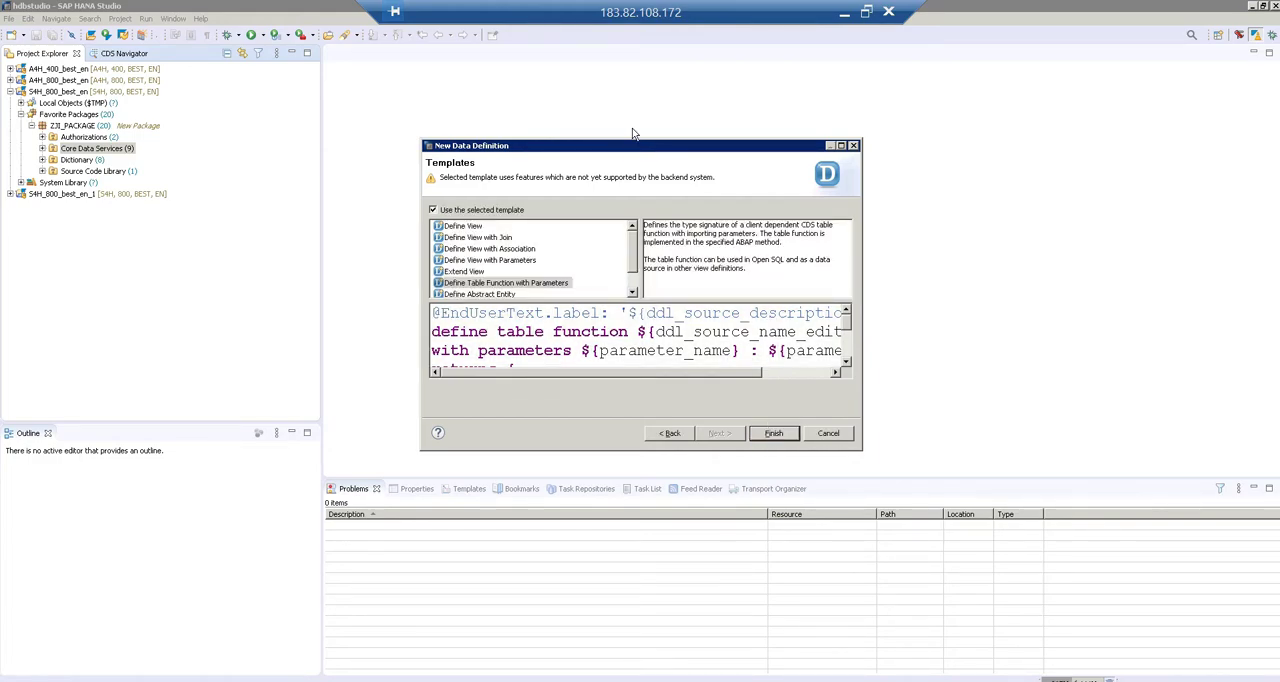
left_click(773, 433)
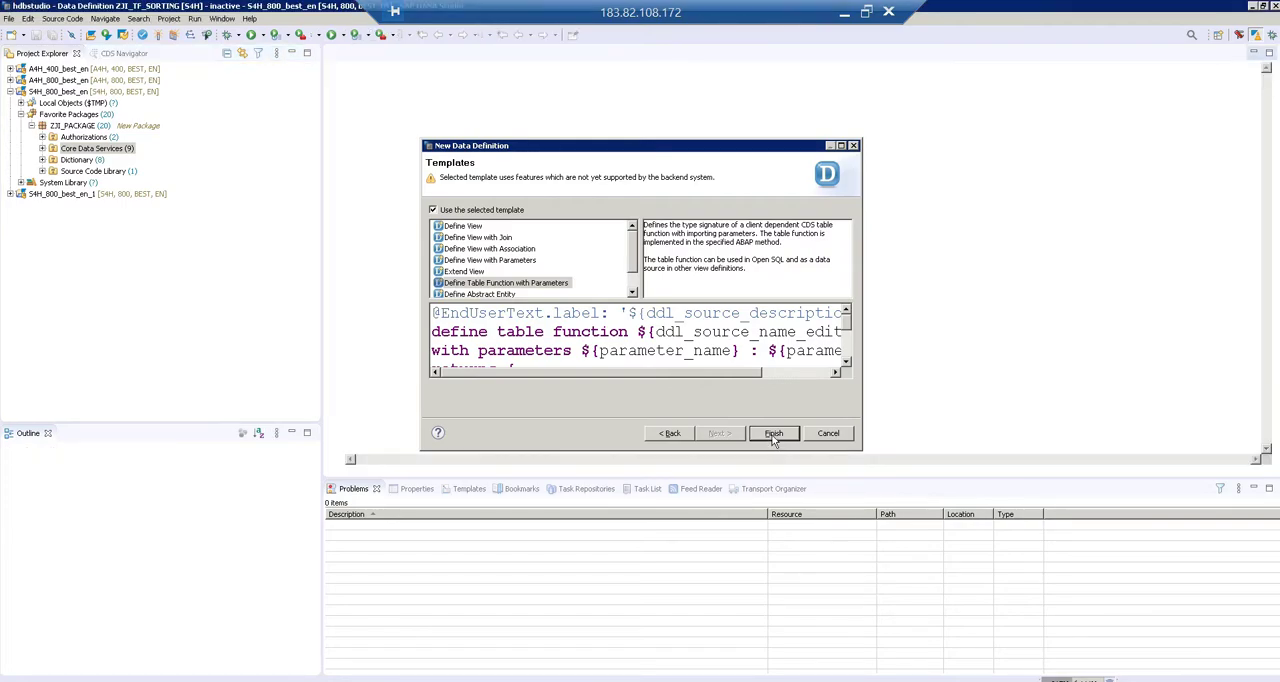
Step: Dismiss the update prompt, delete the parameters line, and select the placeholder return elements
left_click(774, 433)
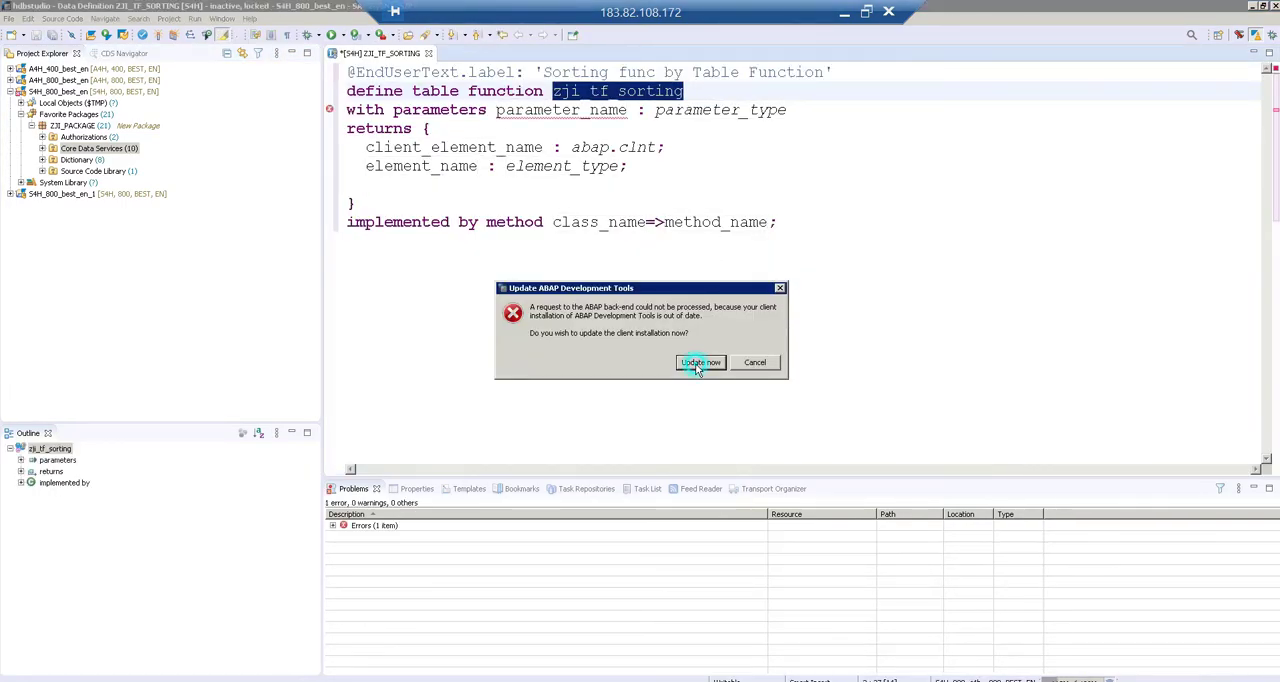
left_click(700, 362)
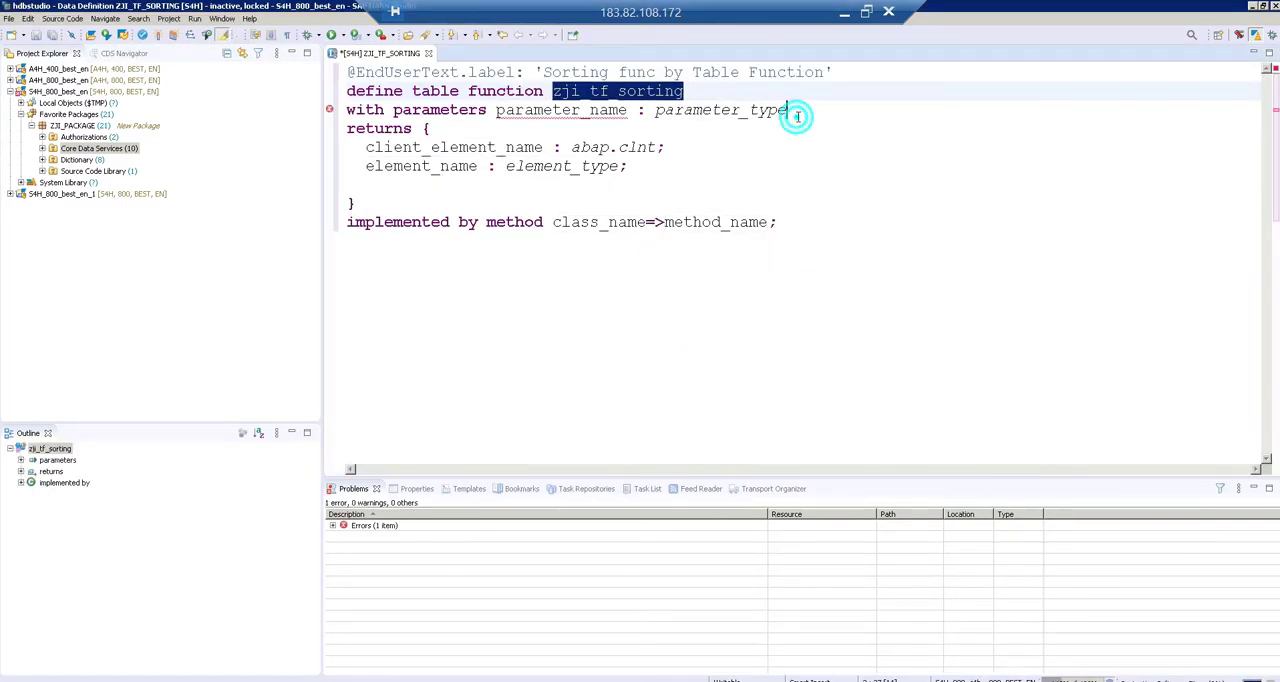
key("Delete")
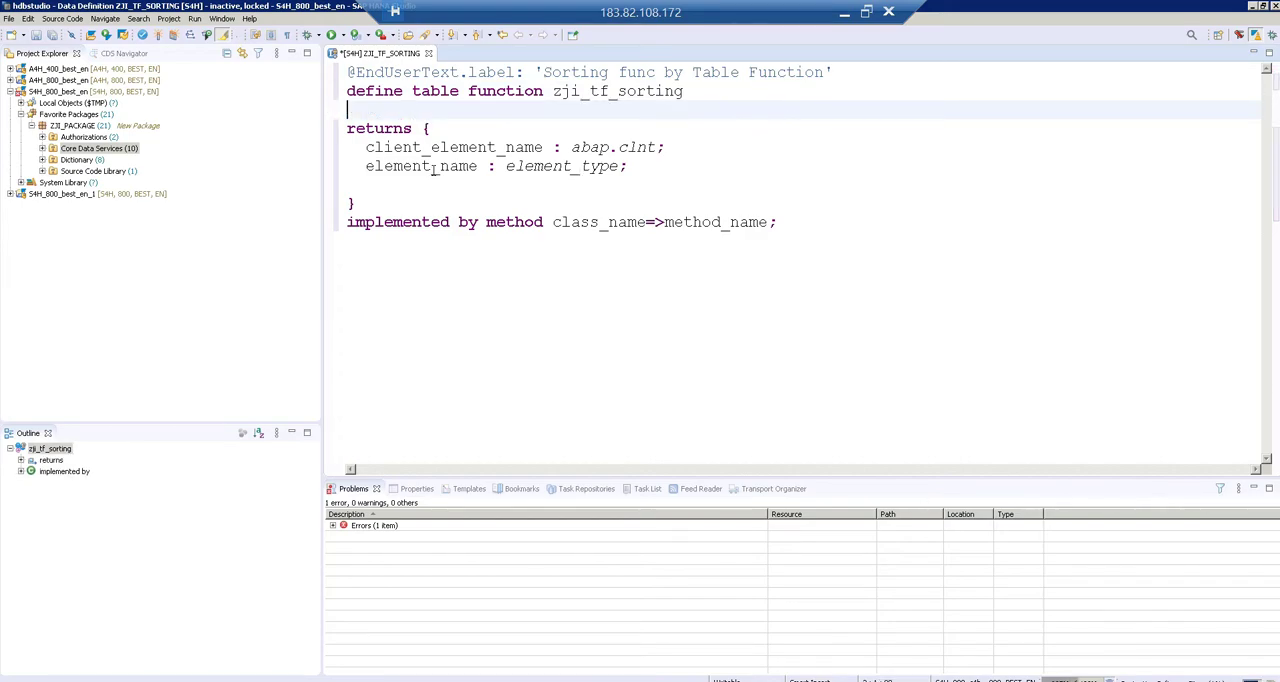
left_click_drag(366, 147, 626, 166)
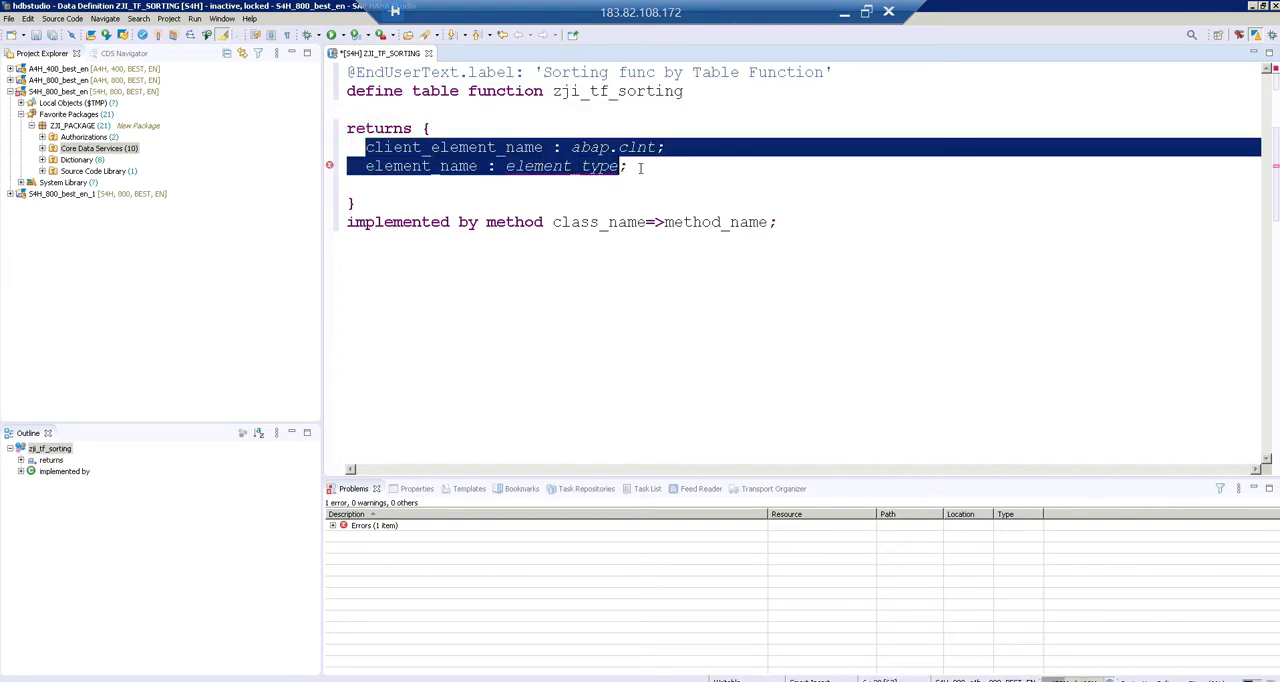
left_click(20, 459)
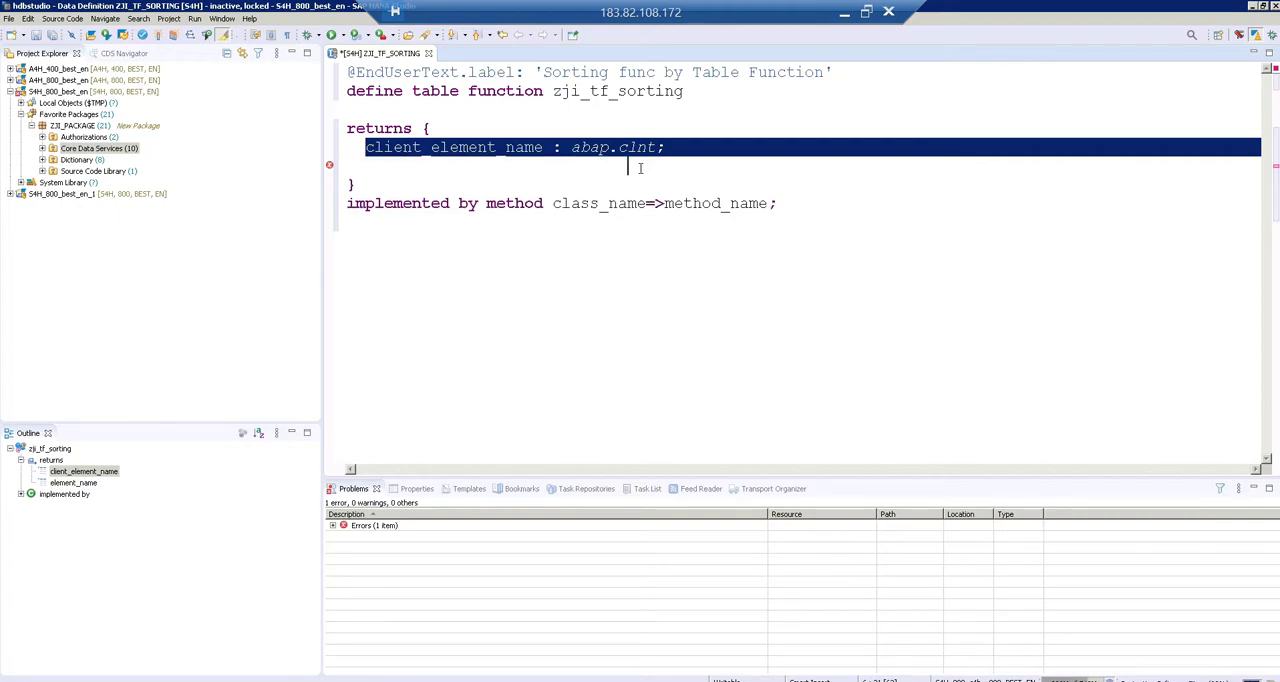
Step: Define return elements mandt, ebeln, ebelp, matnr and maktx
type("mandt: mandt;")
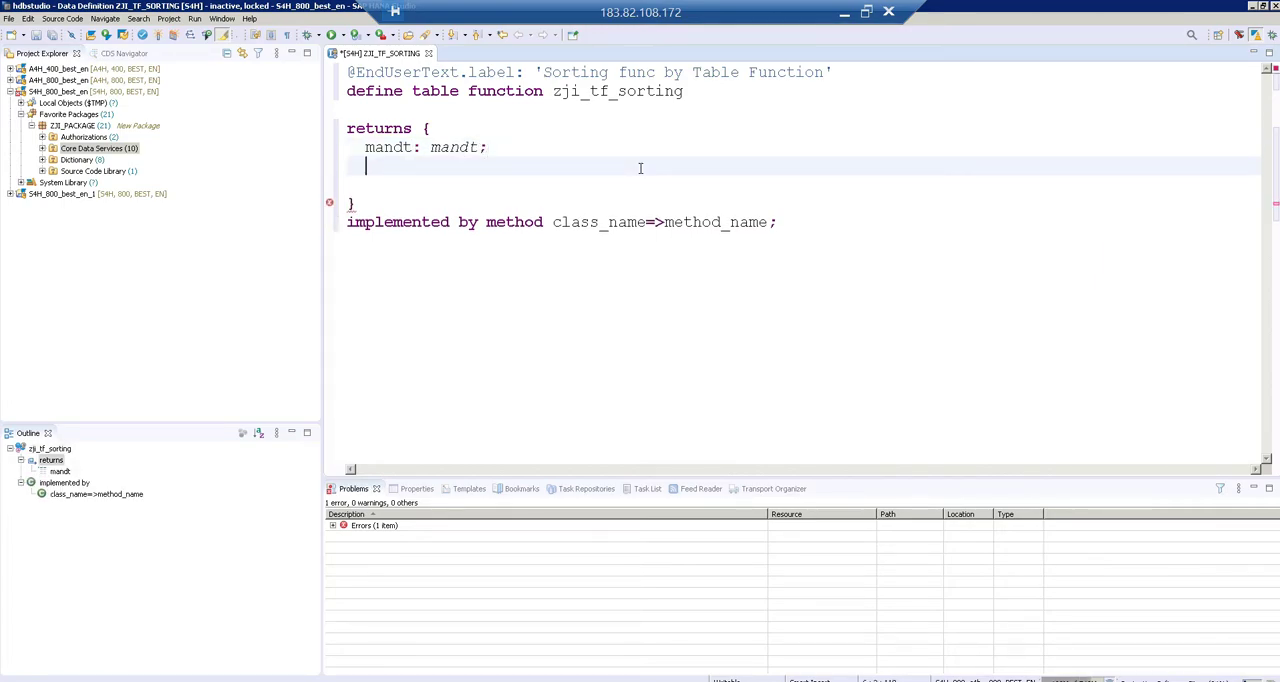
type("ebeln")
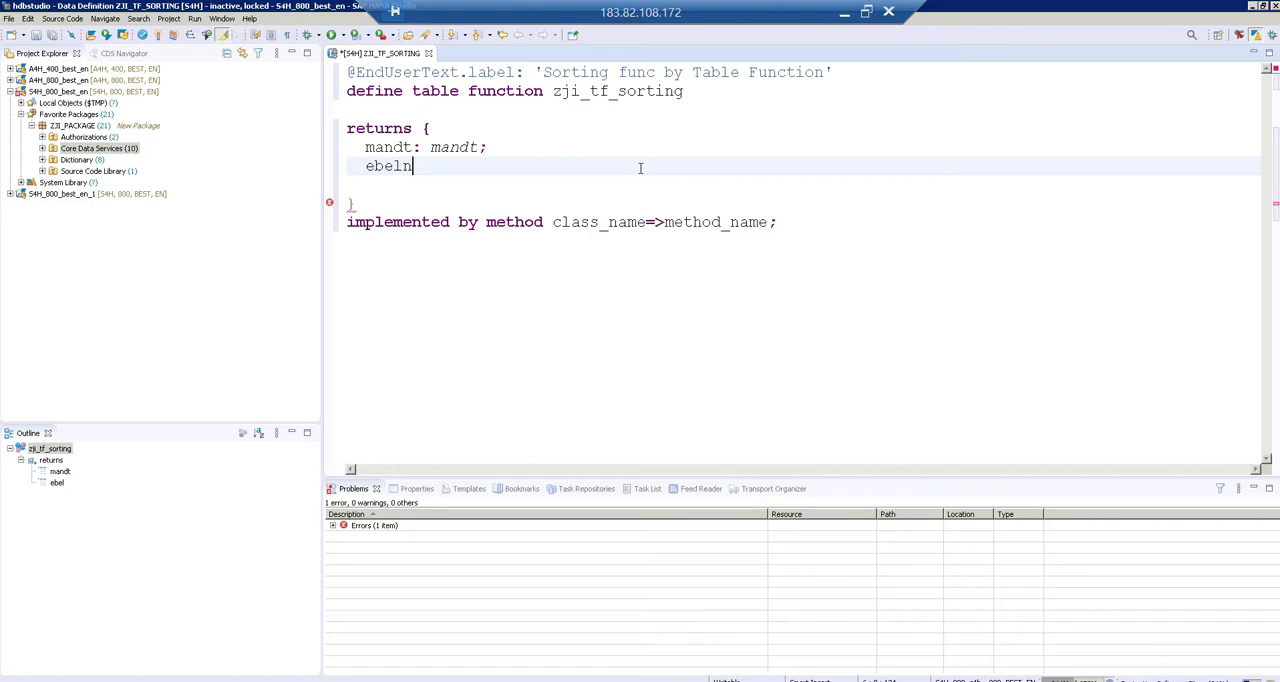
type(":ebeln;")
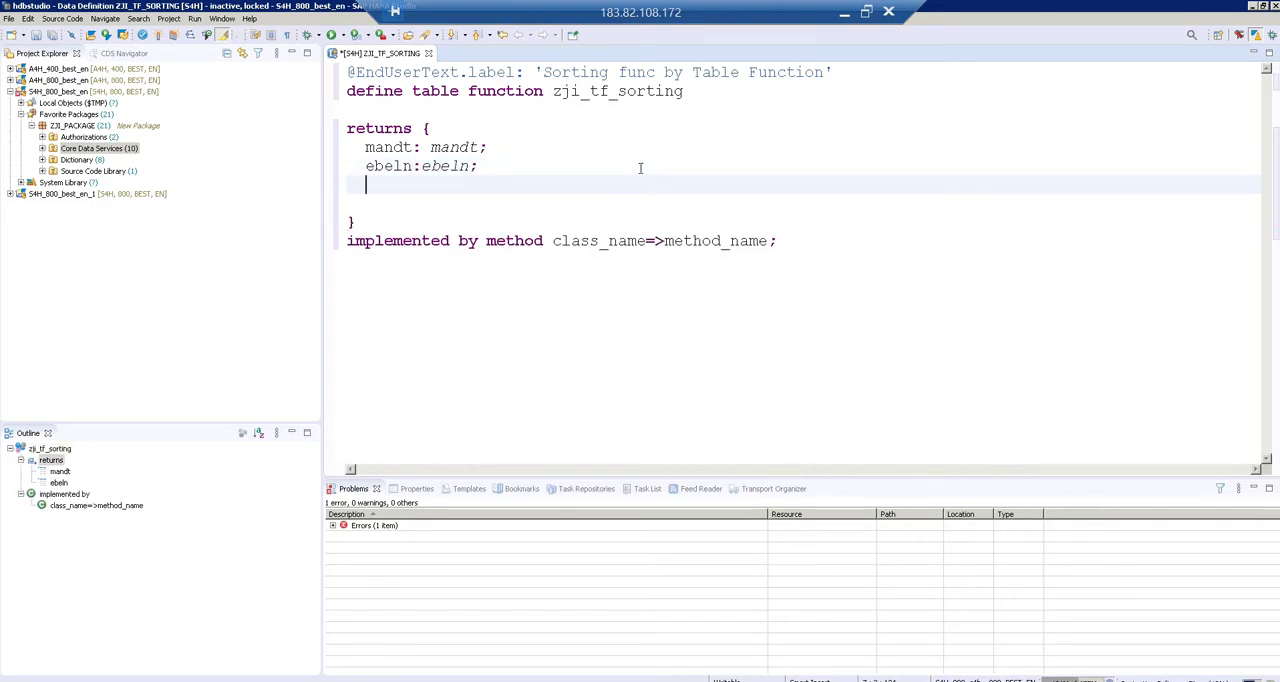
type("ebelp")
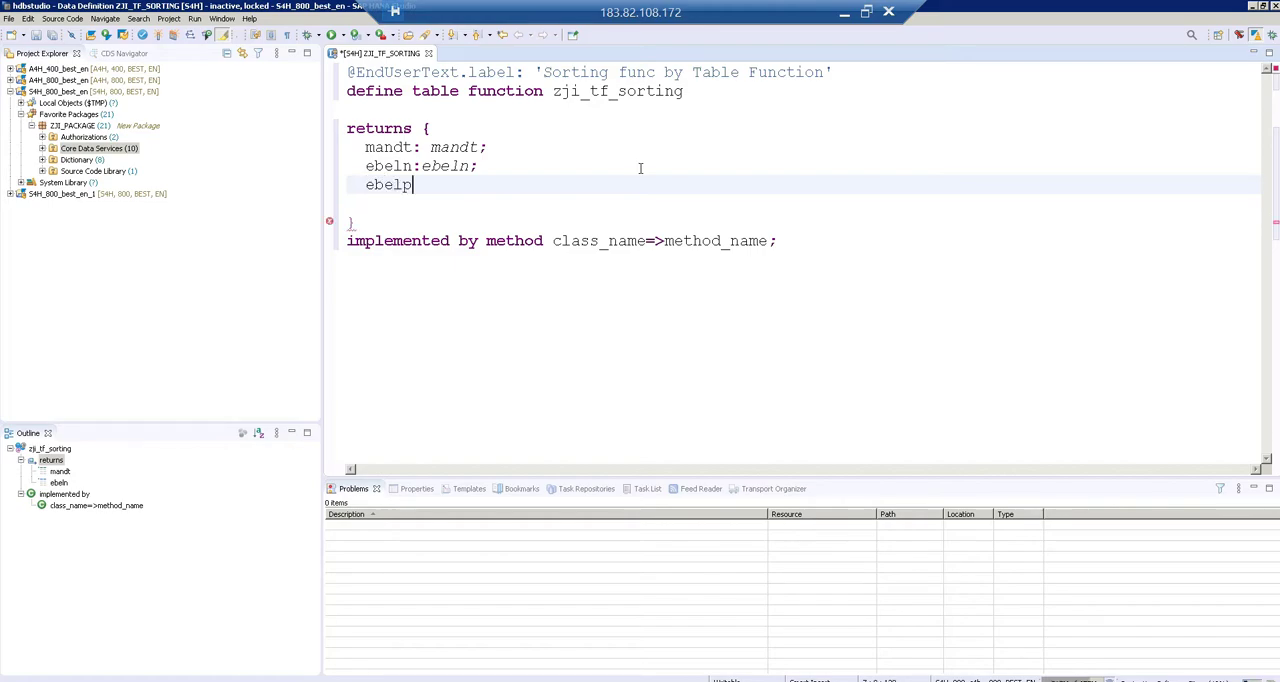
type(";ebelp;")
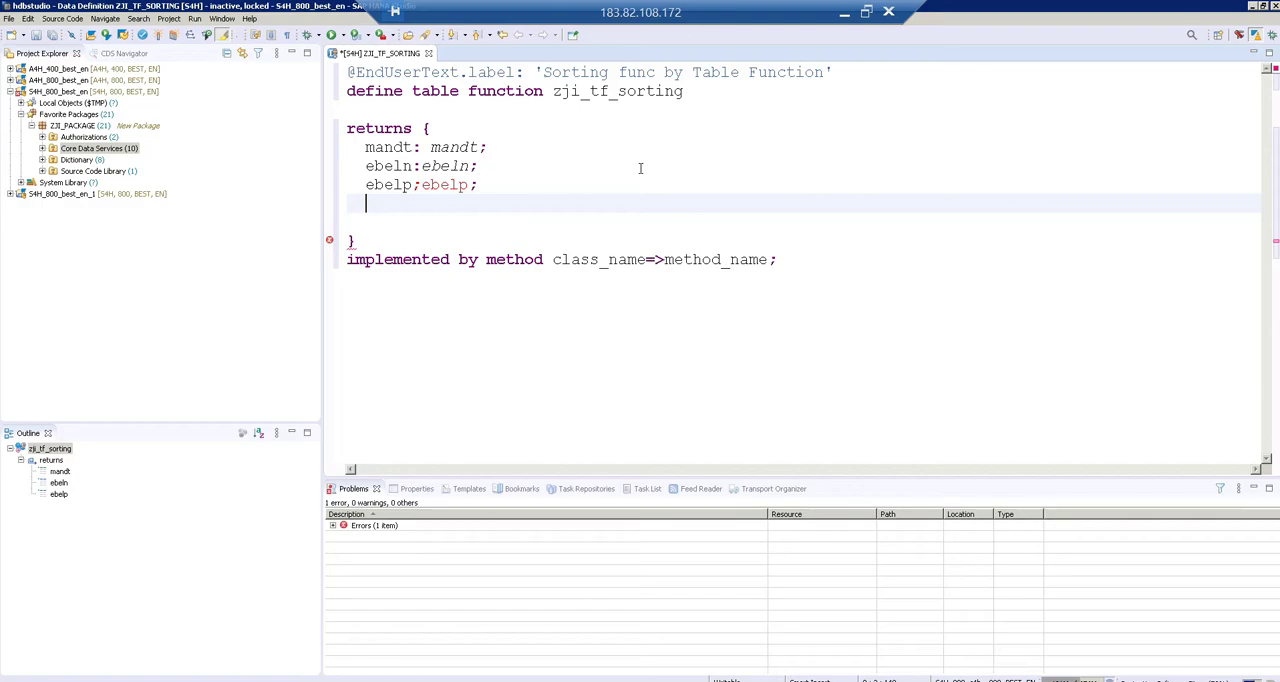
type("matnr:matnr;")
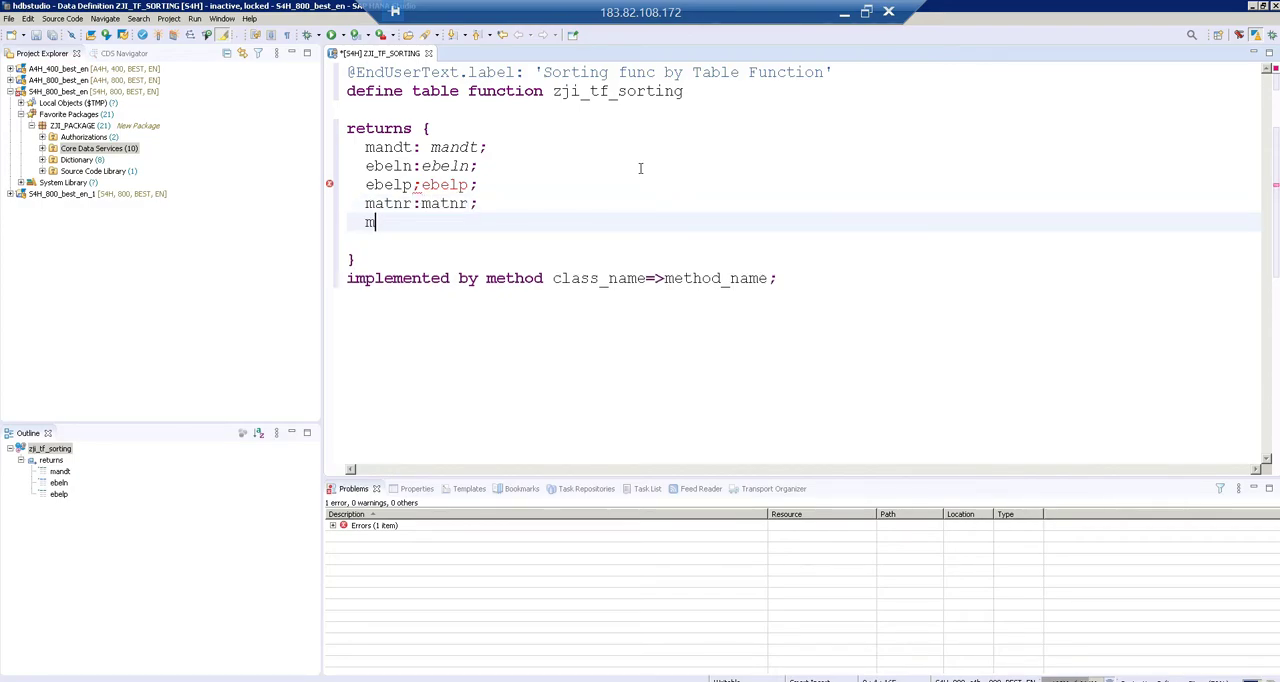
type("aktx")
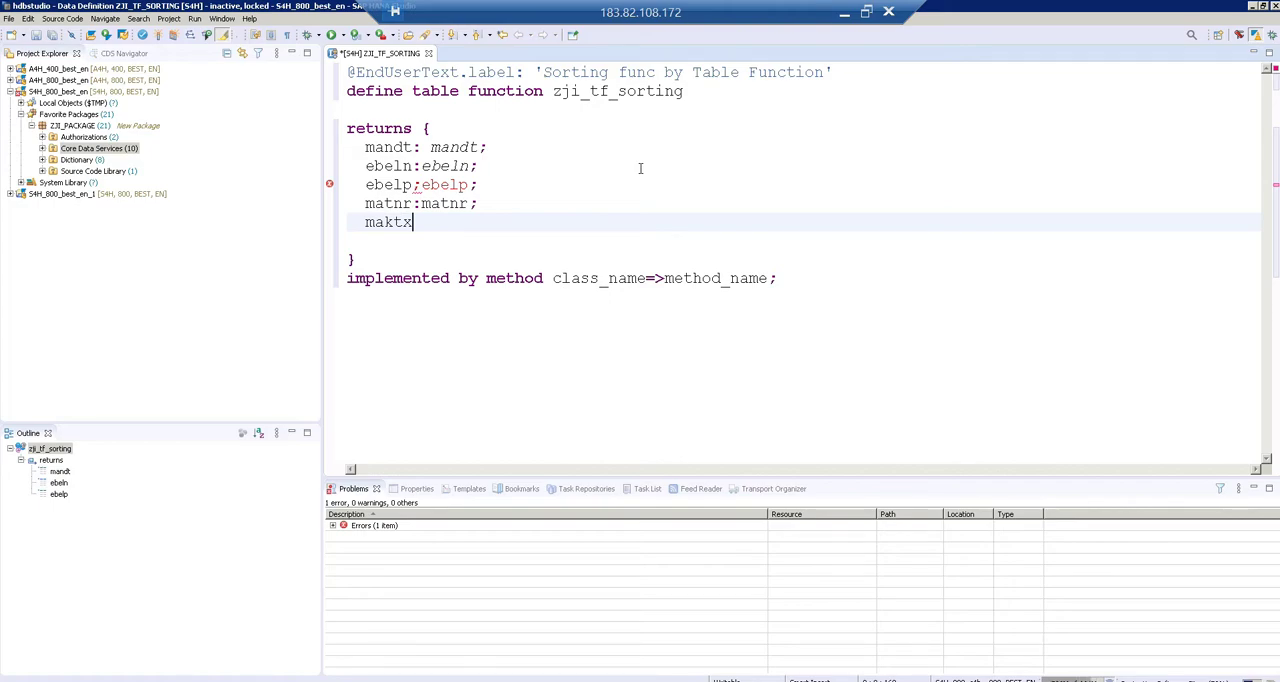
type(":matkx;")
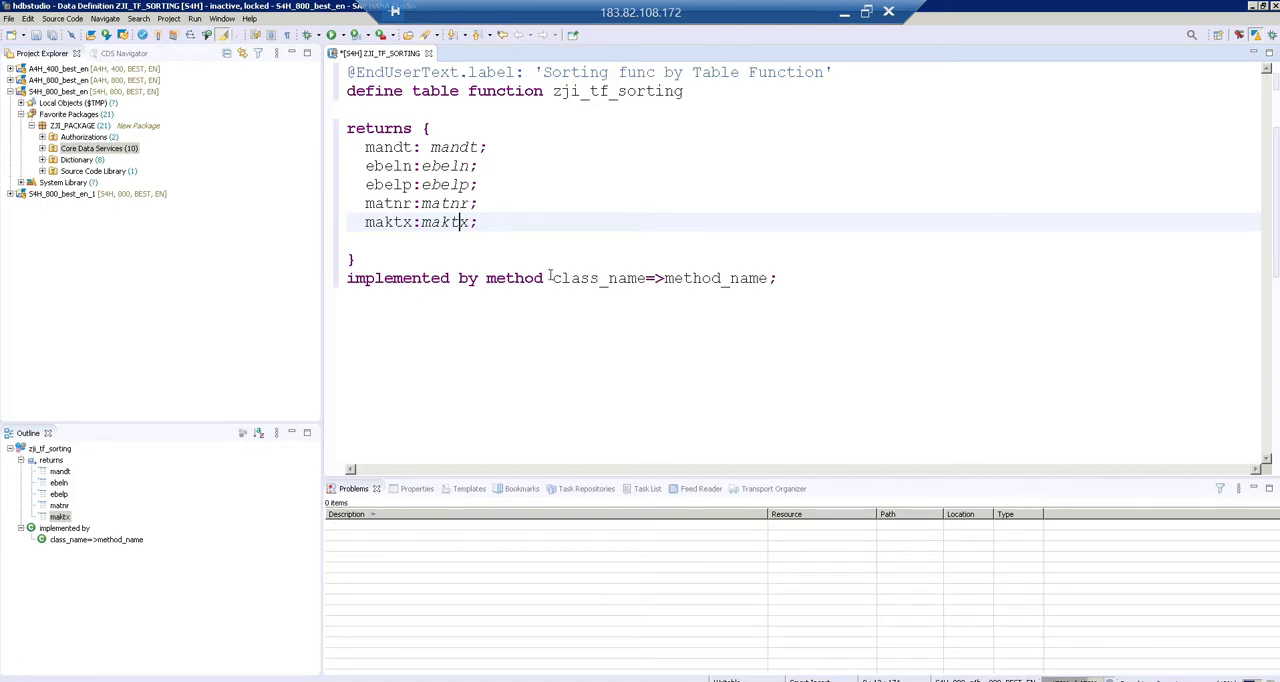
Step: Replace class_name=>method_name with zji_sort=>get_po_desc and activate the table function
double_click(599, 278)
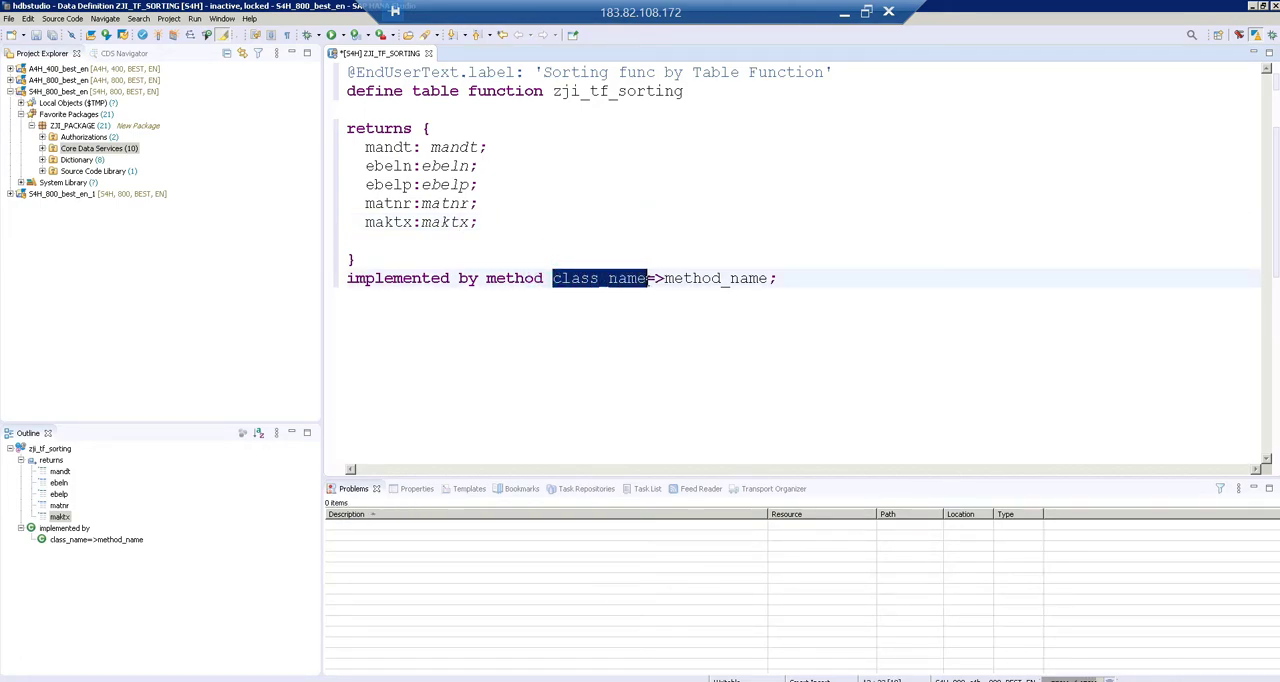
type("zji_")
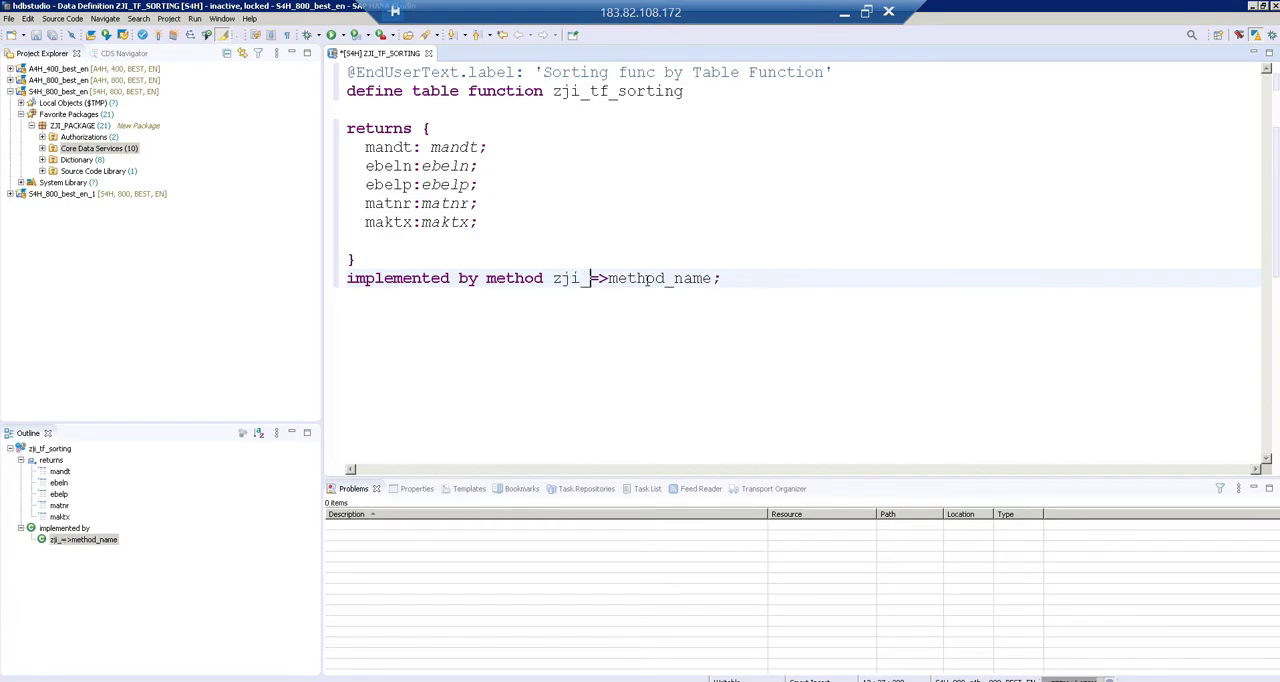
type("sort")
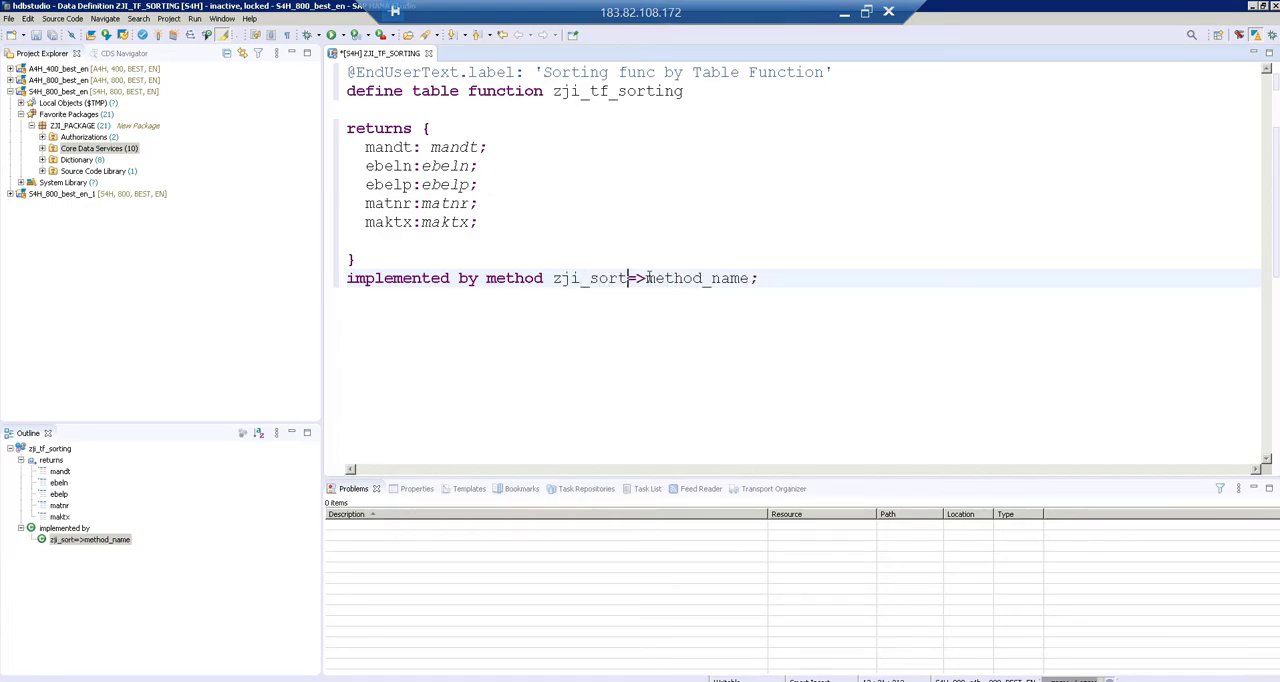
double_click(697, 278)
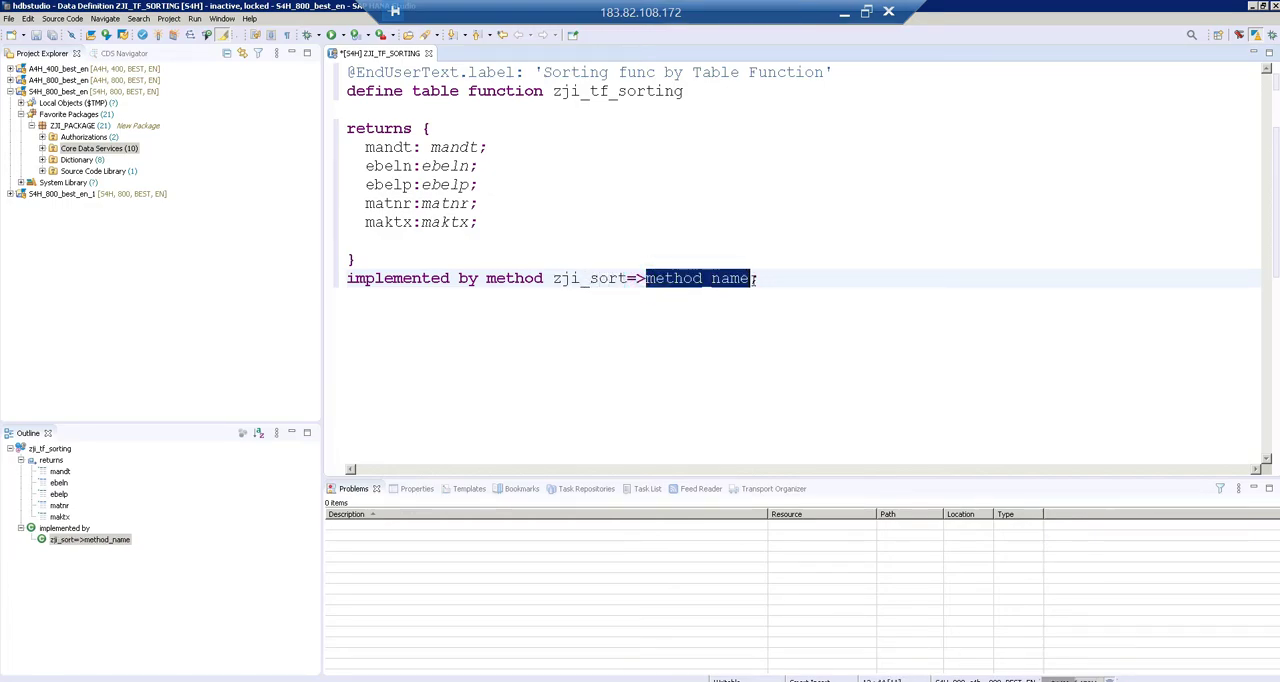
type("get_po_")
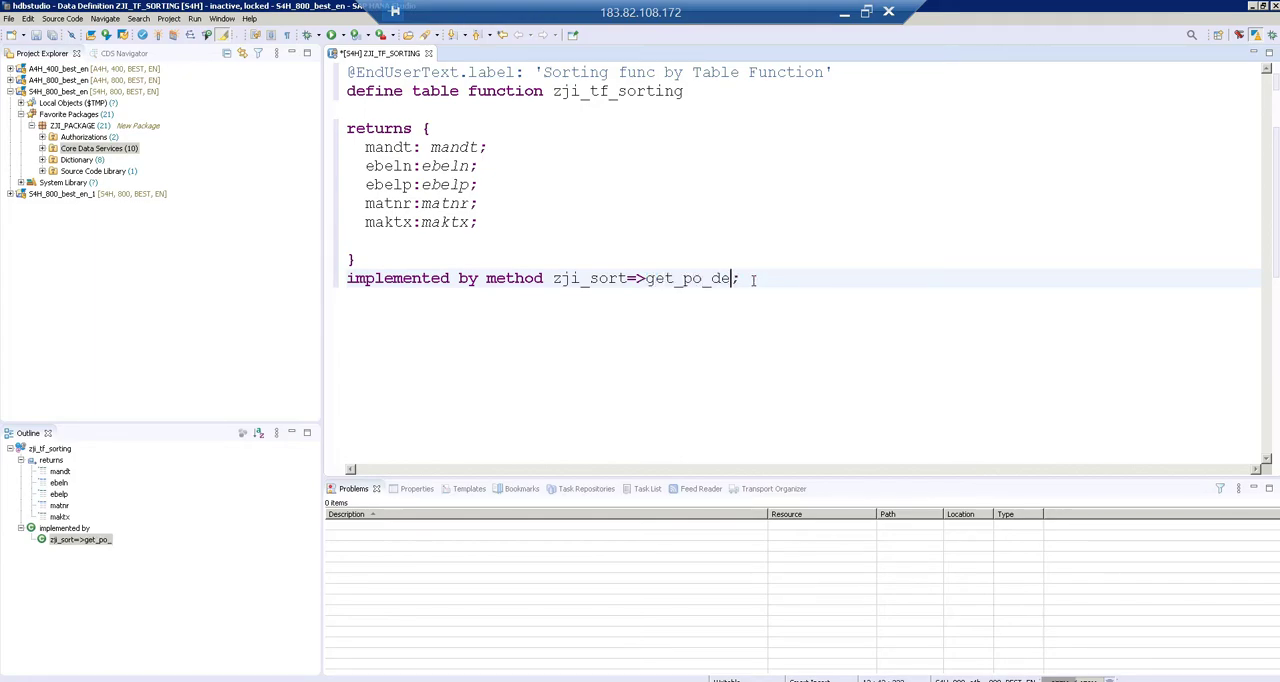
type("sc")
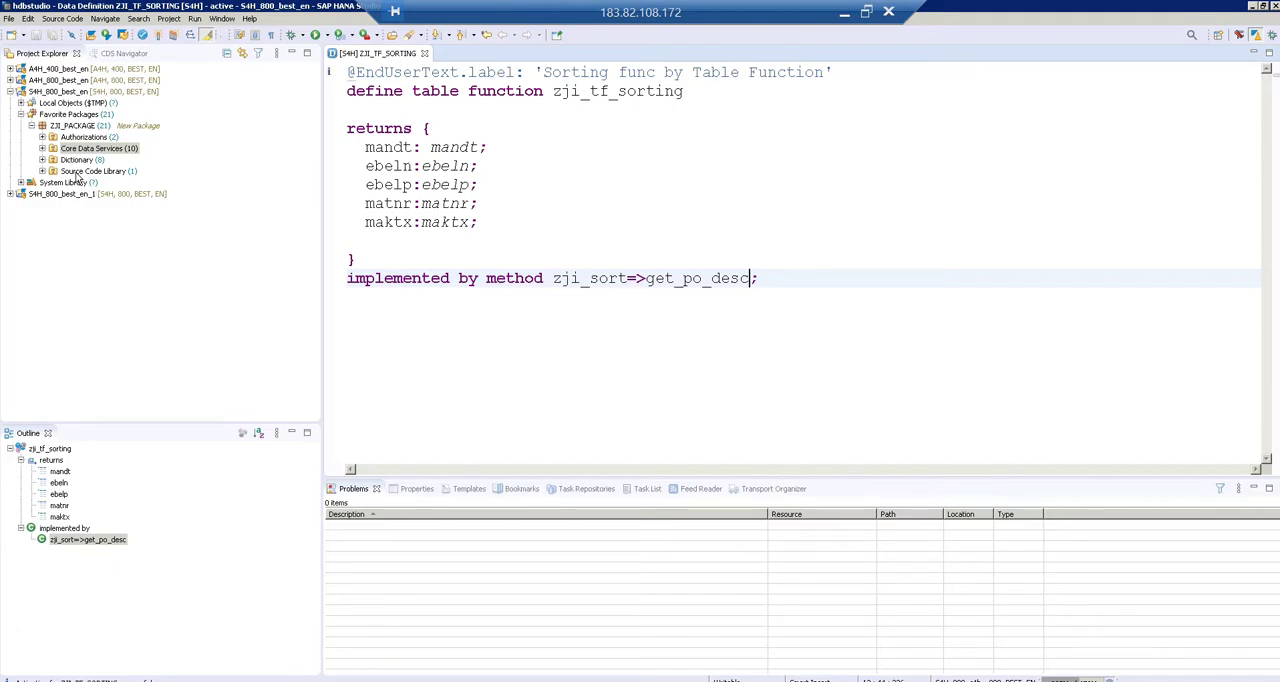
left_click(93, 171)
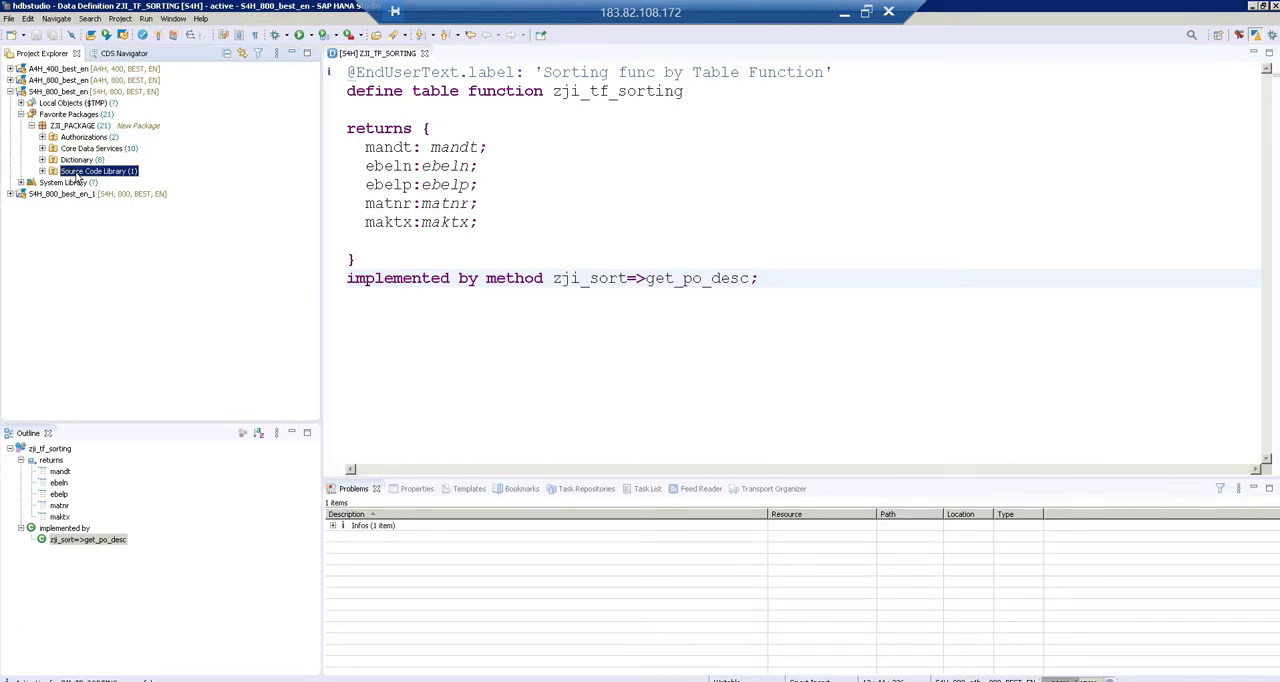
Step: Create ABAP class ZJI_SORT, described 'sort po', in the Source Code Library
right_click(98, 171)
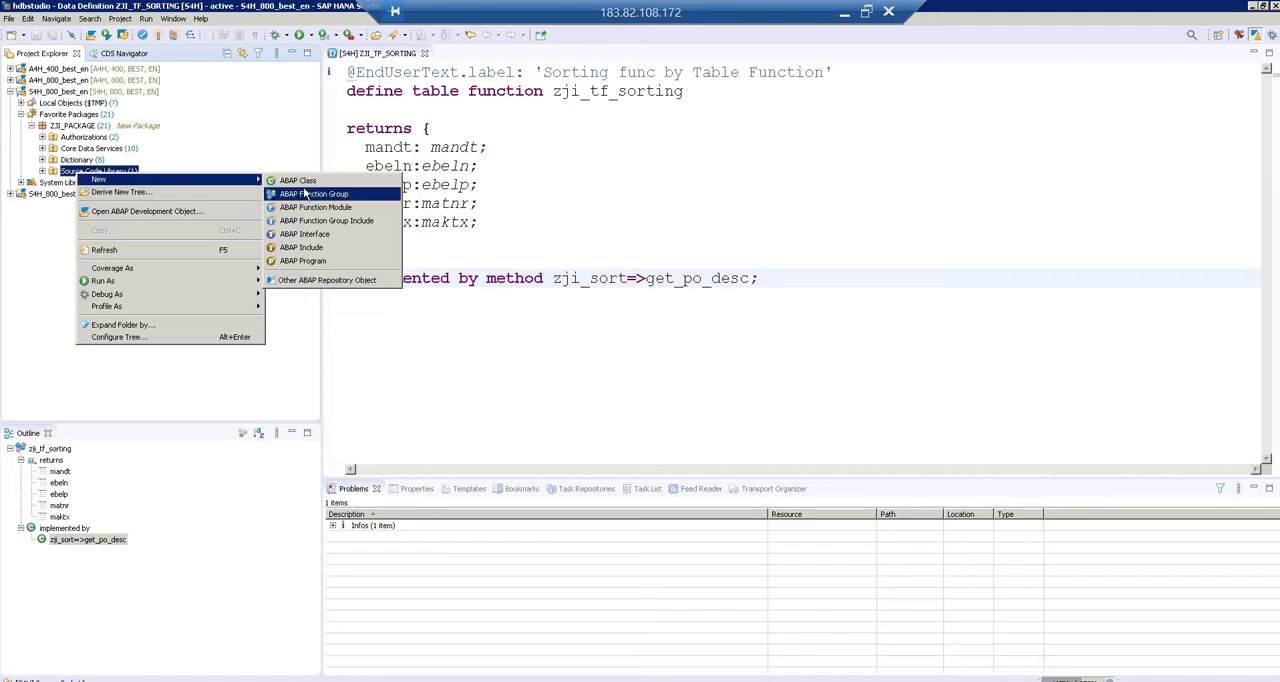
left_click(298, 180)
type("so")
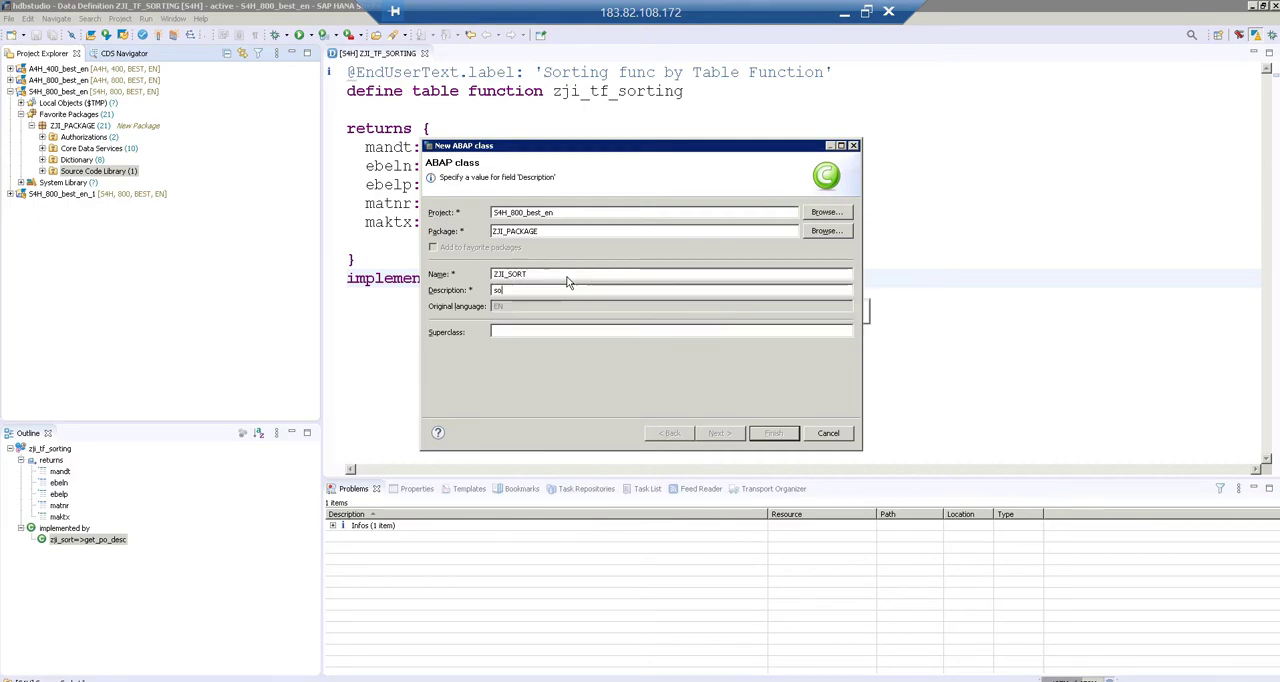
type("rt po")
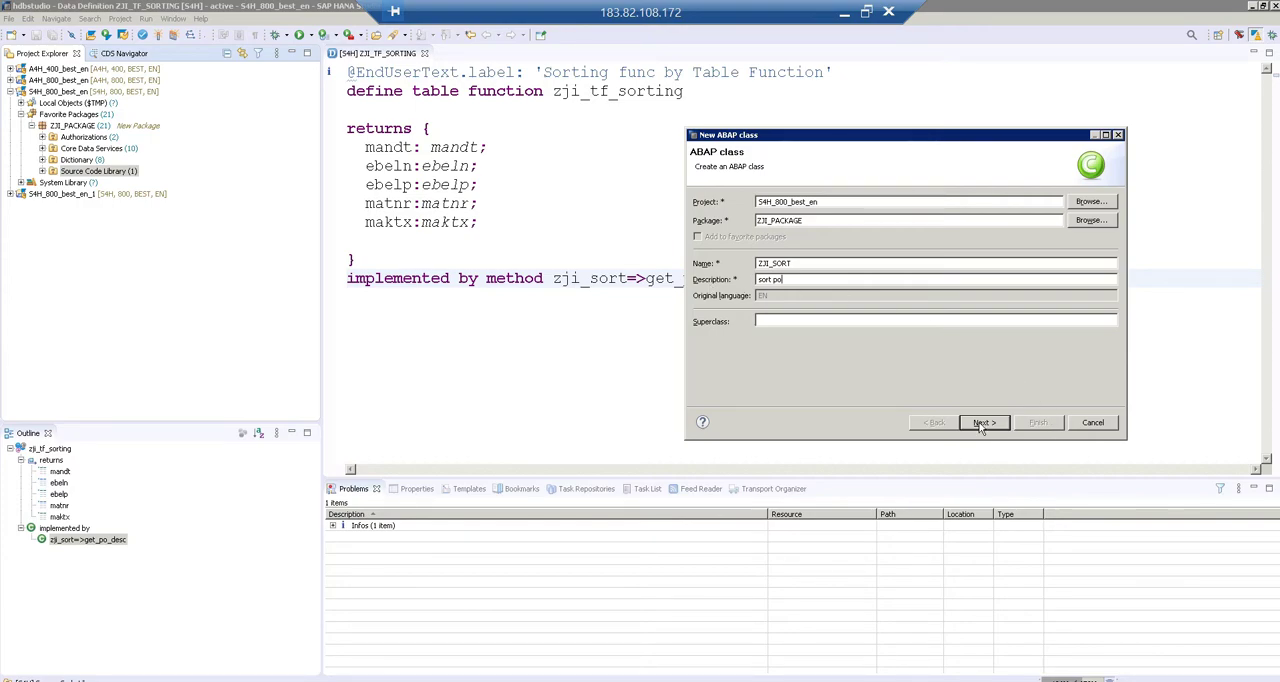
left_click(984, 422)
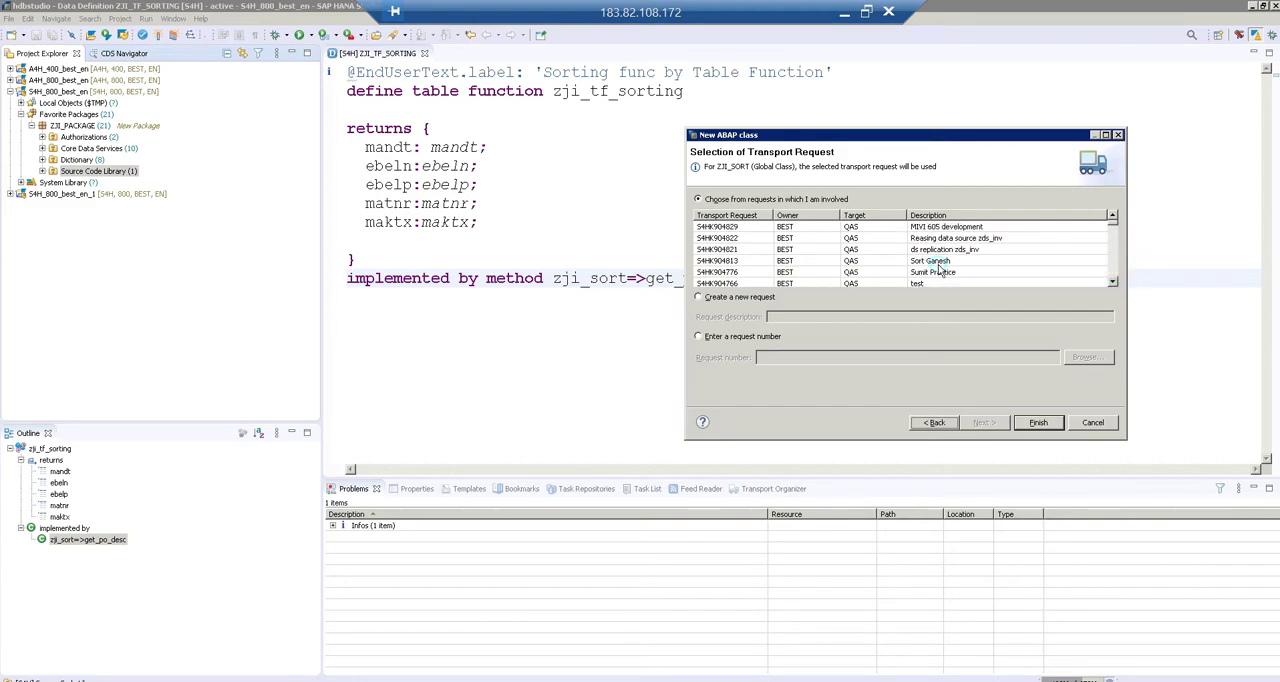
left_click(930, 260)
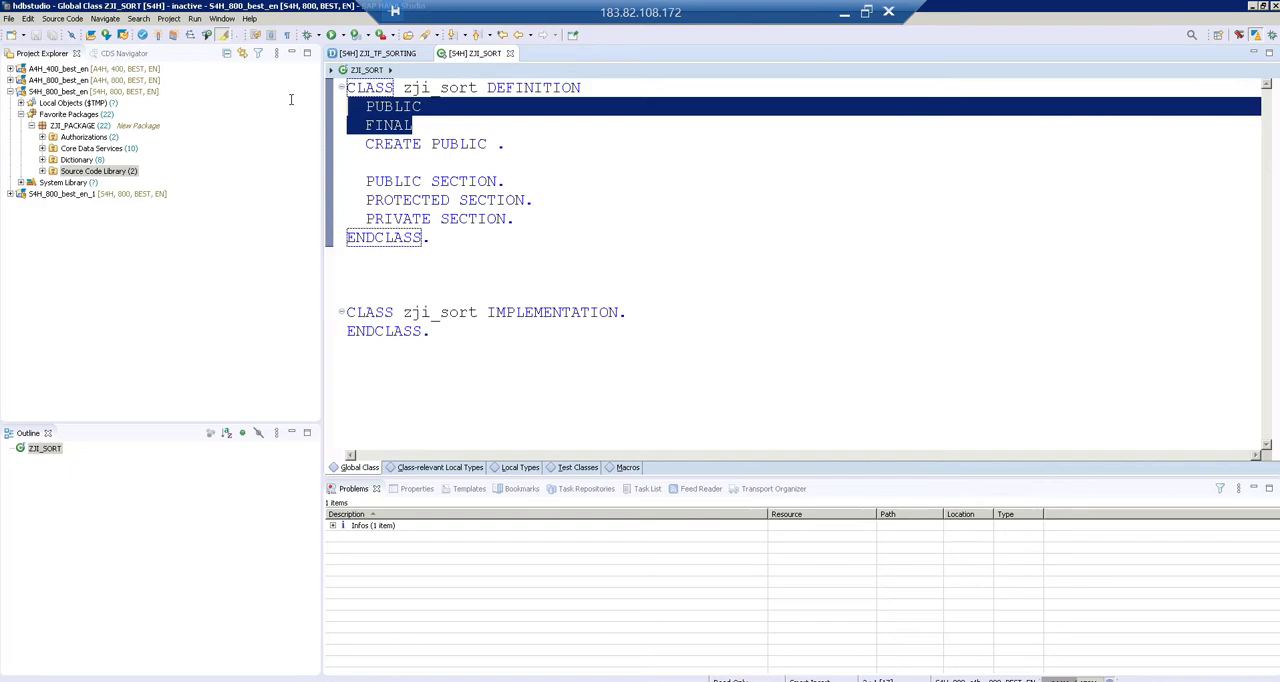
Step: Drop PUBLIC FINAL and CREATE PUBLIC, and add INTERFACES if_amdp_marker_hdb to the public section
key("Delete")
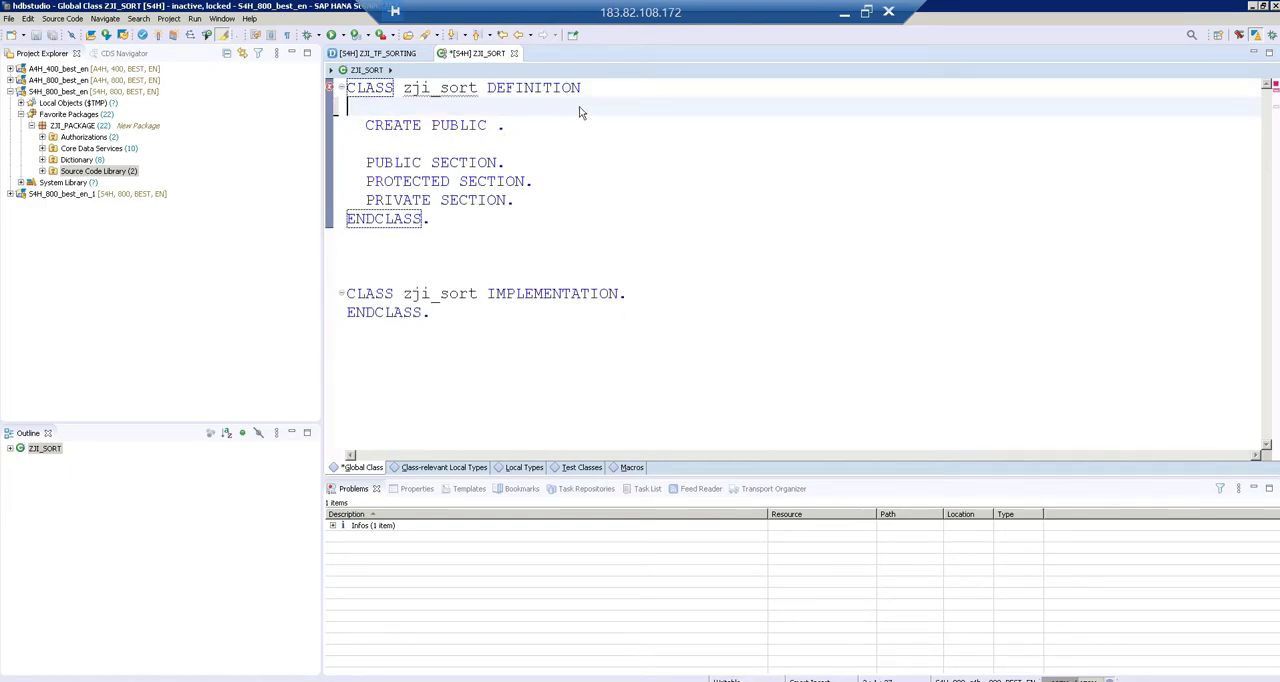
type("p")
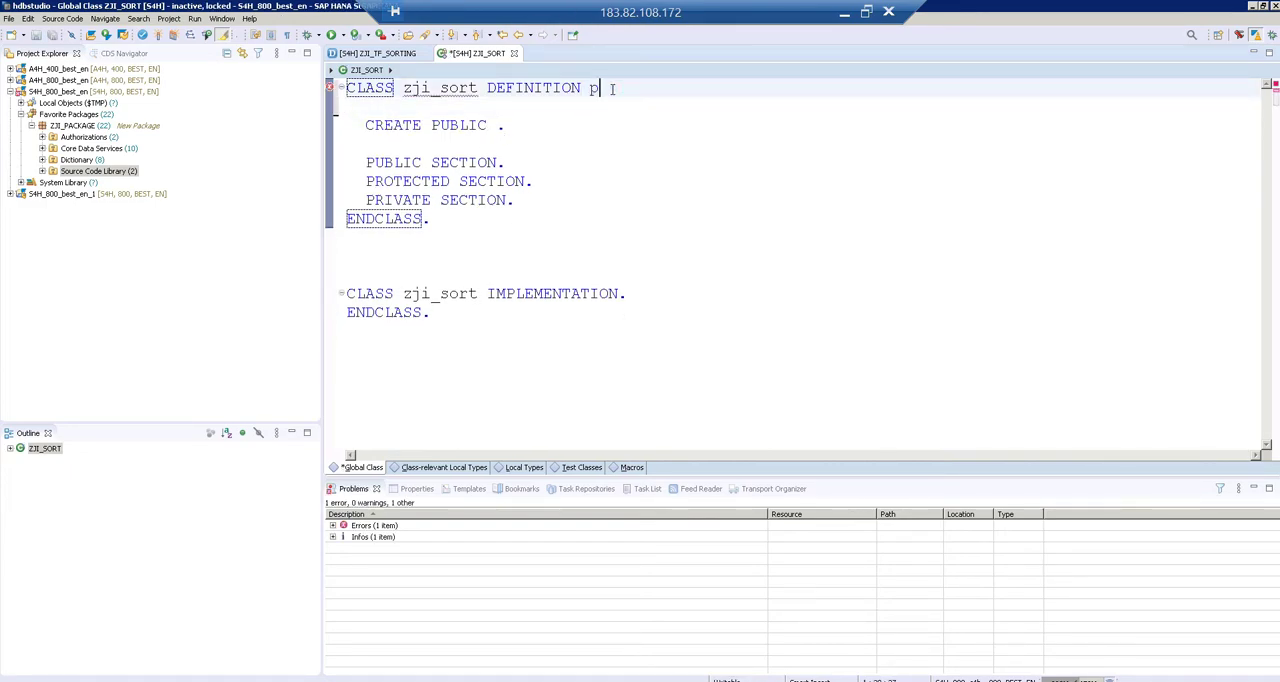
type("ublis.")
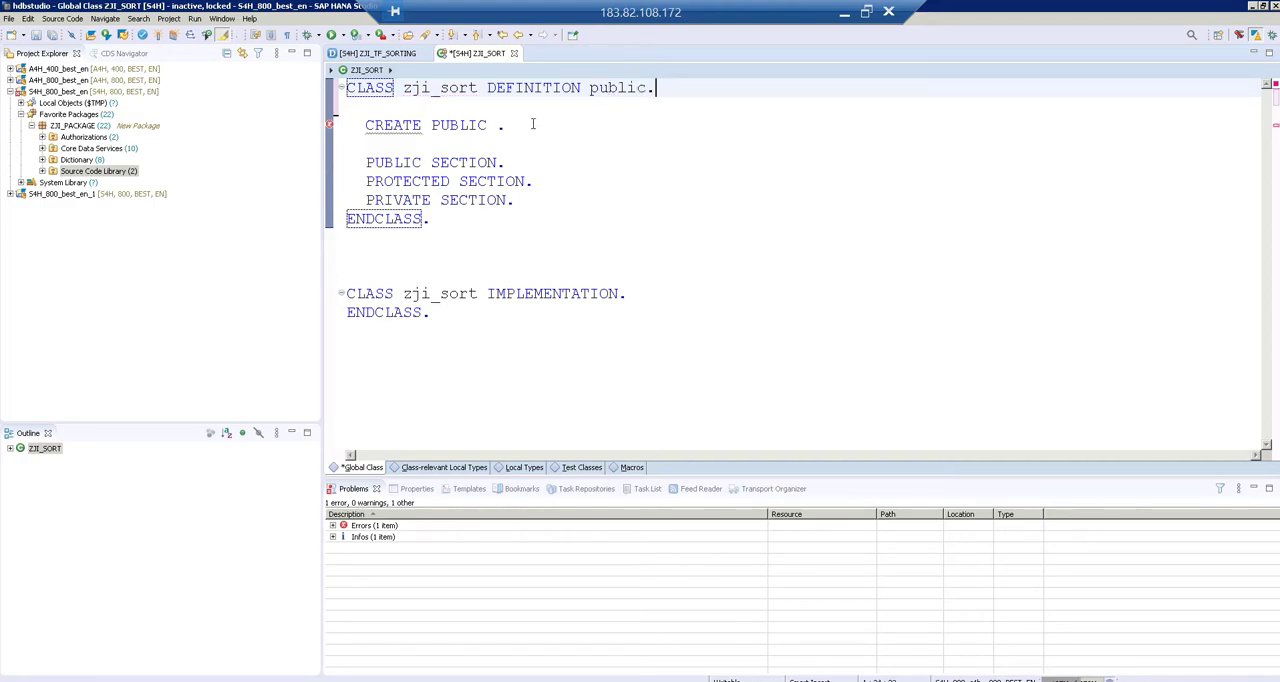
key("Delete")
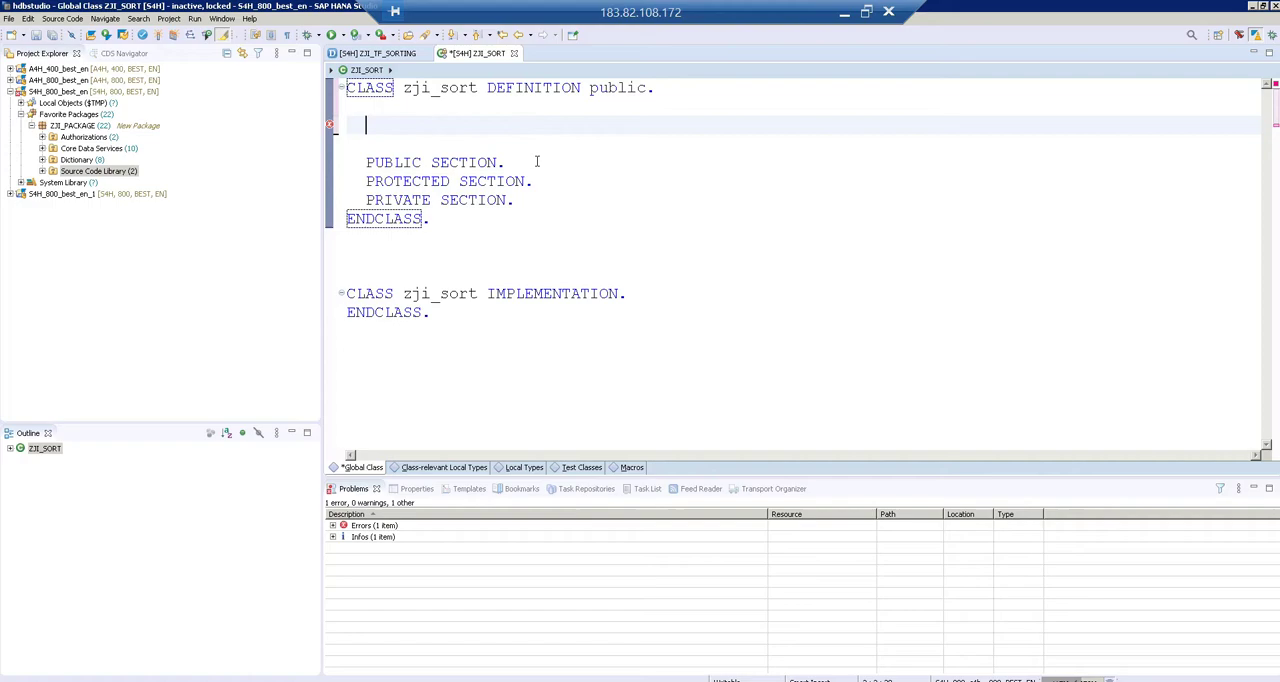
type("in")
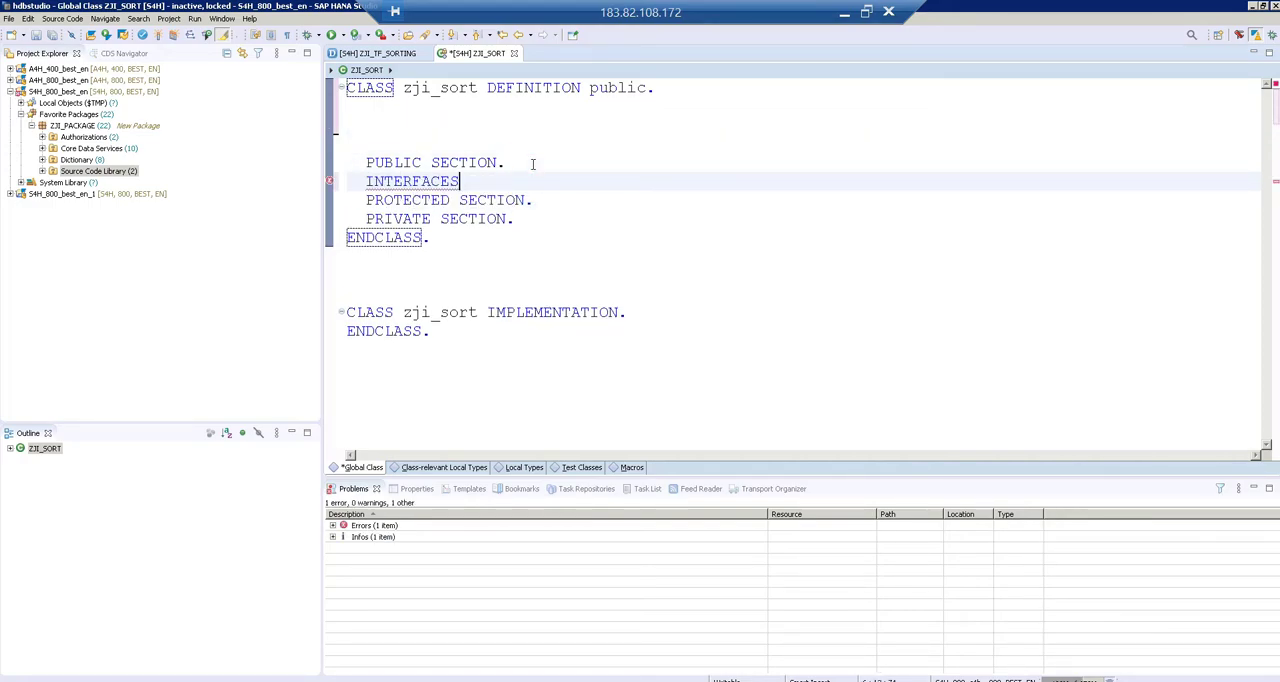
type("if")
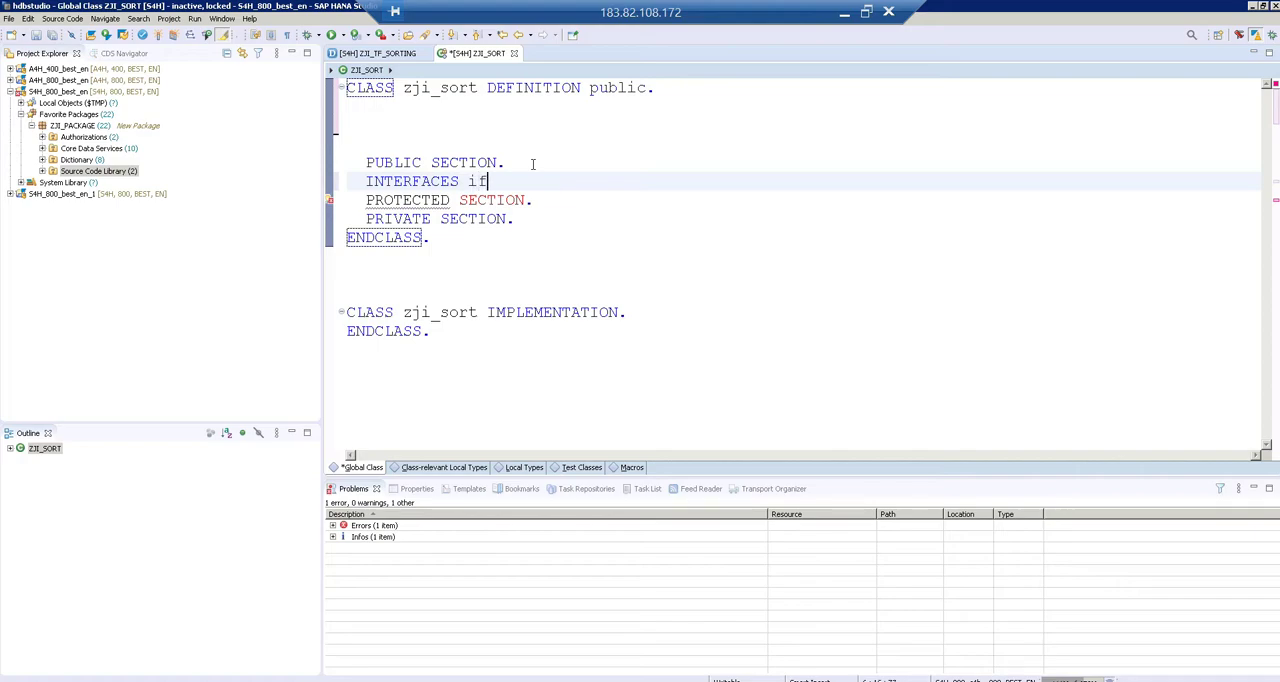
type("_amdp")
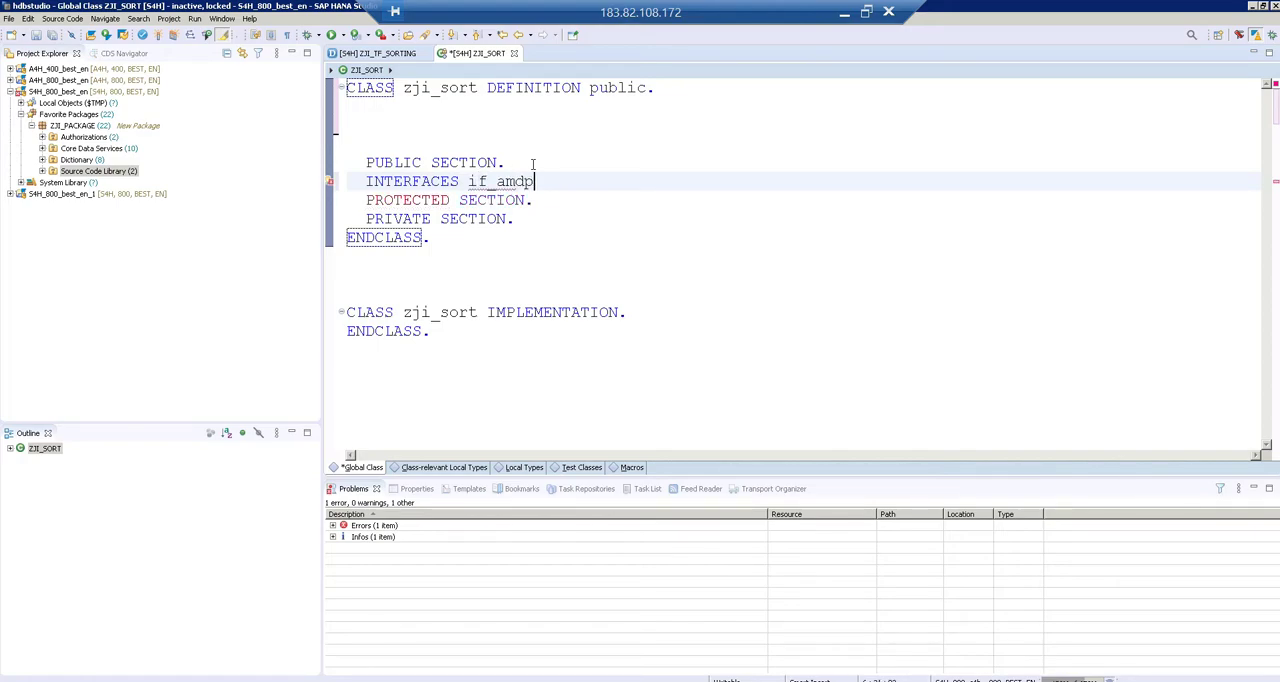
type("_marker_h")
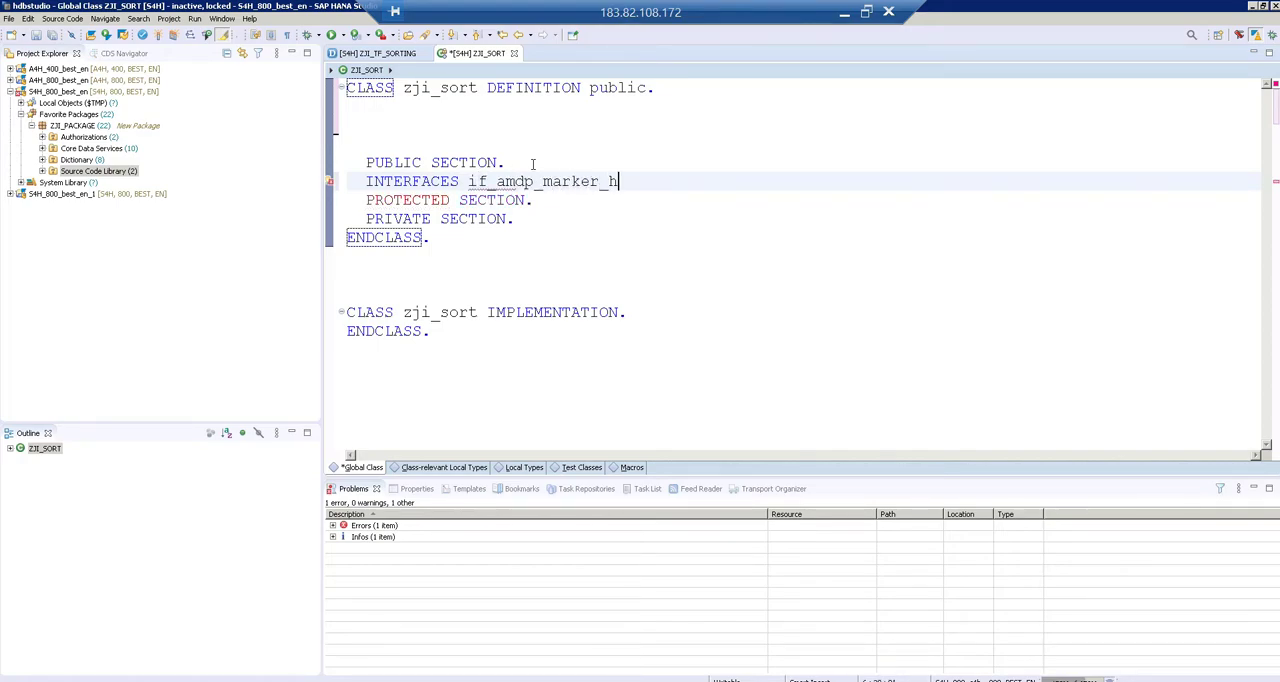
type("db.")
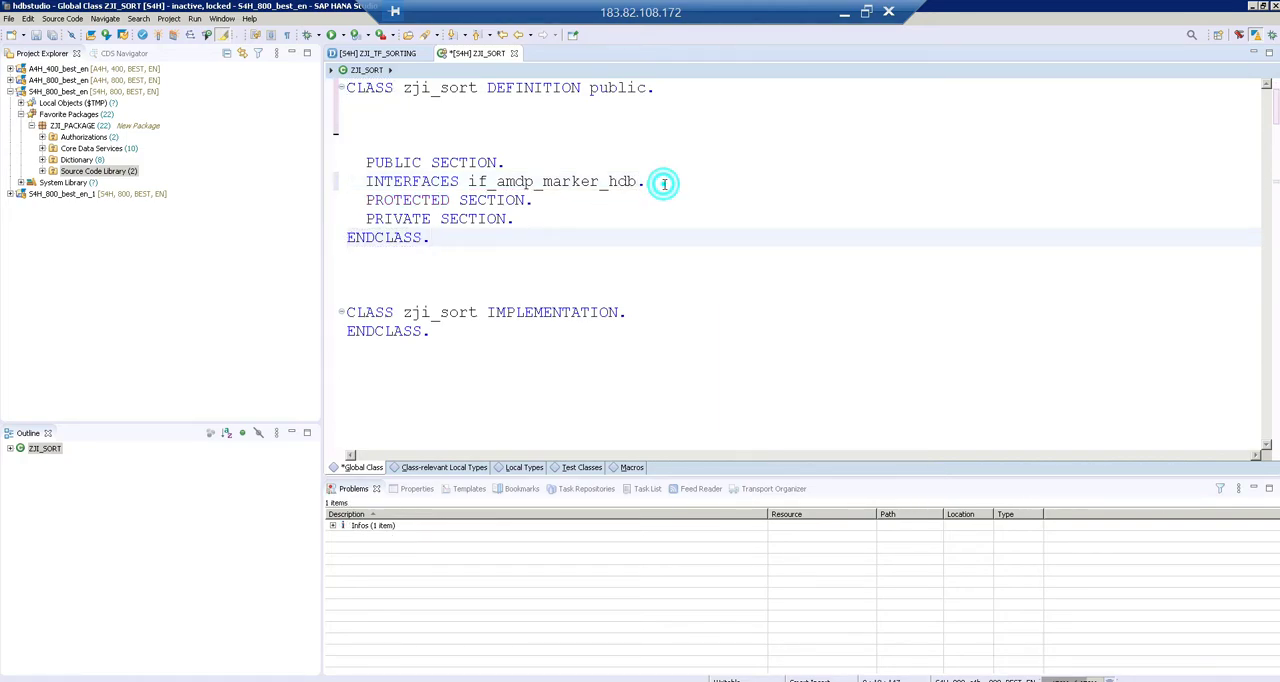
Step: Declare CLASS-METHODS get_po_desc FOR TABLE FUNCTION zji_tf_sorting
type("class")
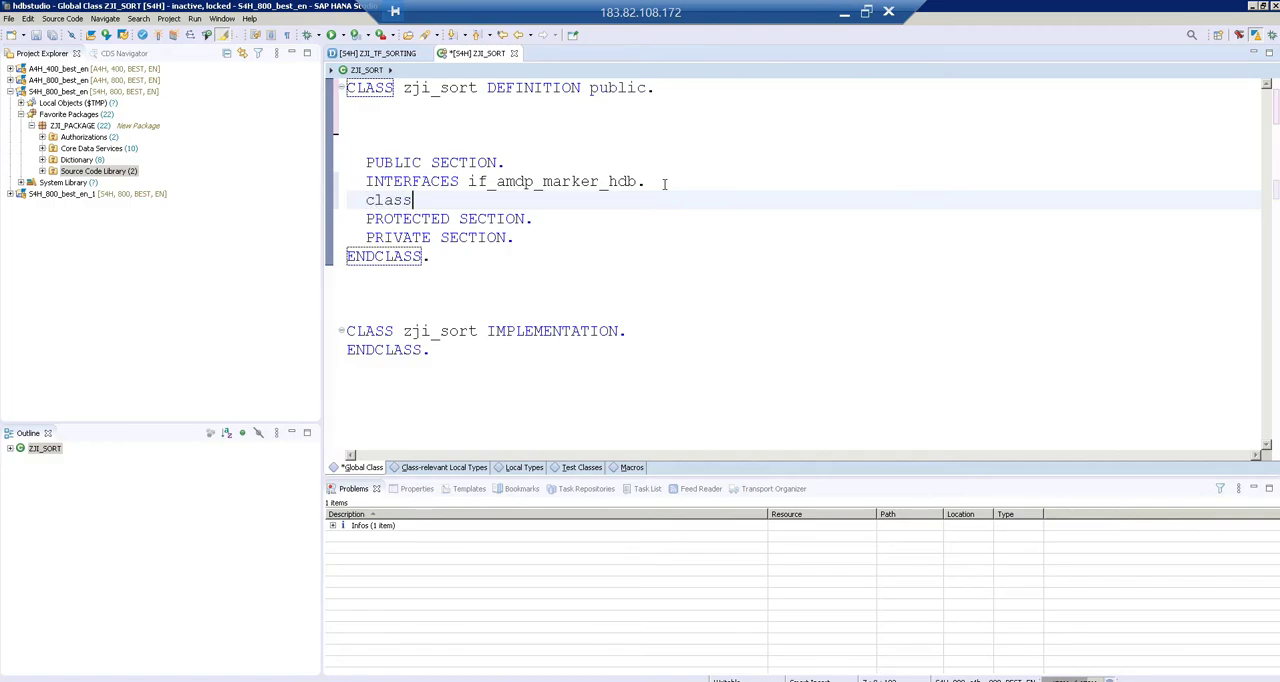
type("CLASS-METHODS")
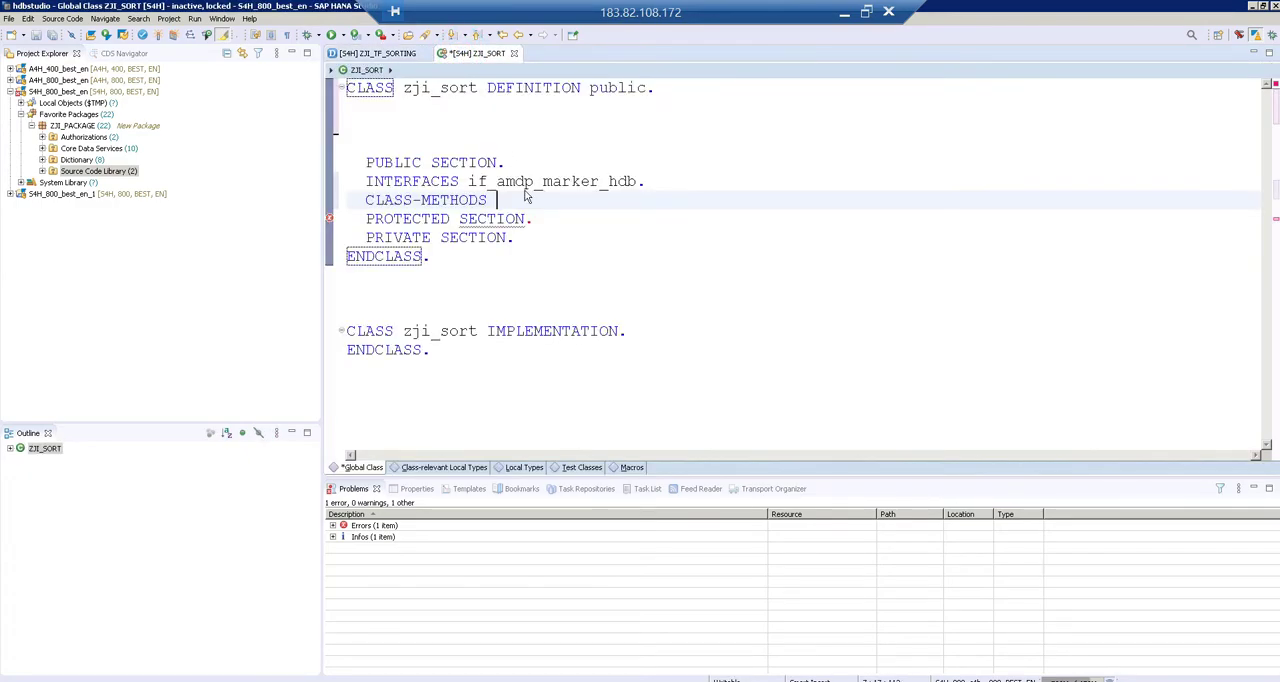
type("get_po_desc")
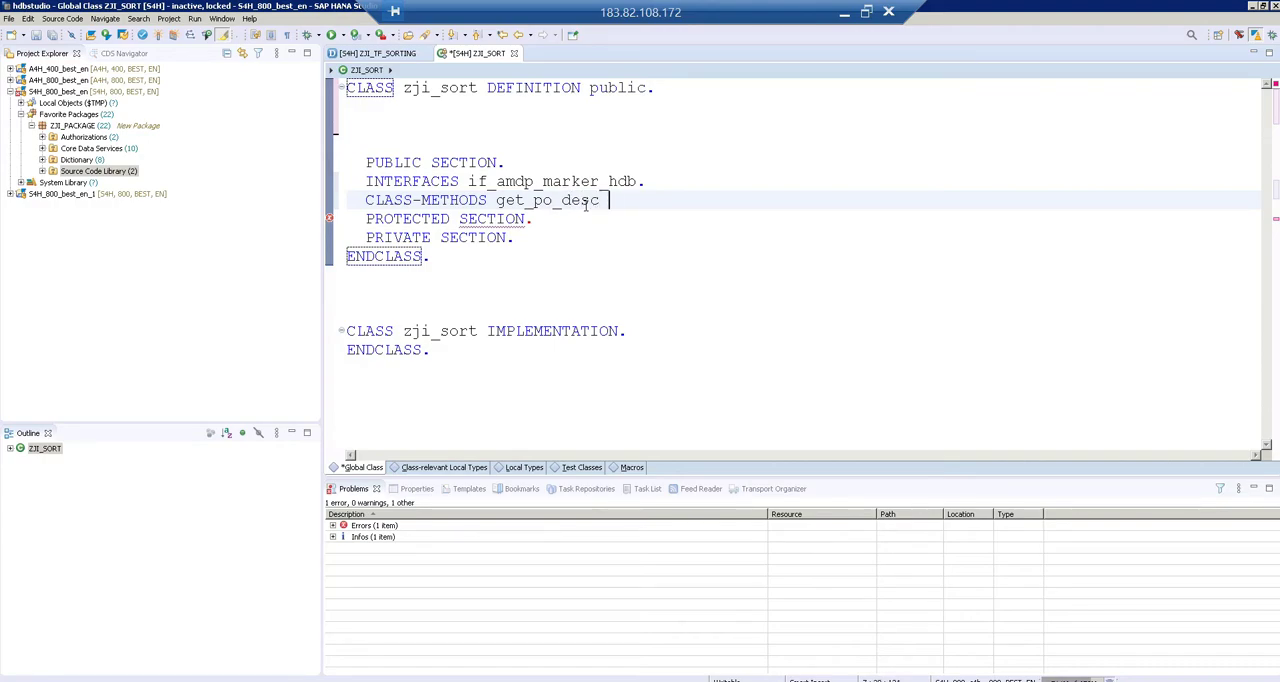
type("for")
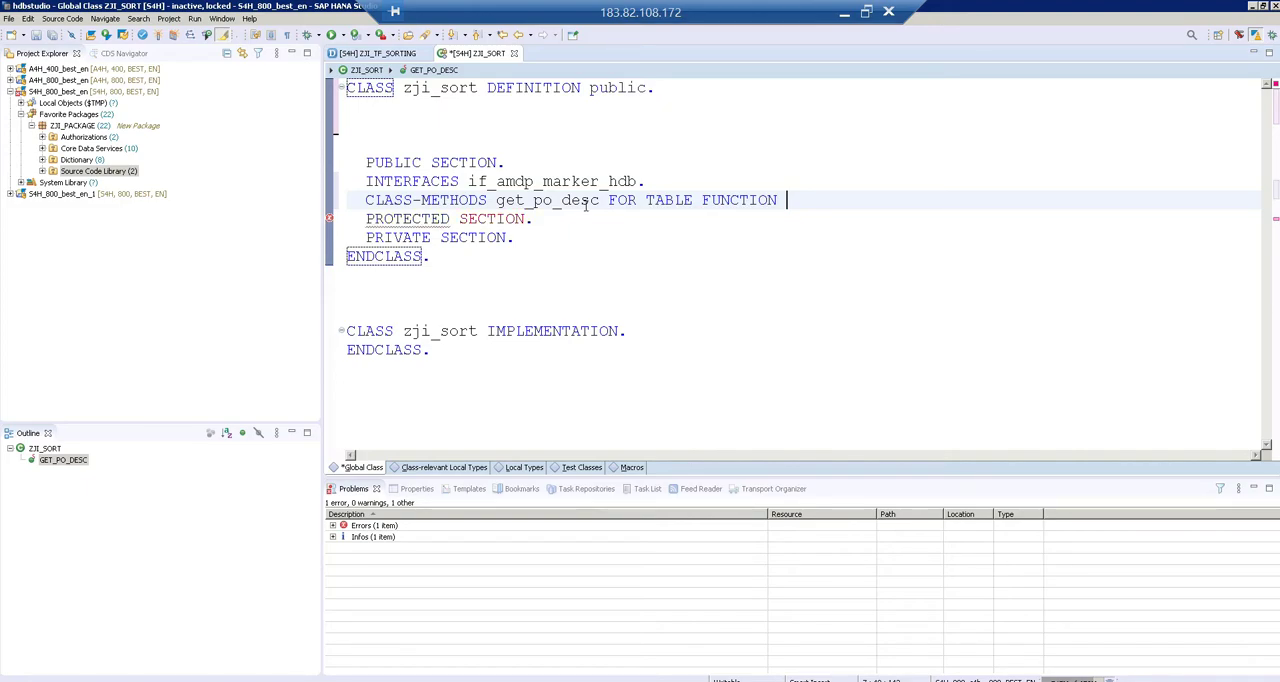
type("zji_")
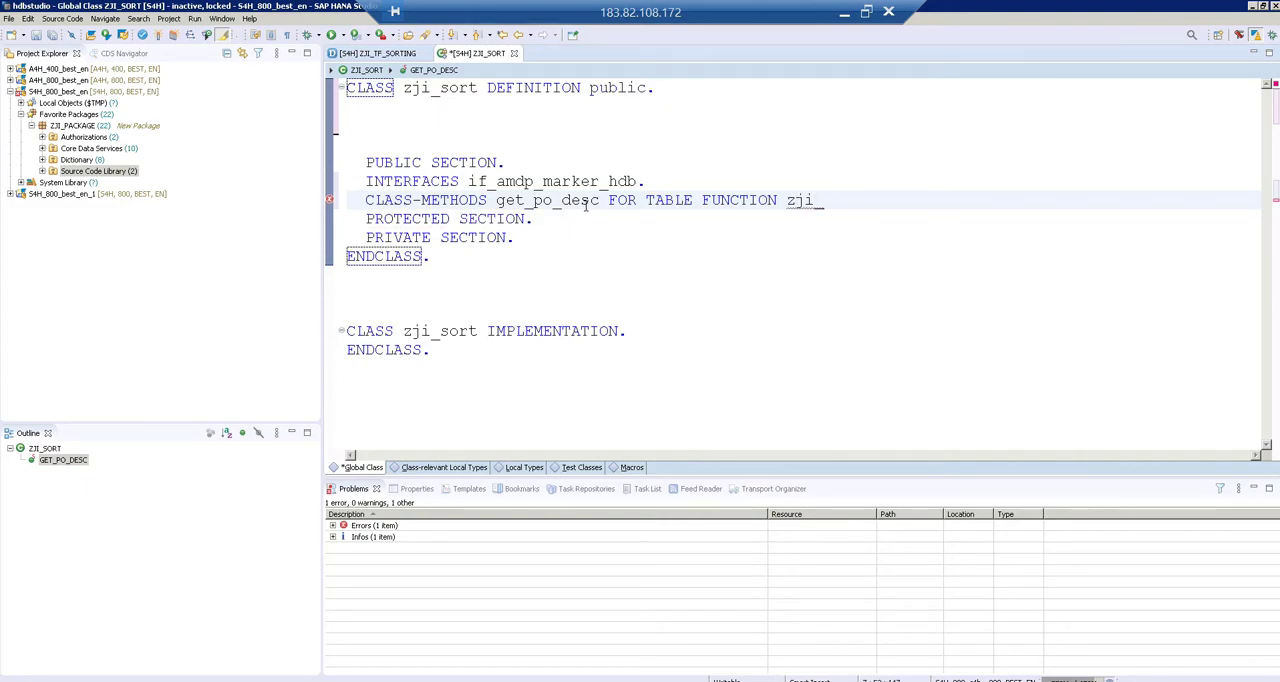
type("tf_")
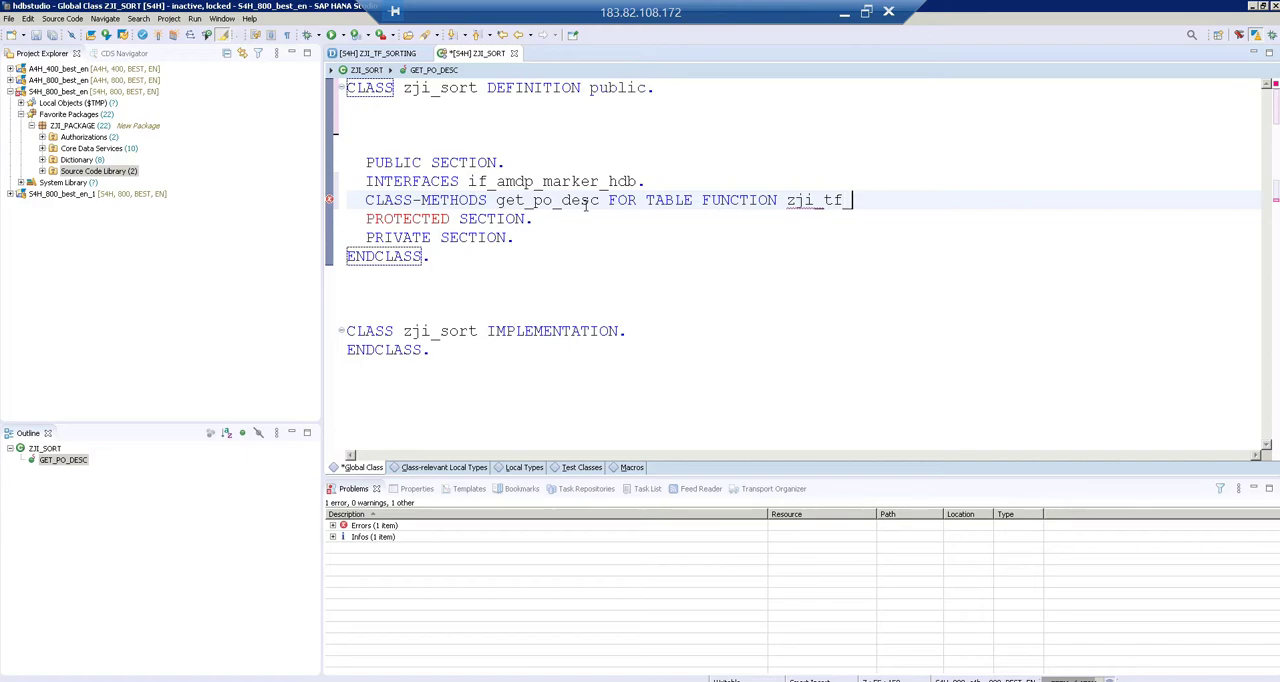
type("sorting.")
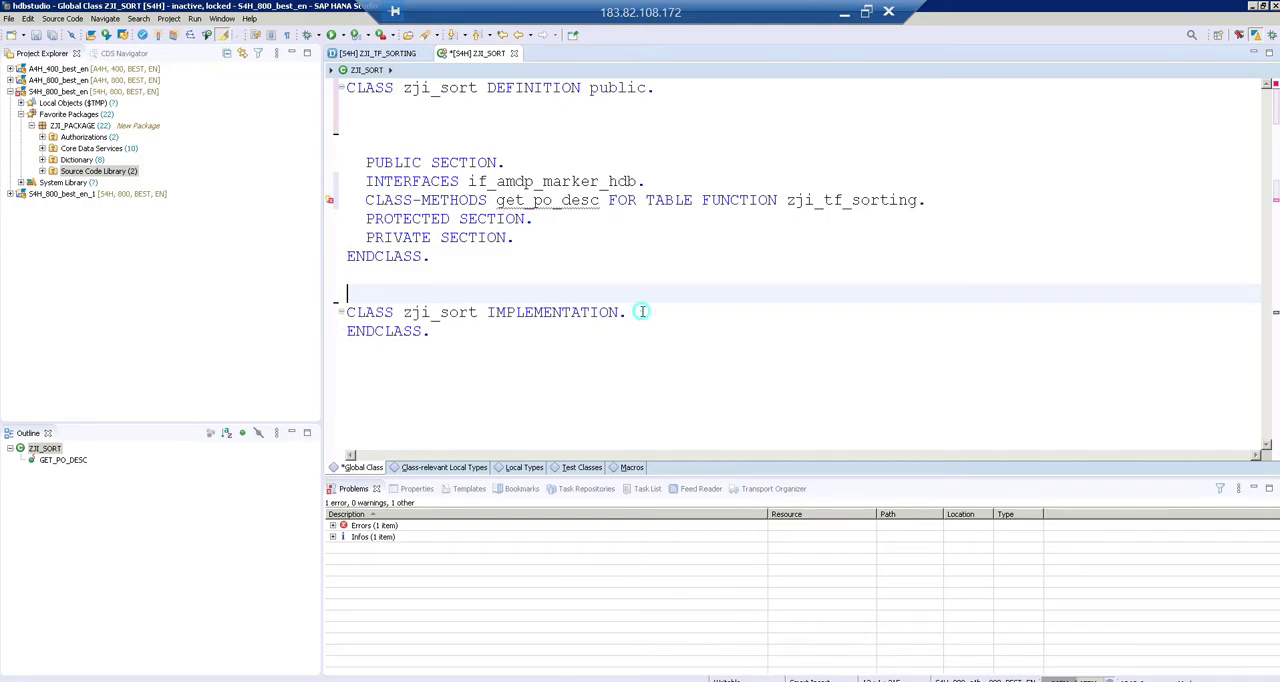
Step: Write METHOD get_po_desc BY DATABASE FUNCTION FOR HDB LANGUAGE SQLSCRIPT OPTIONS READ-ONLY USING ekpo makt
key("Return")
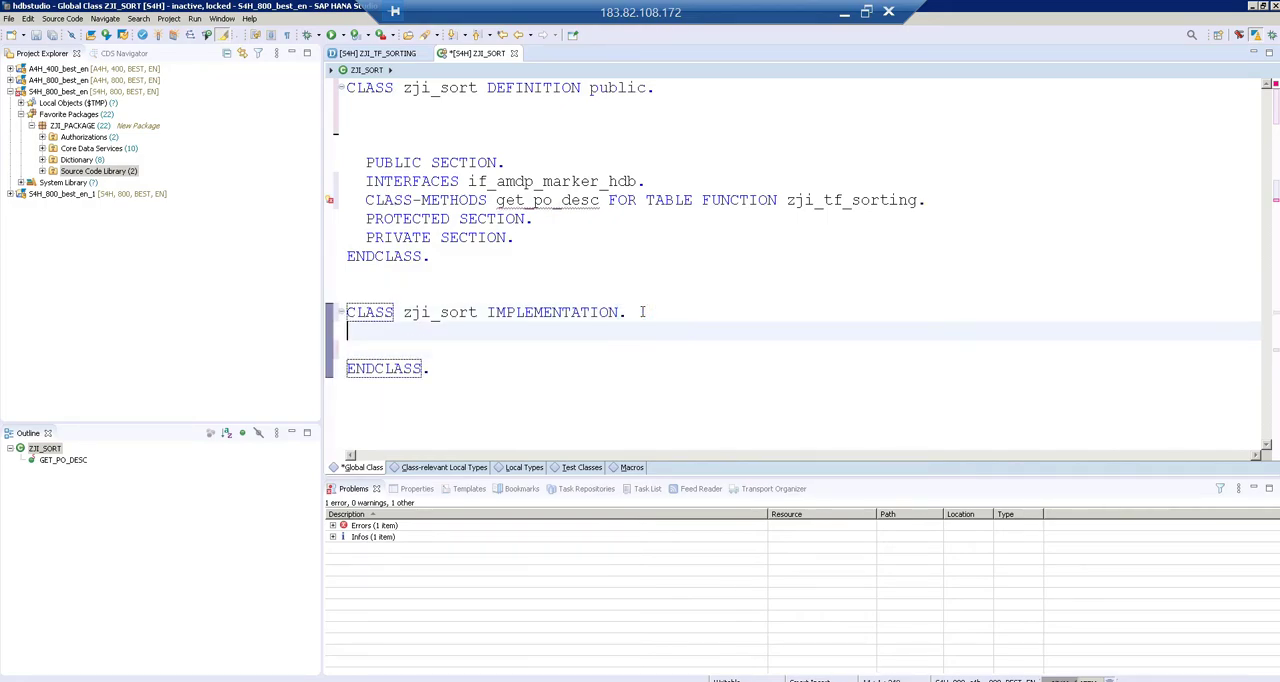
type("method")
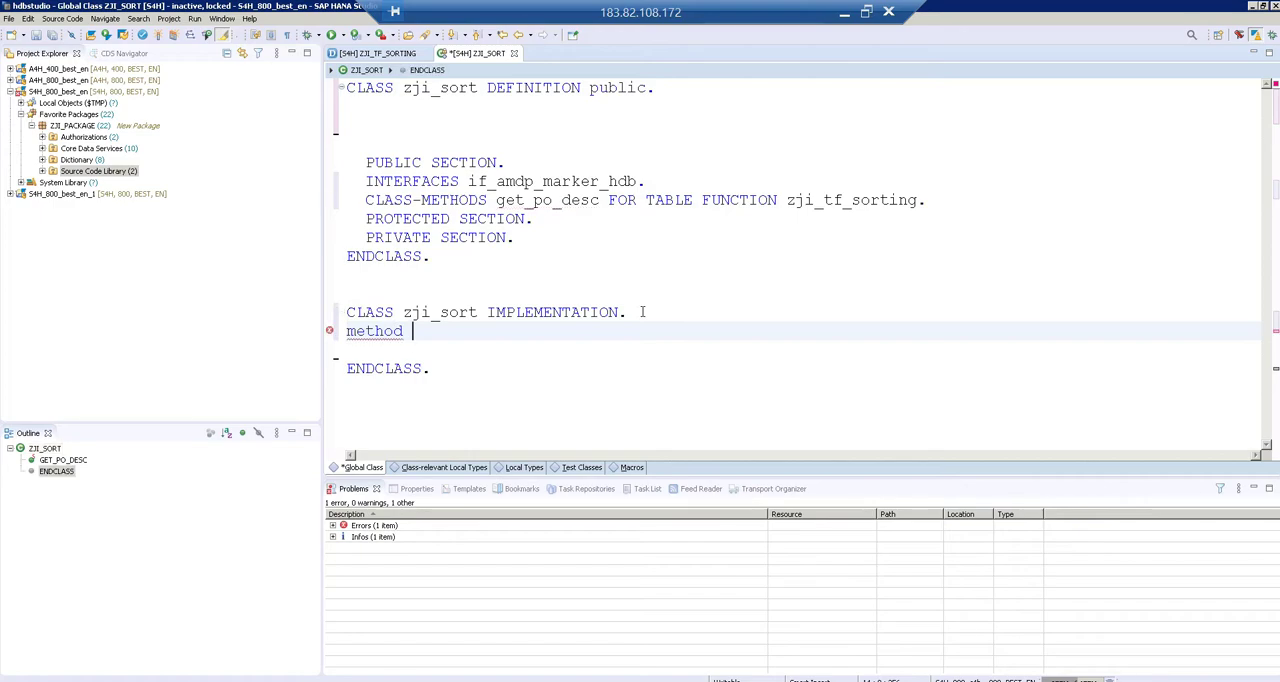
type("get_po_desc")
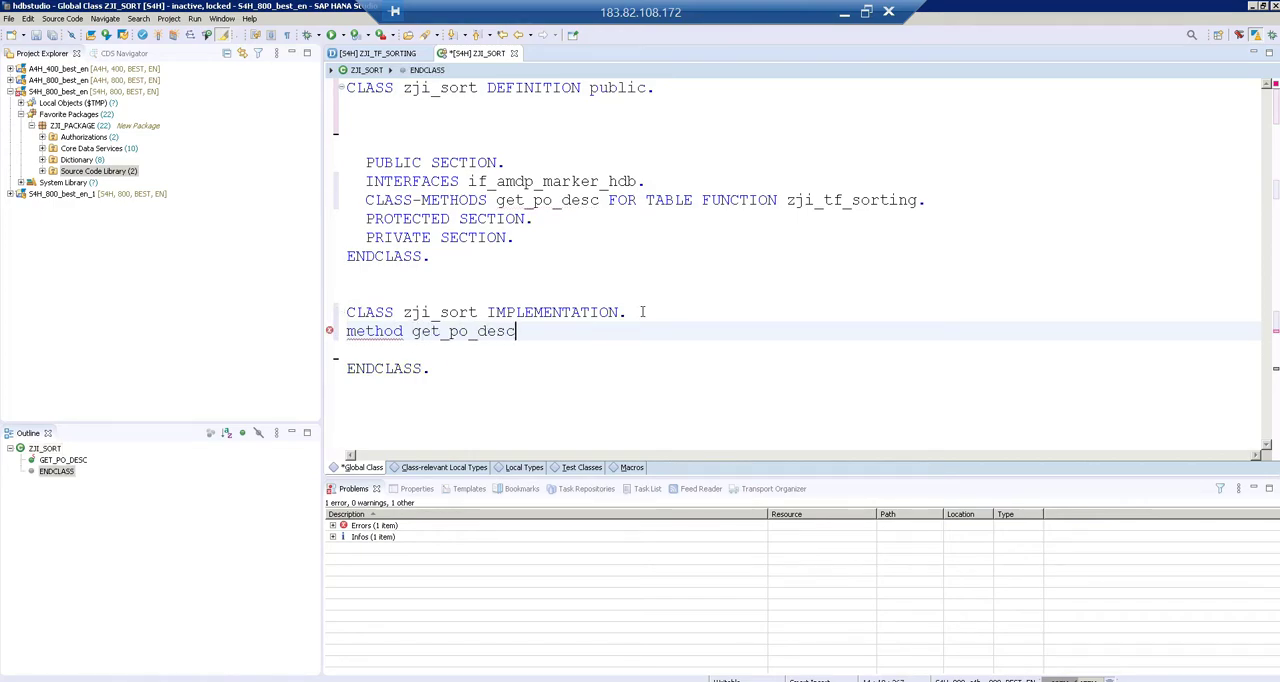
type("BY DATABASE PROCEDURE FOR HDB LANGUAGE")
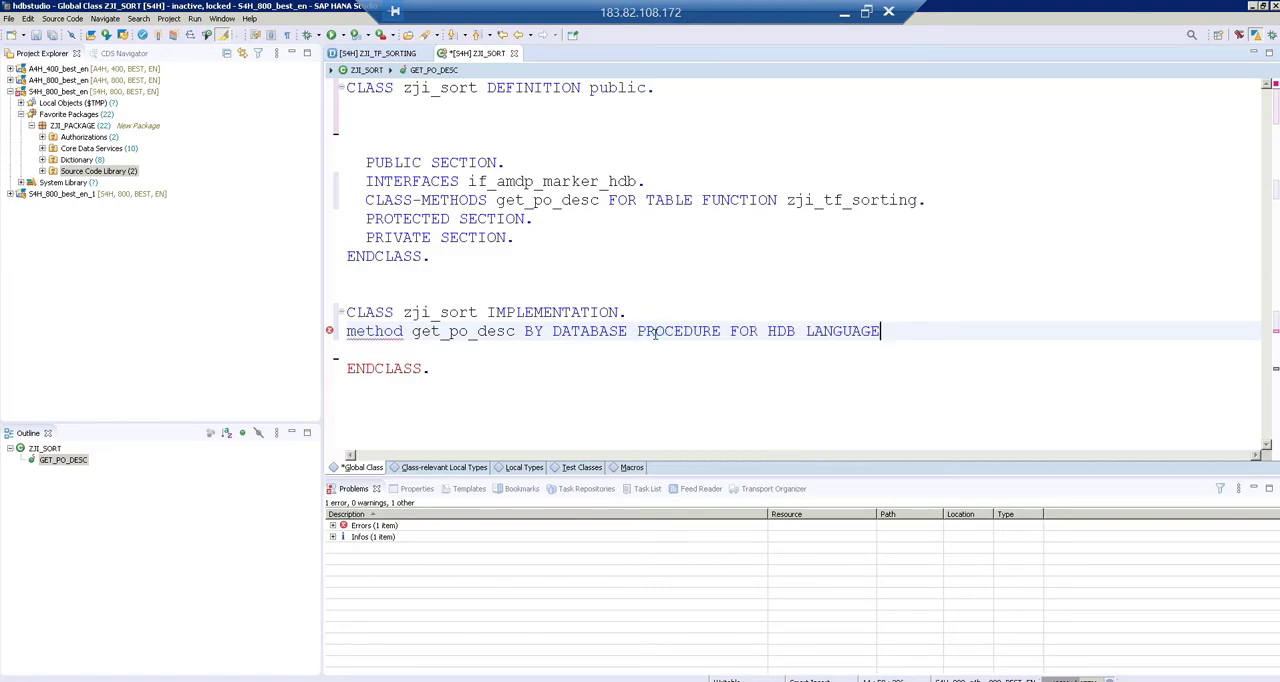
type("fucn")
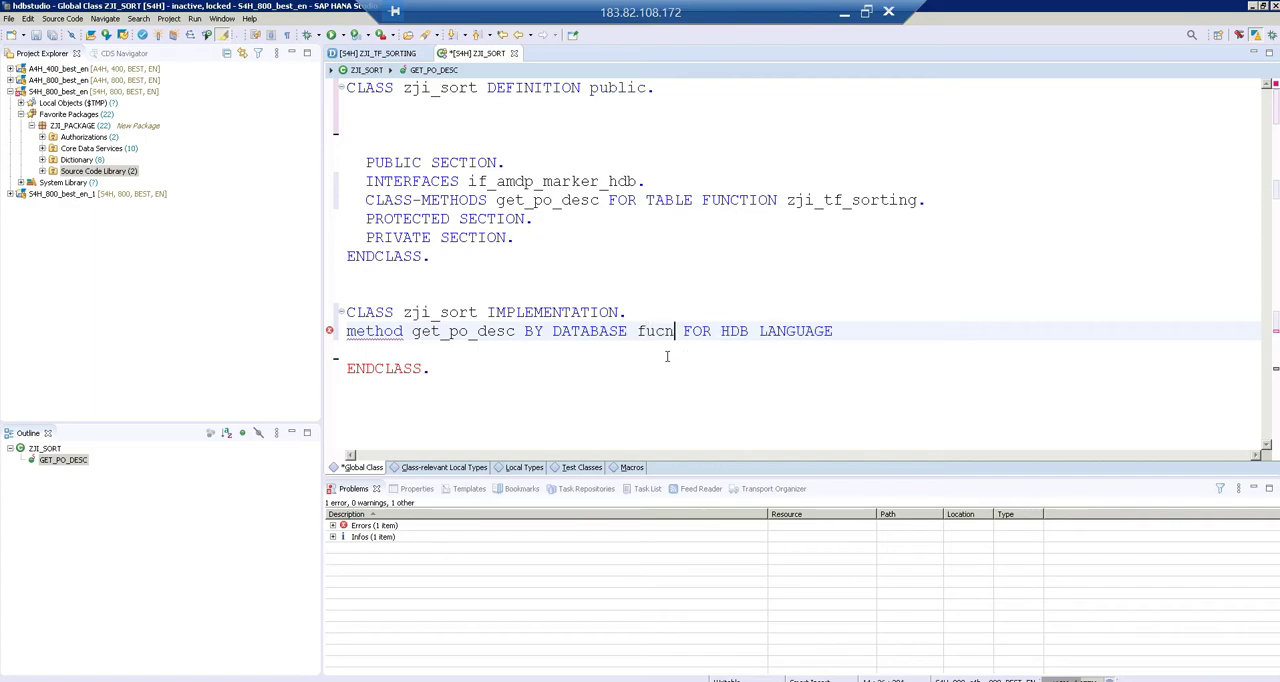
key("BackSpace")
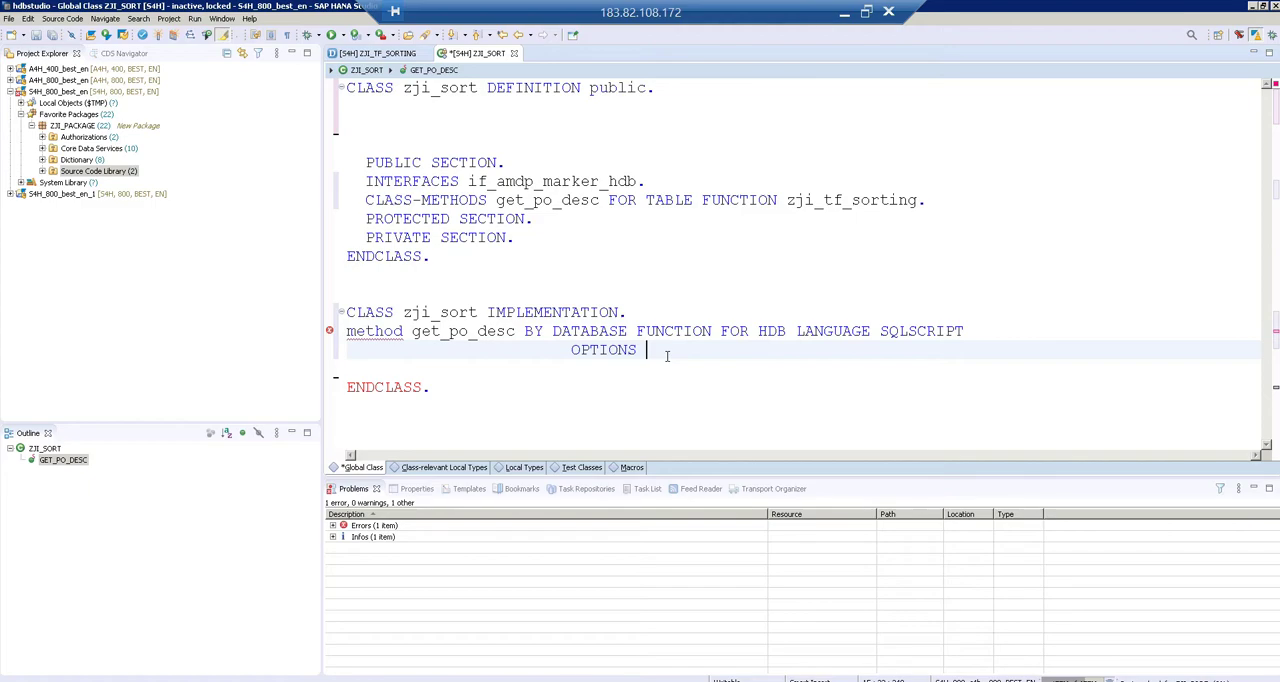
type("READ-ONLY USING")
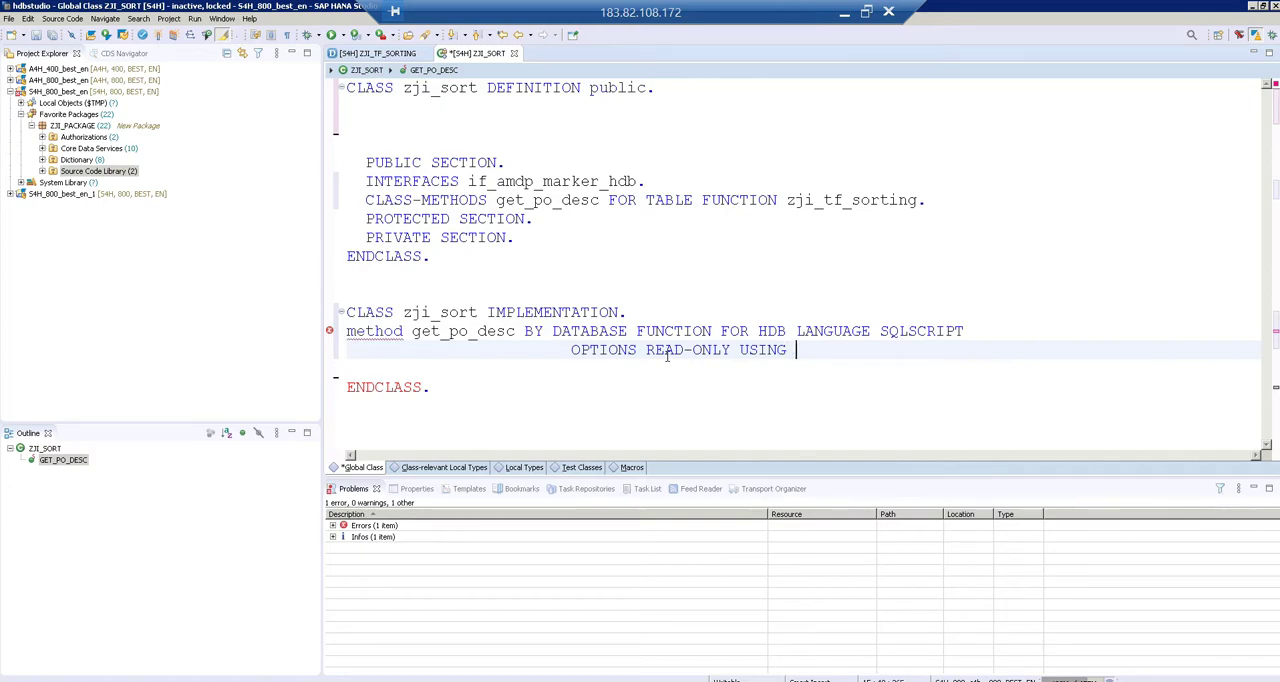
type("ekpo")
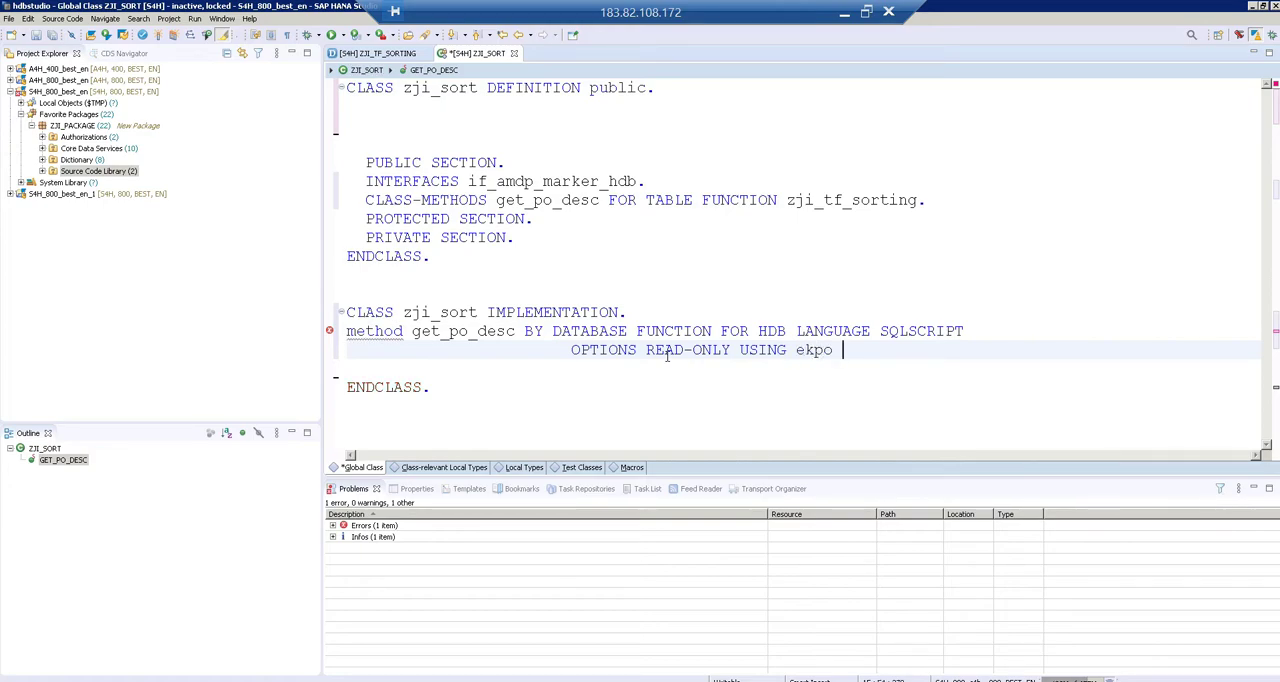
type("makt")
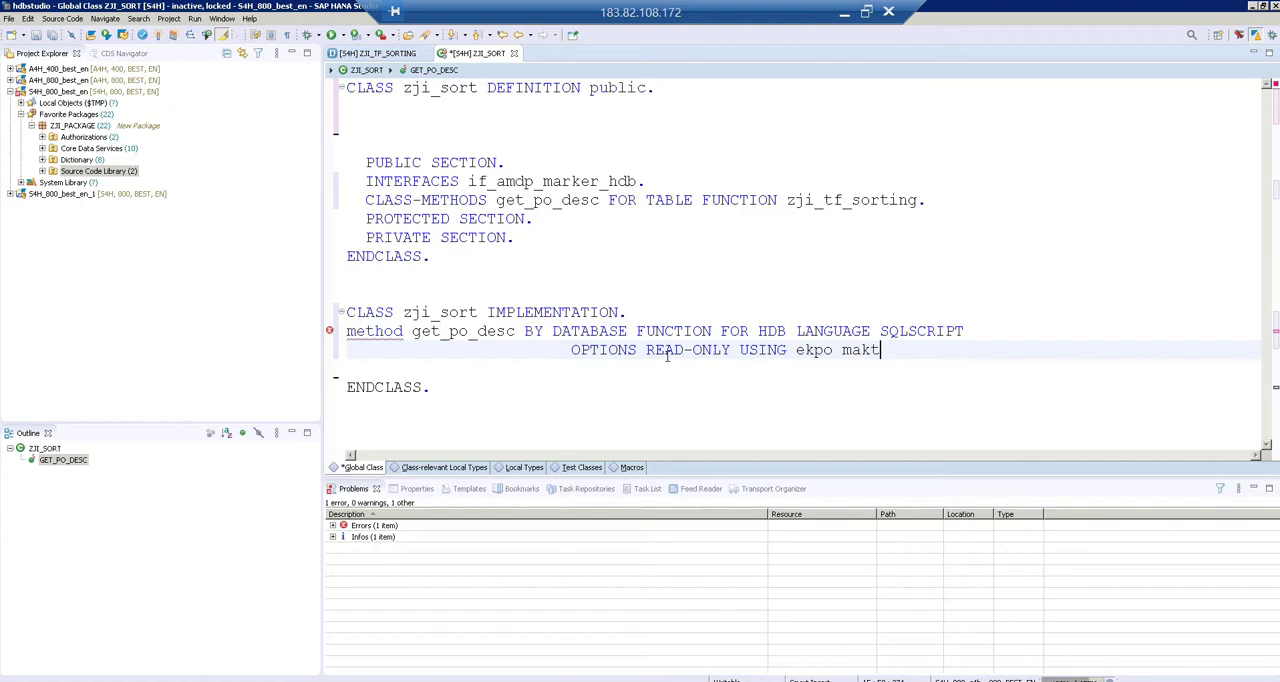
type(".")
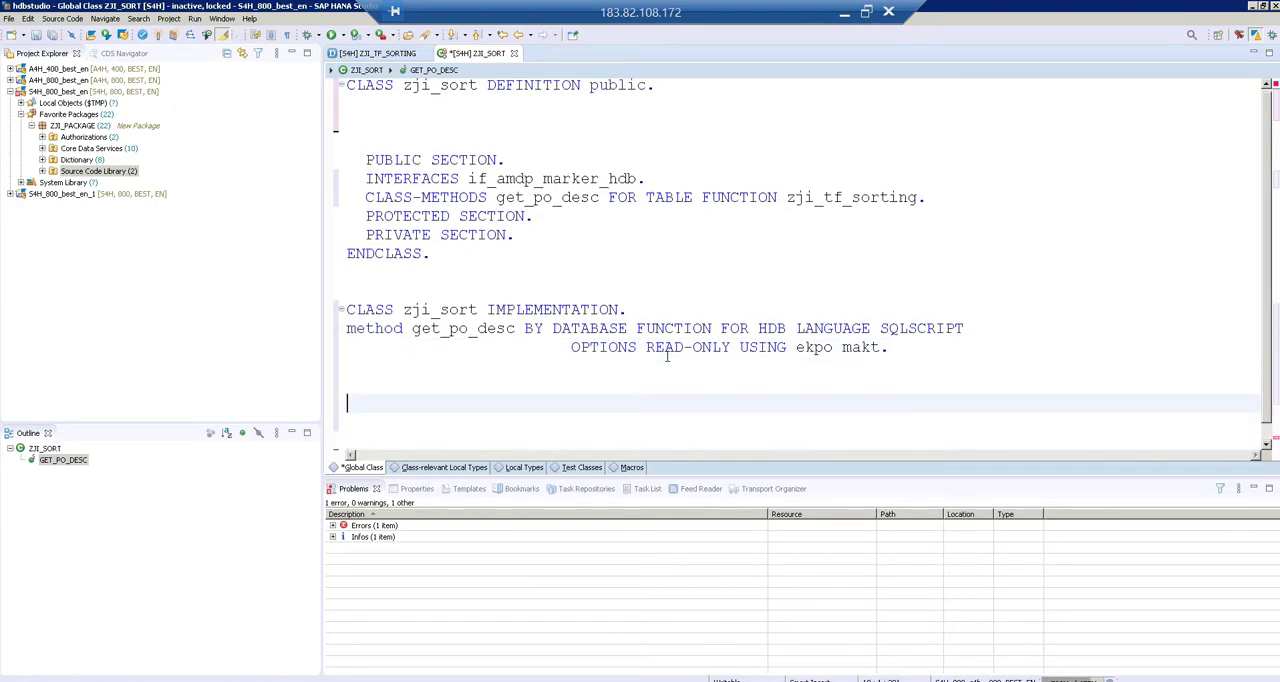
Step: Return select mandt, ebeln, ebelp, matnr, maktx from ekpo
type("return")
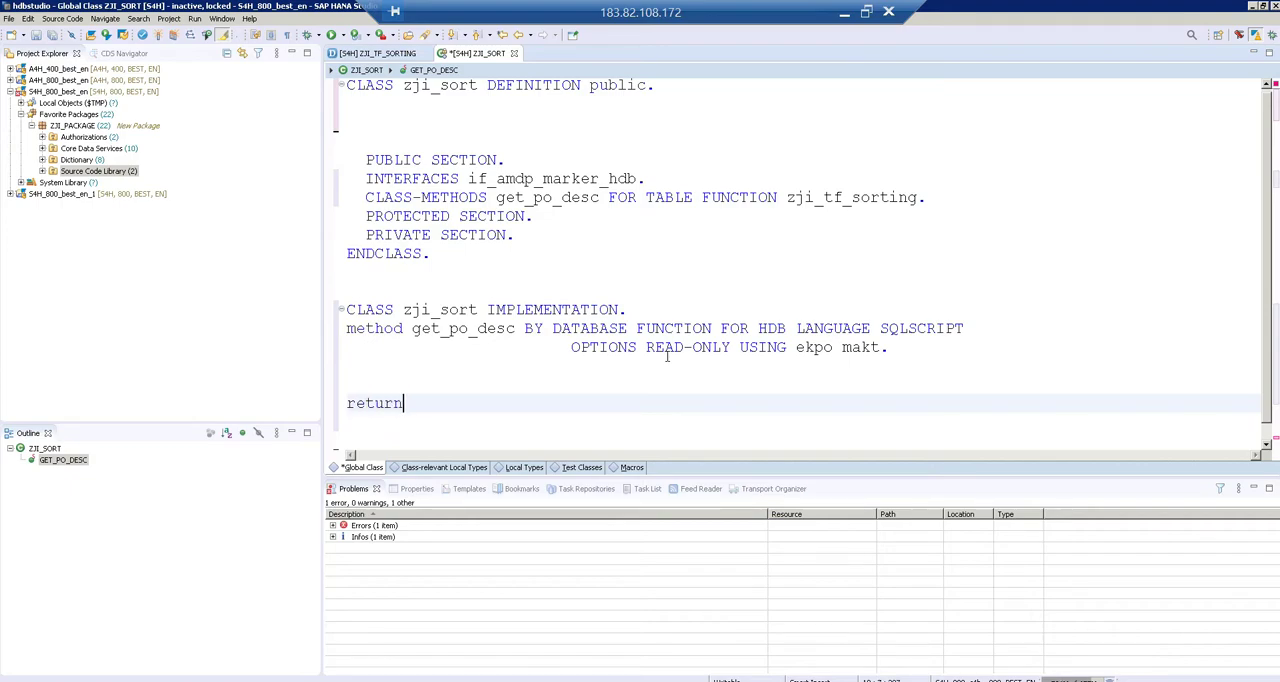
type("seelct")
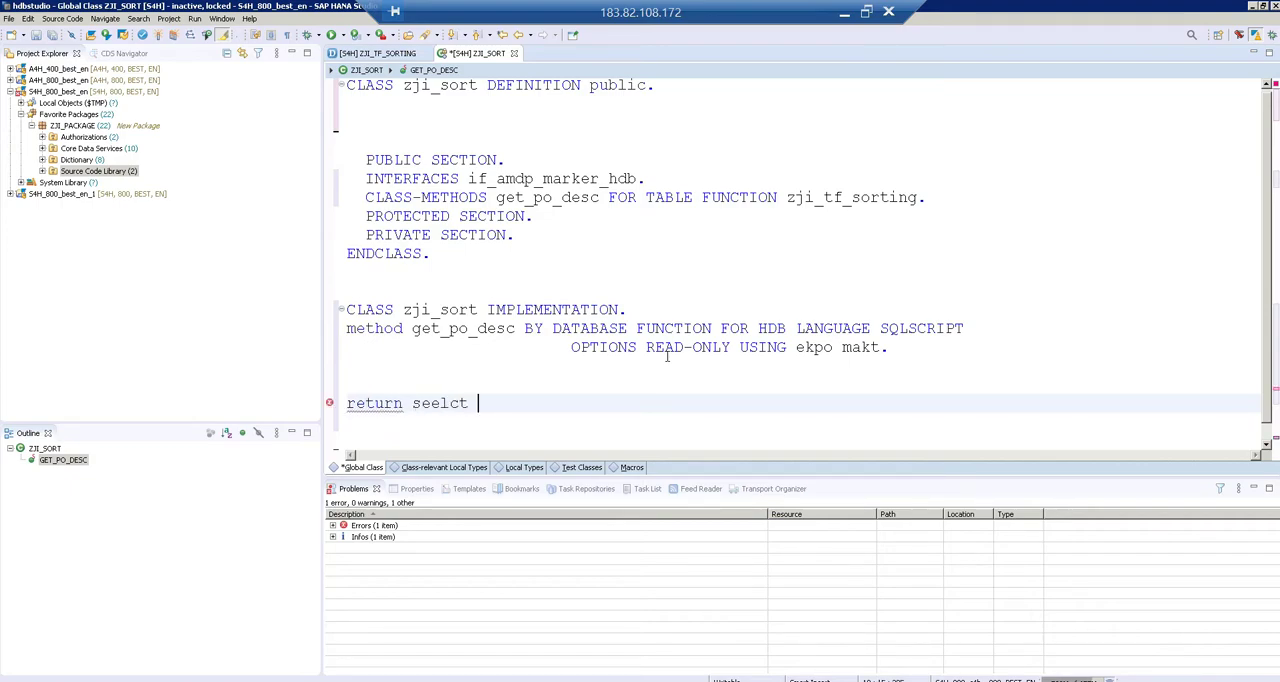
key("BackSpace")
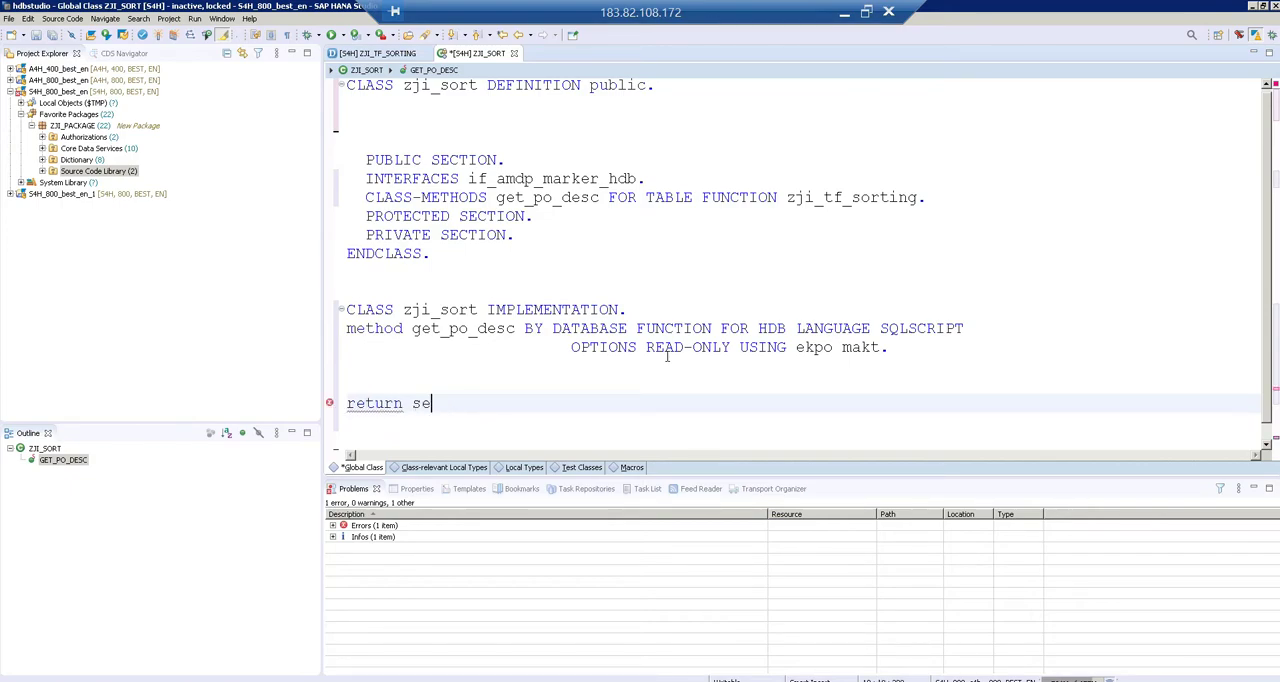
type("lect")
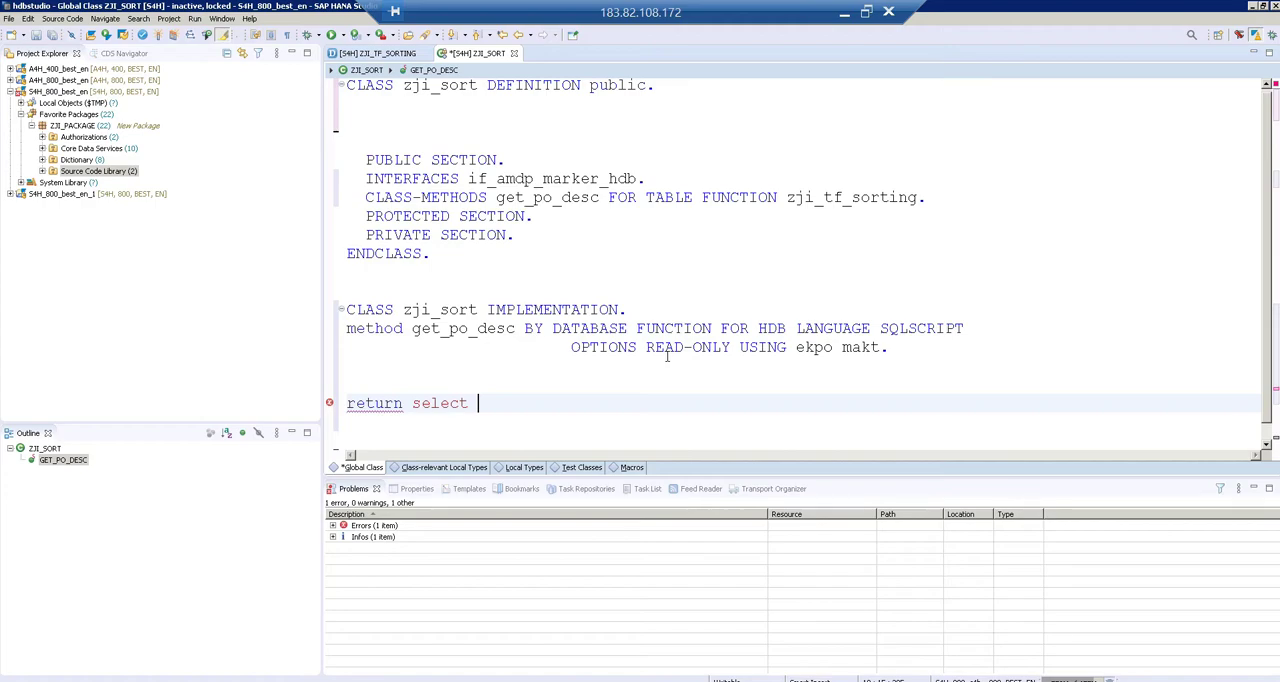
type("mandt,")
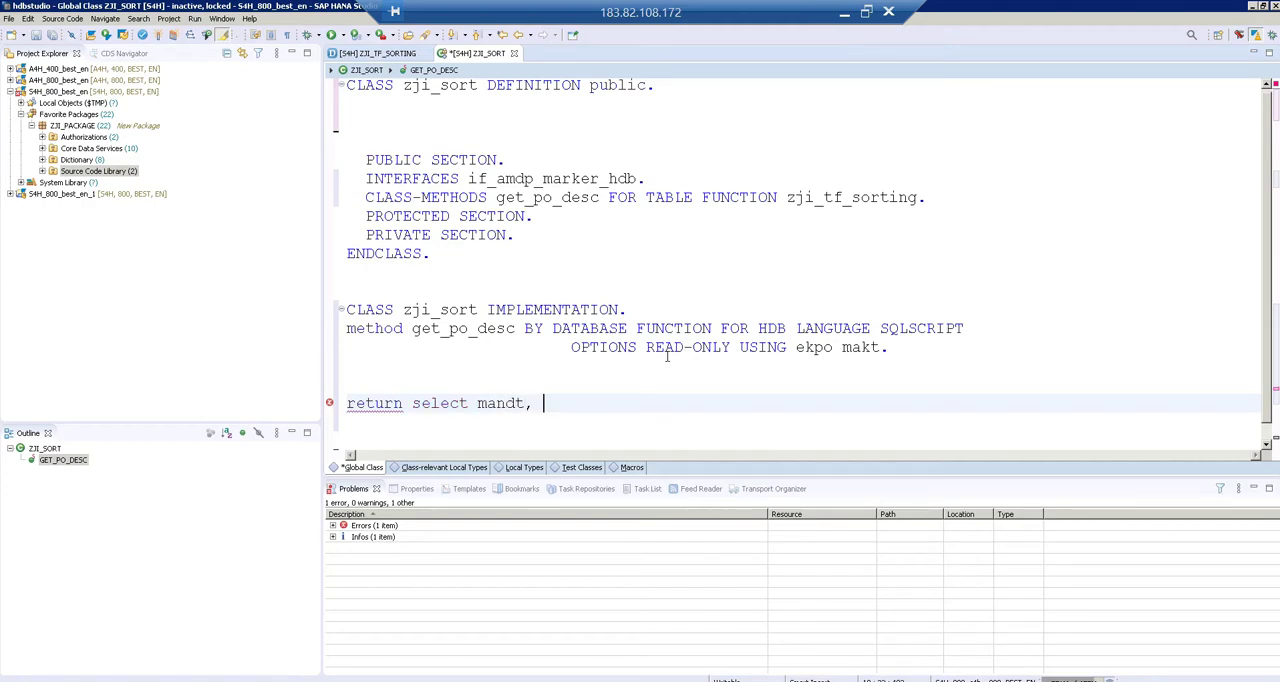
type("ebeln,")
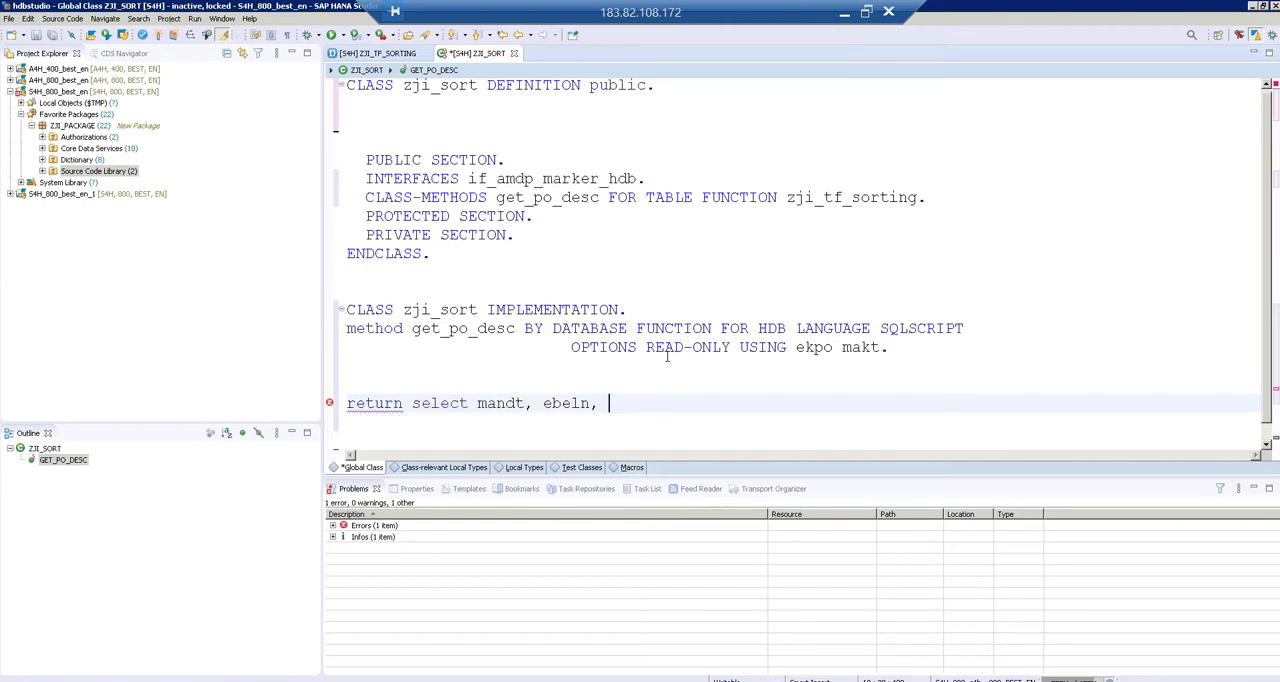
type("ebelp")
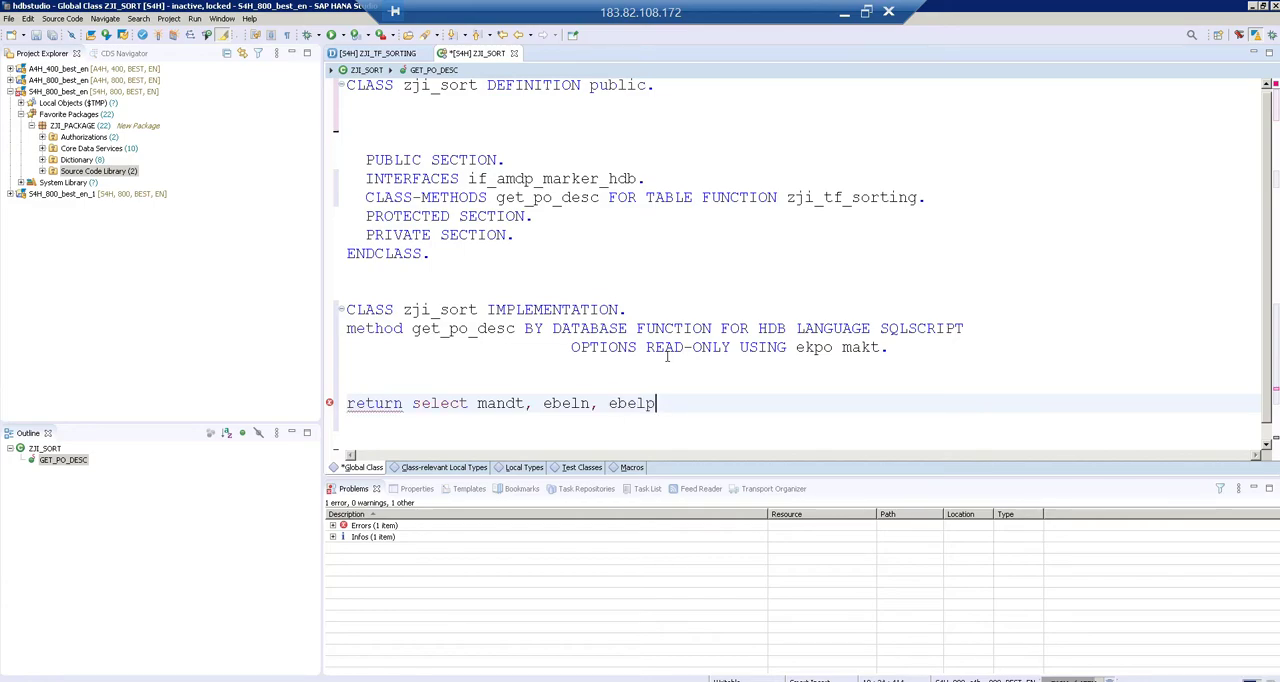
type(", mart")
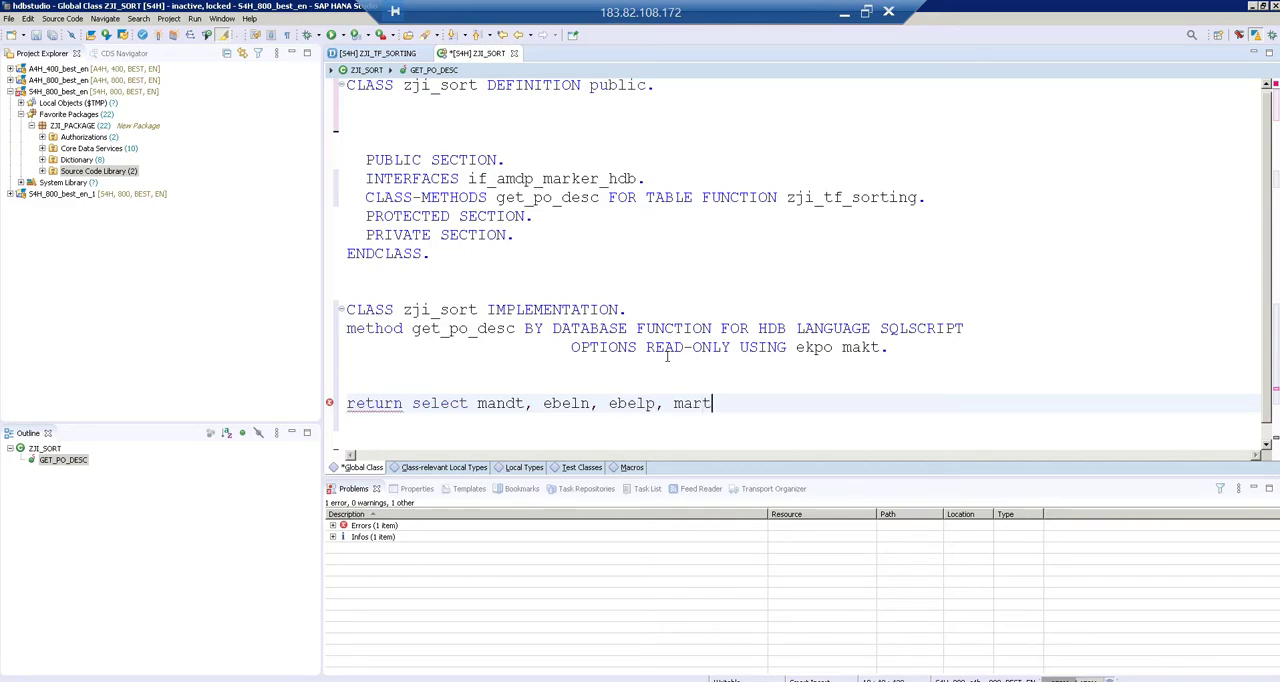
key("BackSpace")
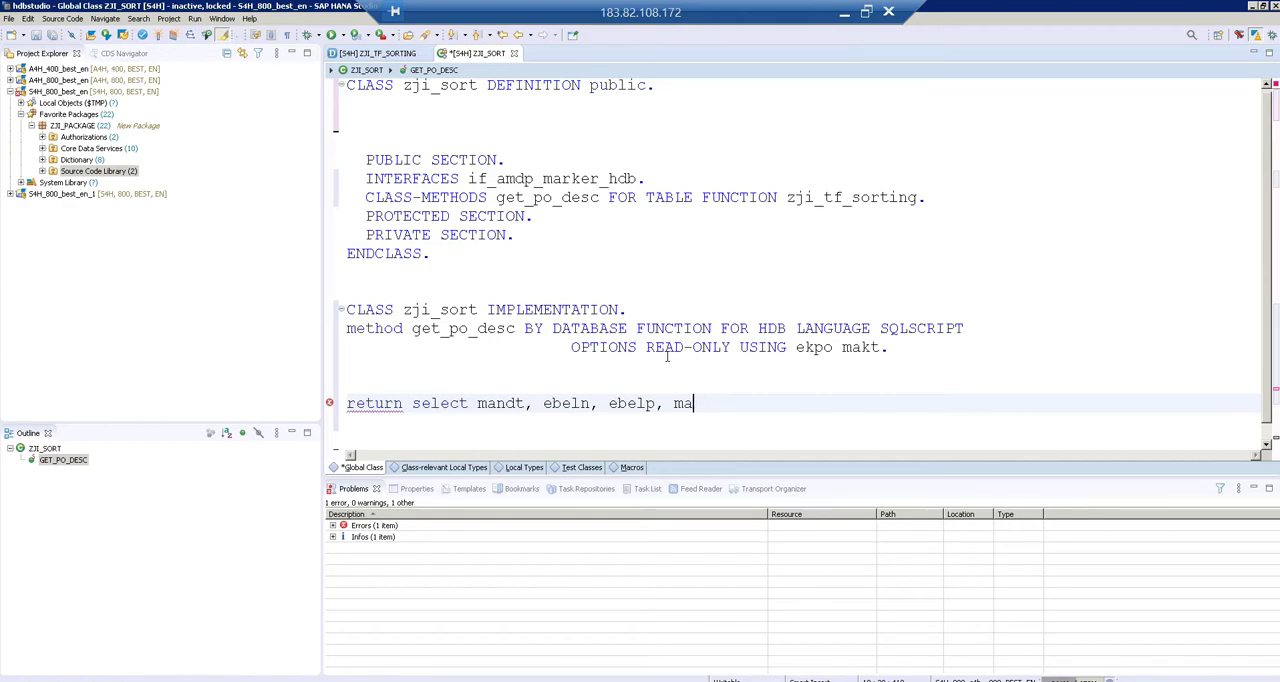
type("tnr, makt")
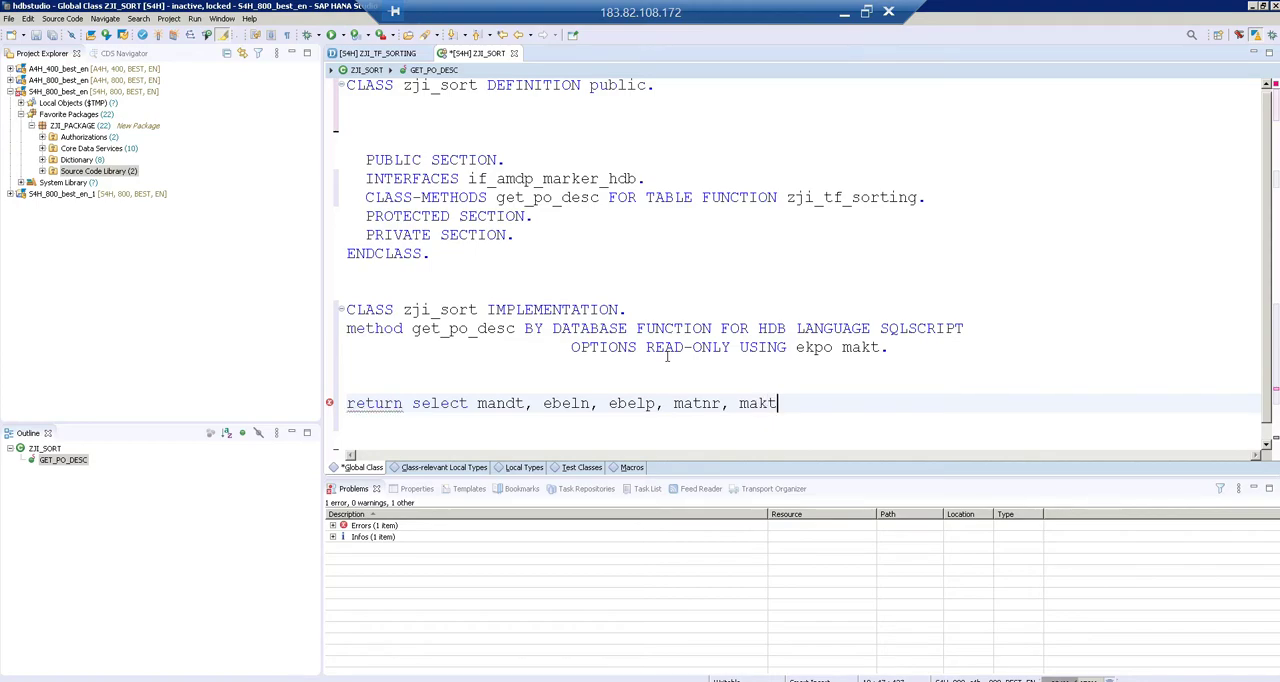
type("x from")
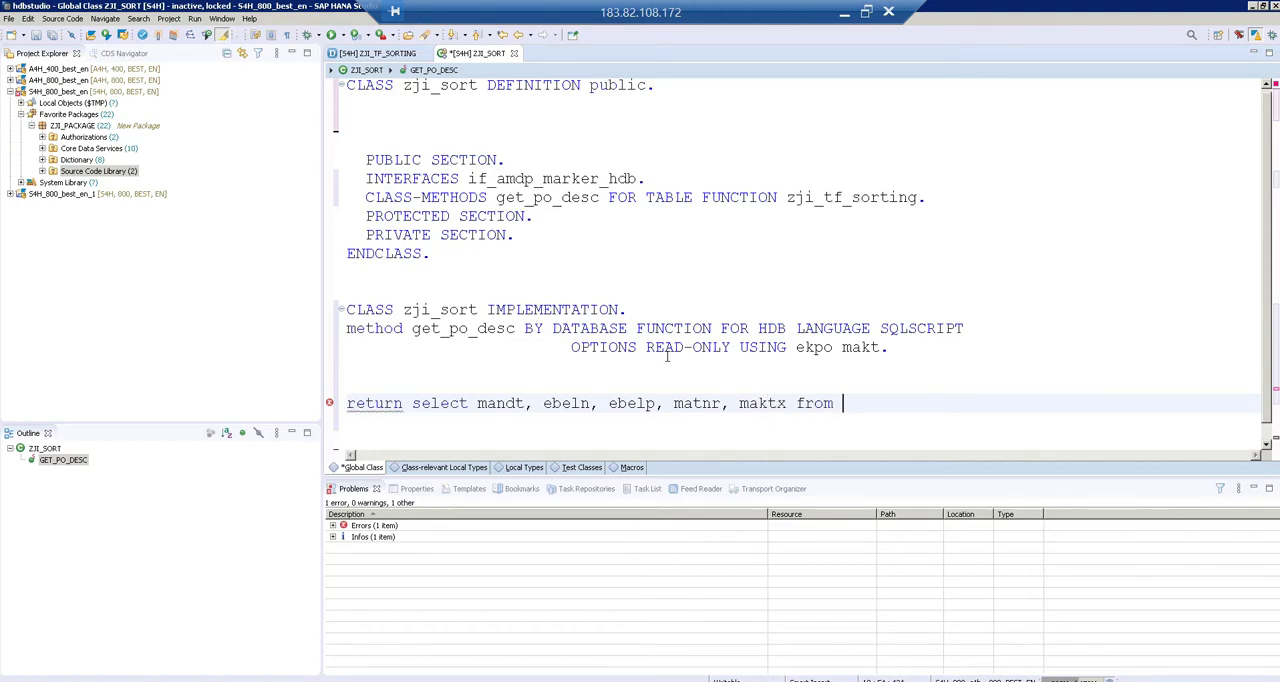
type("ekpo\\")
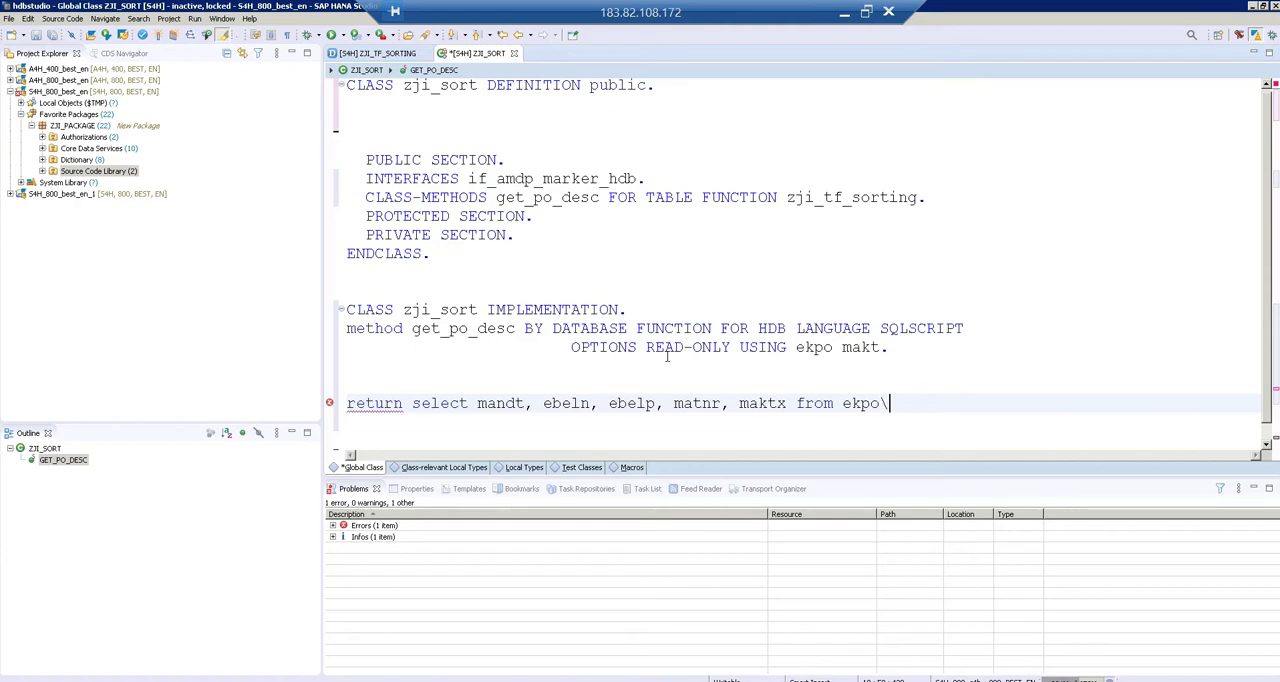
key("Return")
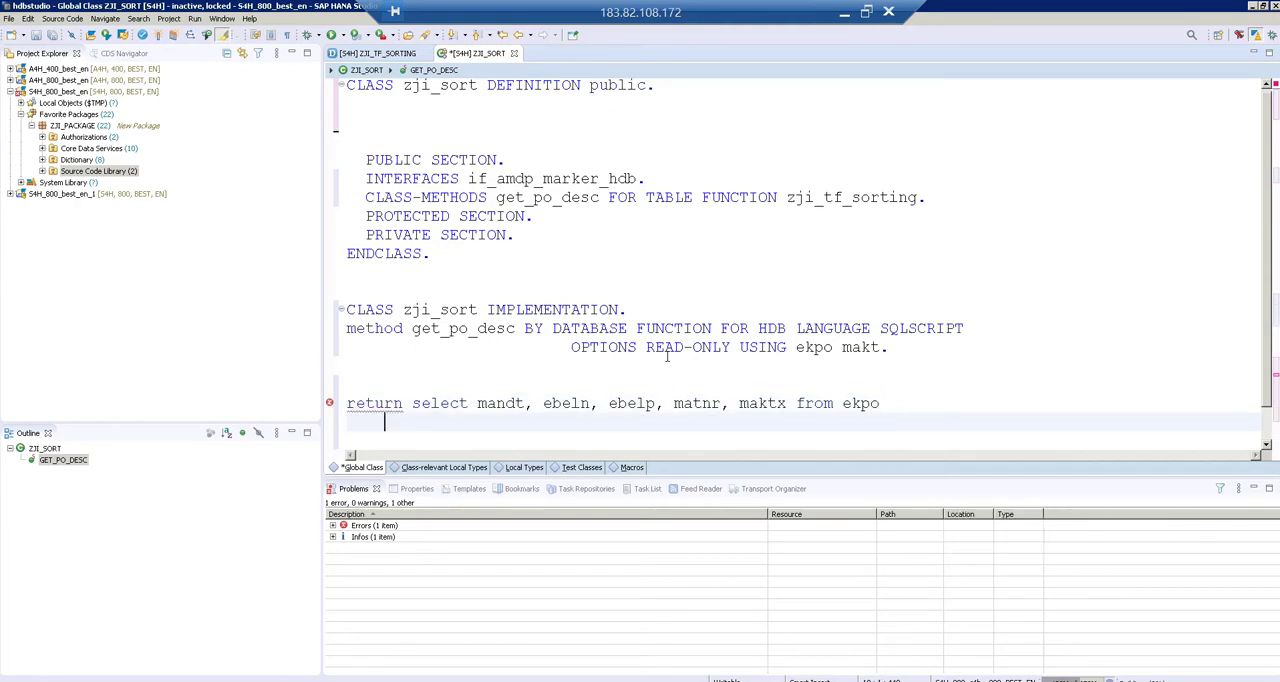
Step: Left outer join makt on ekpo.matnr = makt.matnr
type("1")
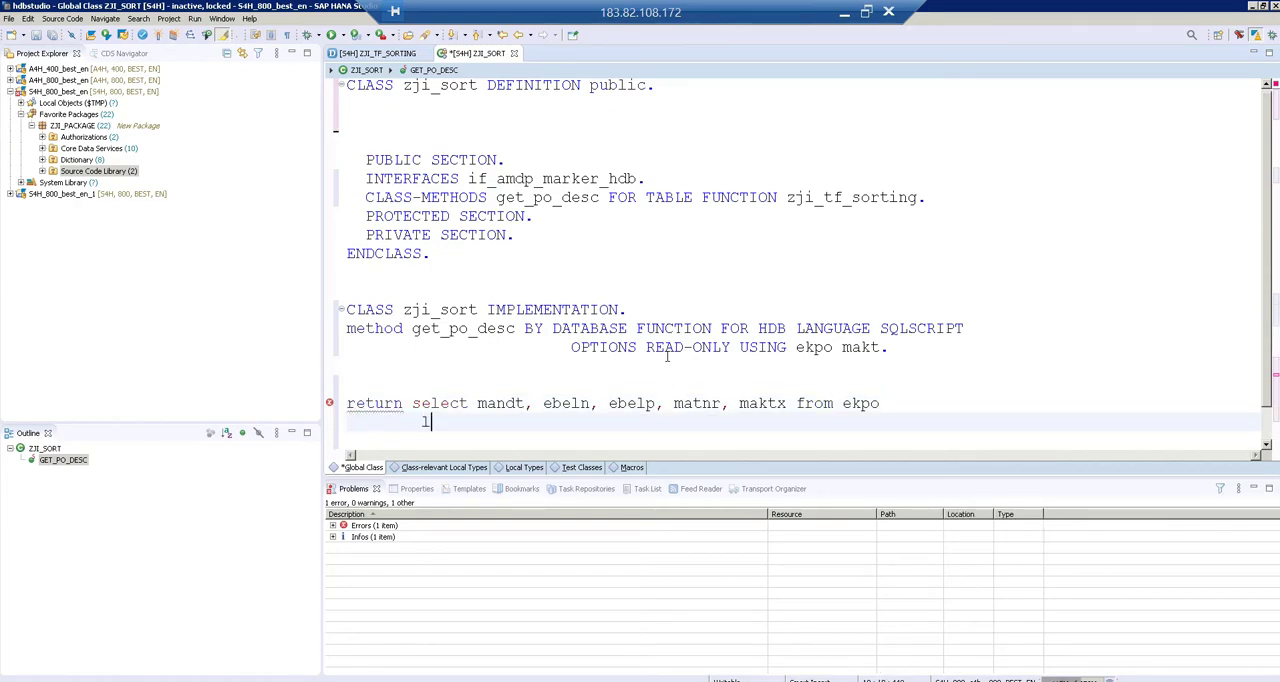
type("left outer join")
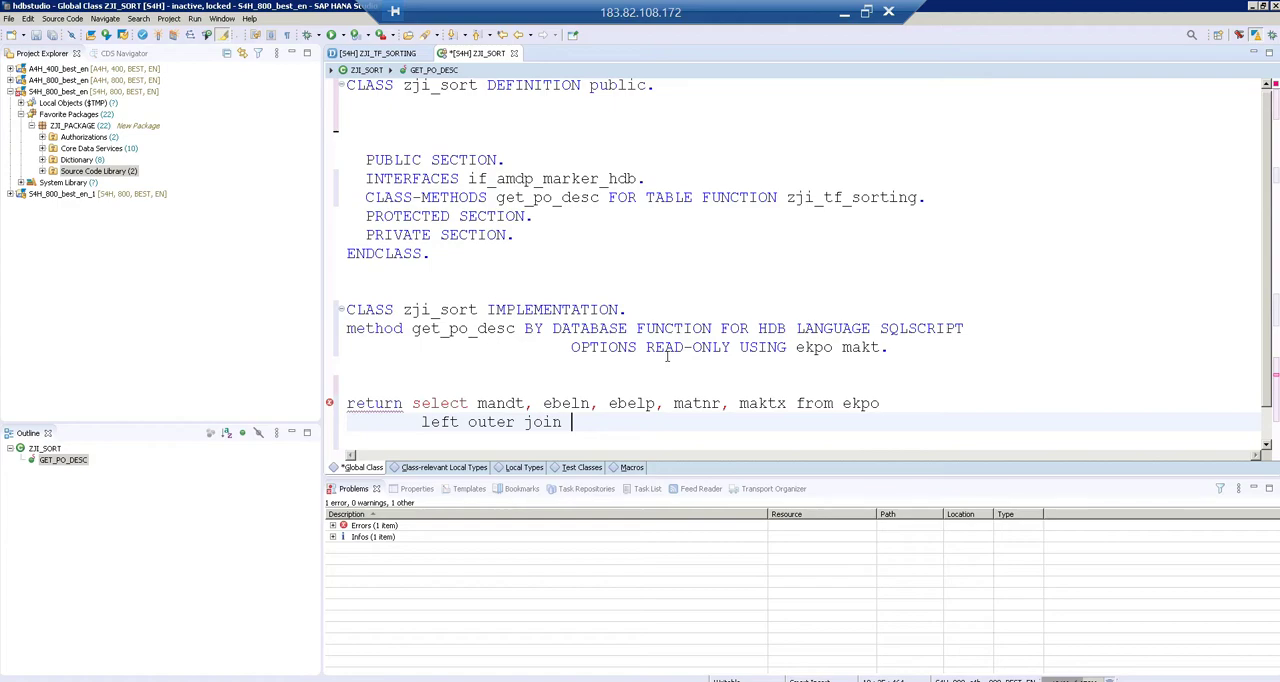
type("makt")
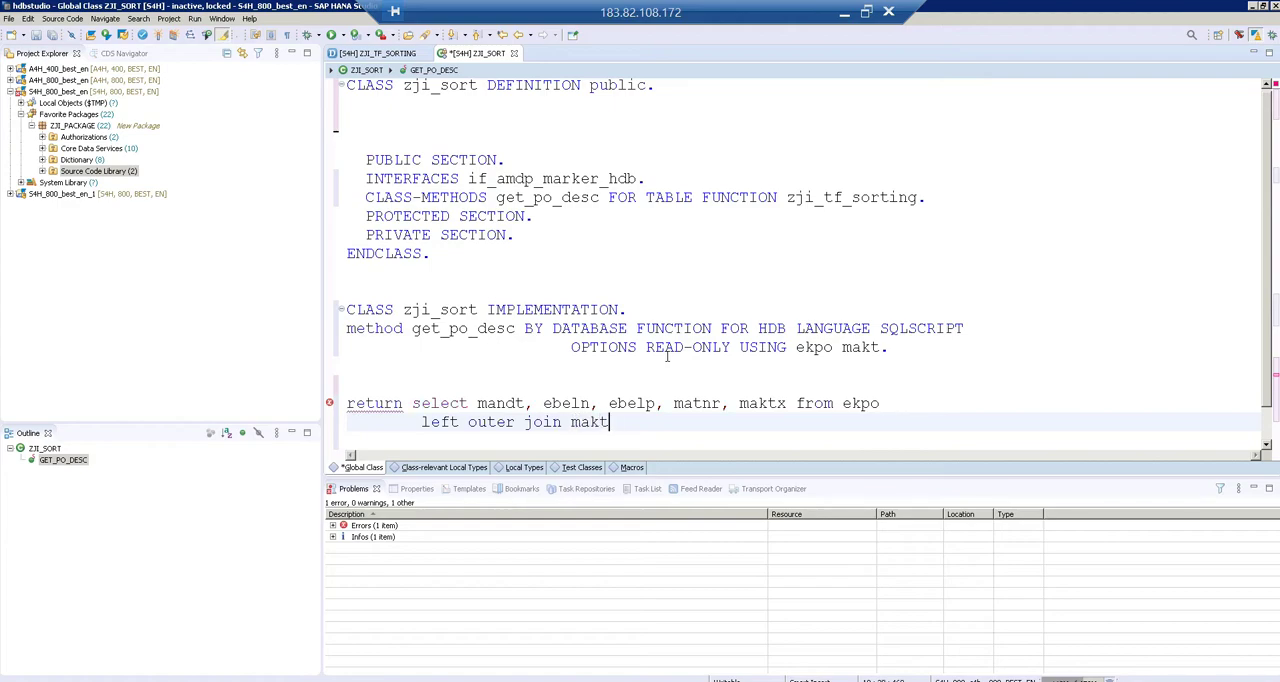
type("on ekpo.matn")
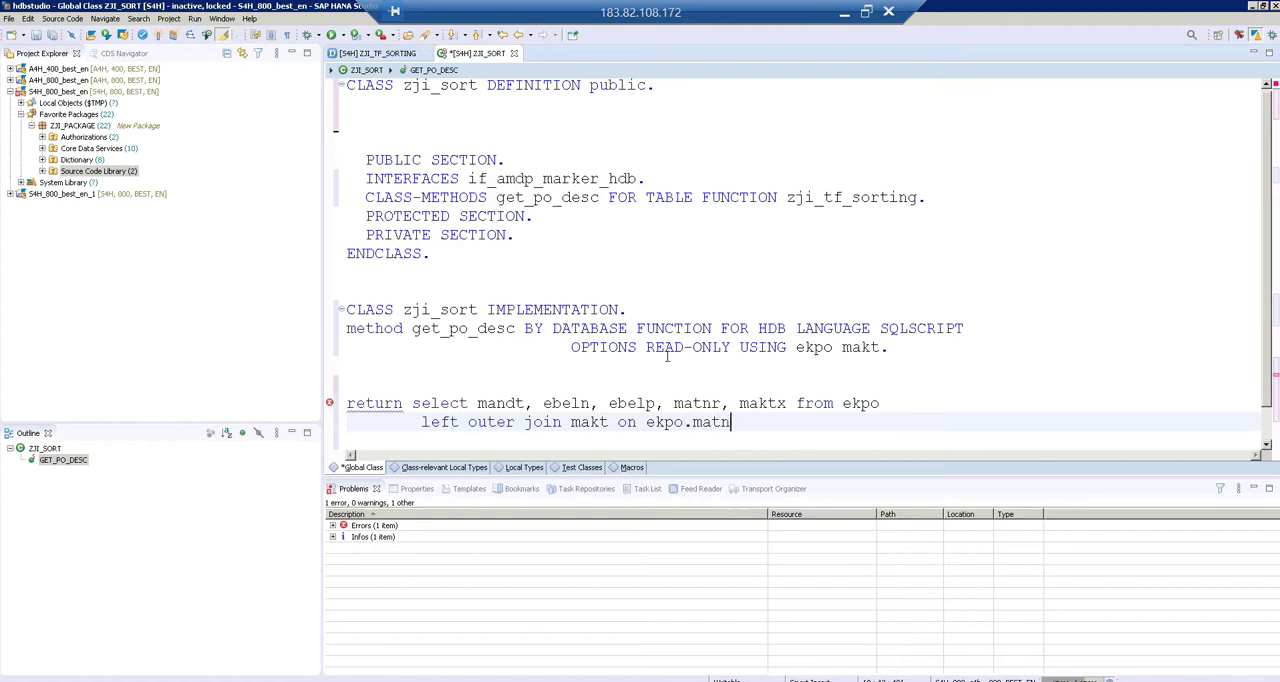
type("= makt.matnr")
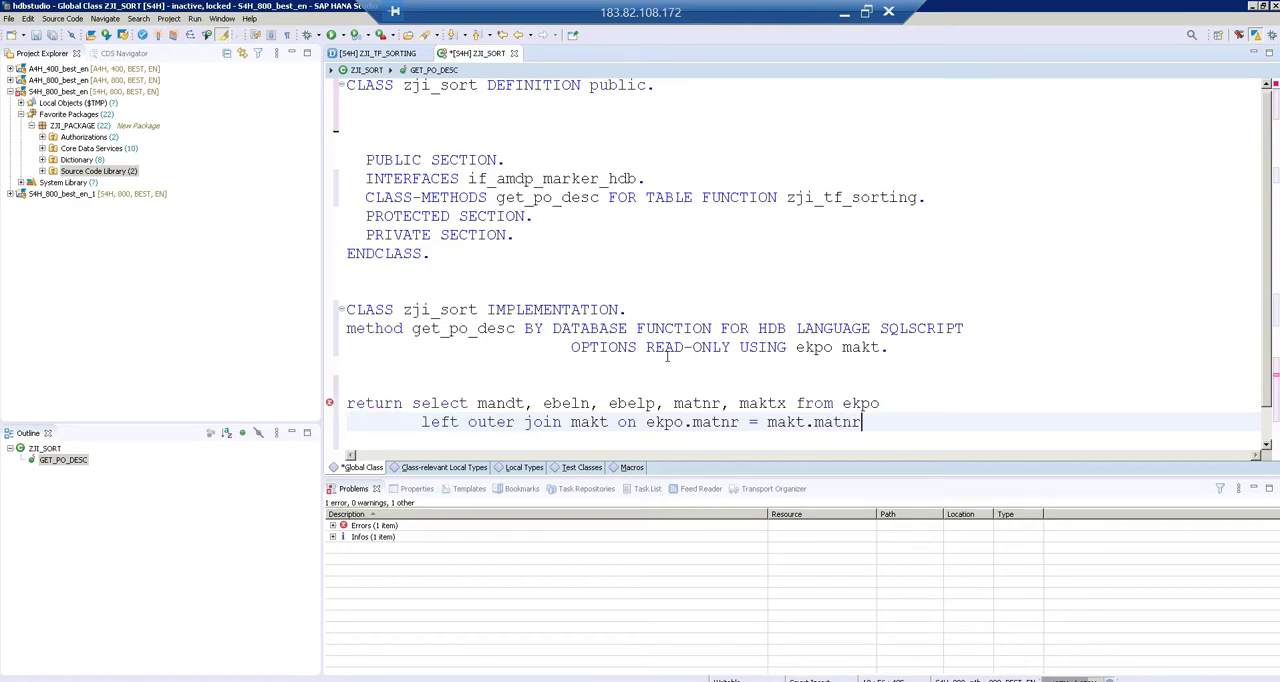
key("Return")
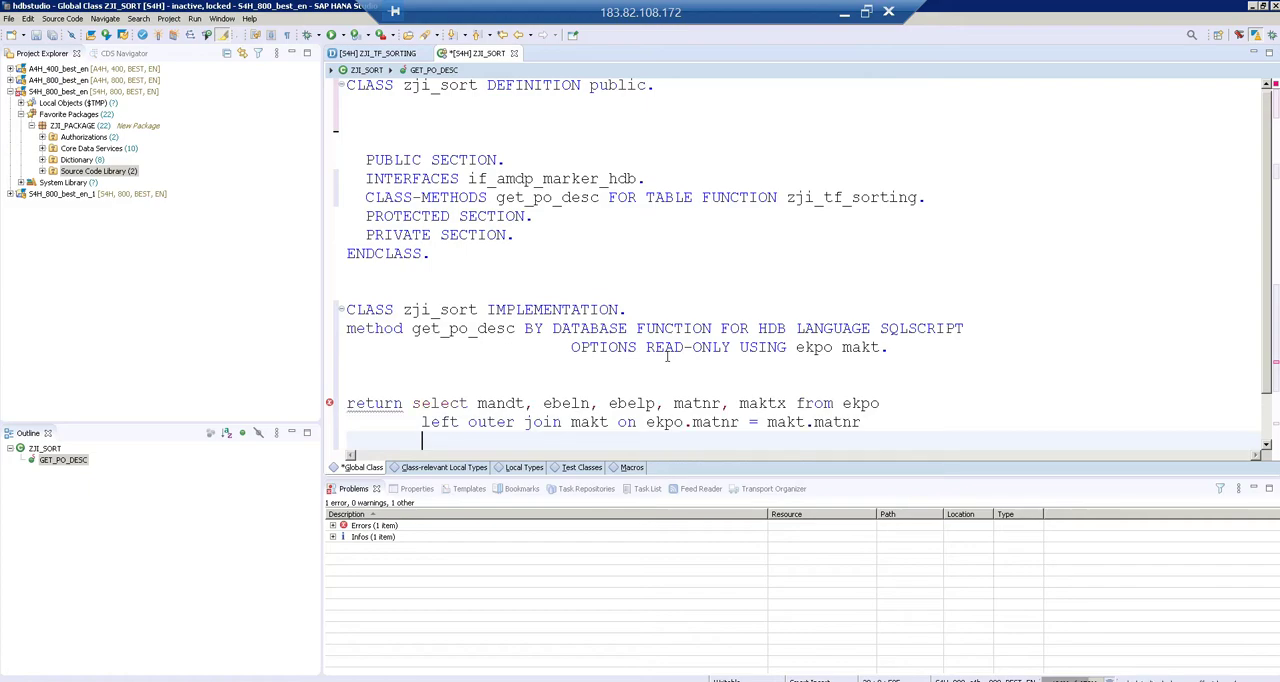
Step: Add order by ebelp desc and endmethod, then activate ZJI_SORT
type("order by e")
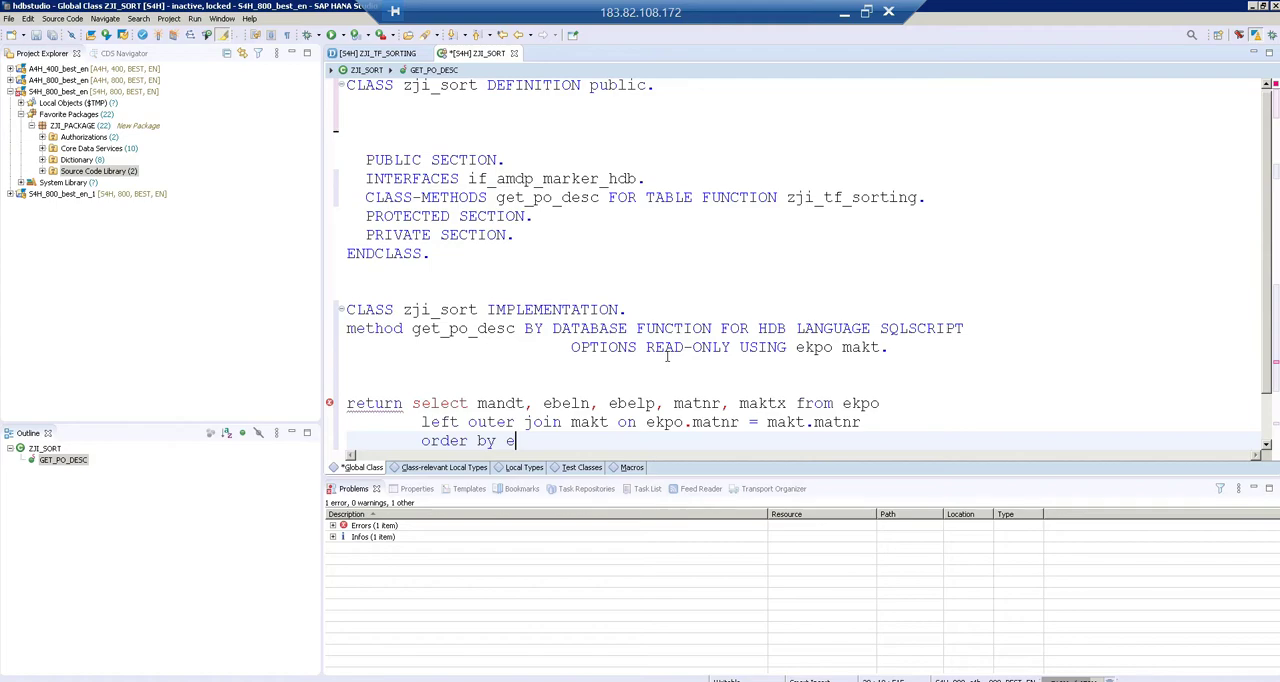
type("belp")
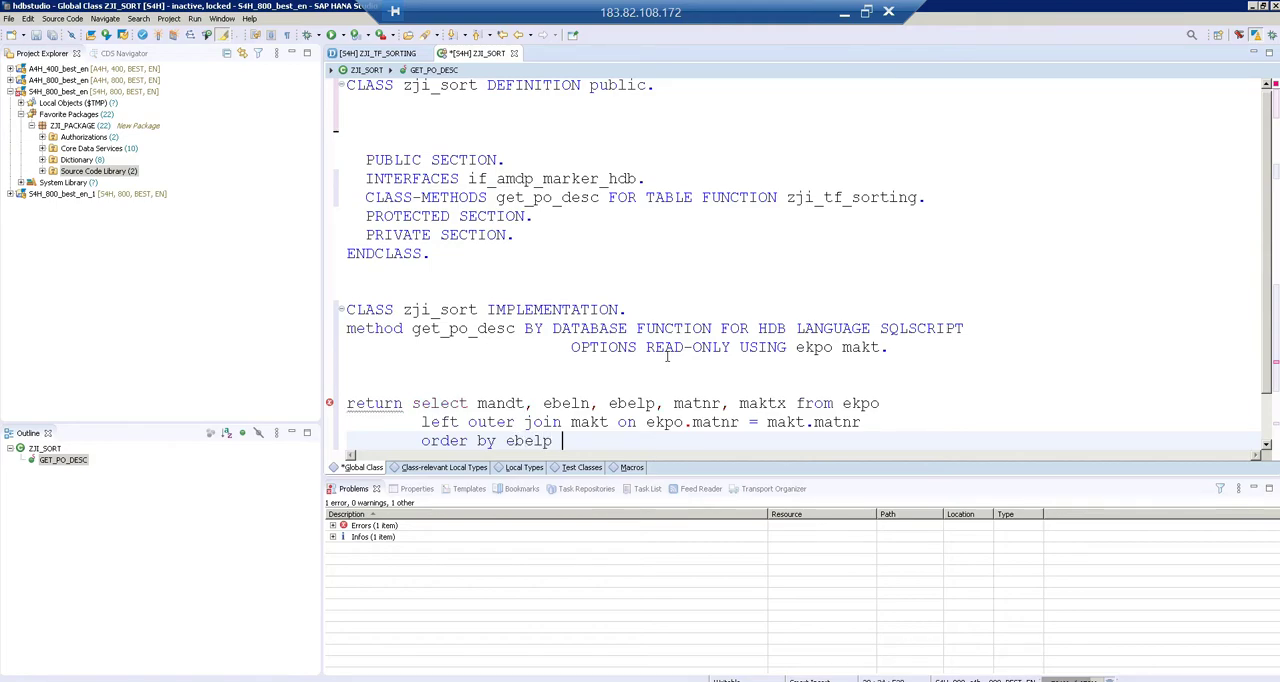
type("desc;")
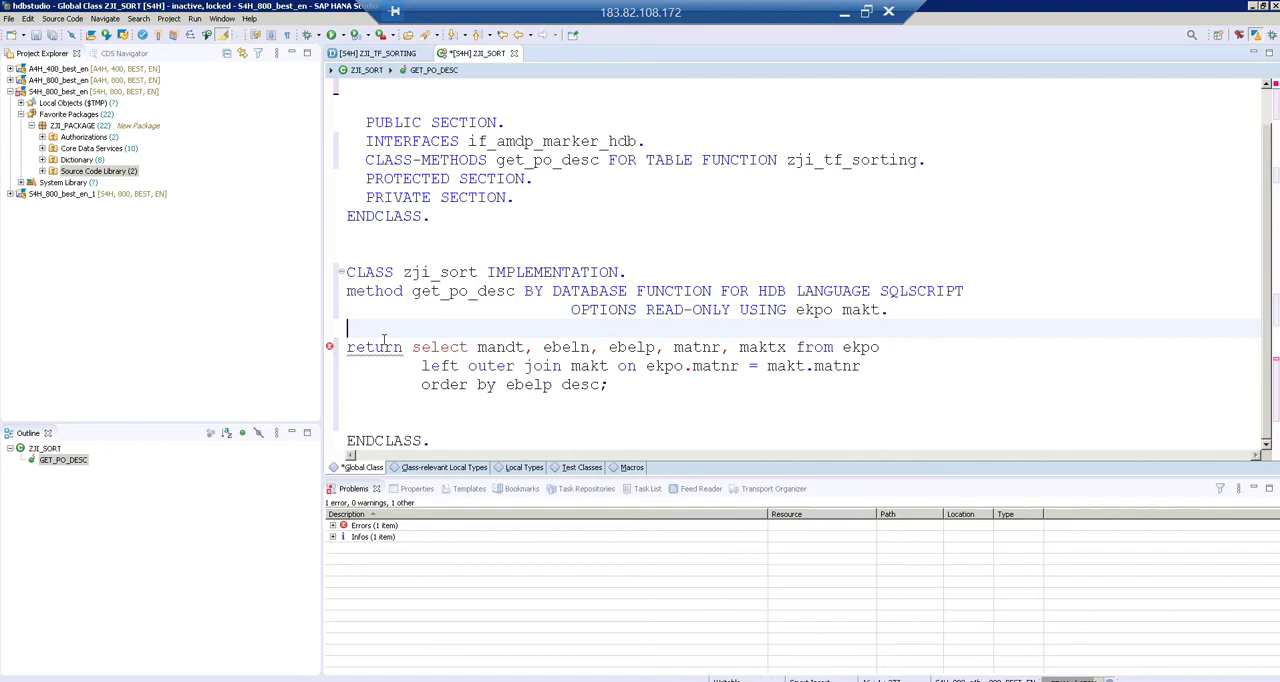
mouse_move(330, 347)
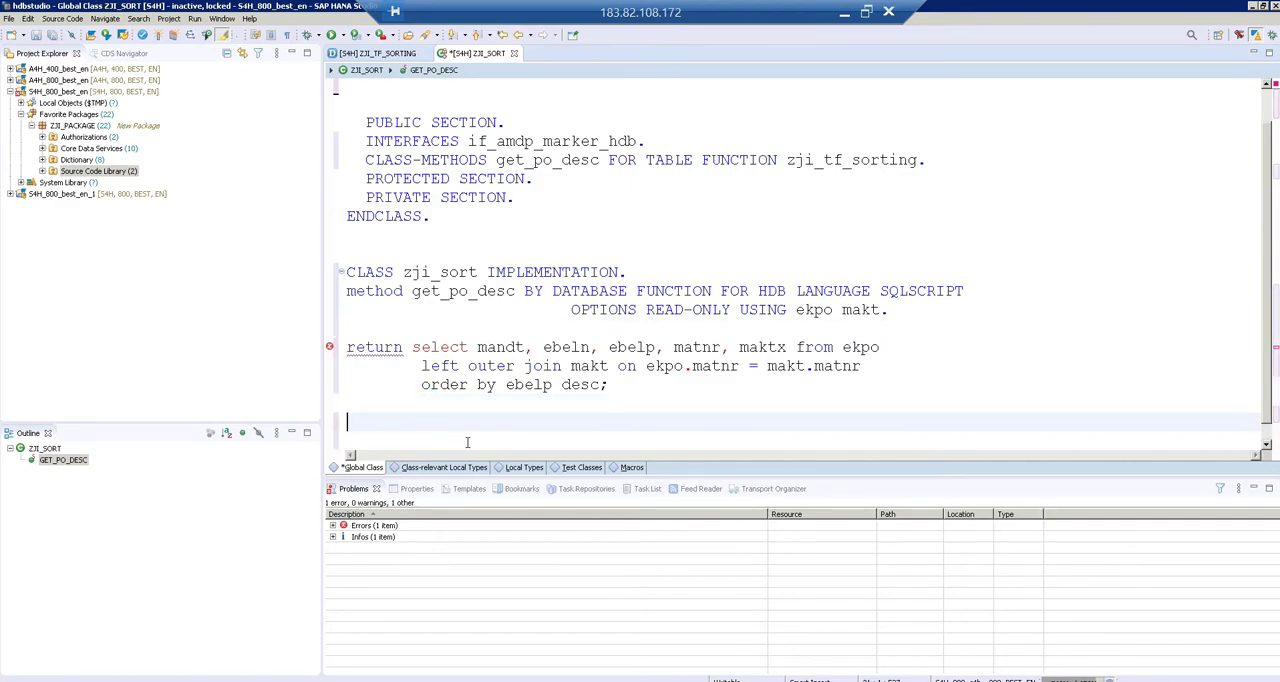
type("endmethod.")
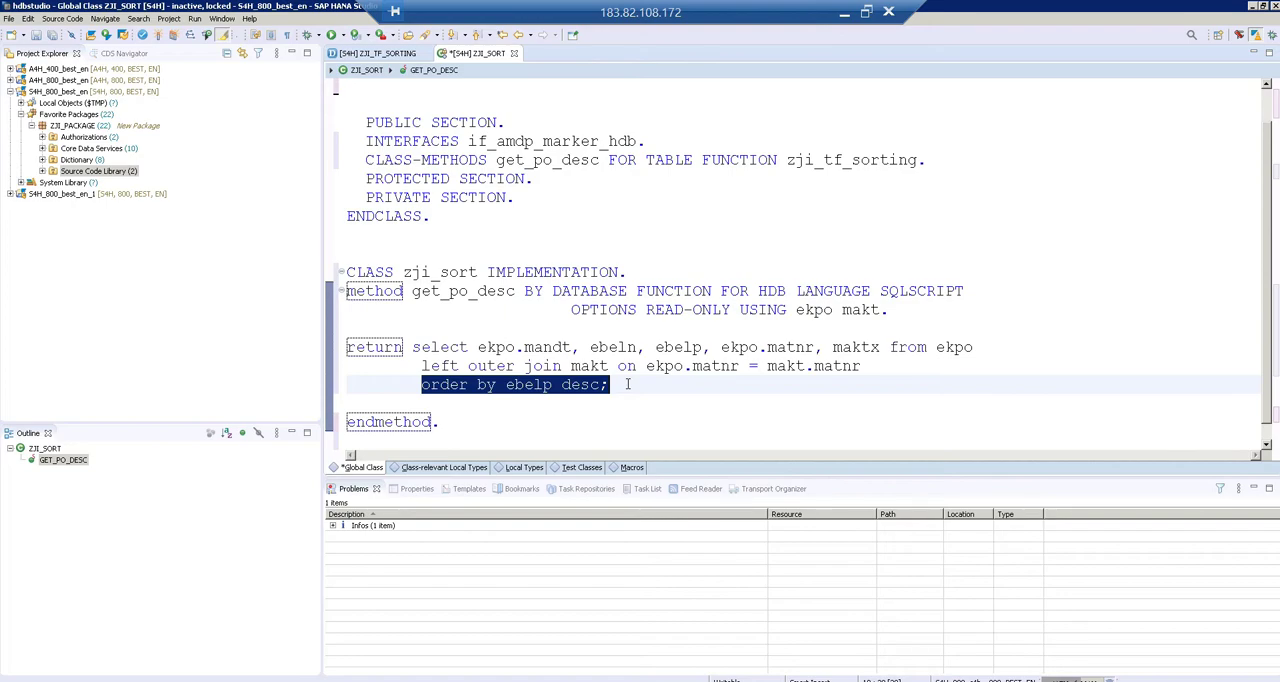
left_click(503, 384)
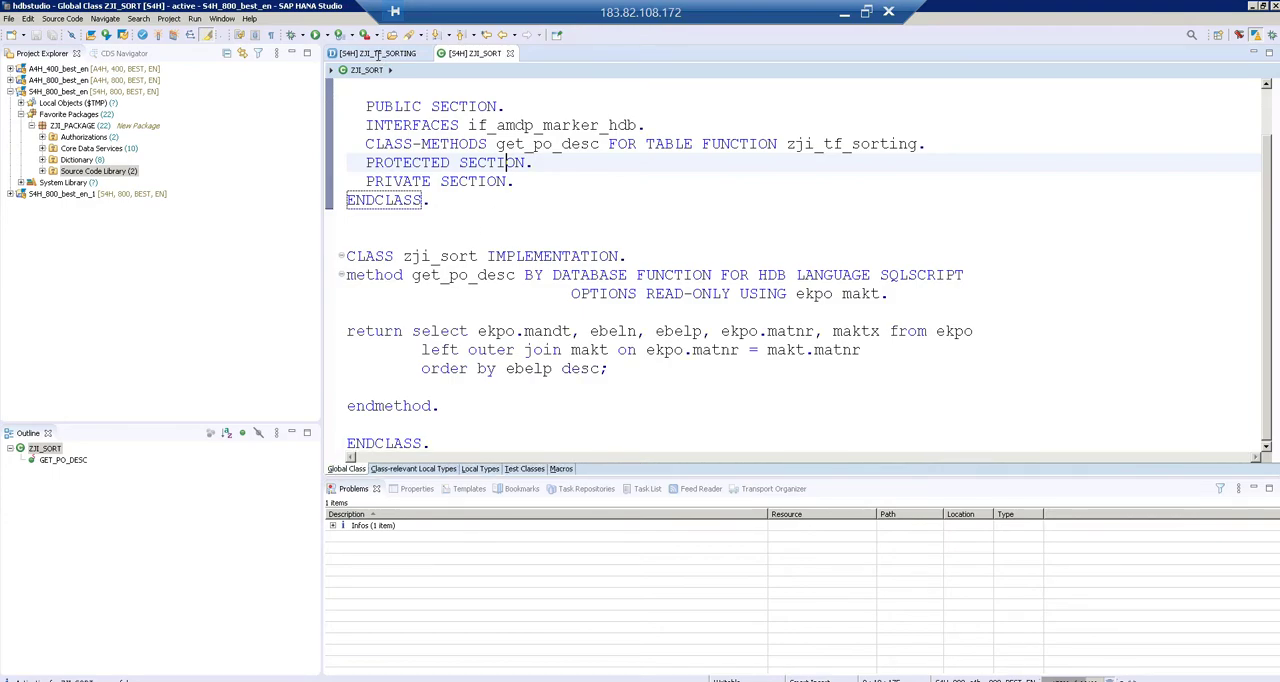
left_click(380, 53)
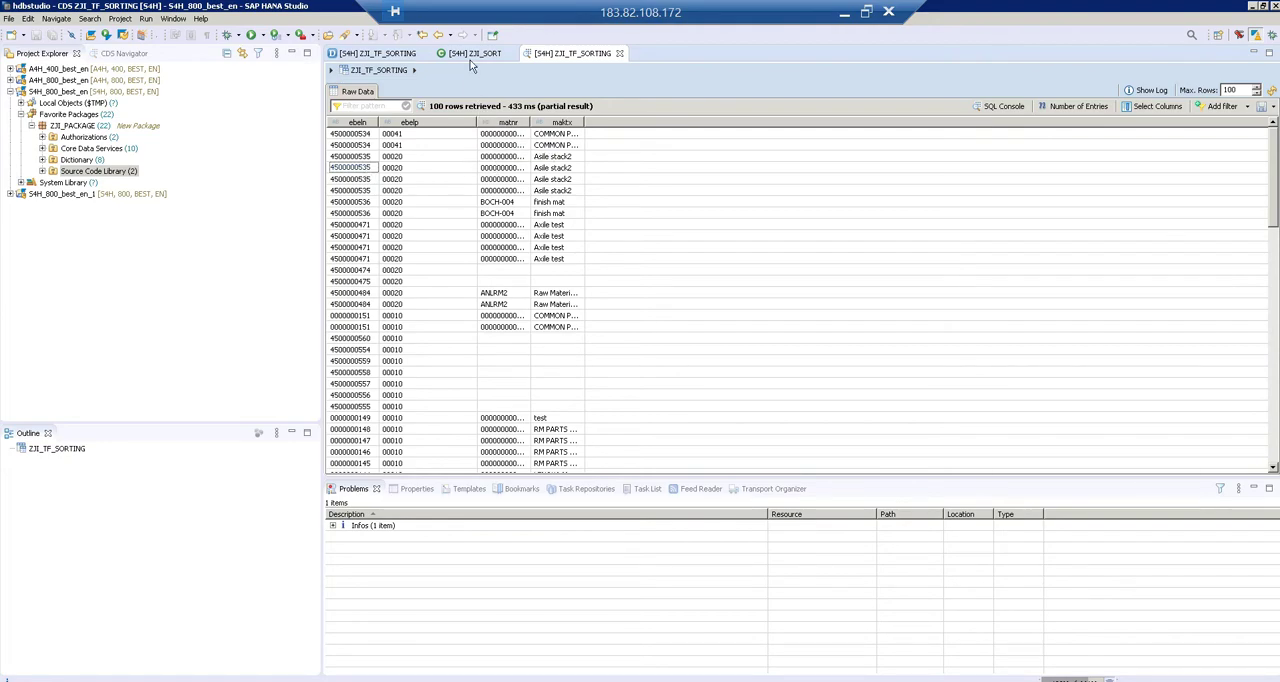
left_click(475, 53)
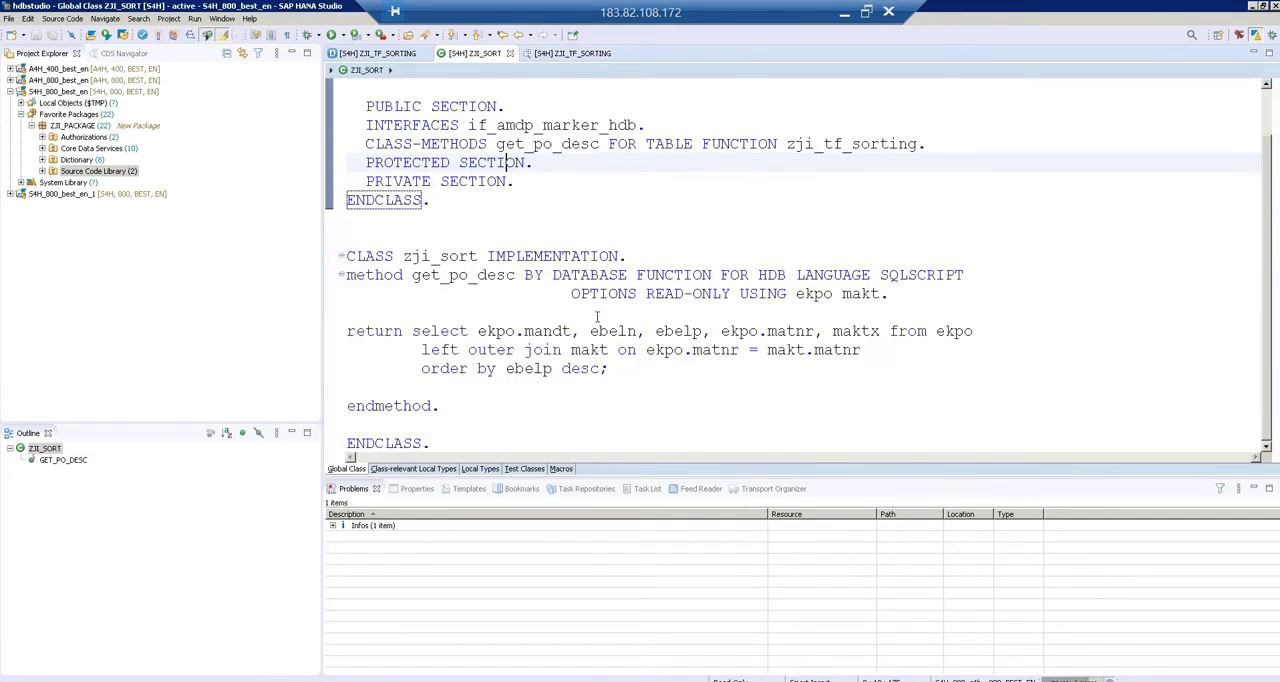
left_click(479, 331)
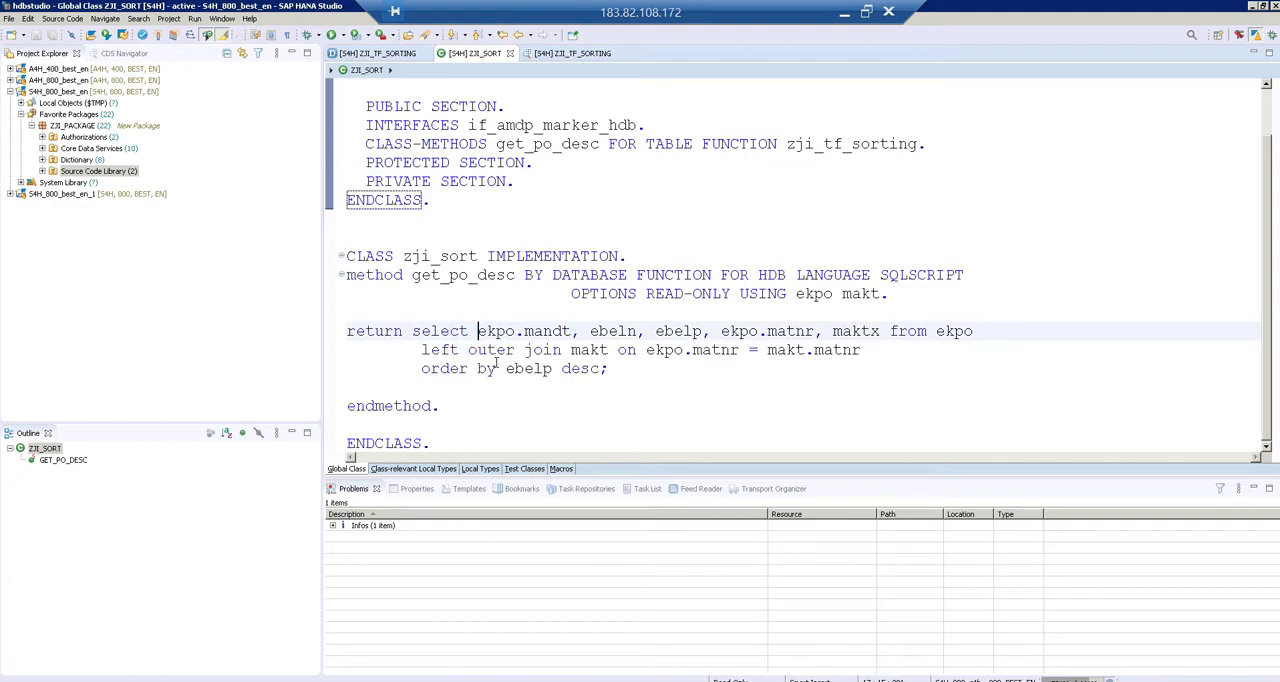
Step: Add DISTINCT to the get_po_desc select statement and save the change
type("distinct")
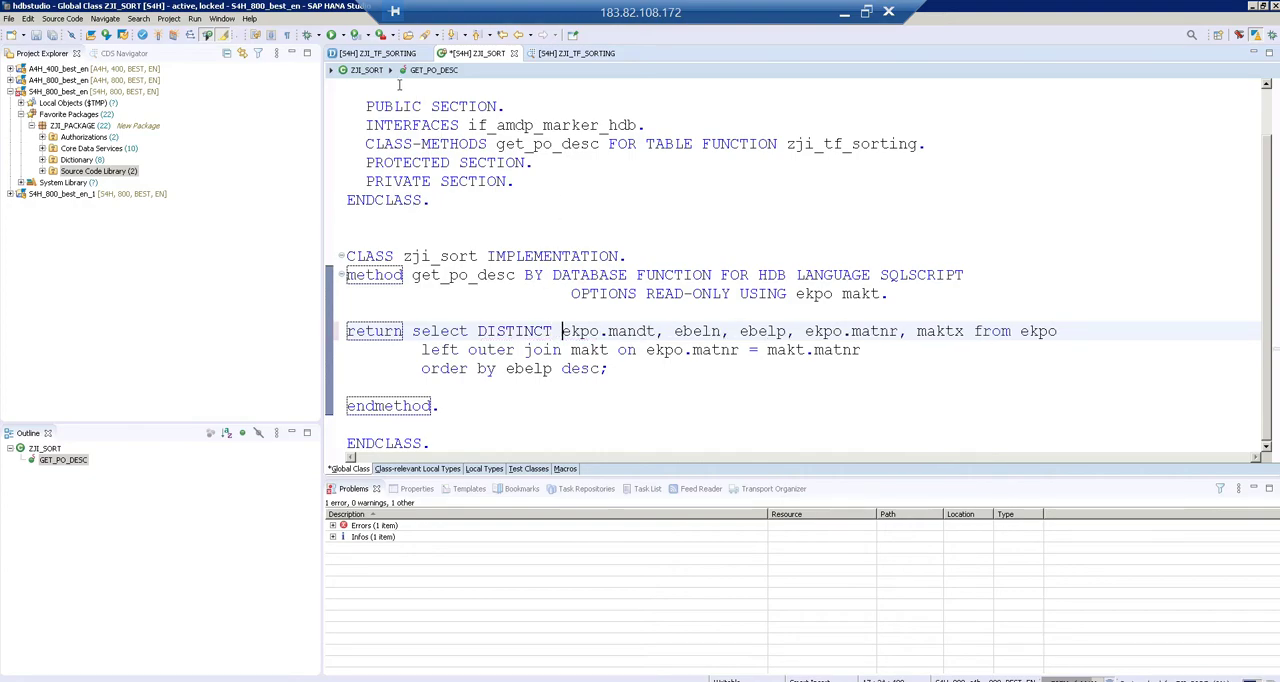
key("ctrl+s")
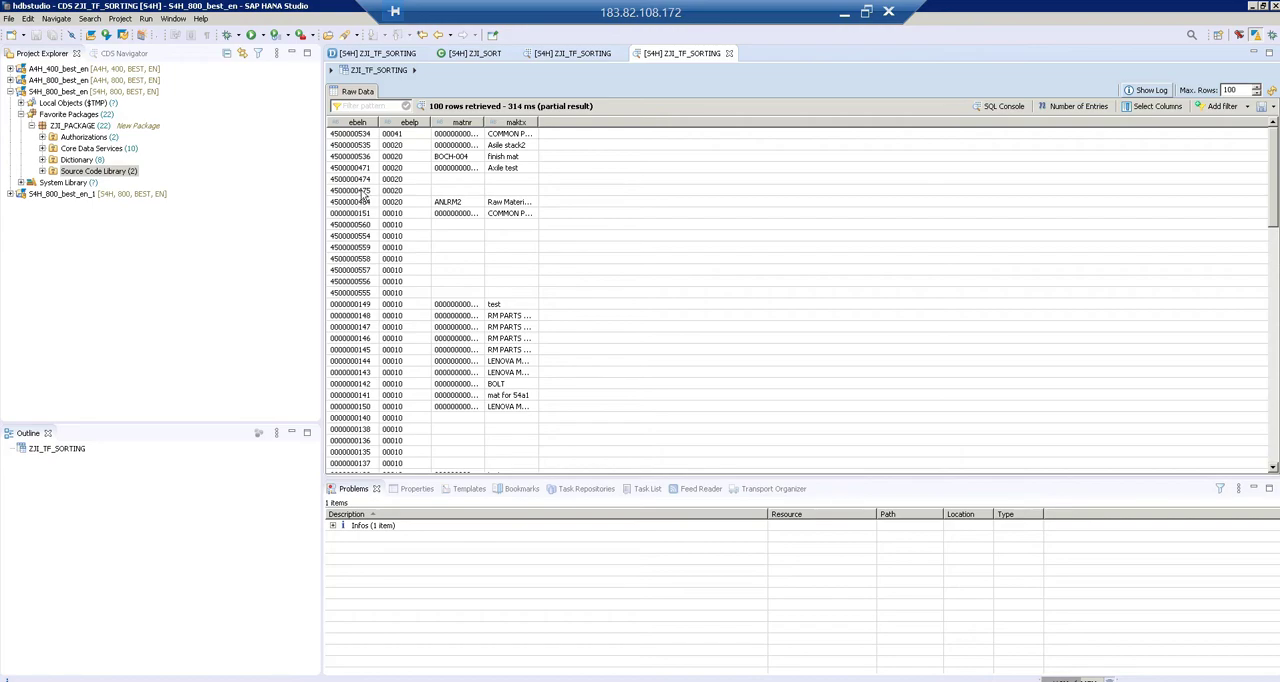
right_click(350, 190)
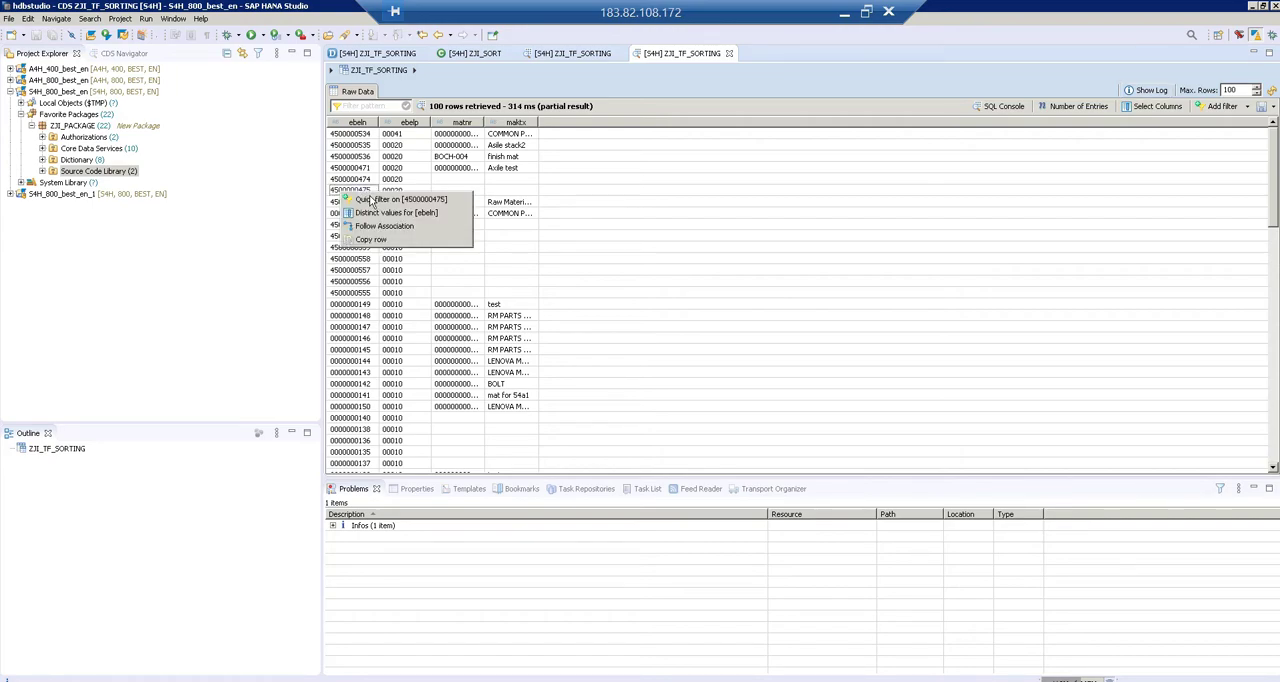
left_click(401, 199)
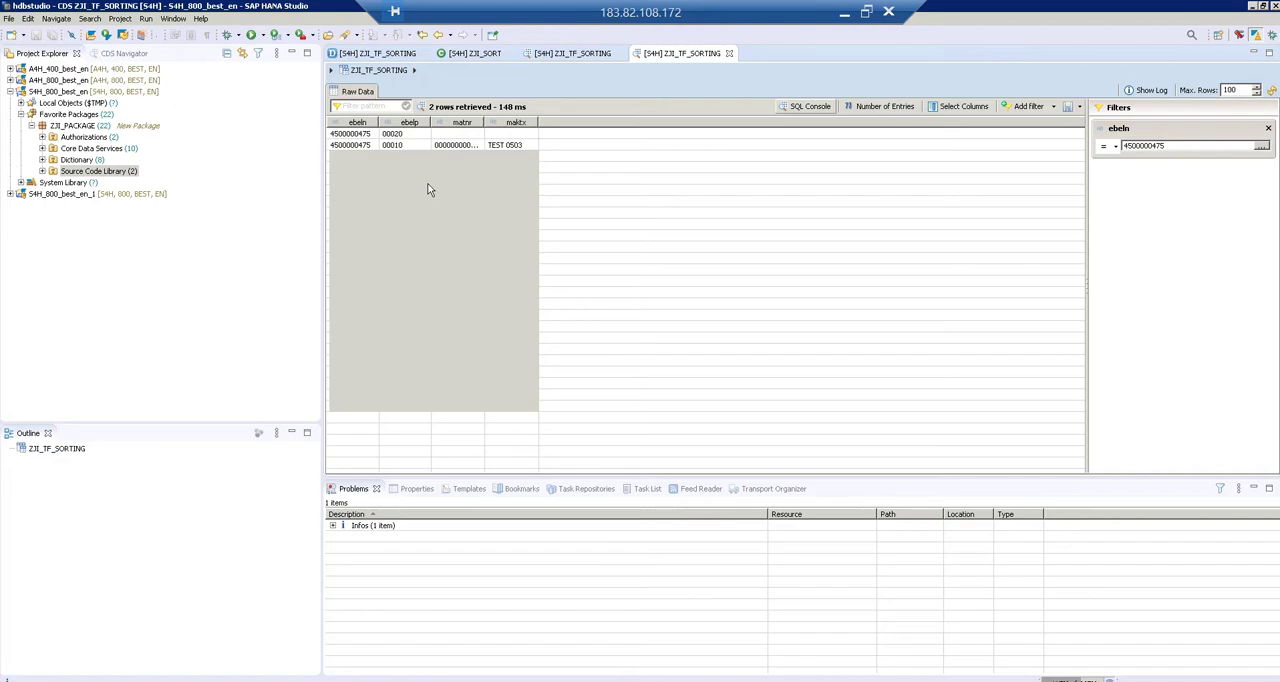
mouse_move(547, 253)
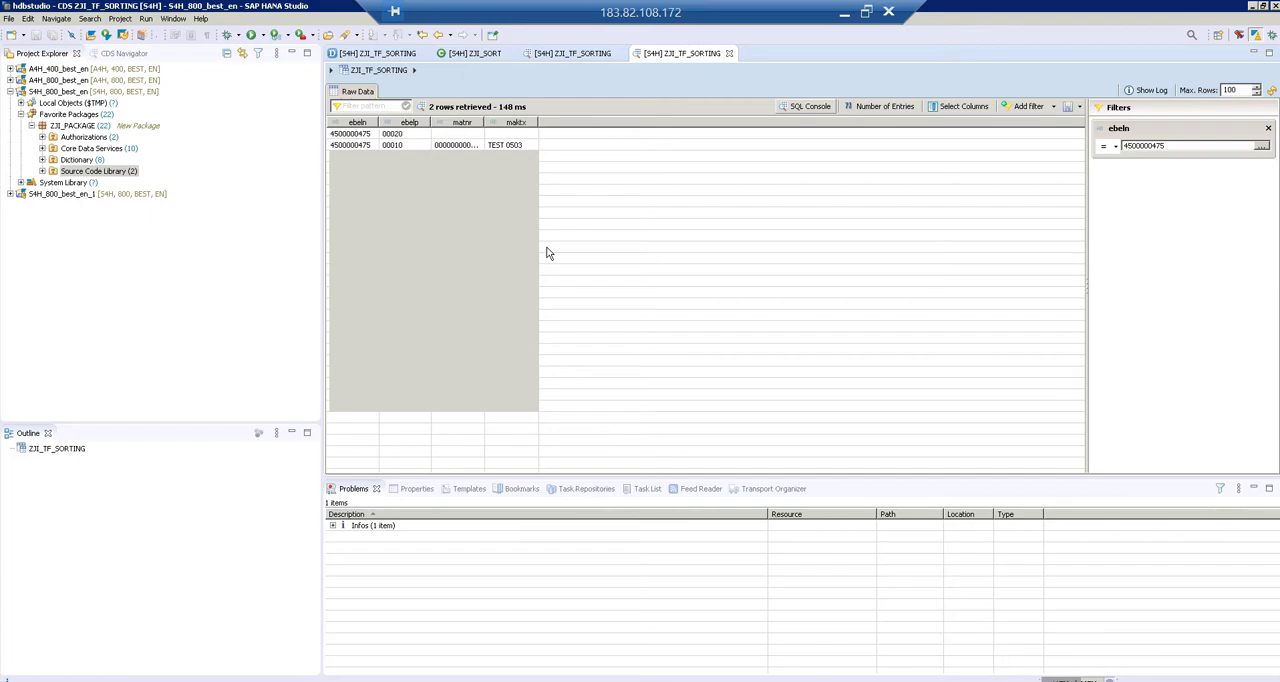
mouse_move(407, 62)
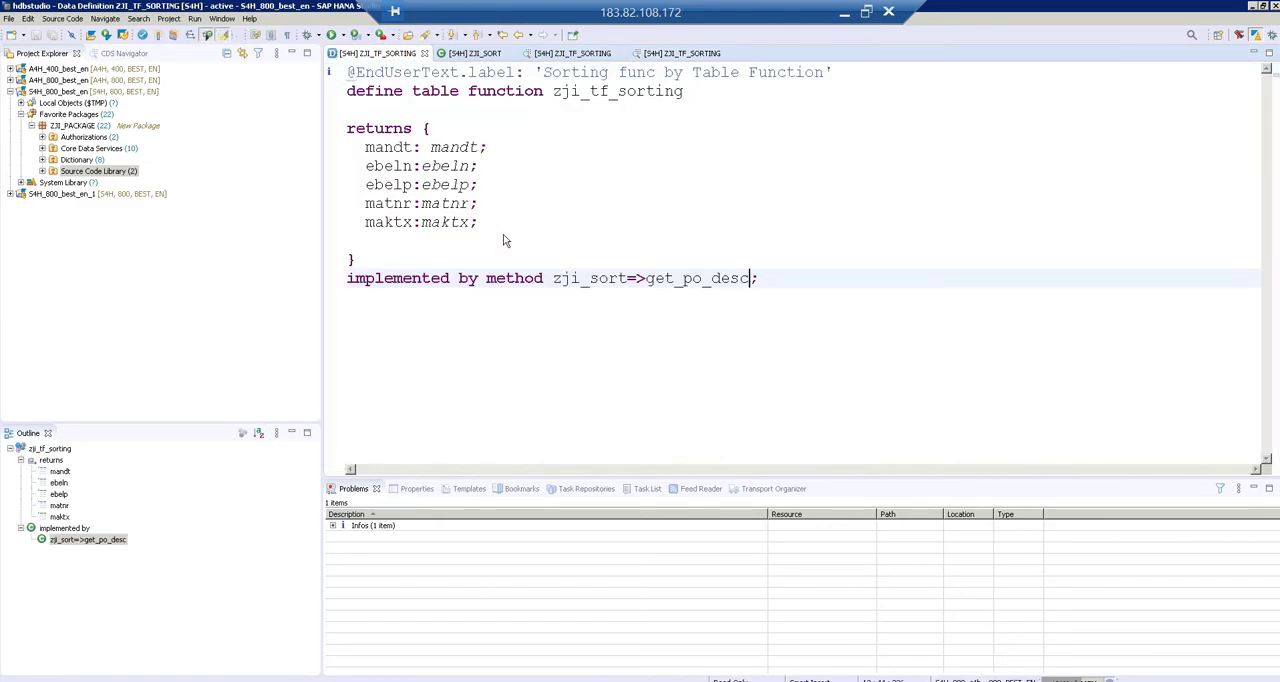
mouse_move(726, 214)
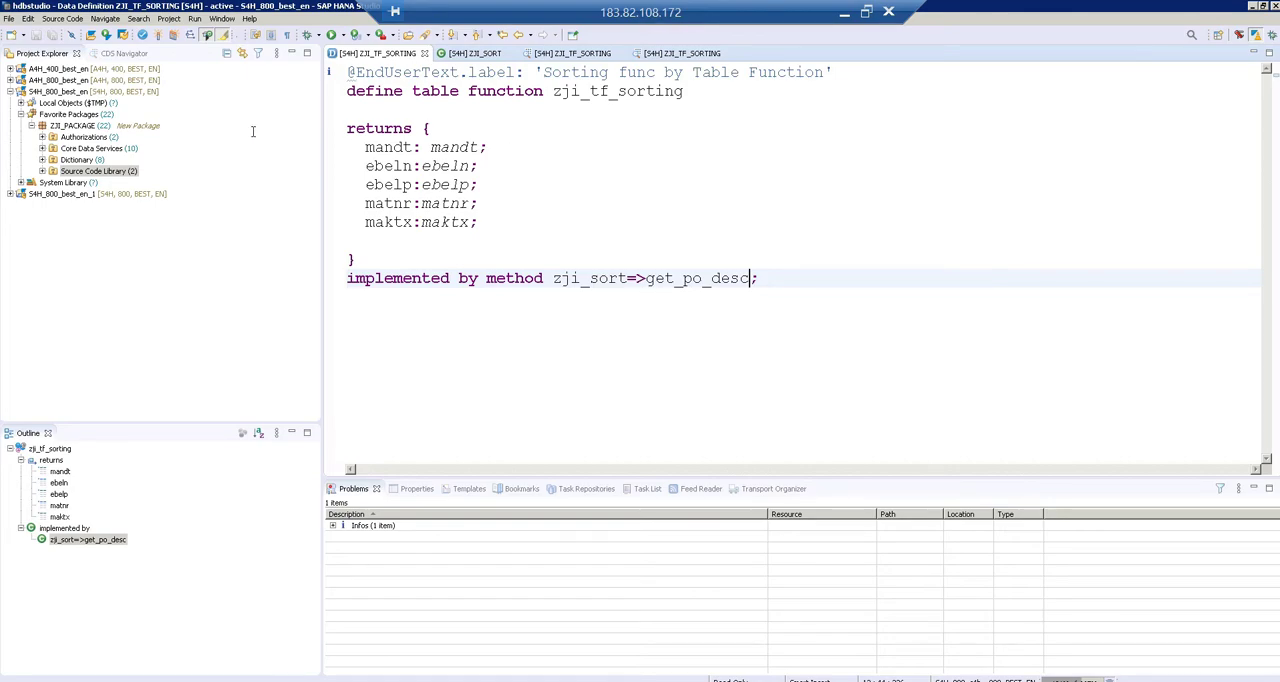
left_click(91, 148)
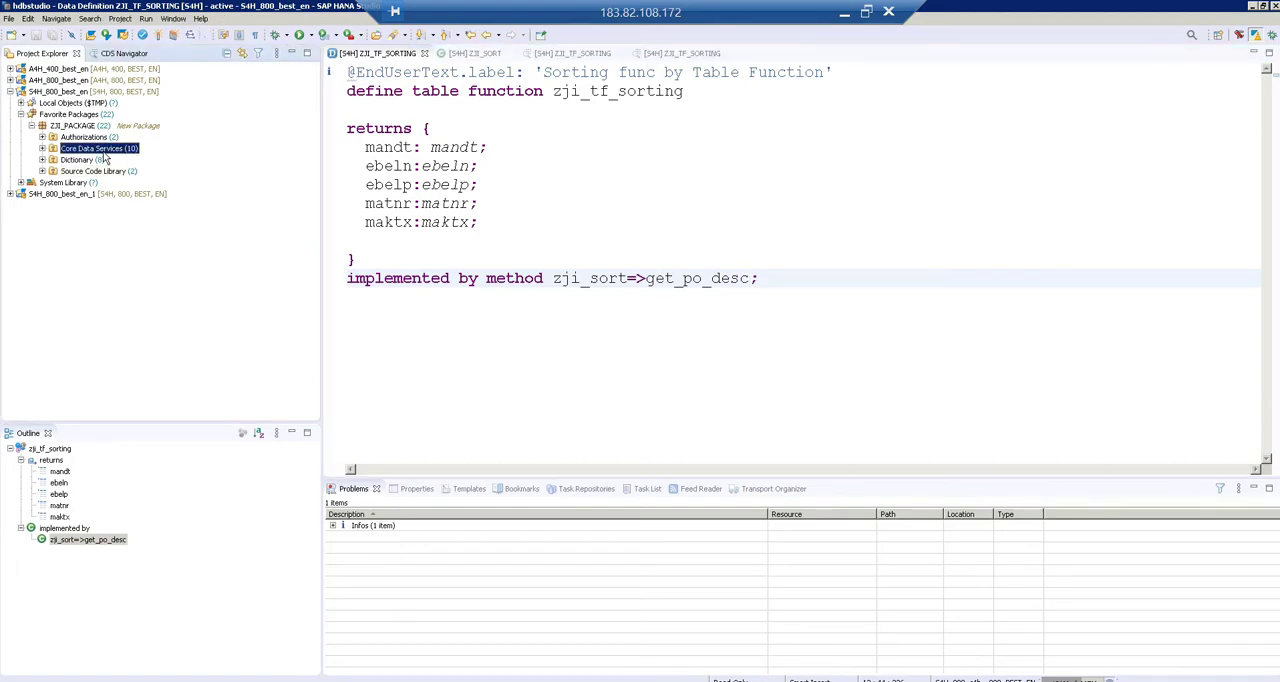
Step: Create data definition zji_sort2, described 'sort source CDS', from the Define View template
right_click(98, 148)
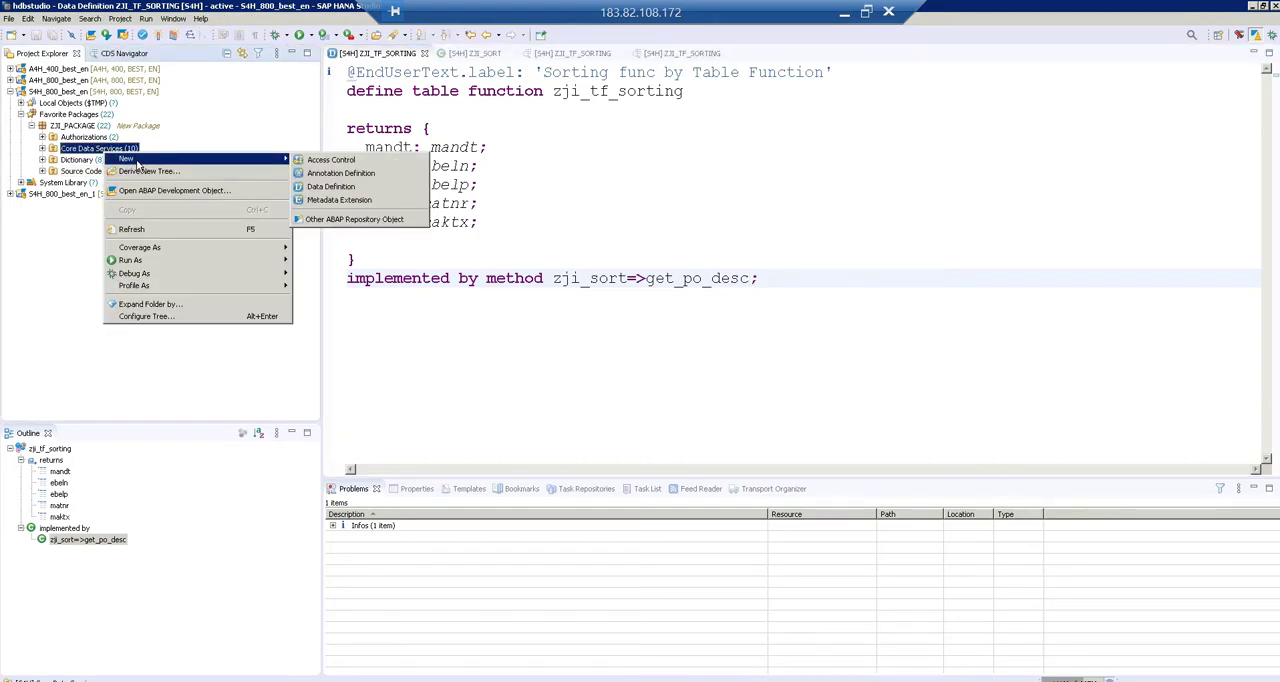
mouse_move(330, 187)
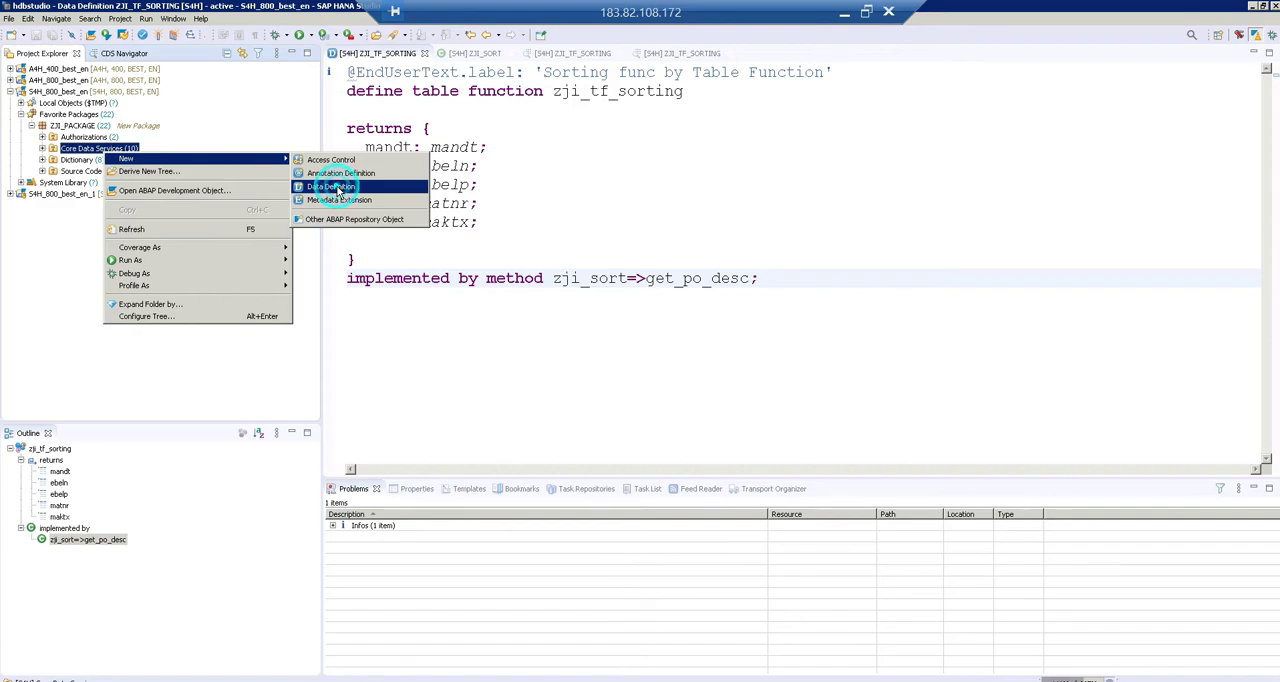
left_click(332, 187)
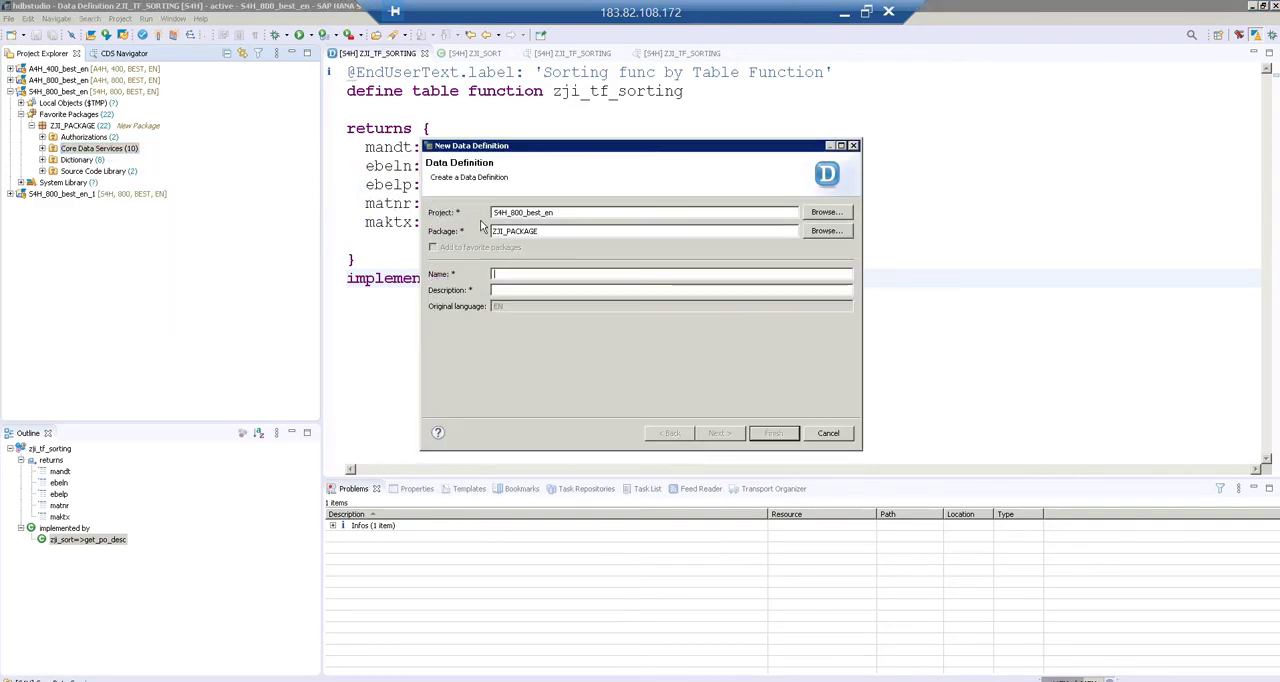
type("zji_sort2")
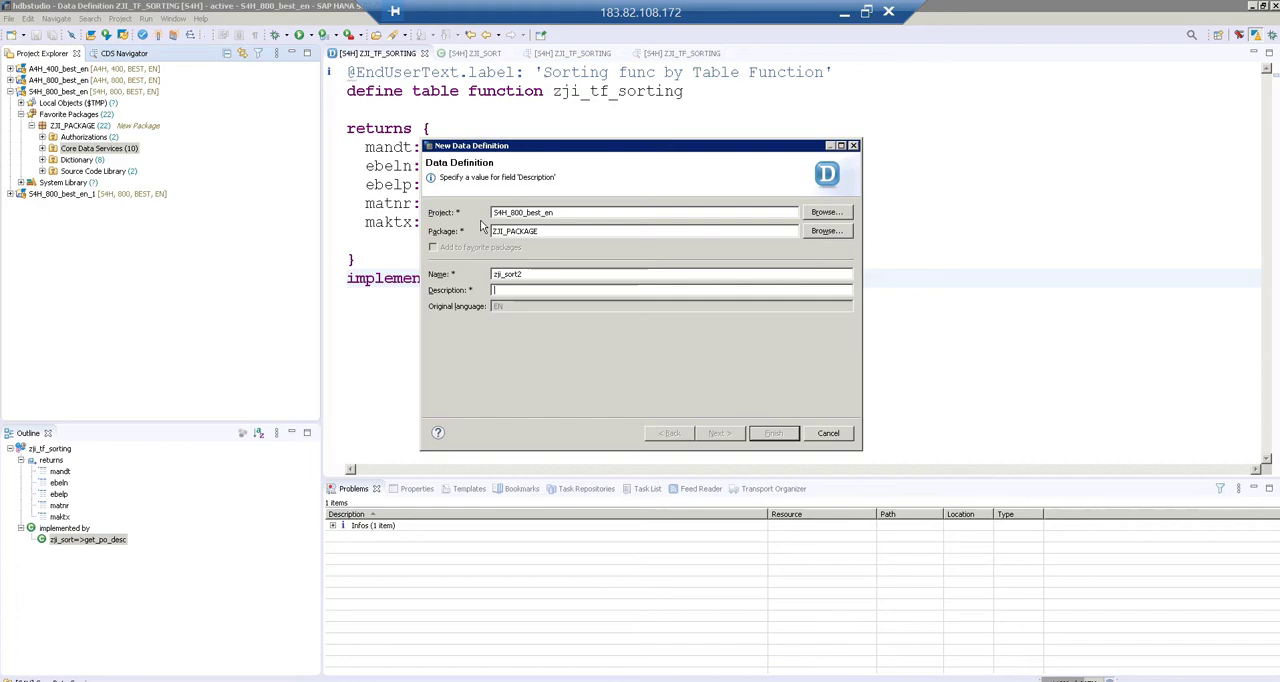
type("sort")
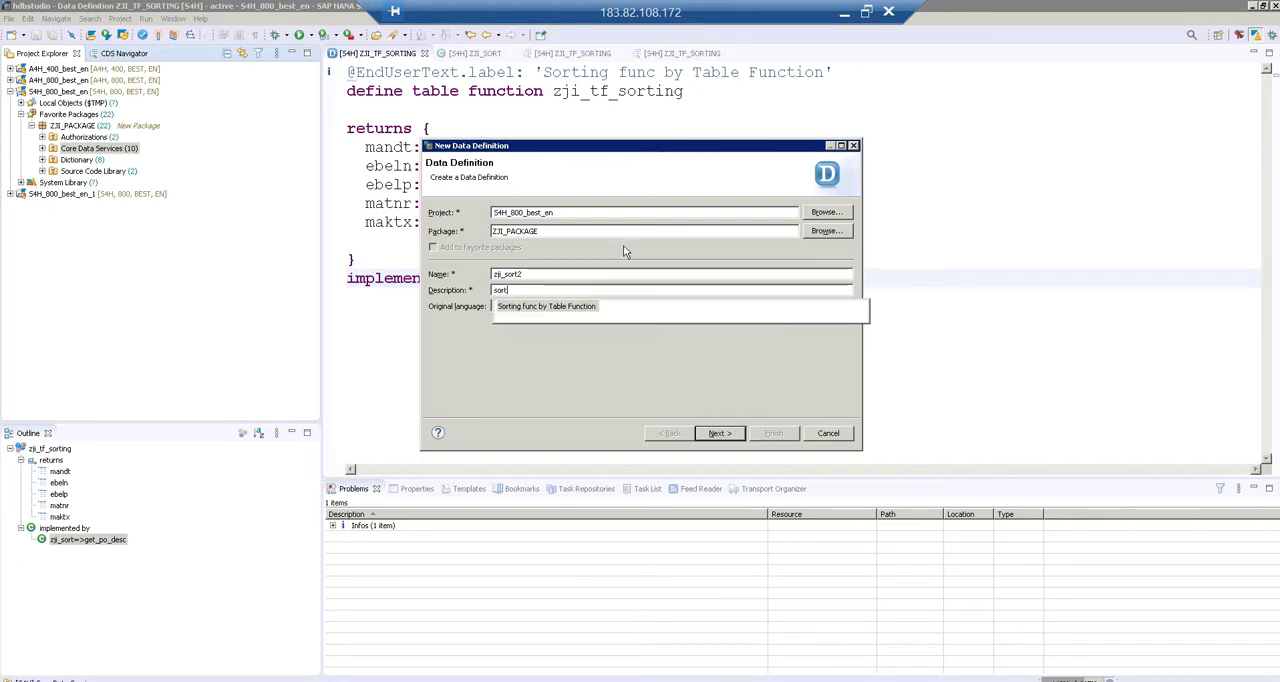
type("s")
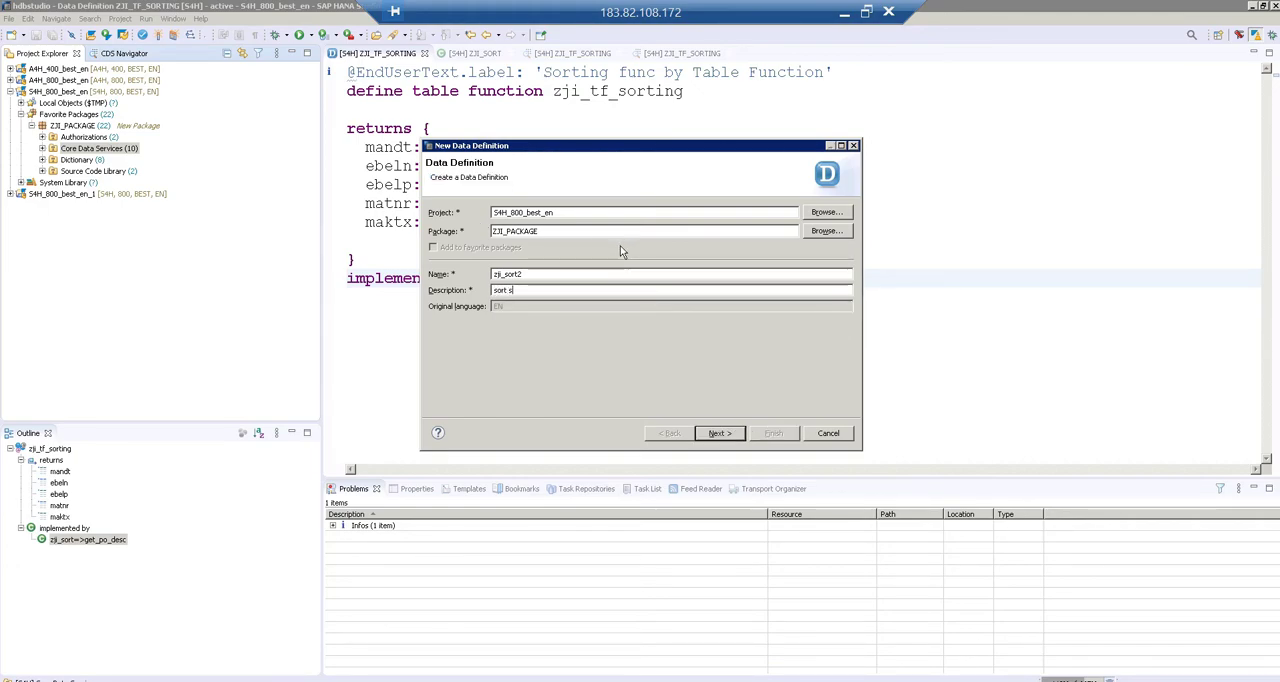
type("ource CDS")
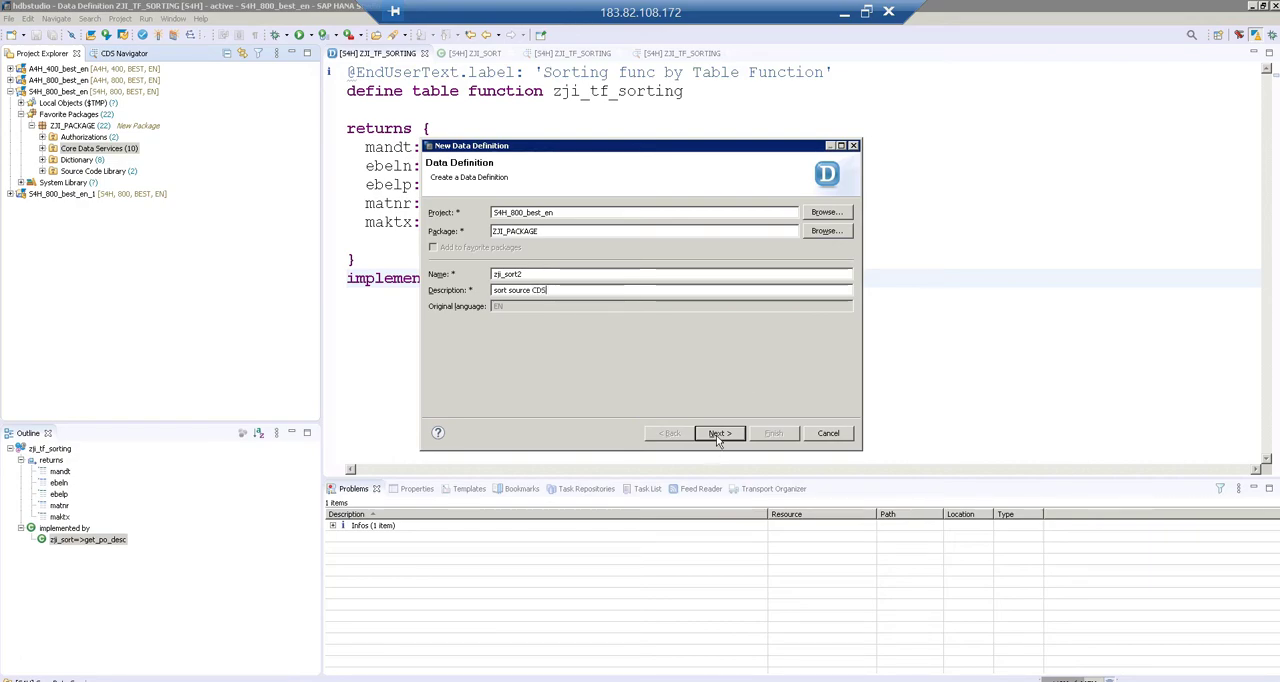
left_click(719, 433)
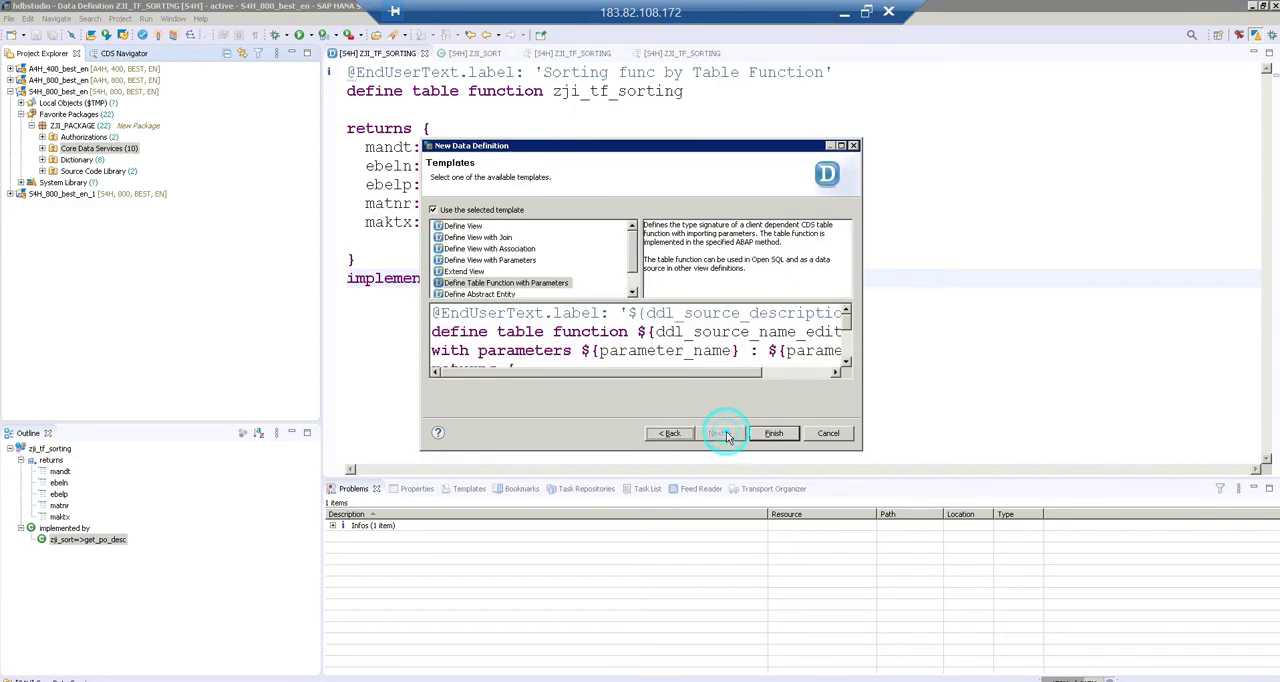
left_click(463, 225)
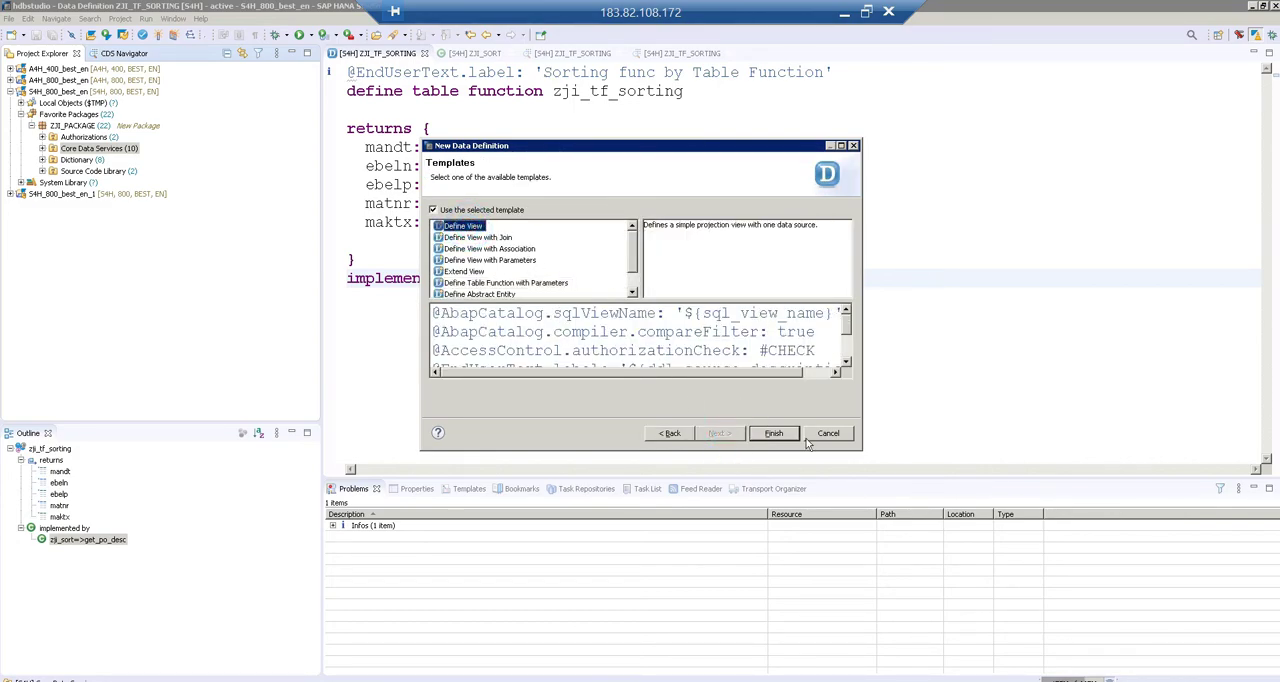
left_click(773, 433)
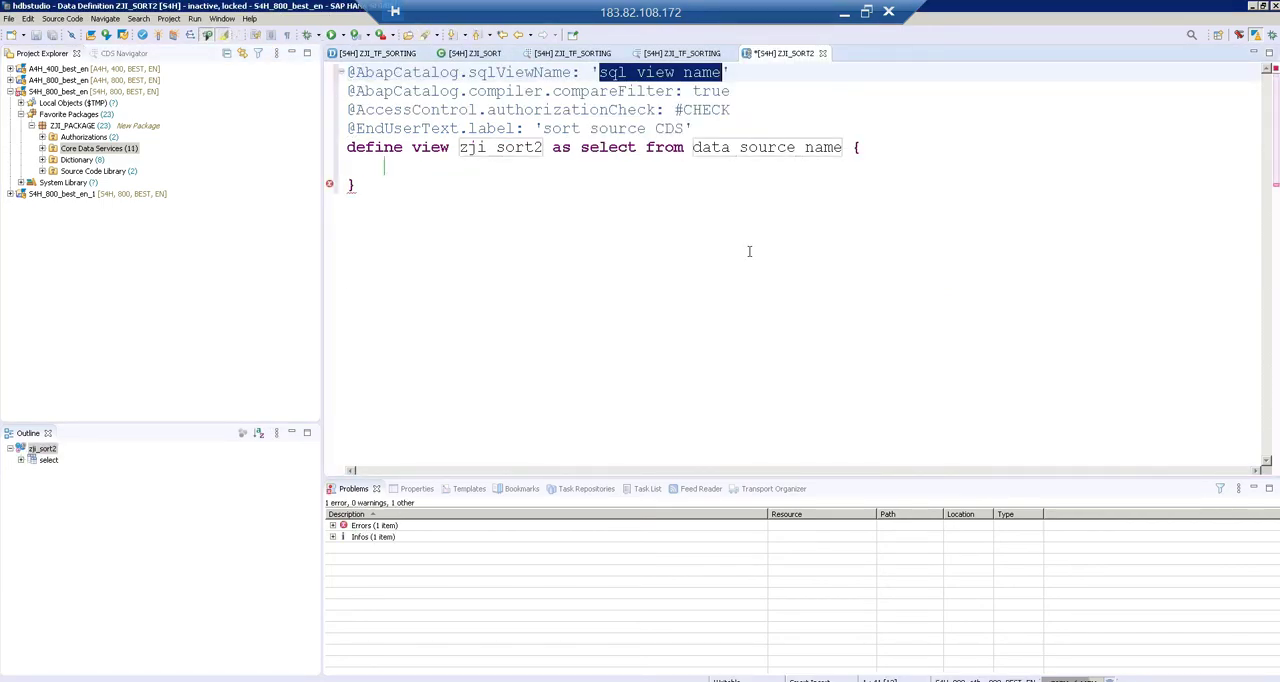
Step: Set the SQL view name to zjisort2 and the data source to ekpo
type("zjiso")
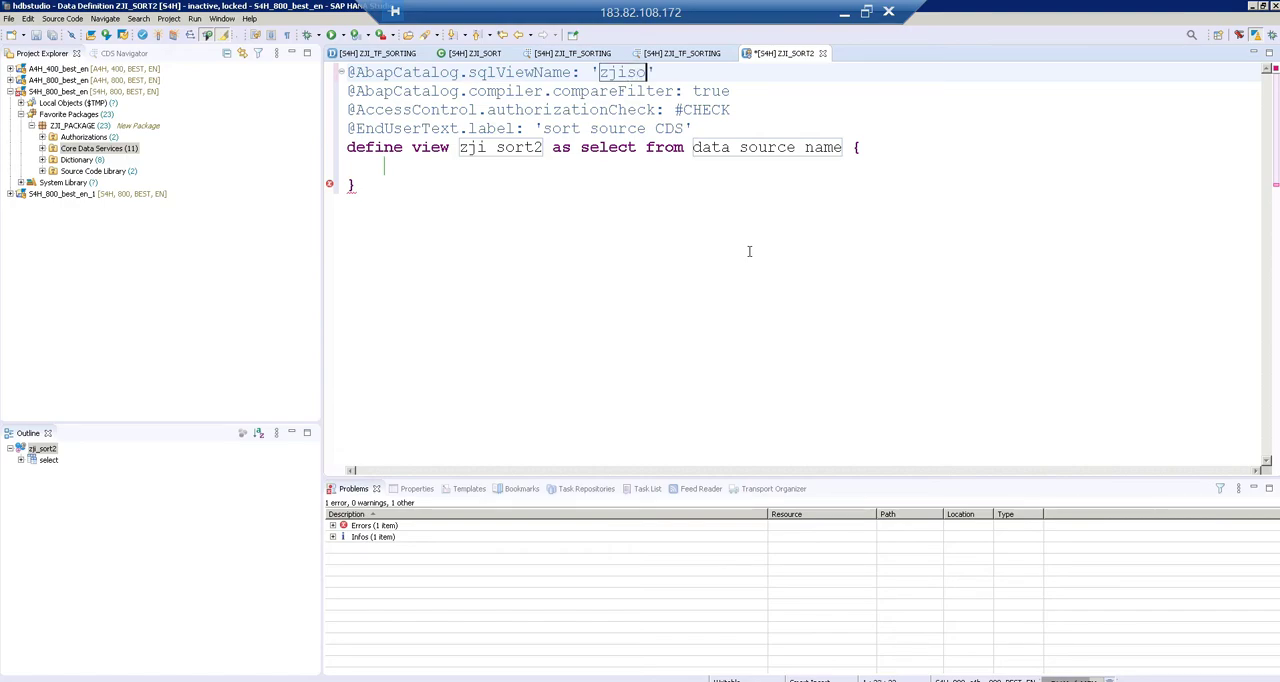
type("rt2")
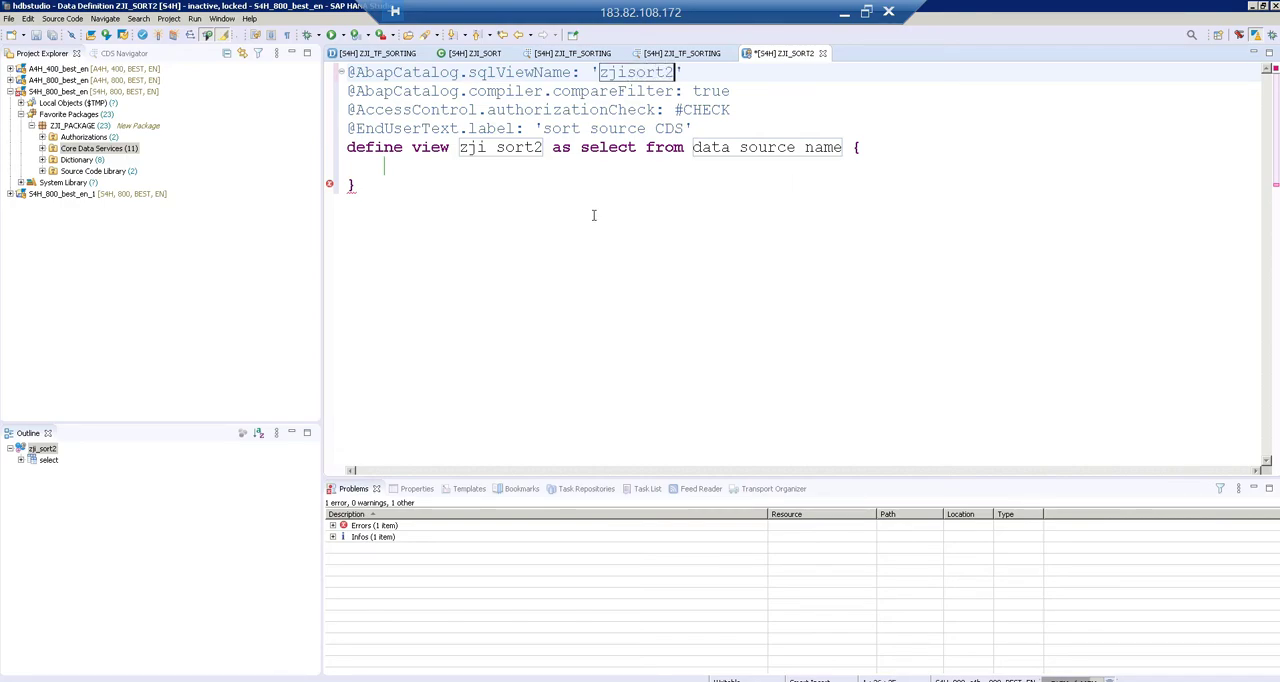
double_click(708, 147)
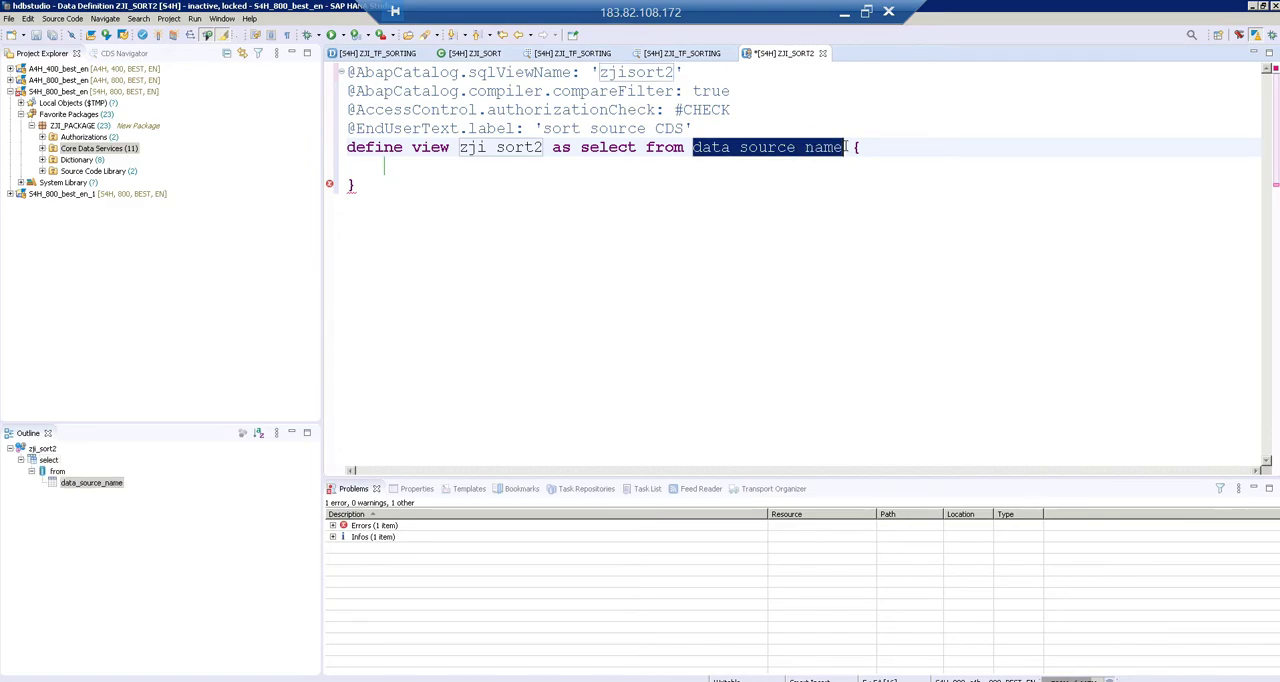
type("ekpo")
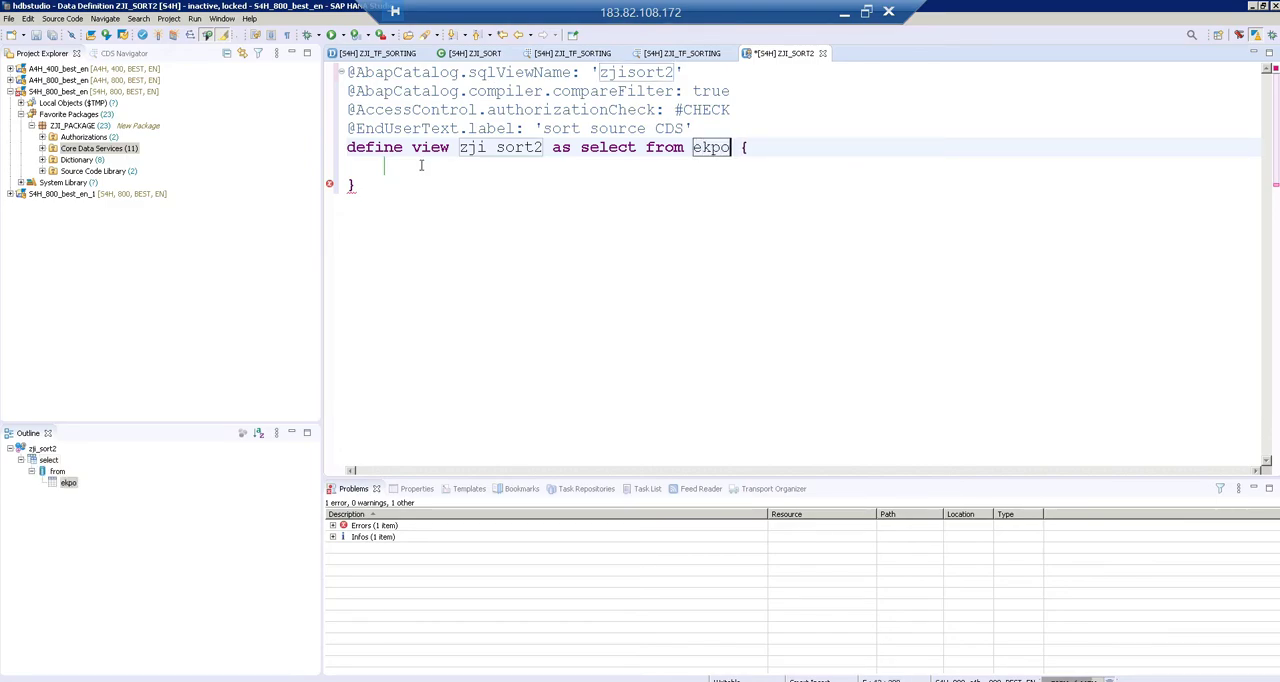
Step: Enter the field list: key ebeln and max(ebelp) as ebelp
left_click(395, 164)
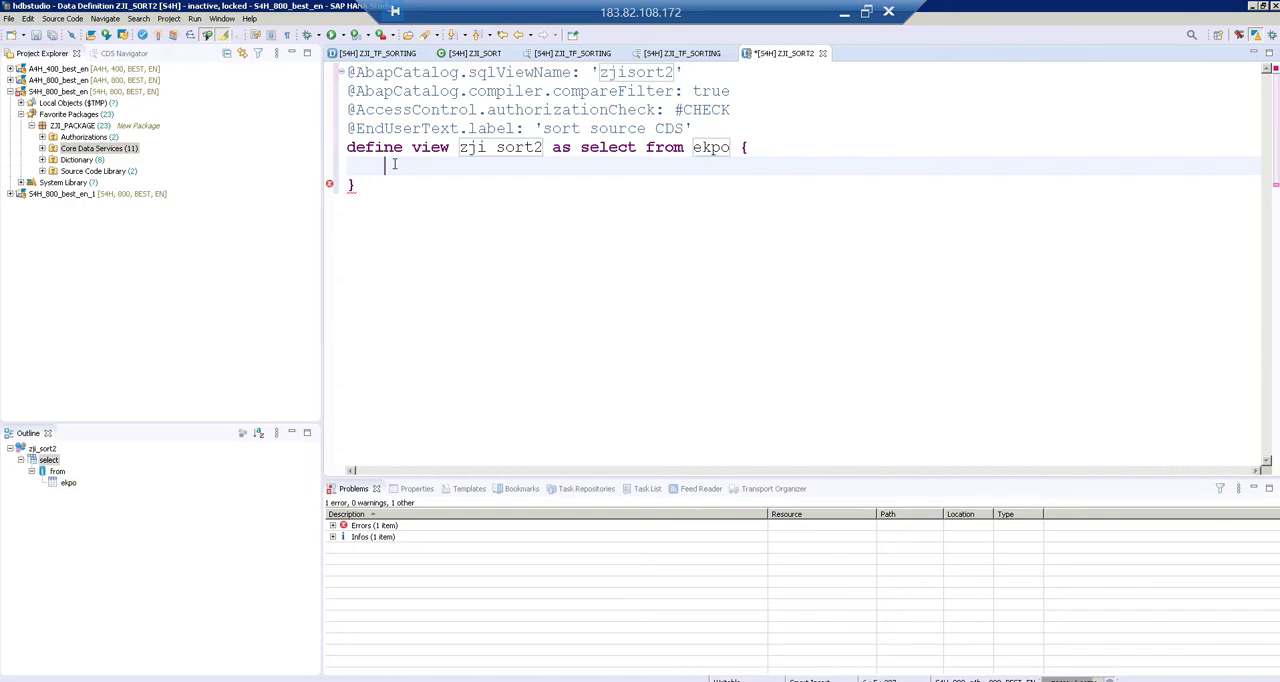
type("key ebeln")
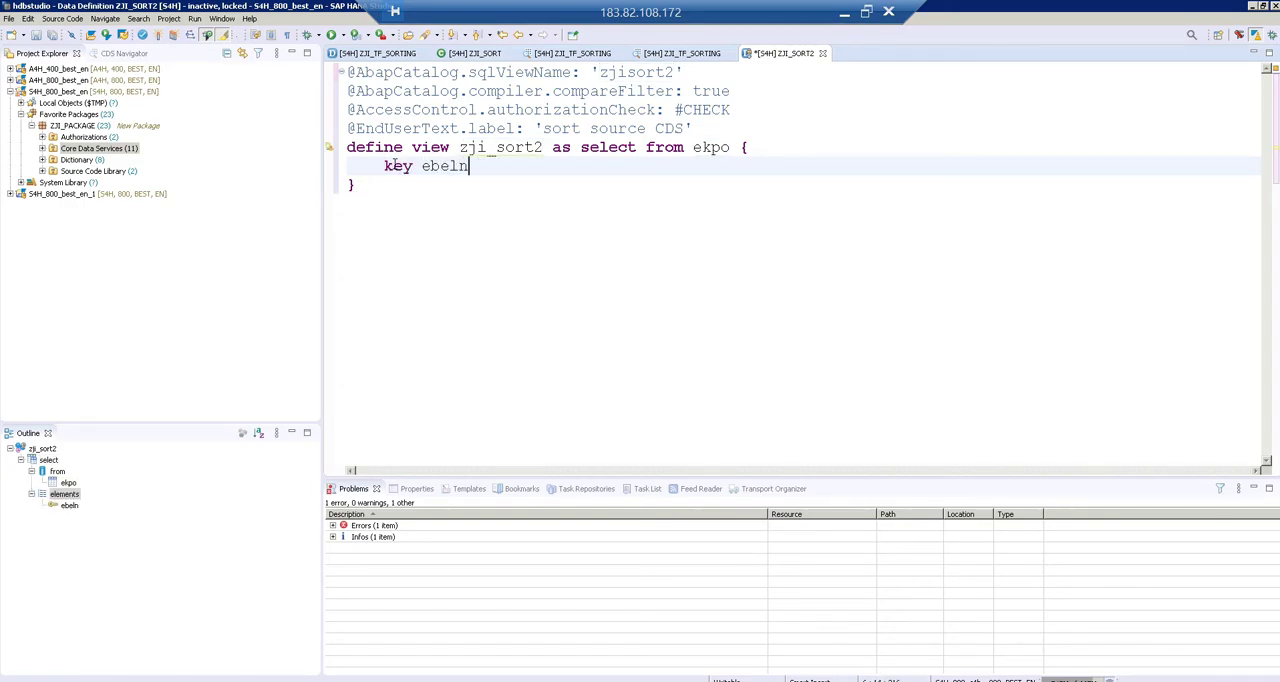
type(",")
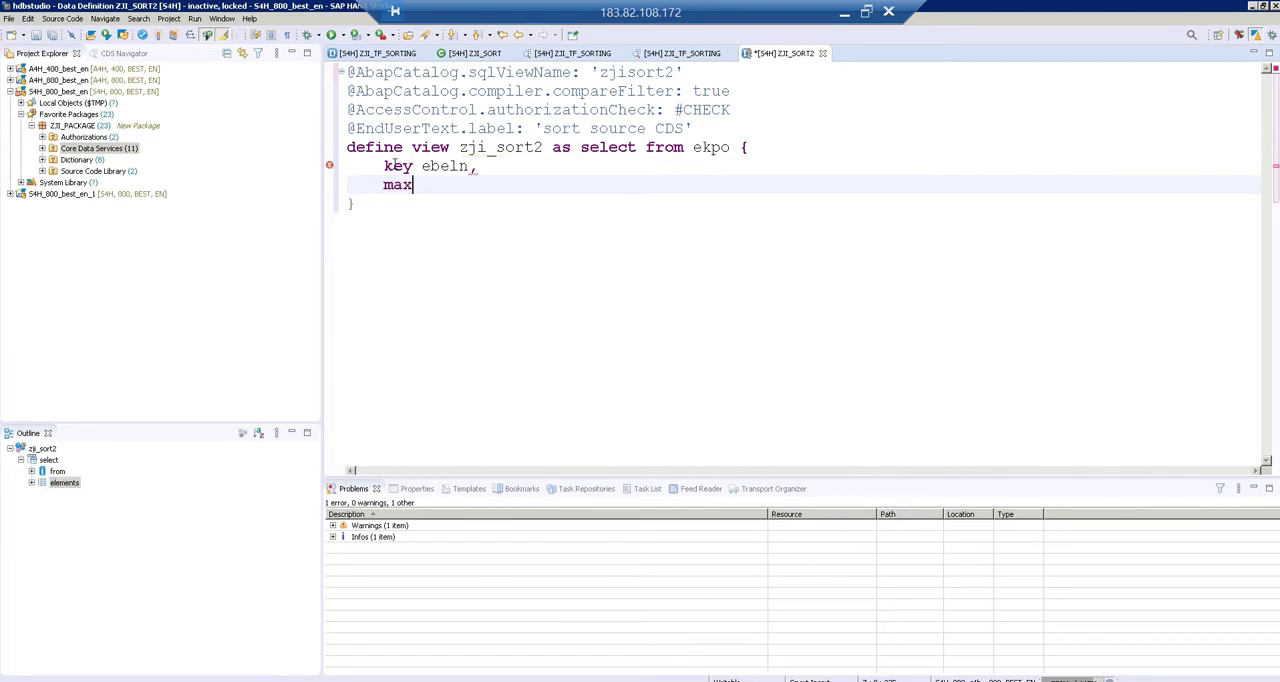
type("(ebelp)")
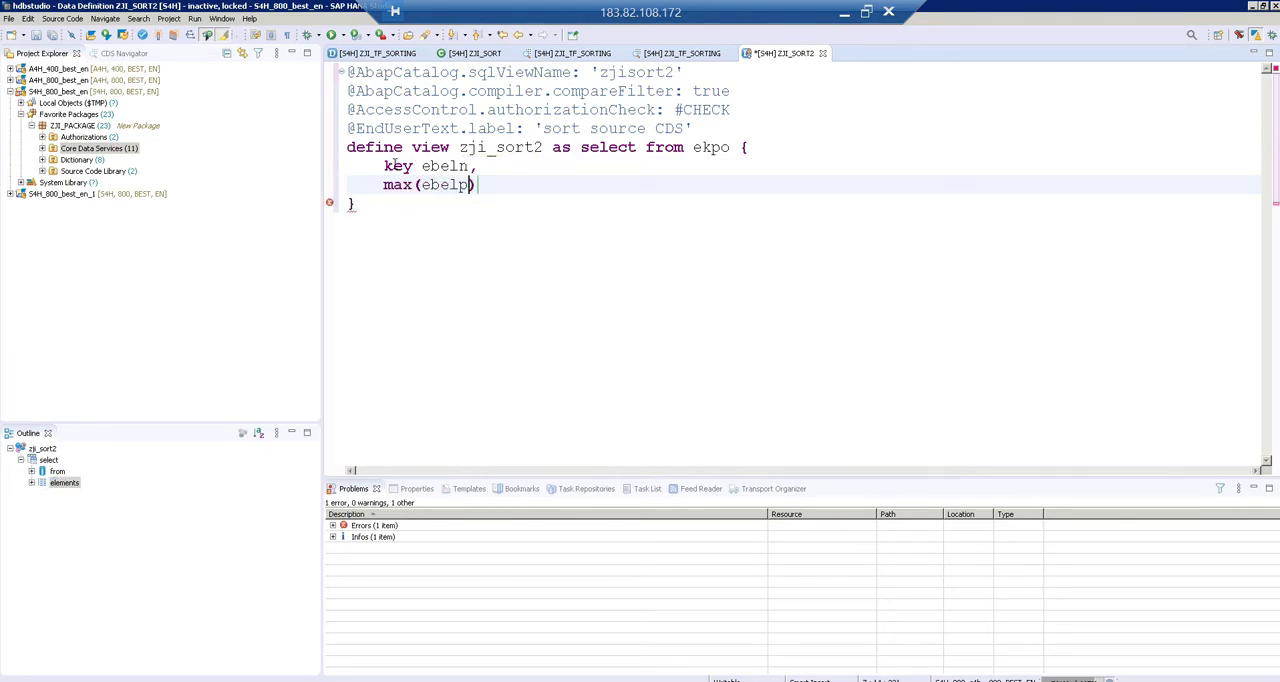
type(")")
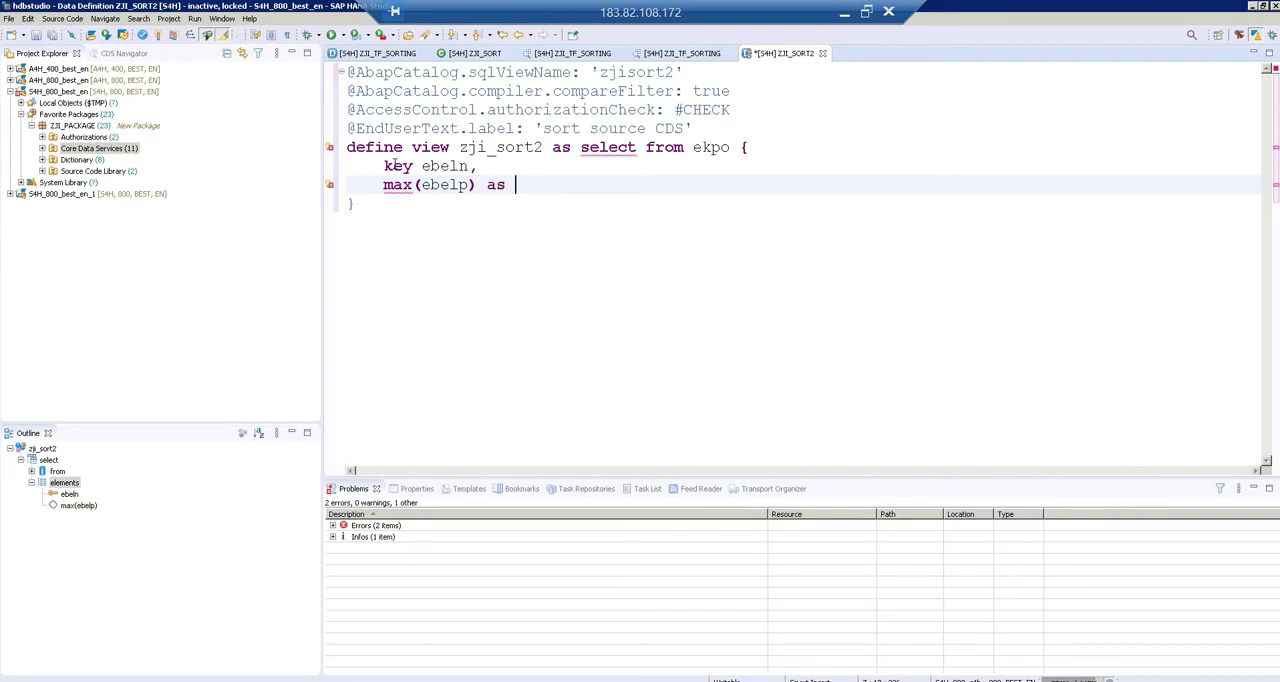
type("eb")
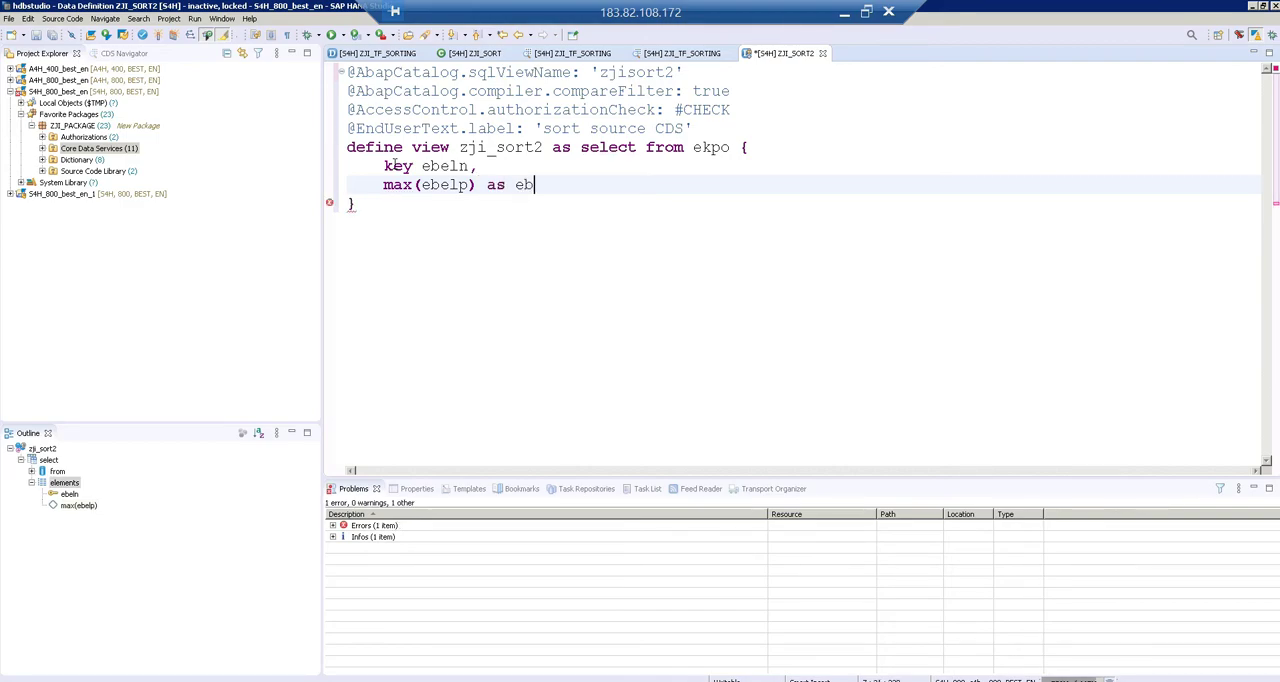
type("alp")
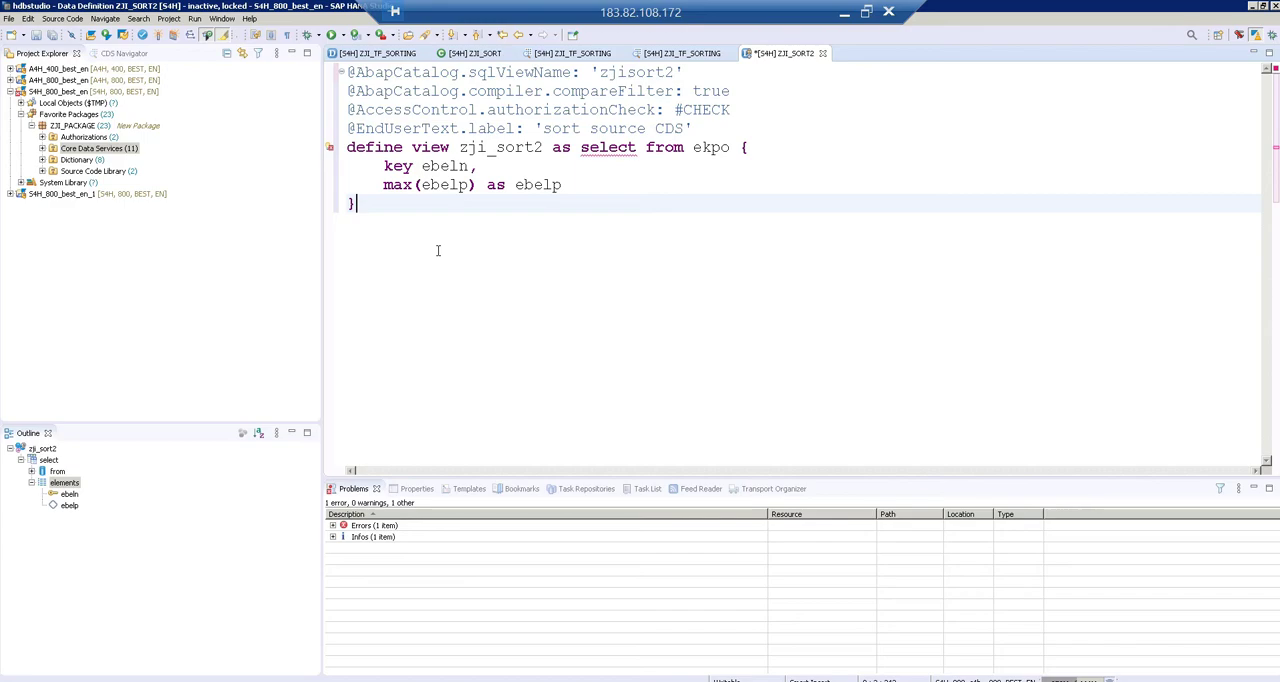
Step: Add a group by ebeln clause to zji_sort2 and activate the view
type("group by ebeln")
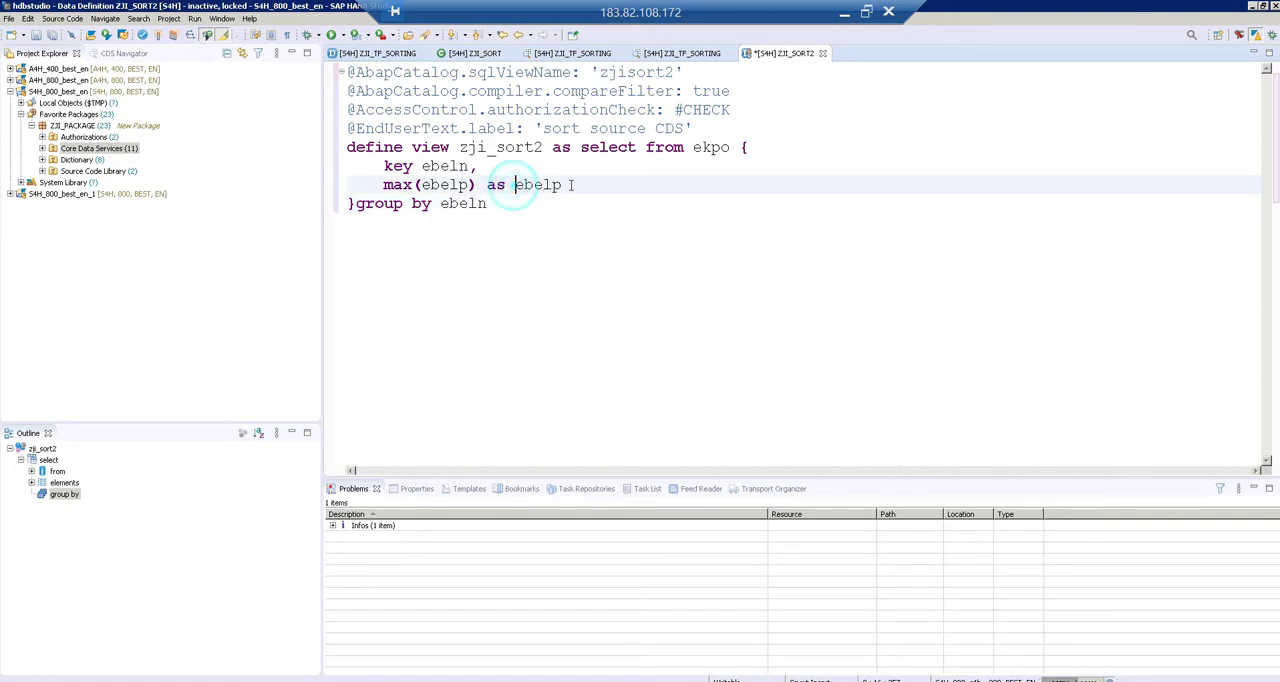
double_click(538, 184)
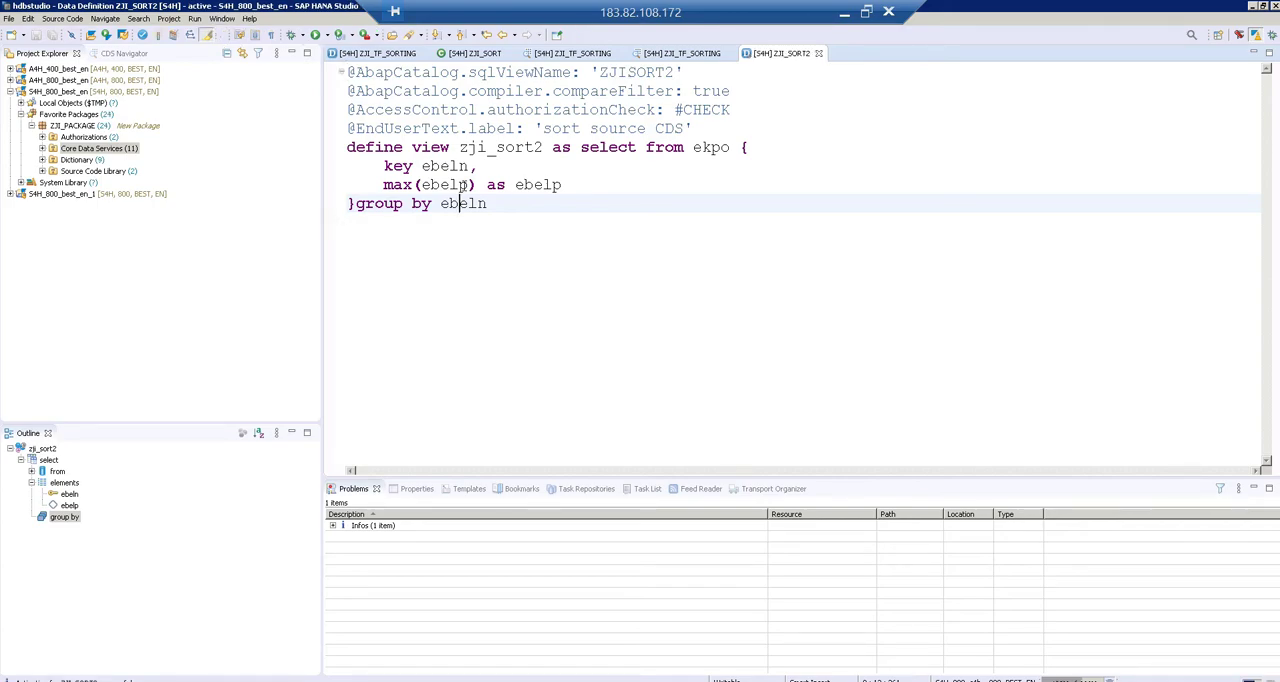
left_click(98, 148)
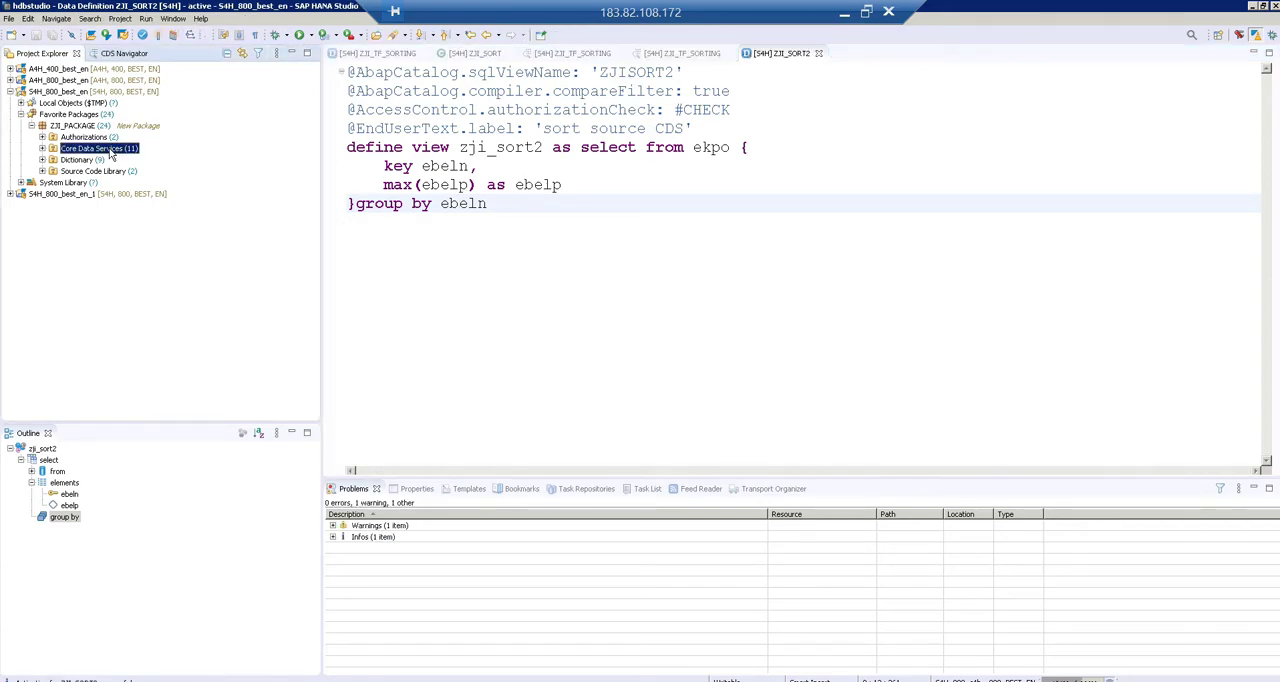
Step: Create data definition zji_sort3, described 'Source target', from the Define View template
right_click(98, 148)
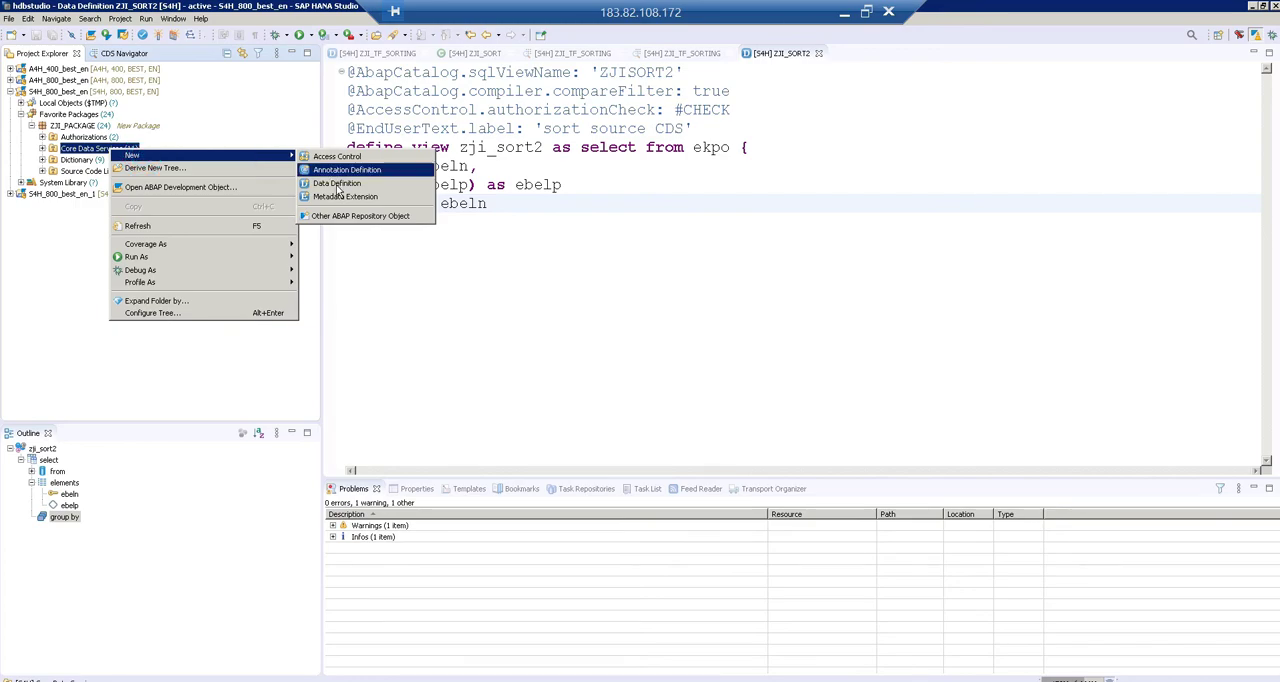
left_click(336, 183)
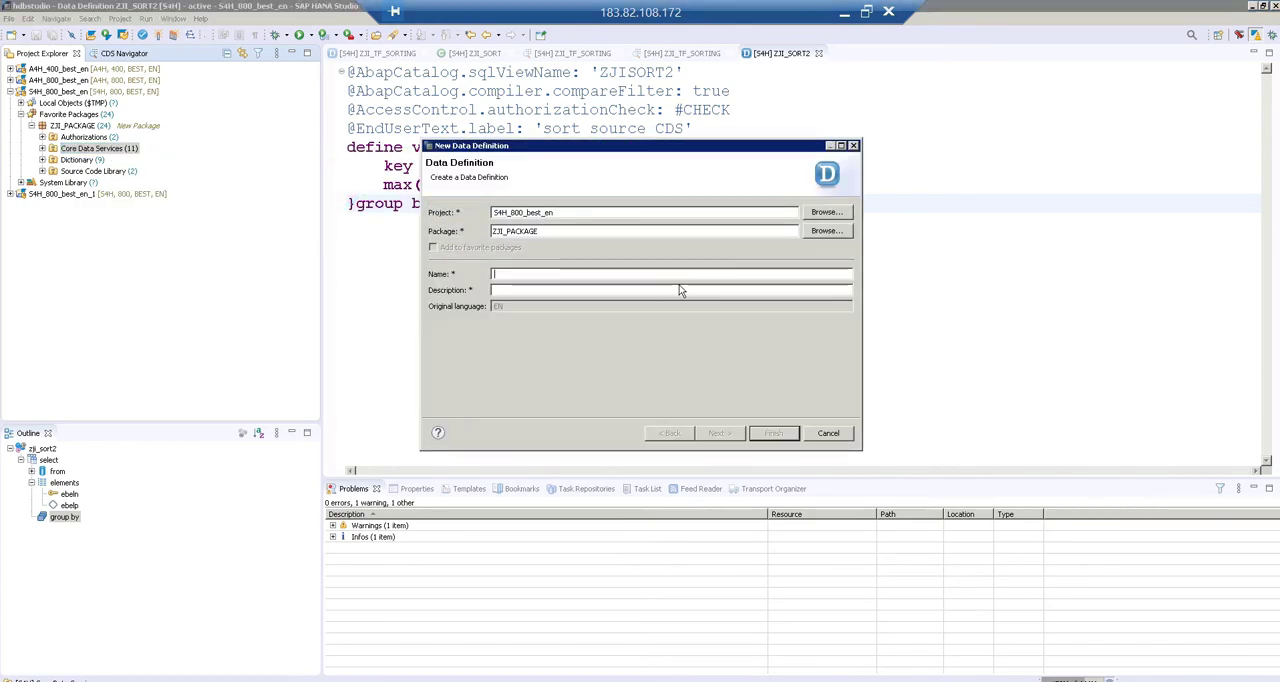
type("zji_sort3")
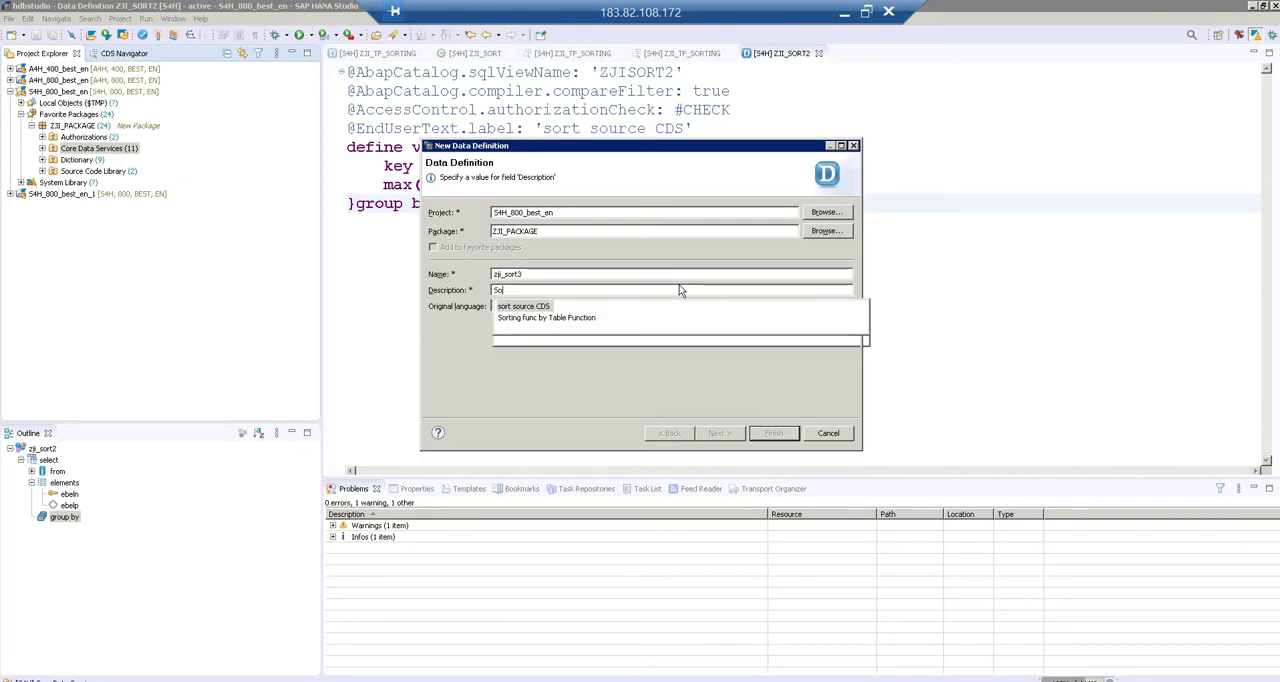
type("Source target")
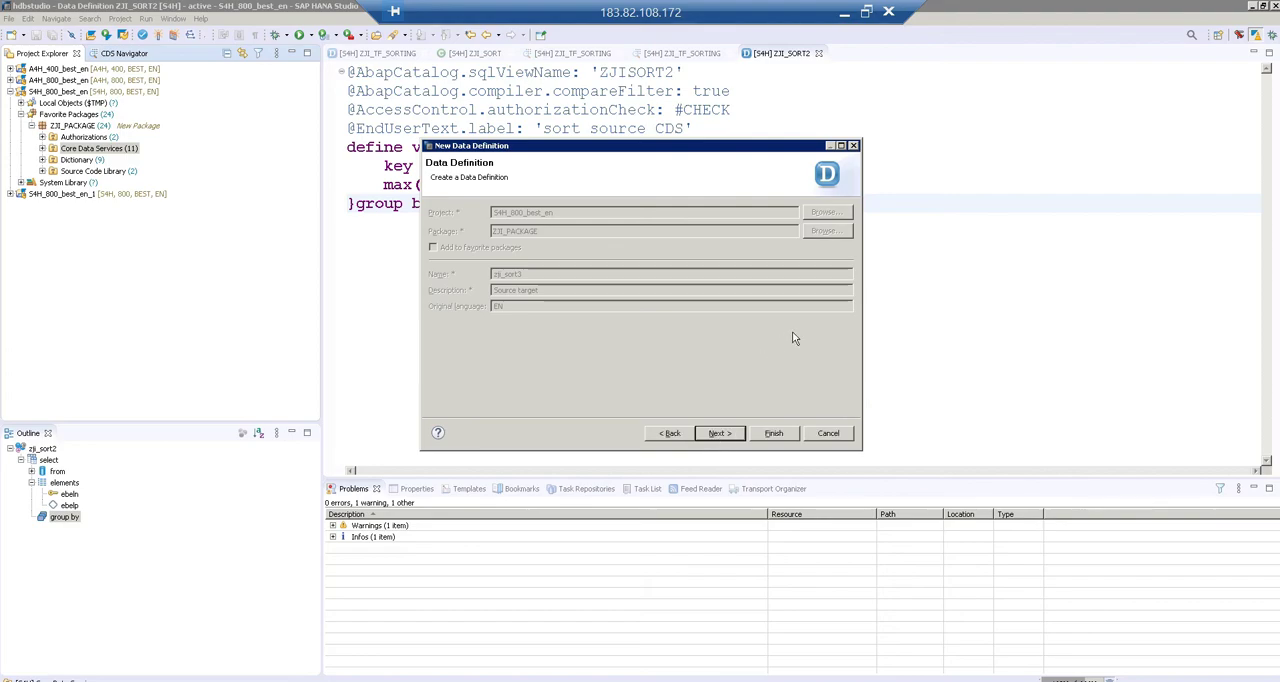
left_click(719, 433)
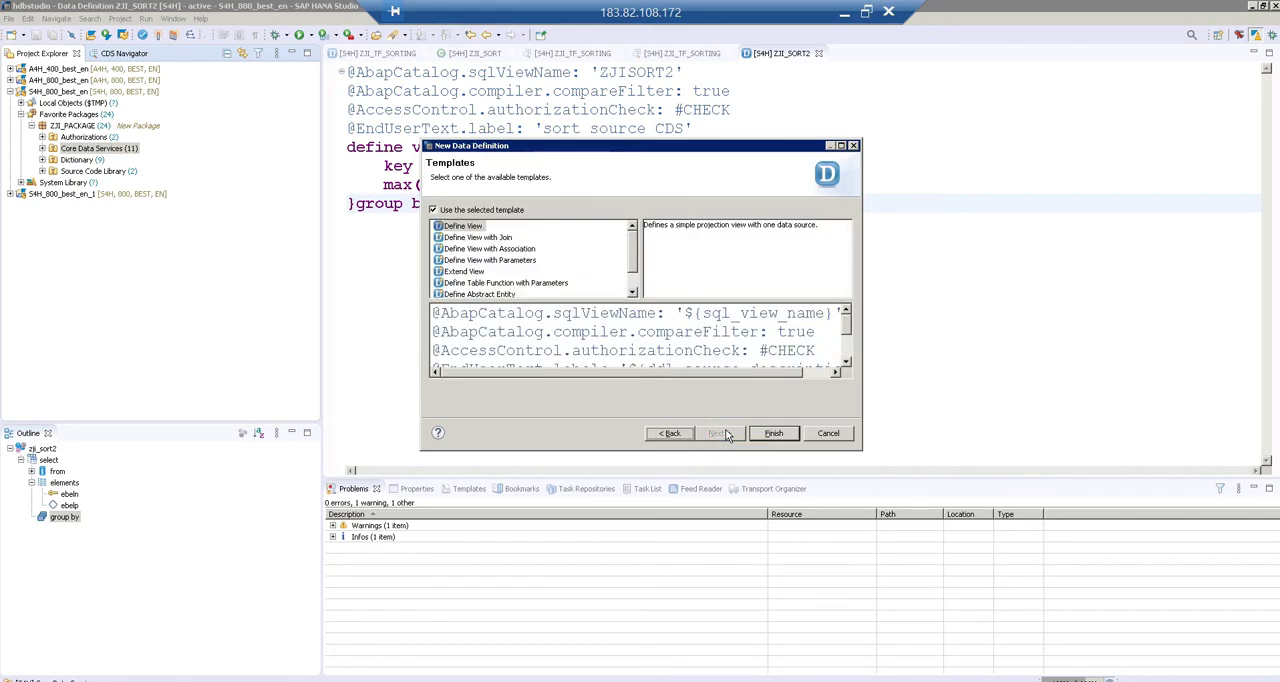
left_click(773, 432)
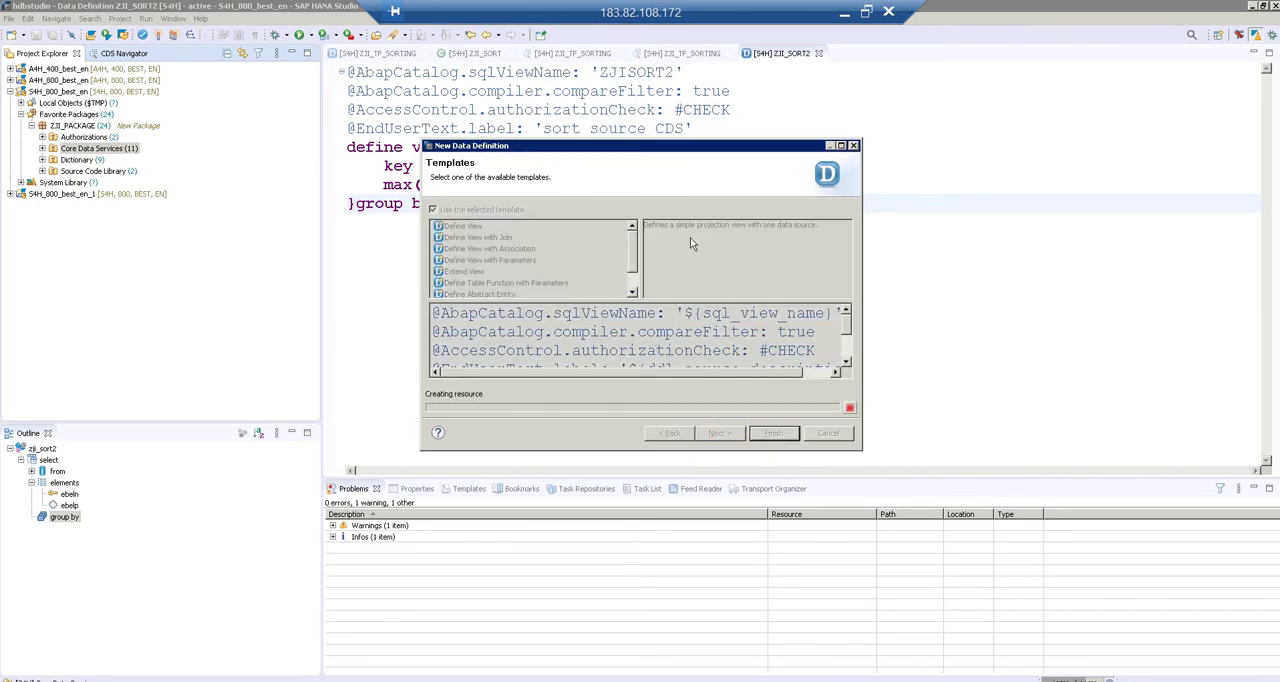
left_click(773, 432)
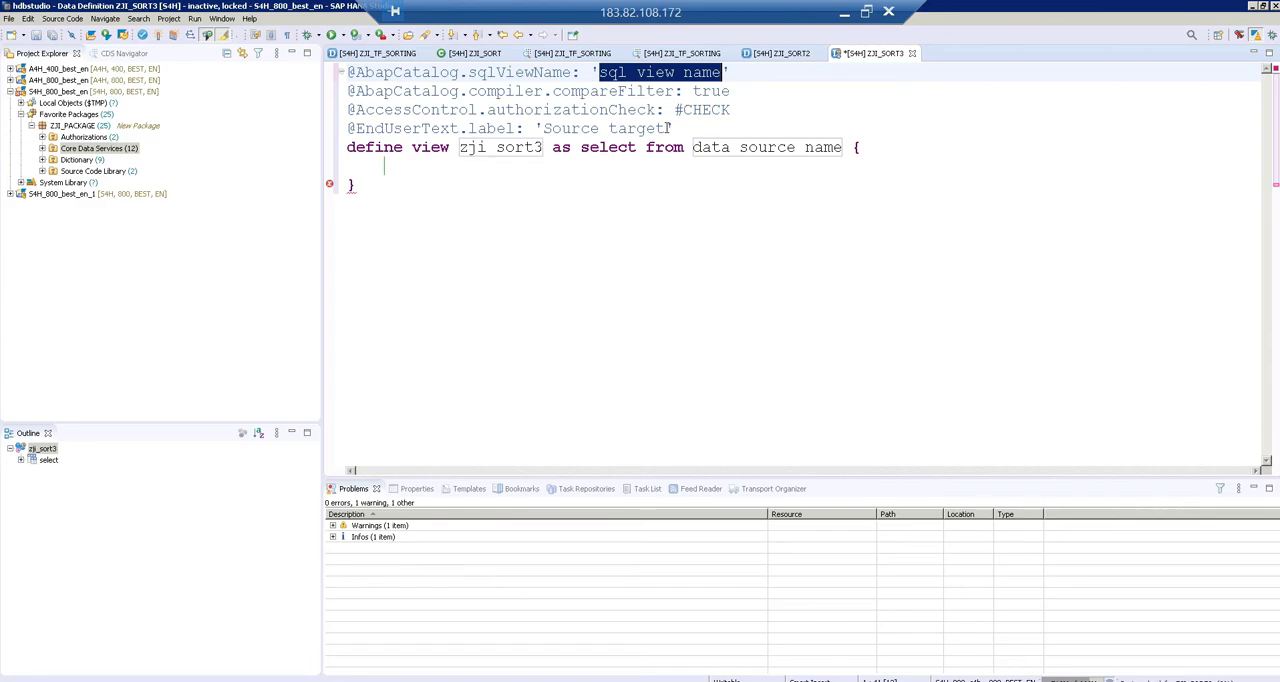
Step: Set the SQL view name to zjisort3 and the data source to zji_sort2
type("zjisort3")
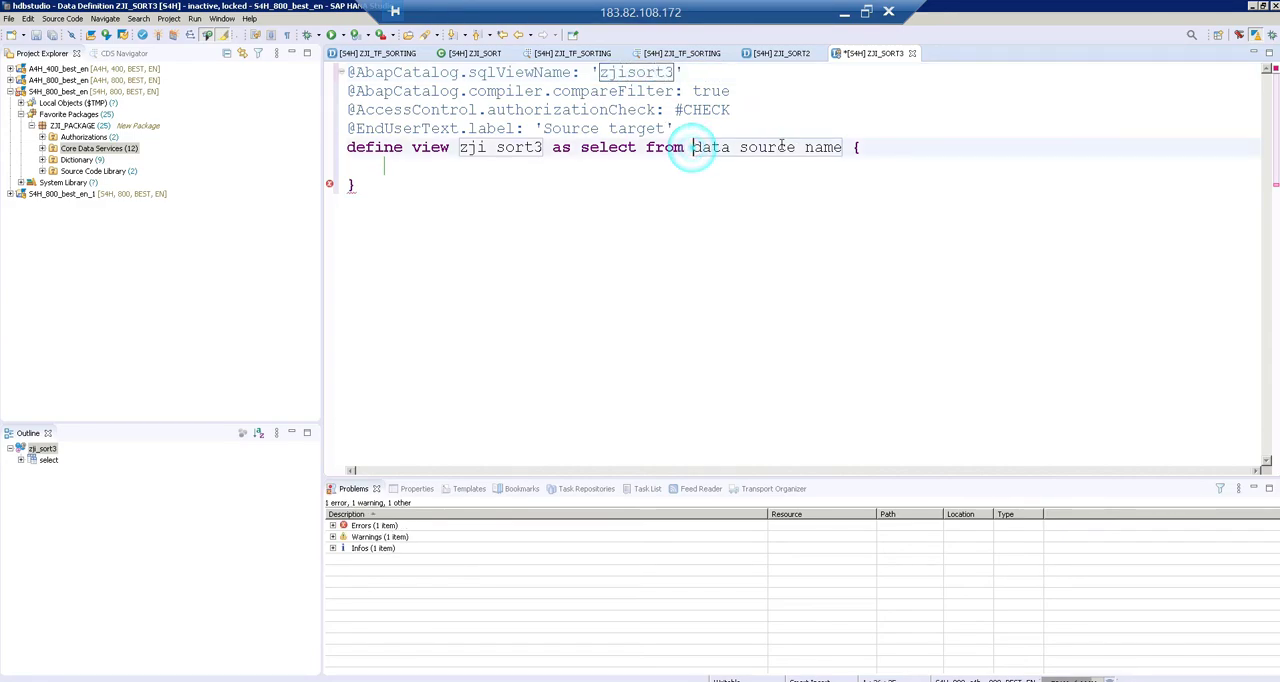
double_click(767, 147)
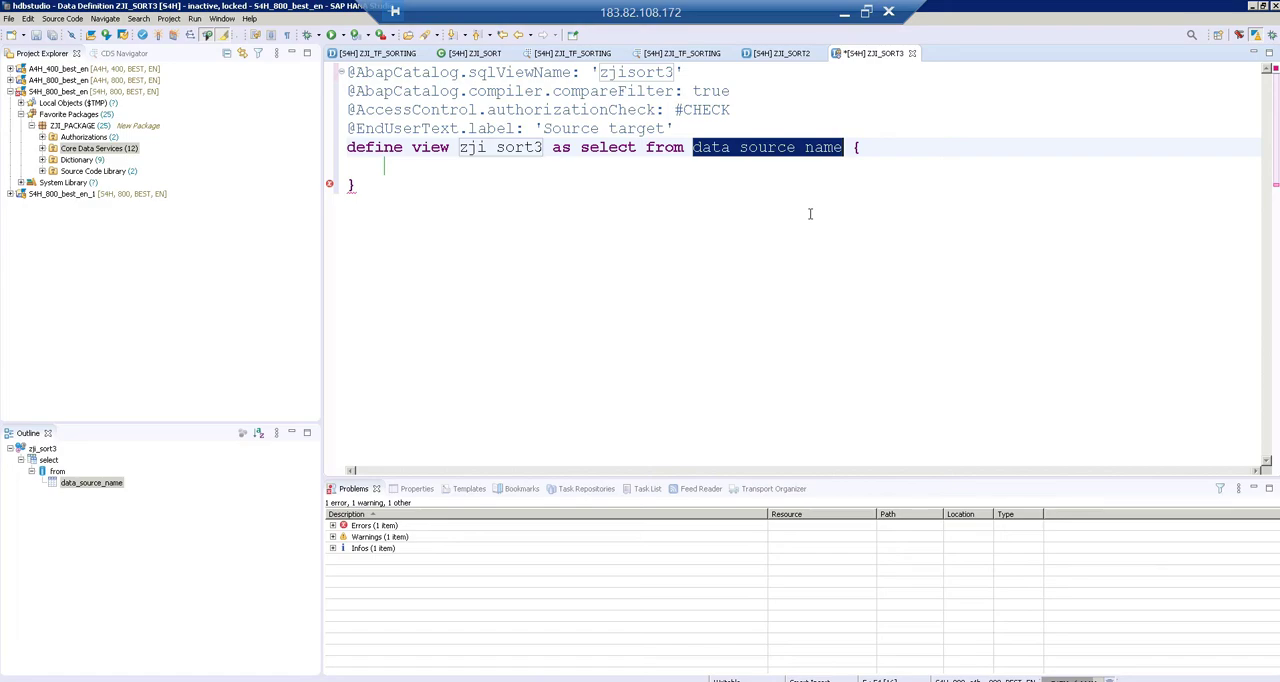
type("zji")
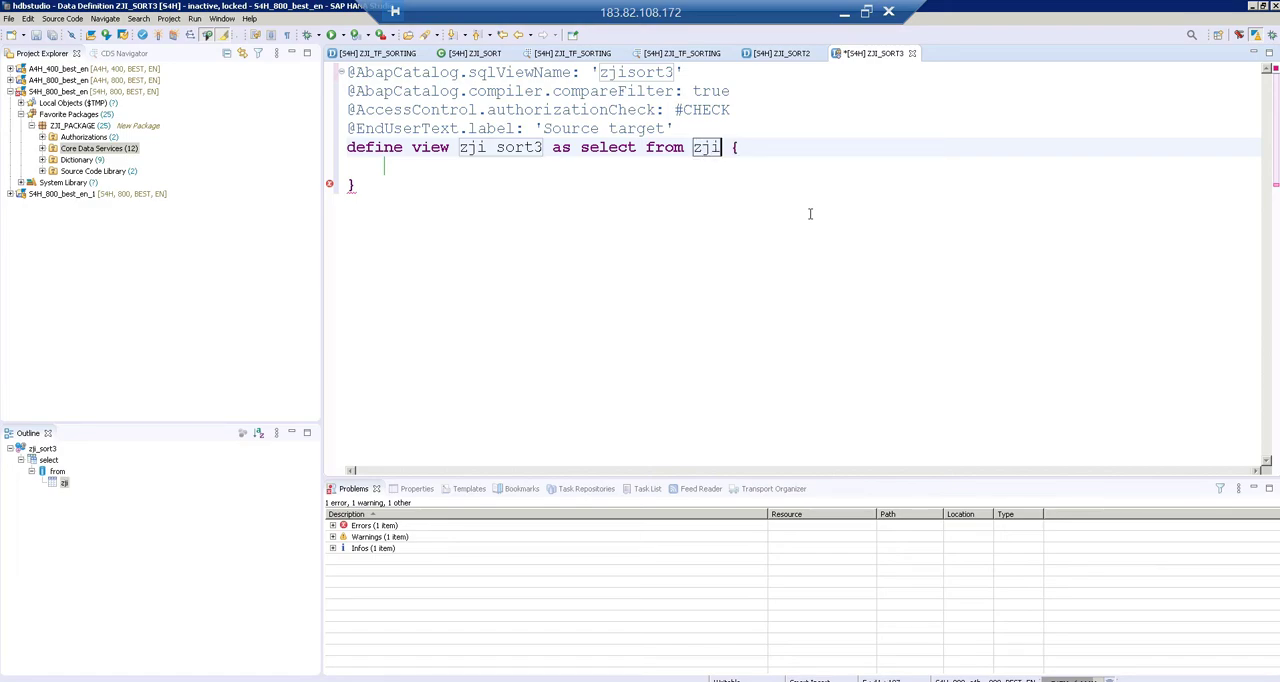
type("sort2")
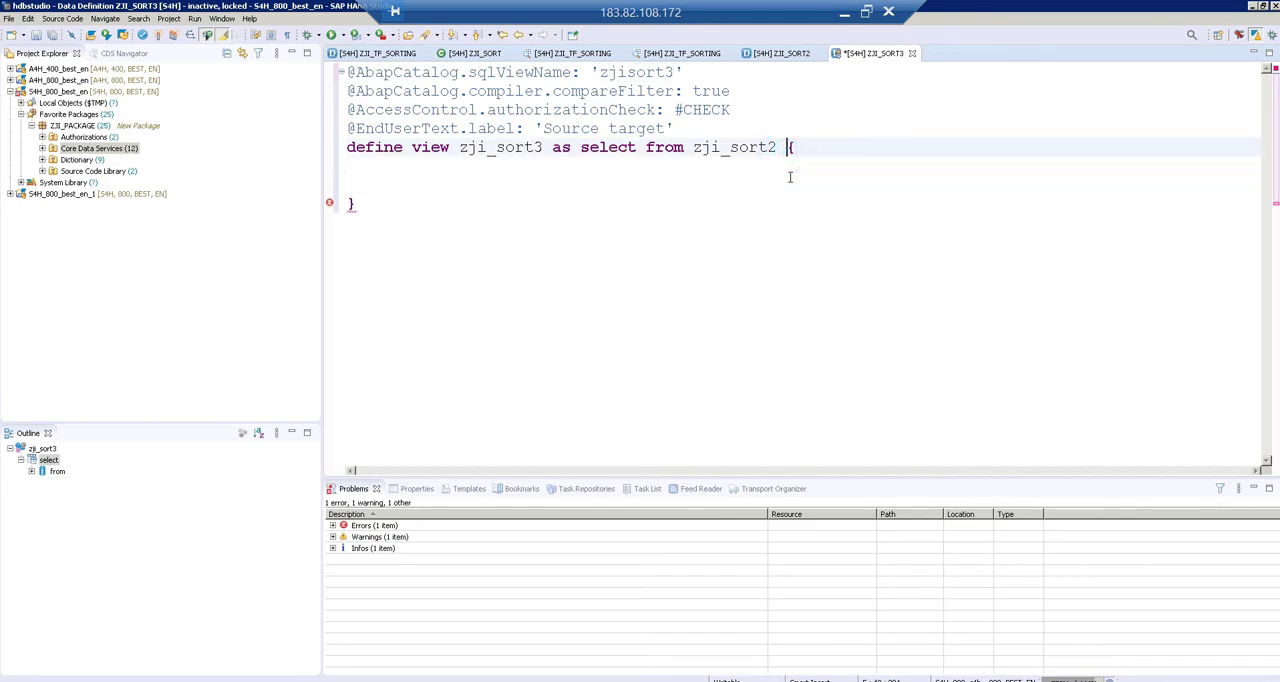
Step: Left outer join ekpo on matching zji_sort2 and ekpo ebeln and ebelp
key("Return")
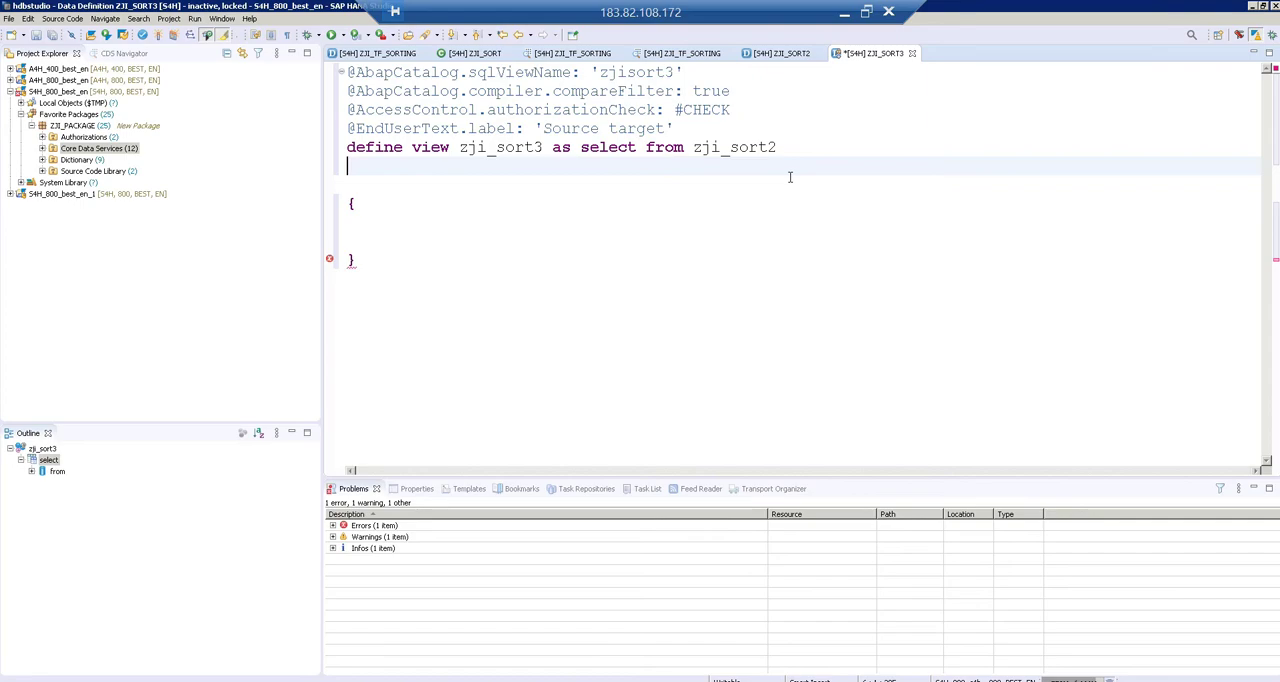
type("left")
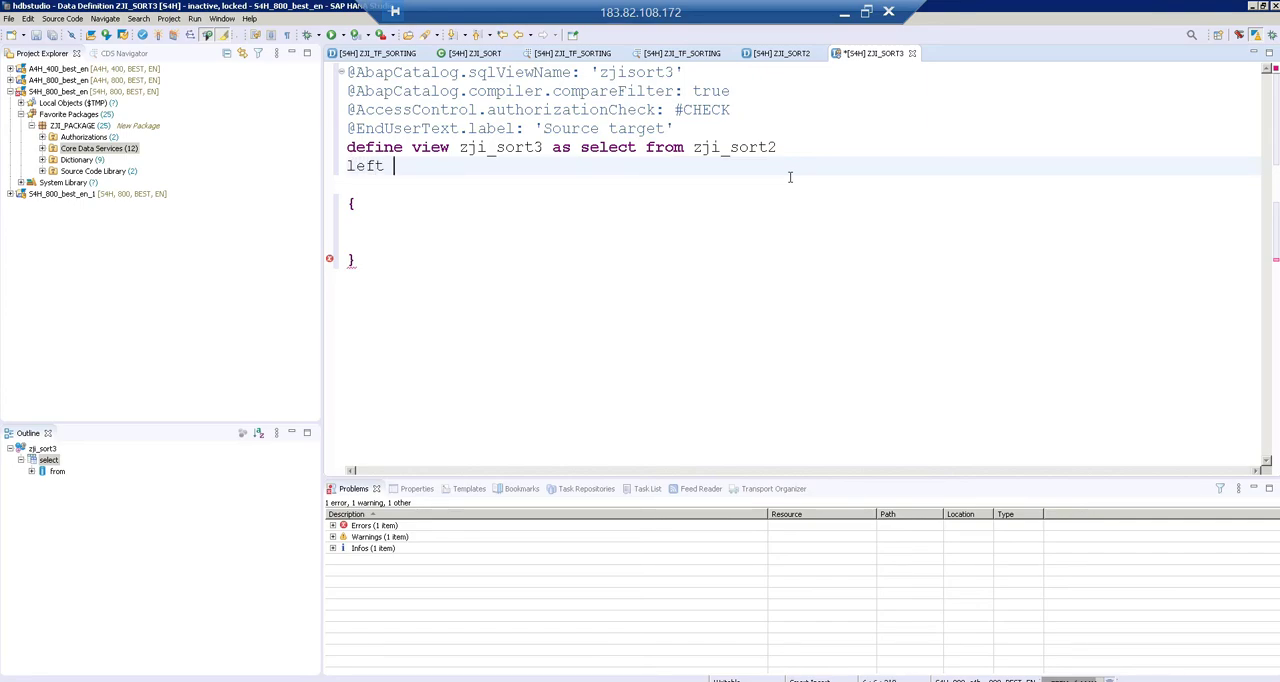
type("outer jo")
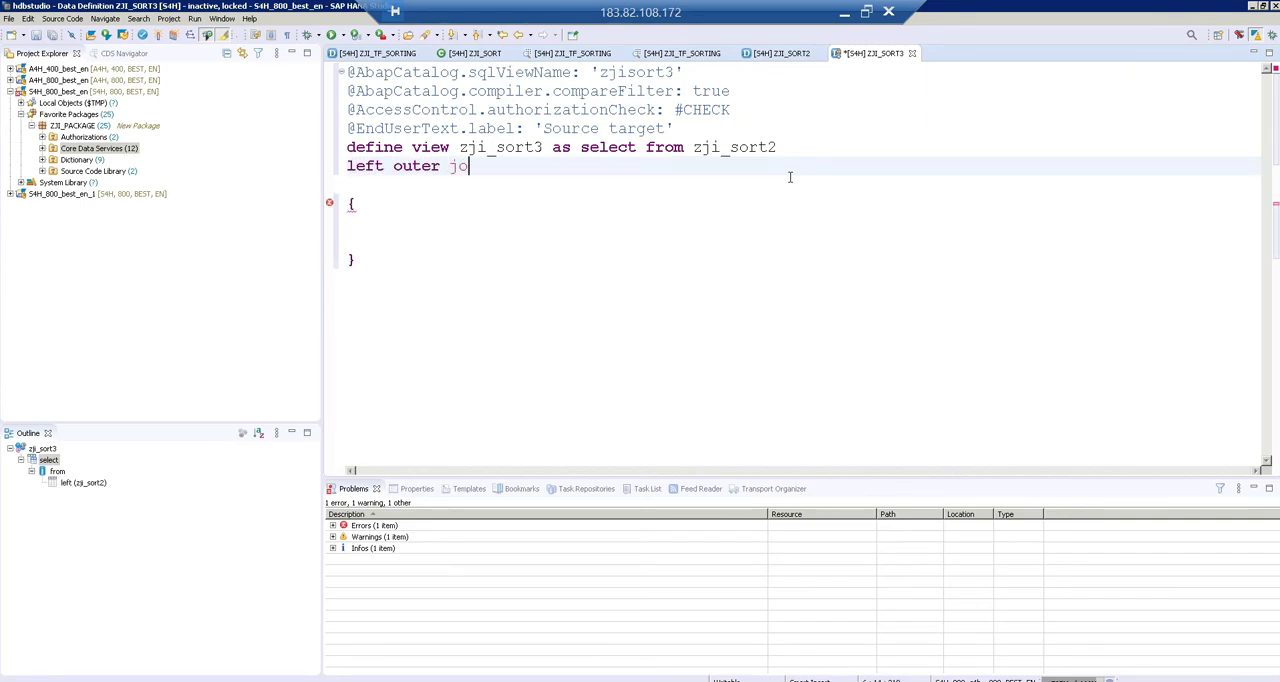
type("in ekpo")
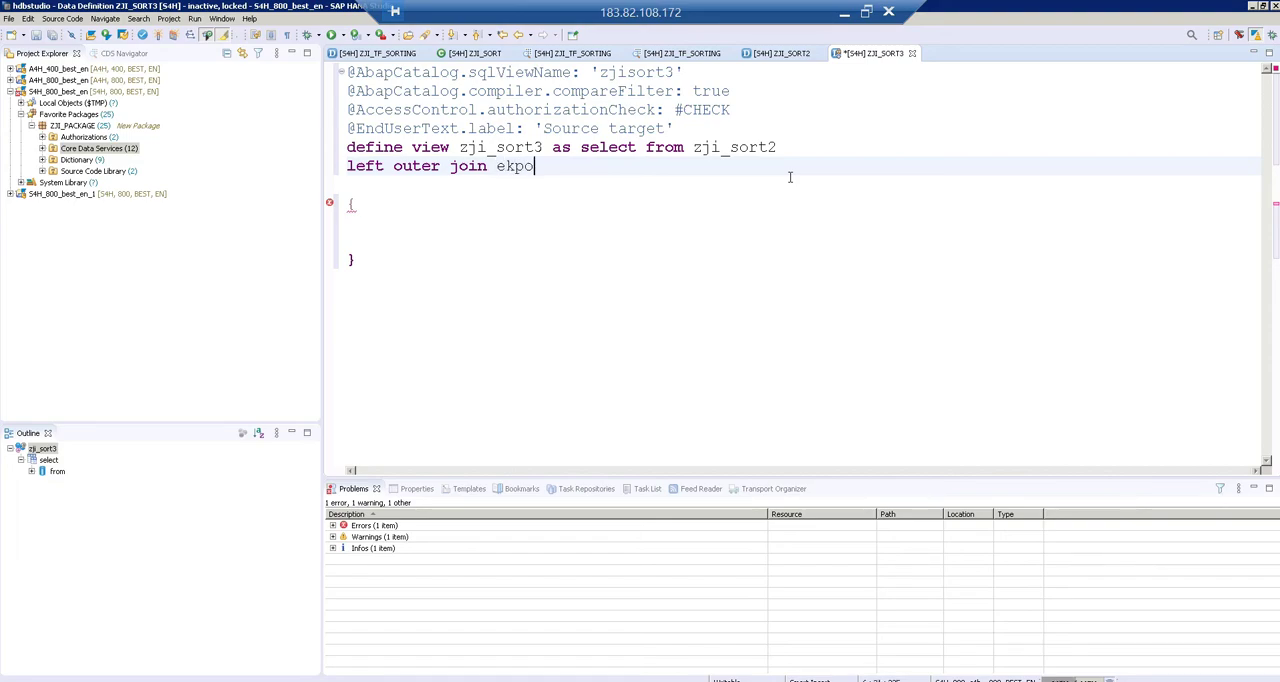
type("on")
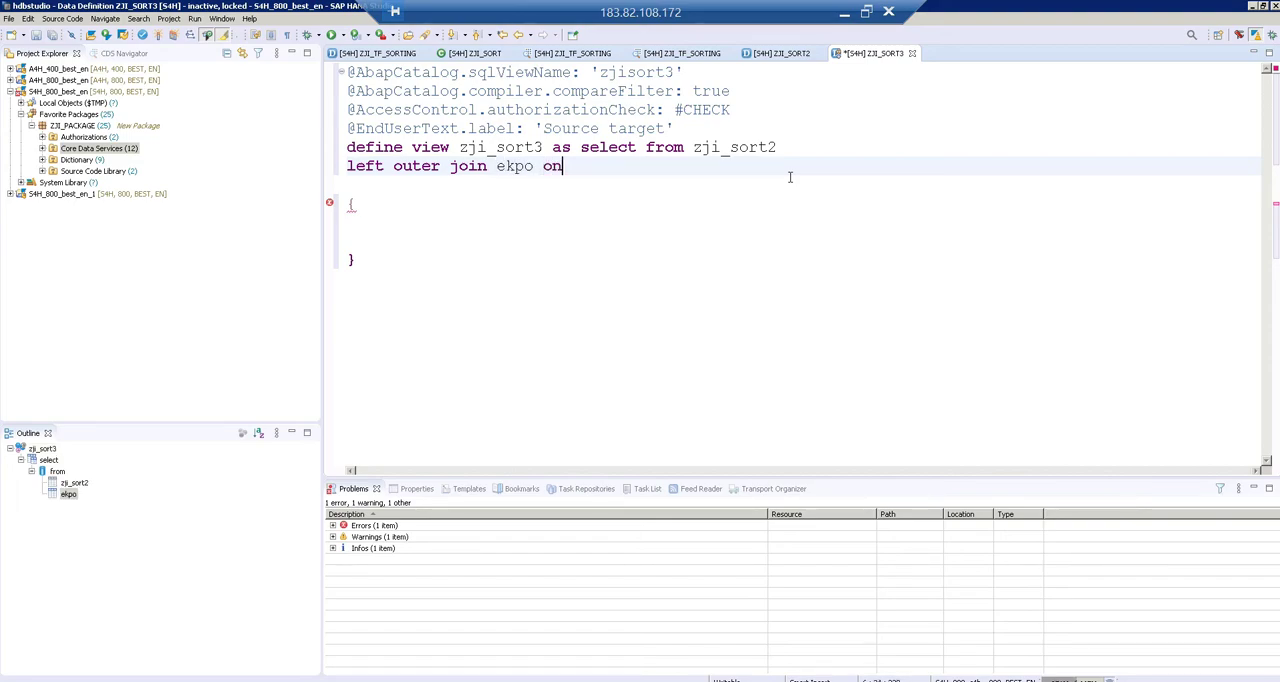
type("zj")
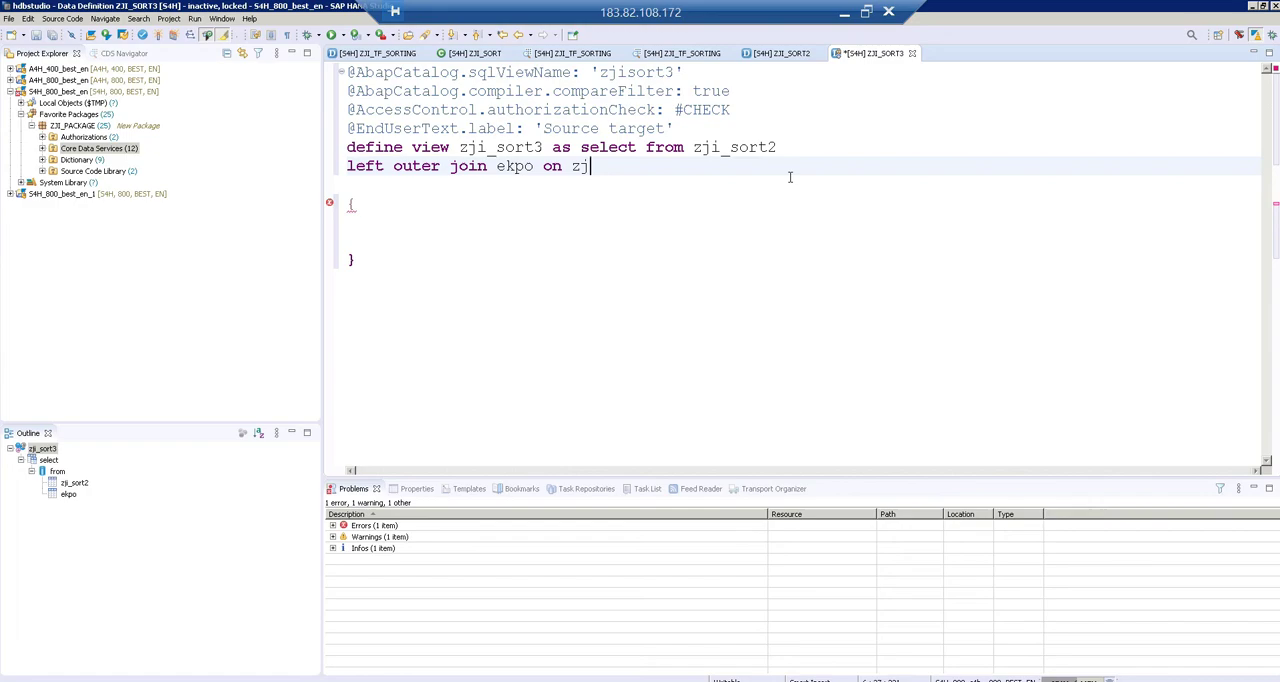
type("_srto")
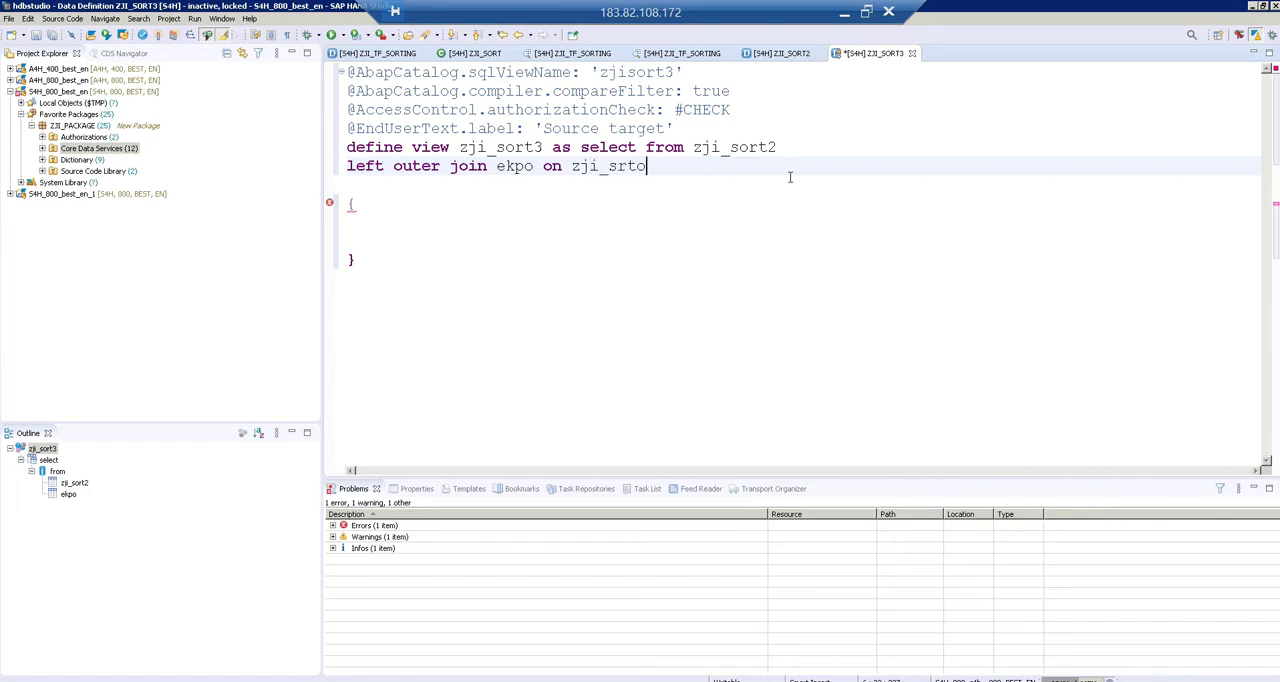
key("Backspace")
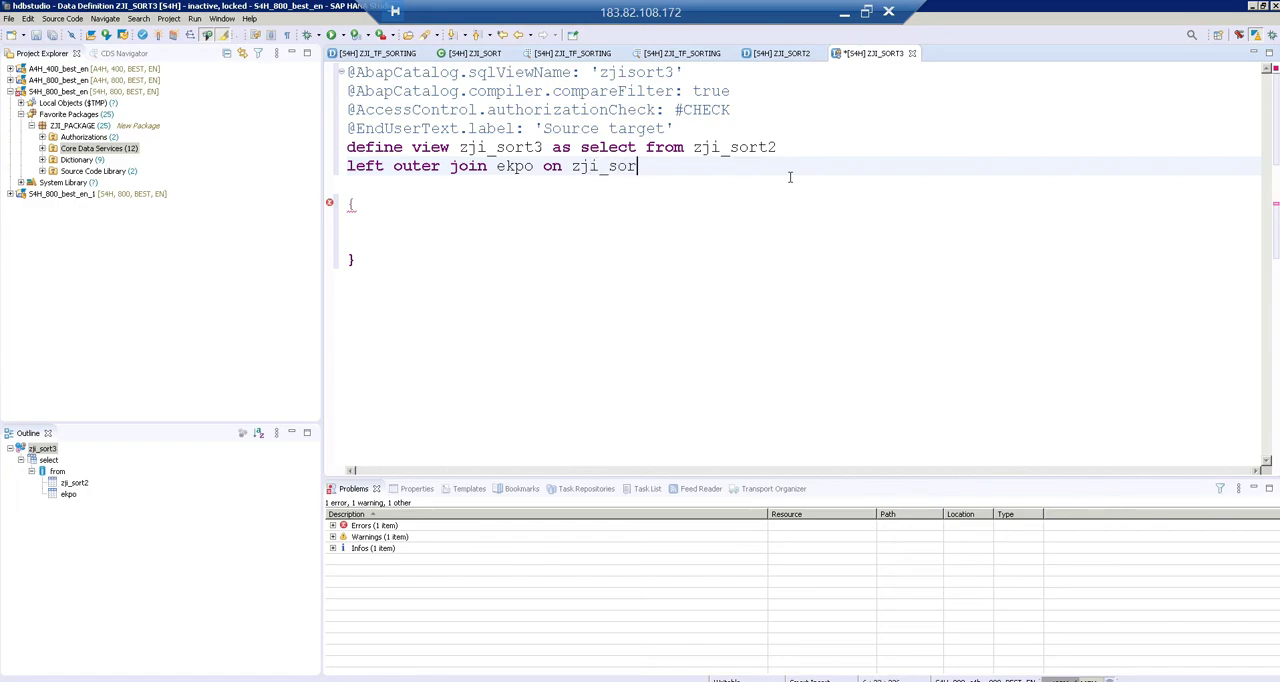
type("t2.")
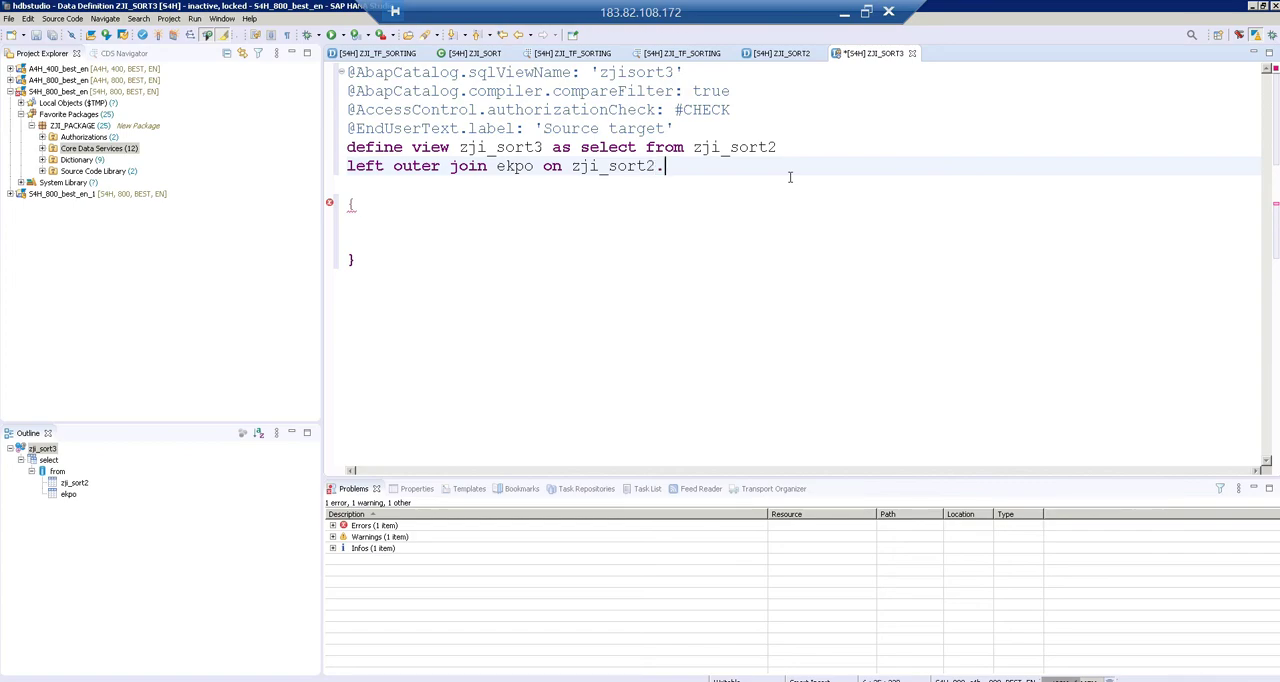
type(".")
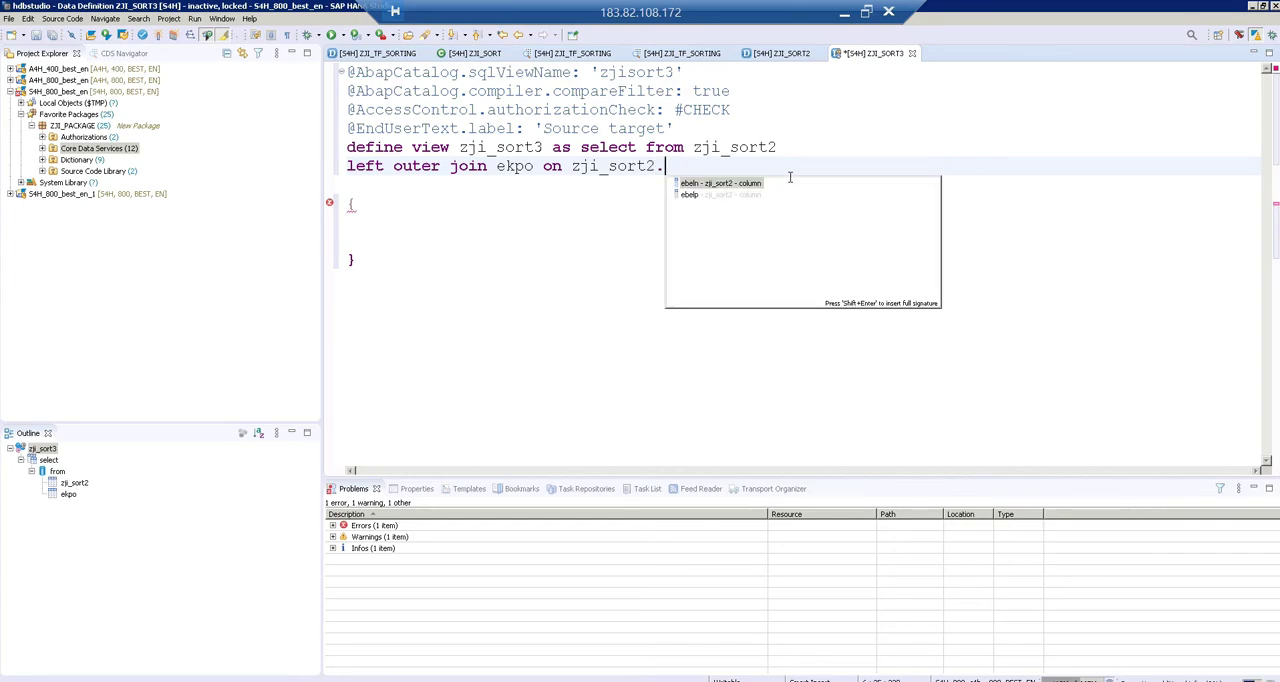
mouse_move(817, 161)
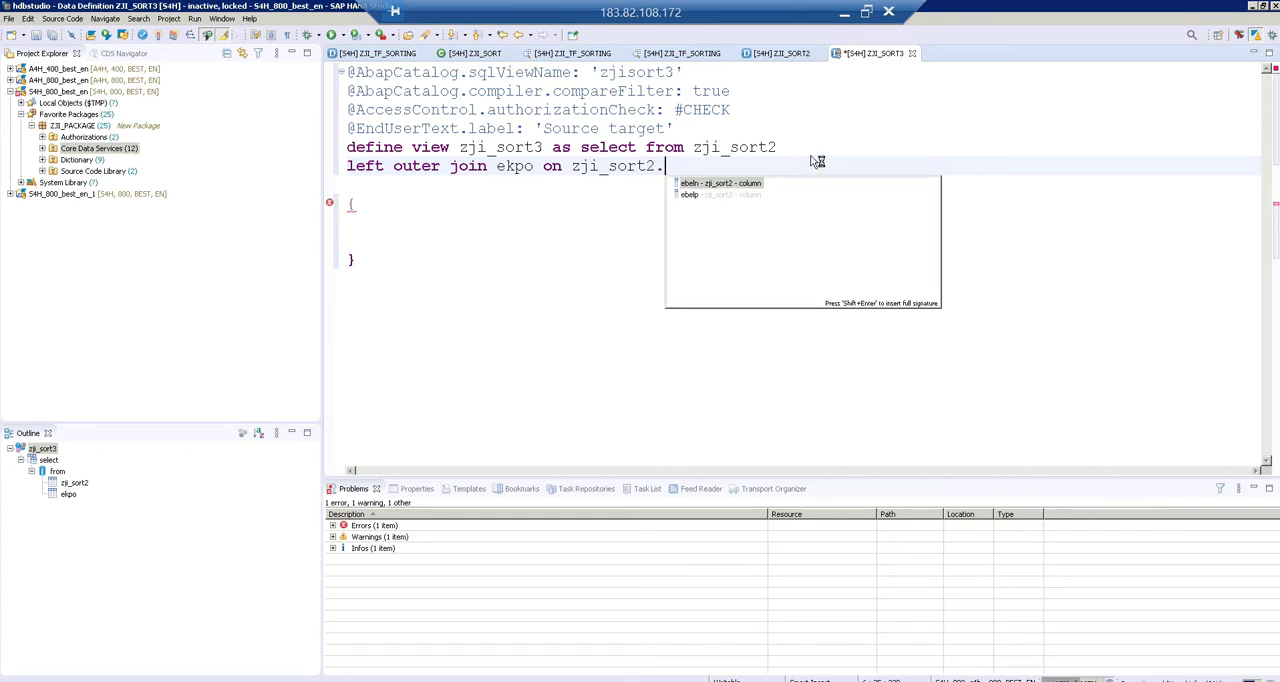
type("ebeln =")
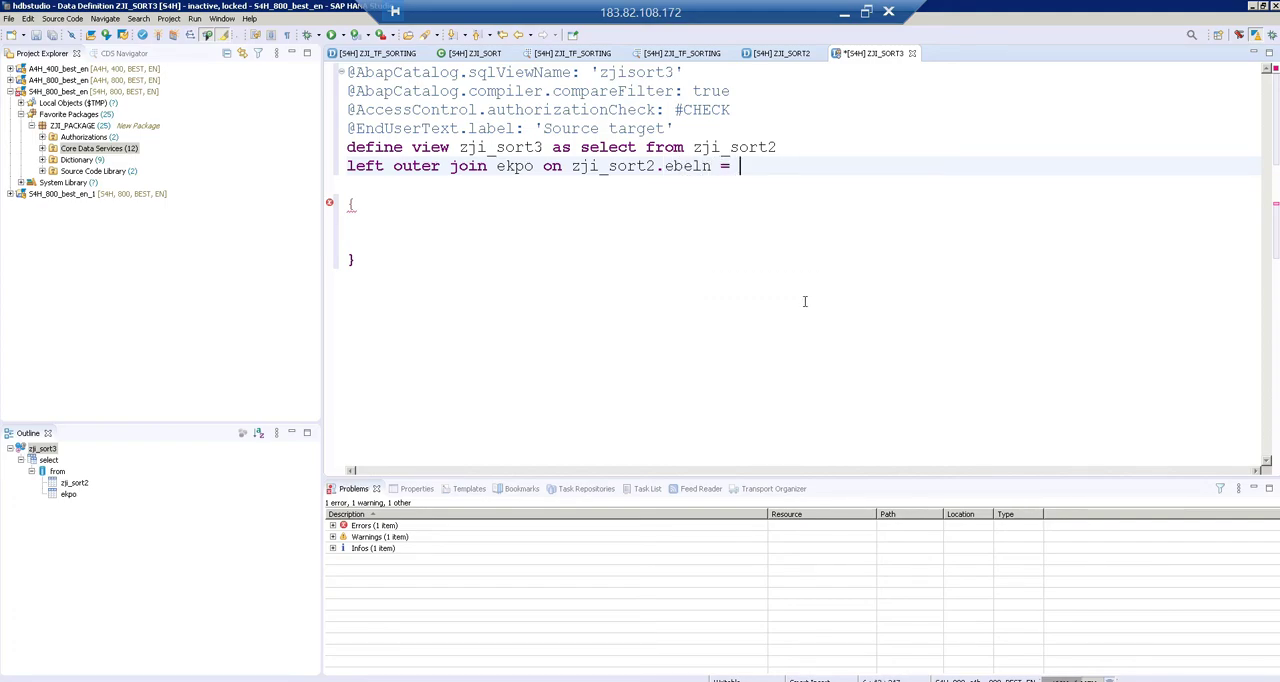
type("ekpo.ebeln a")
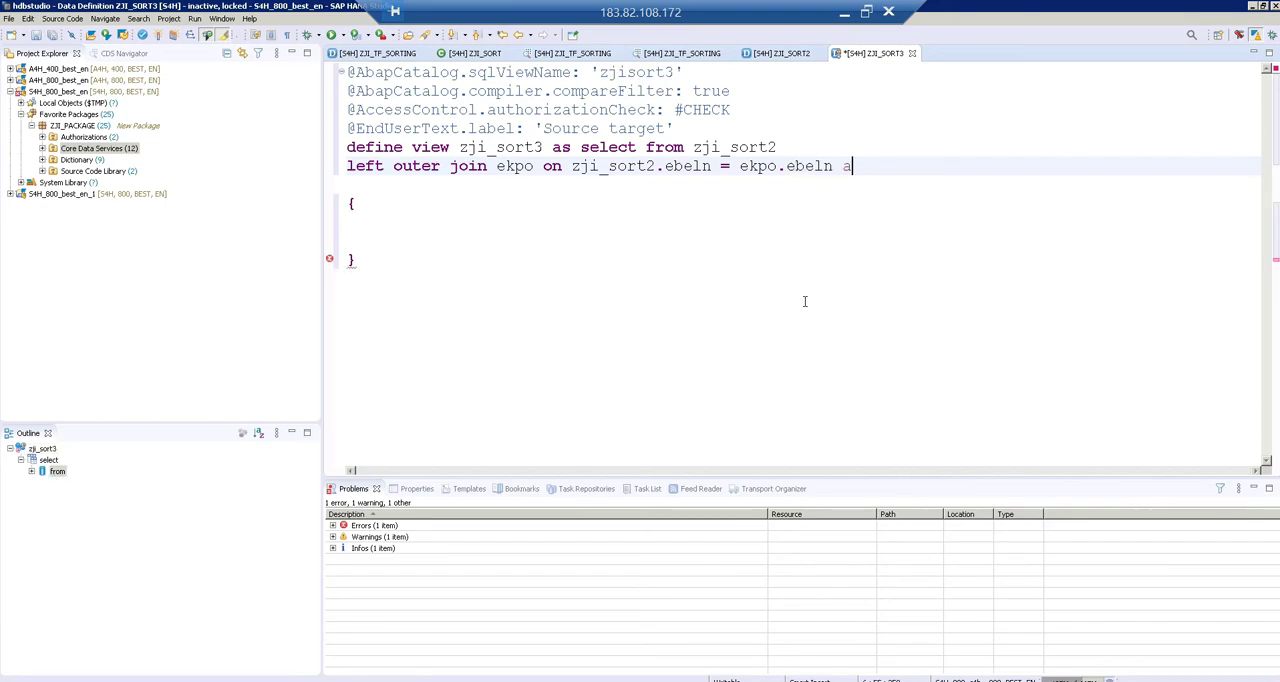
type("nd zji_sort")
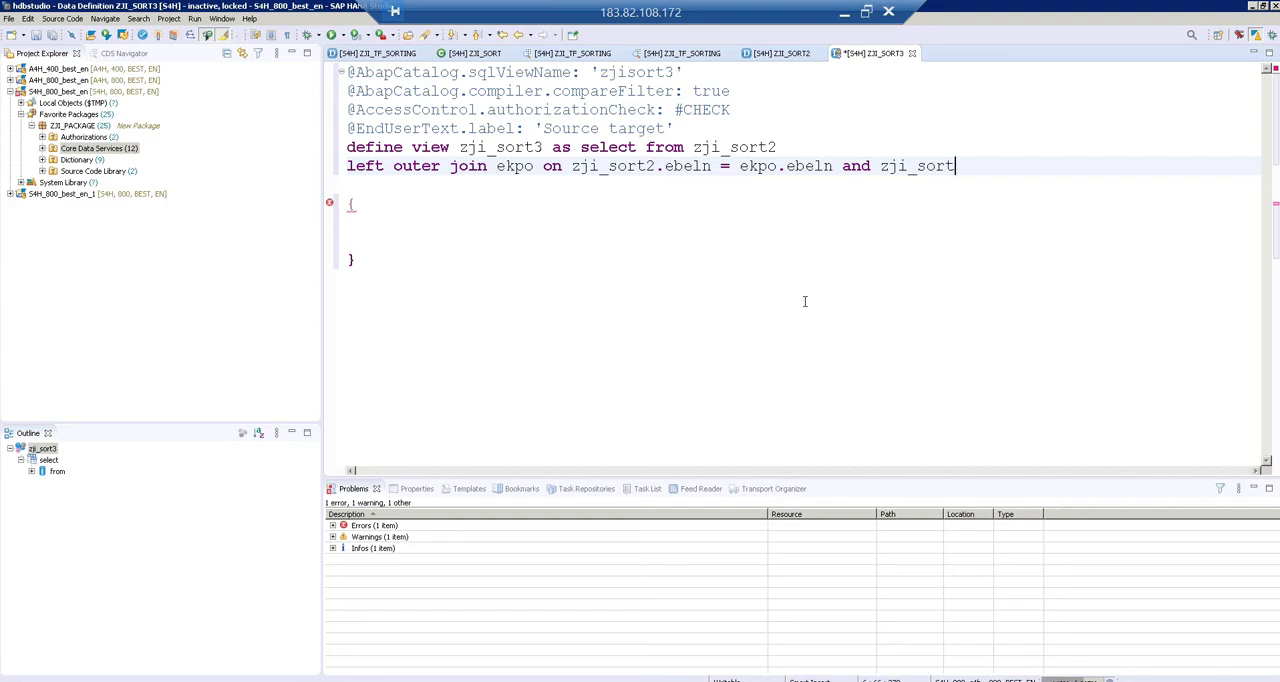
type("2.ebelp = ekp")
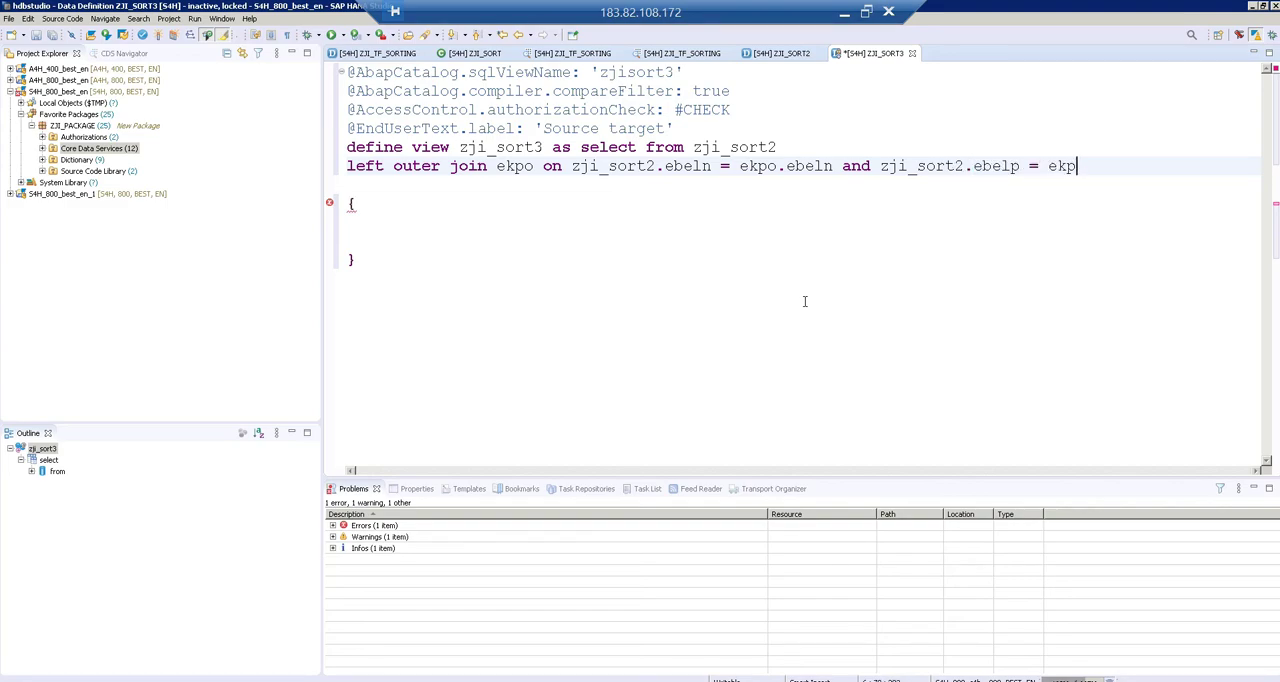
type("o.ebelp")
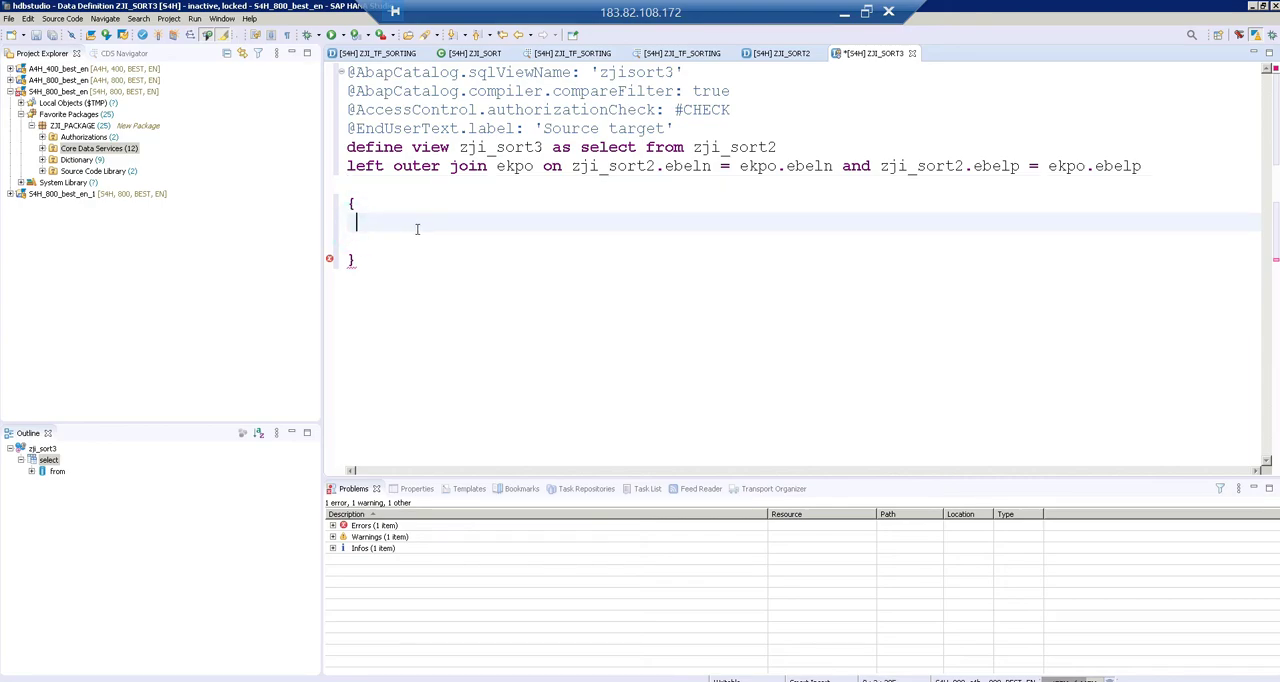
Step: Fill zji_sort3's field list with key ekpo.ebeln, ekpo.ebelp and matnr
type("key")
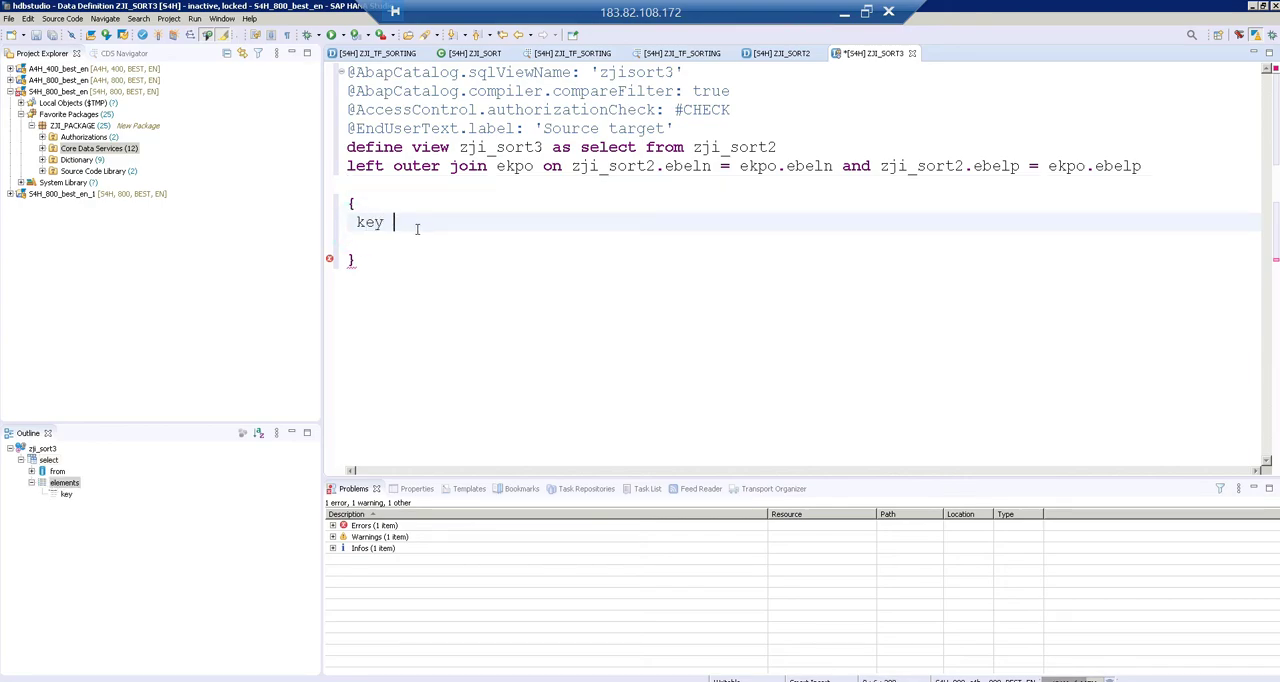
type("eben")
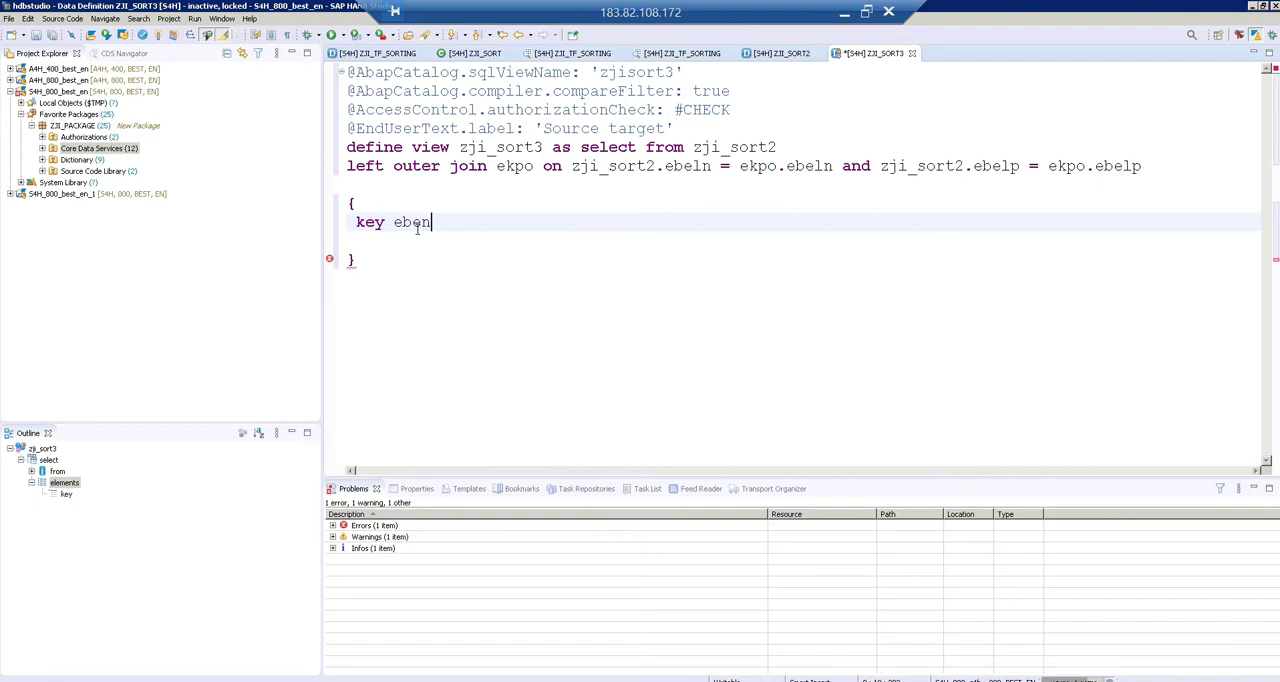
key("BackSpace")
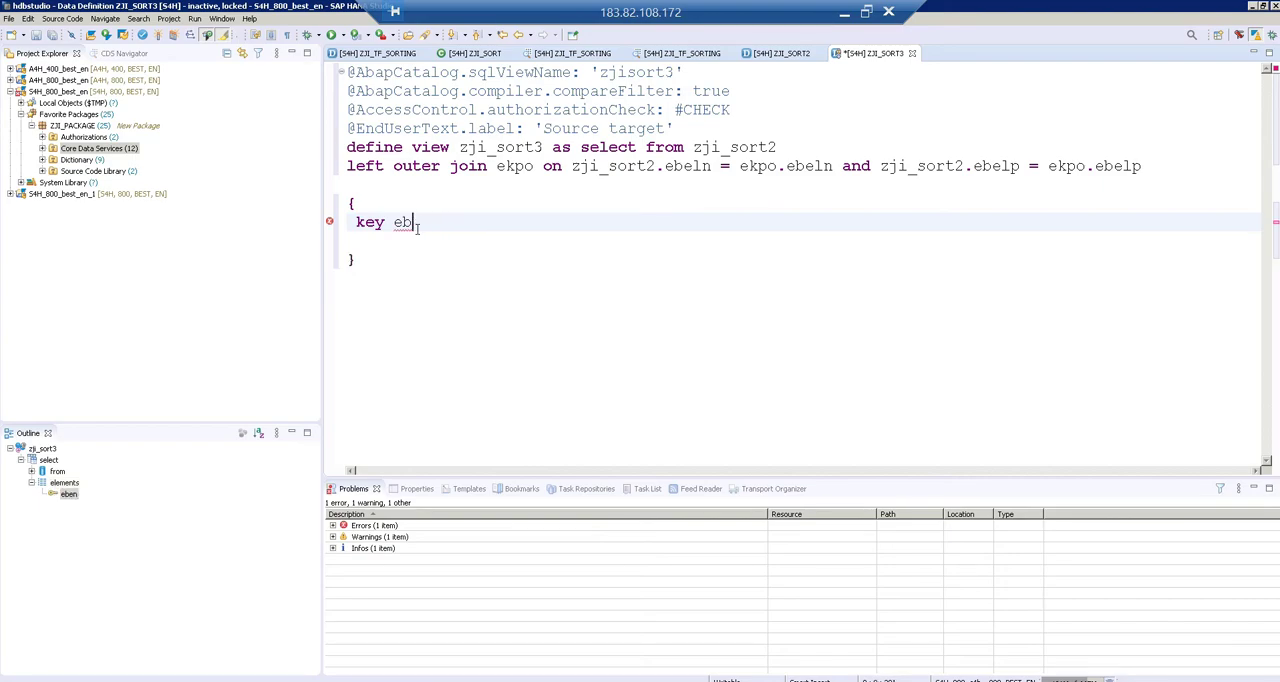
type("ln,")
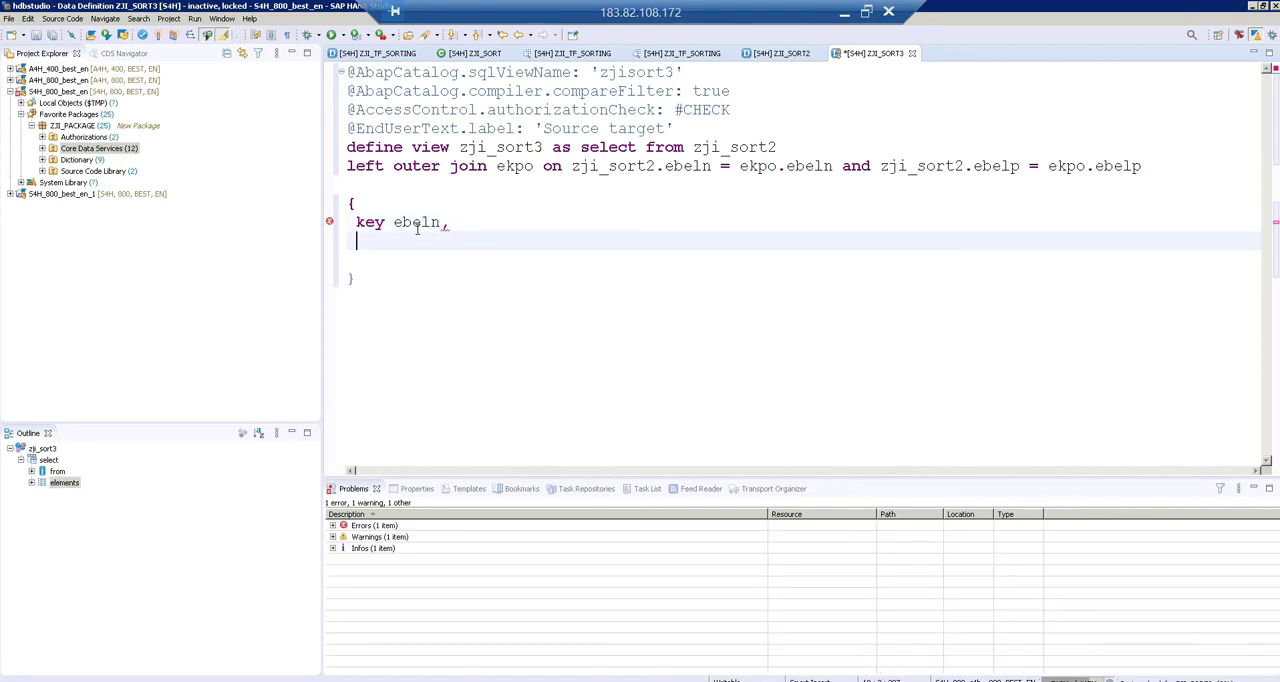
type("ebelp,")
type("m")
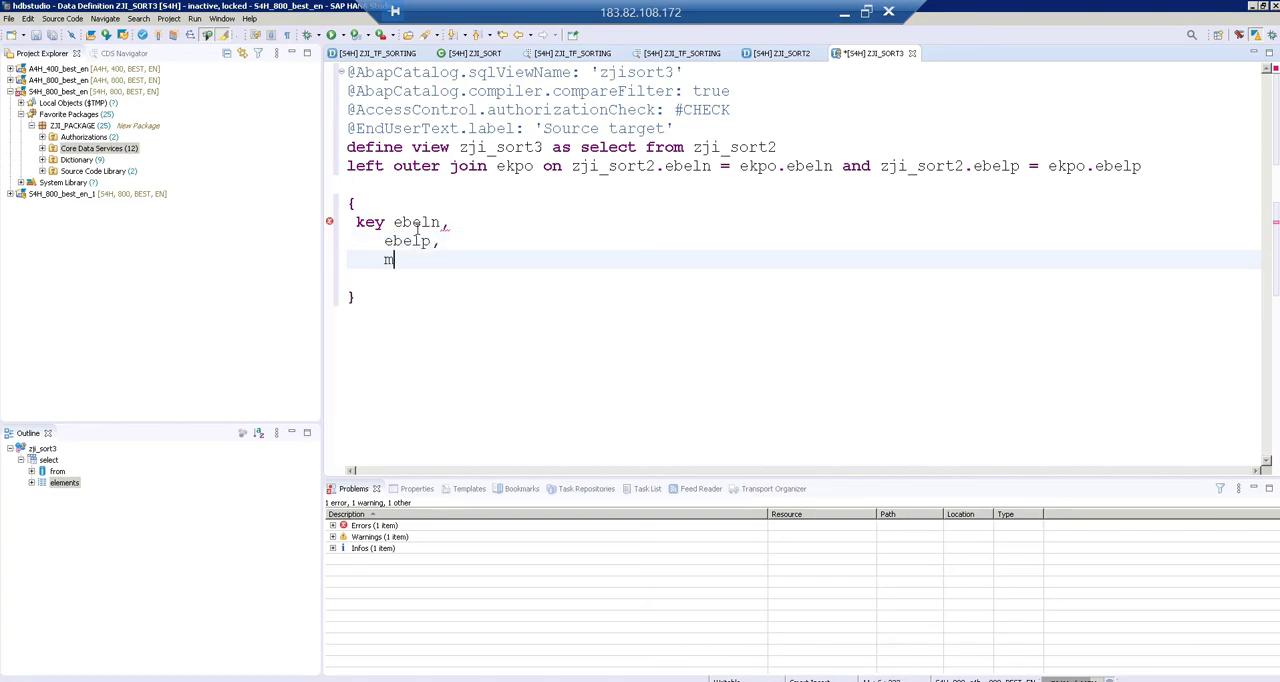
type("atnr")
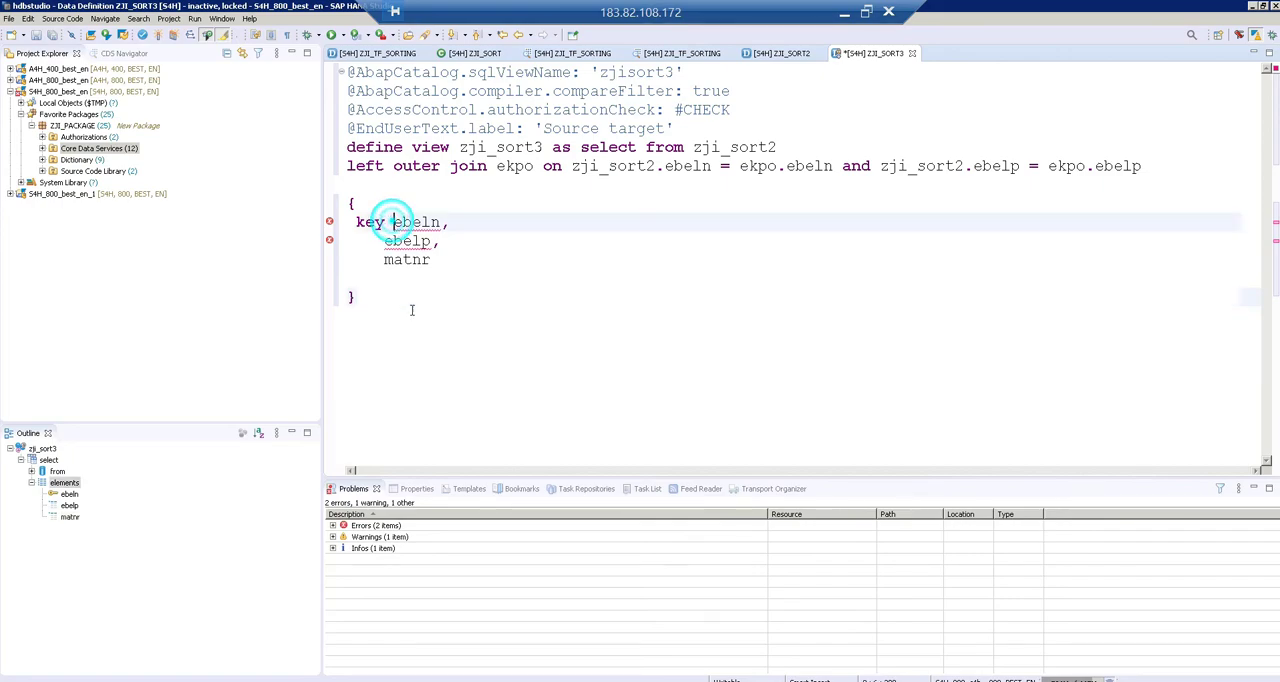
type("ekpo")
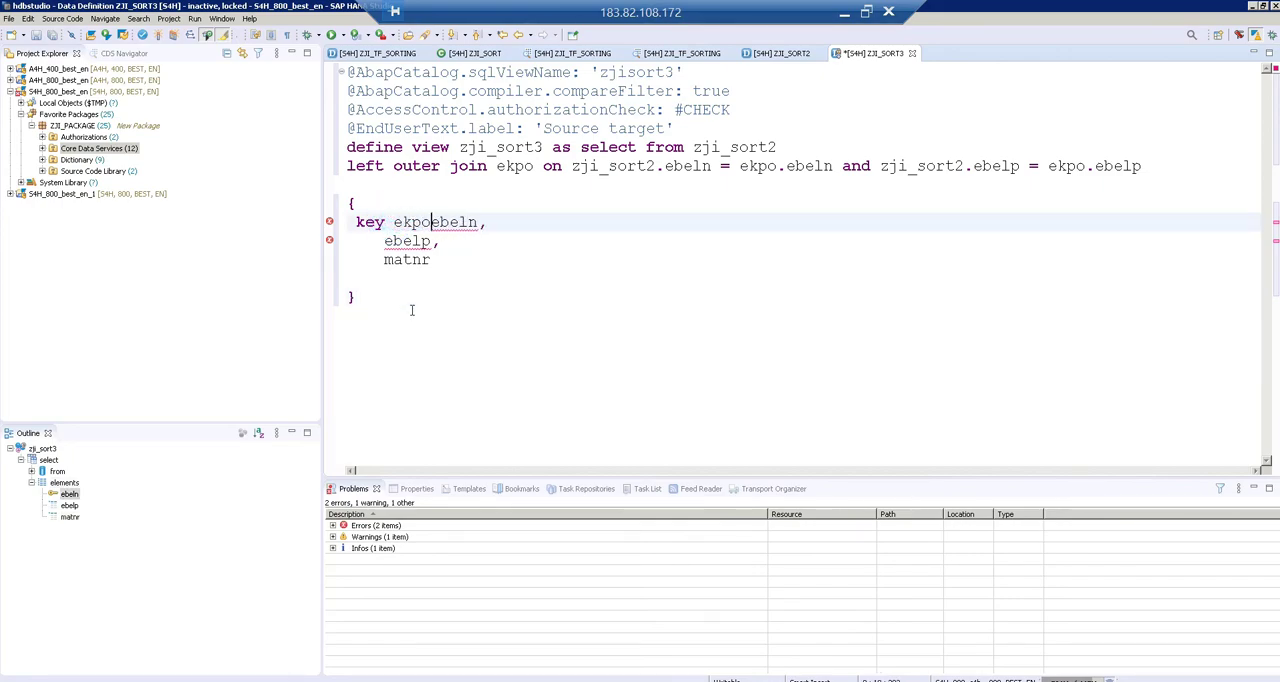
type(".")
left_click(411, 240)
type("e")
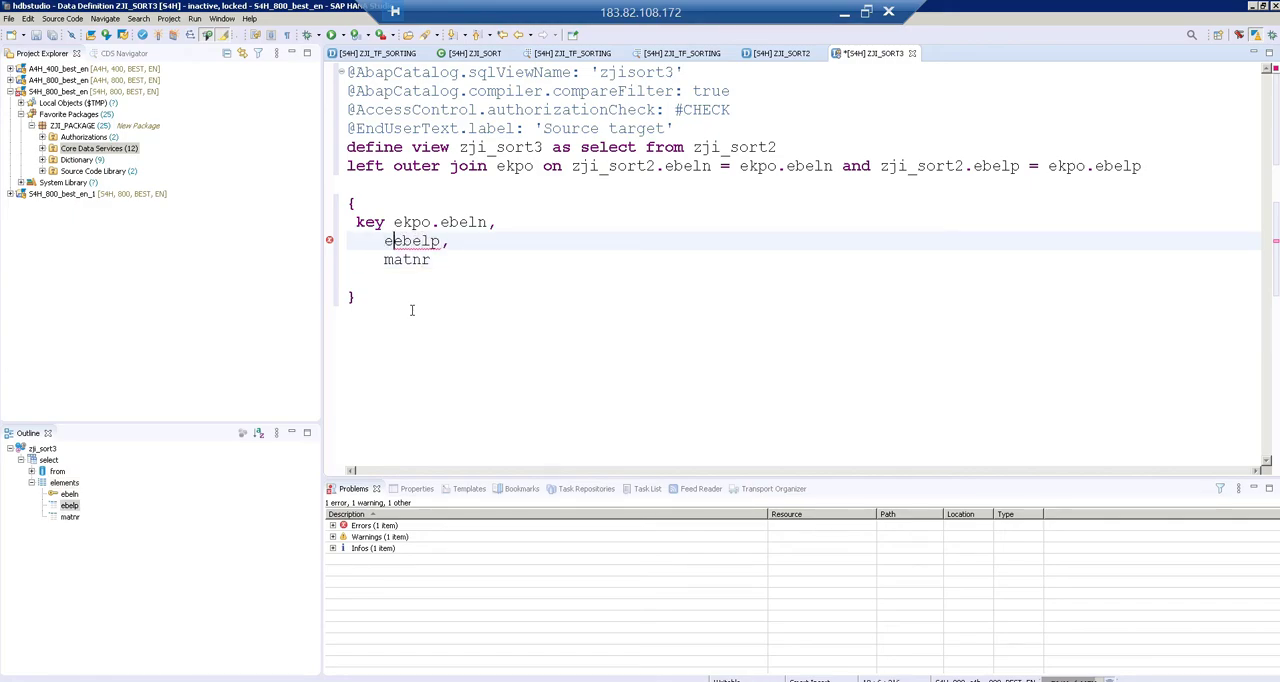
type("kpo.")
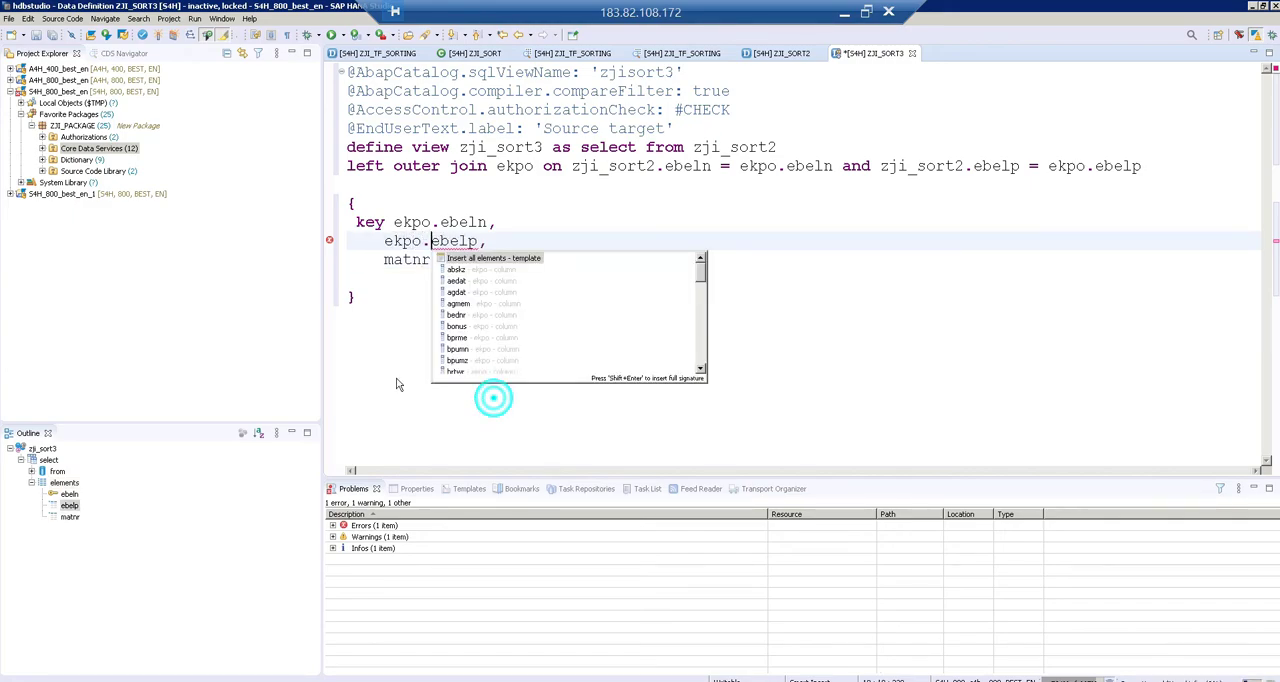
mouse_move(405, 210)
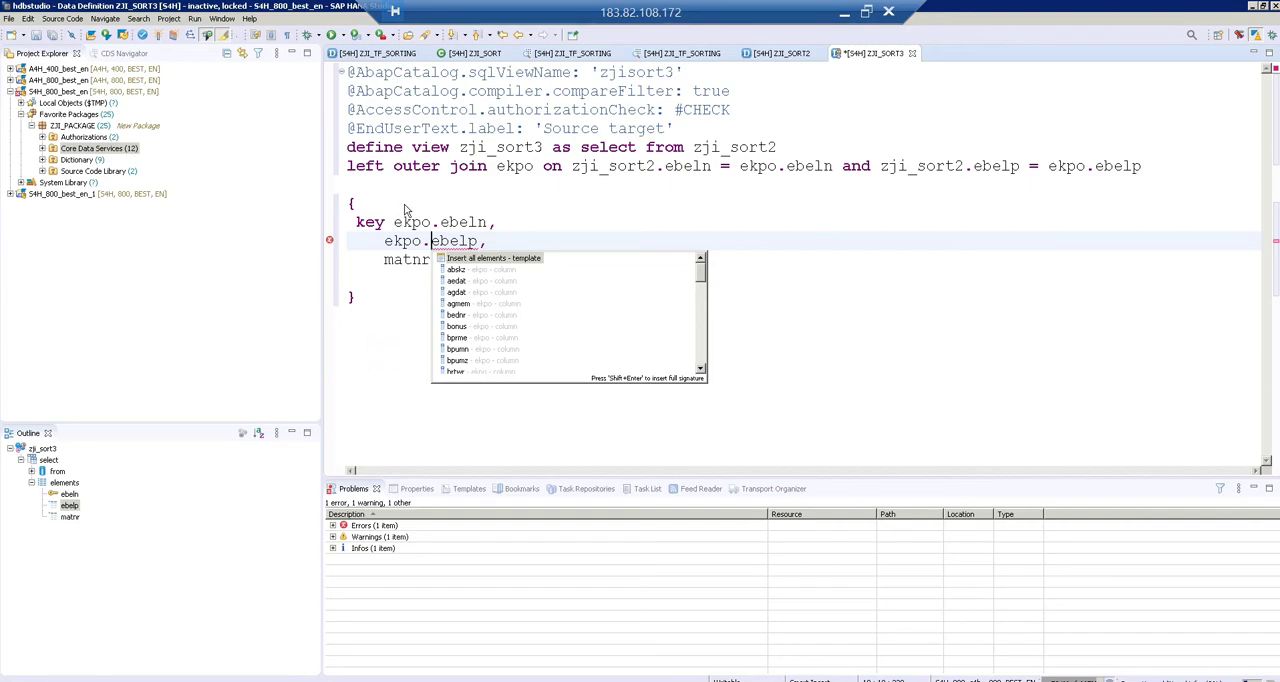
mouse_move(360, 195)
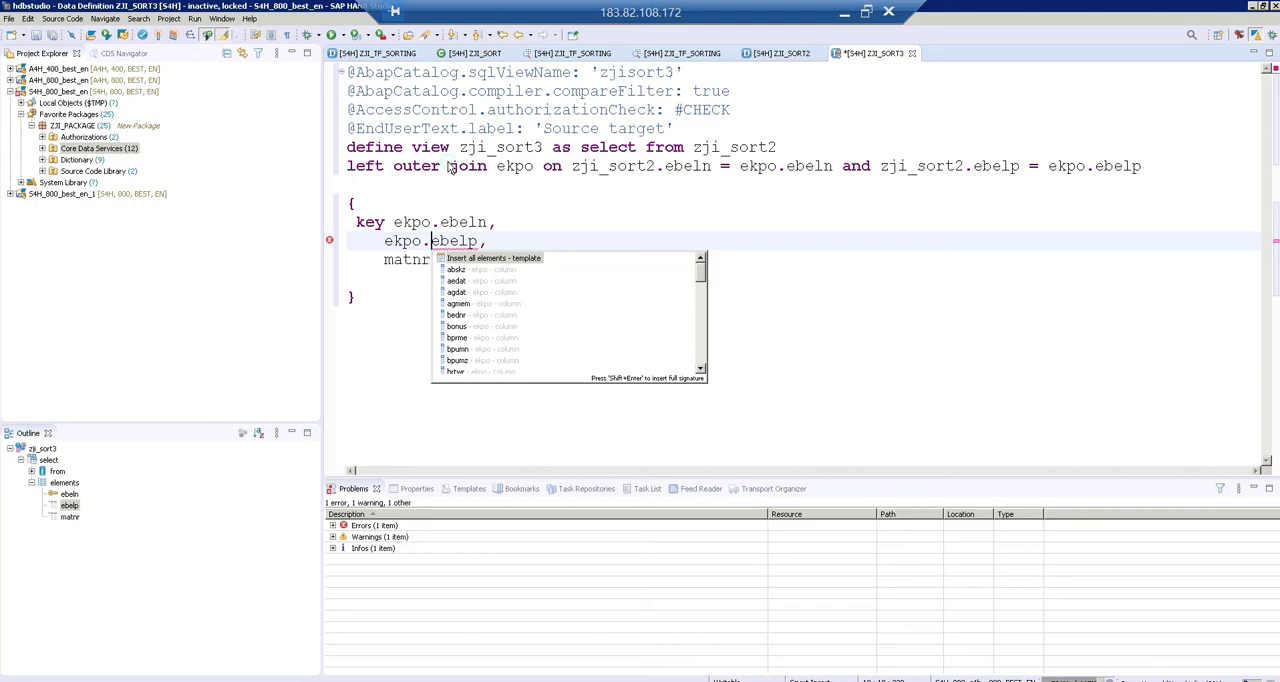
mouse_move(670, 415)
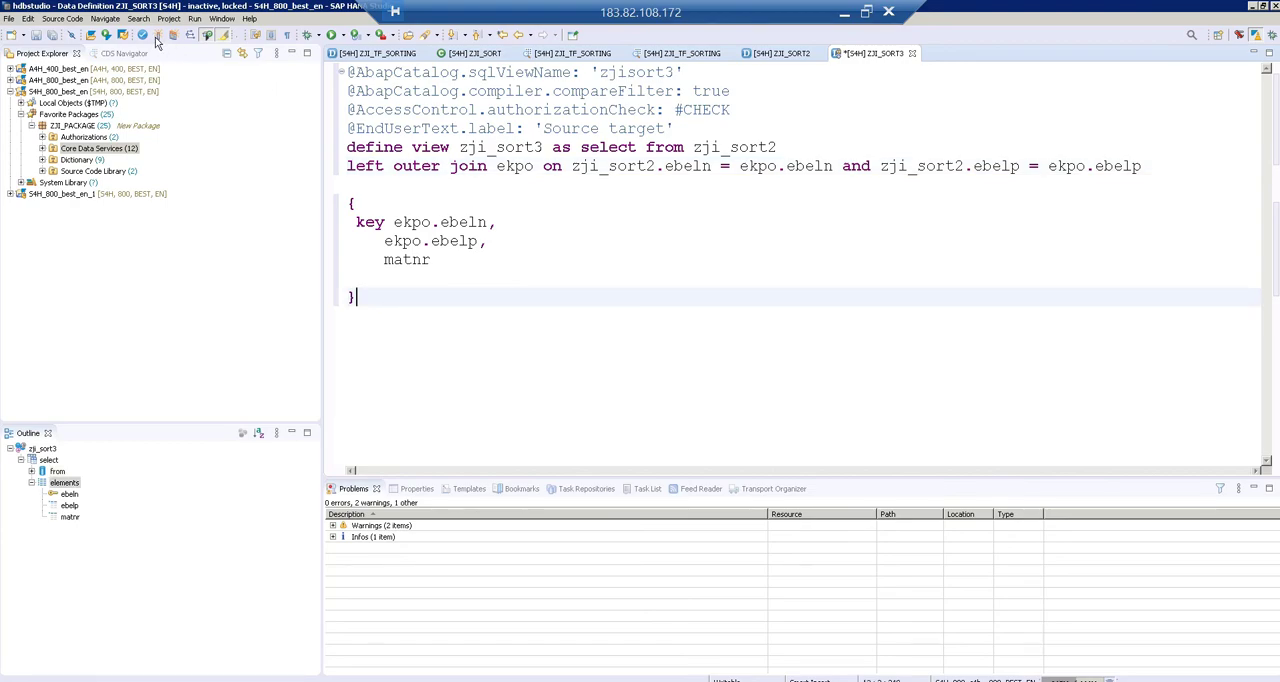
Step: Activate zji_sort3 and select the zji_sort2 source name in the editor
left_click(157, 35)
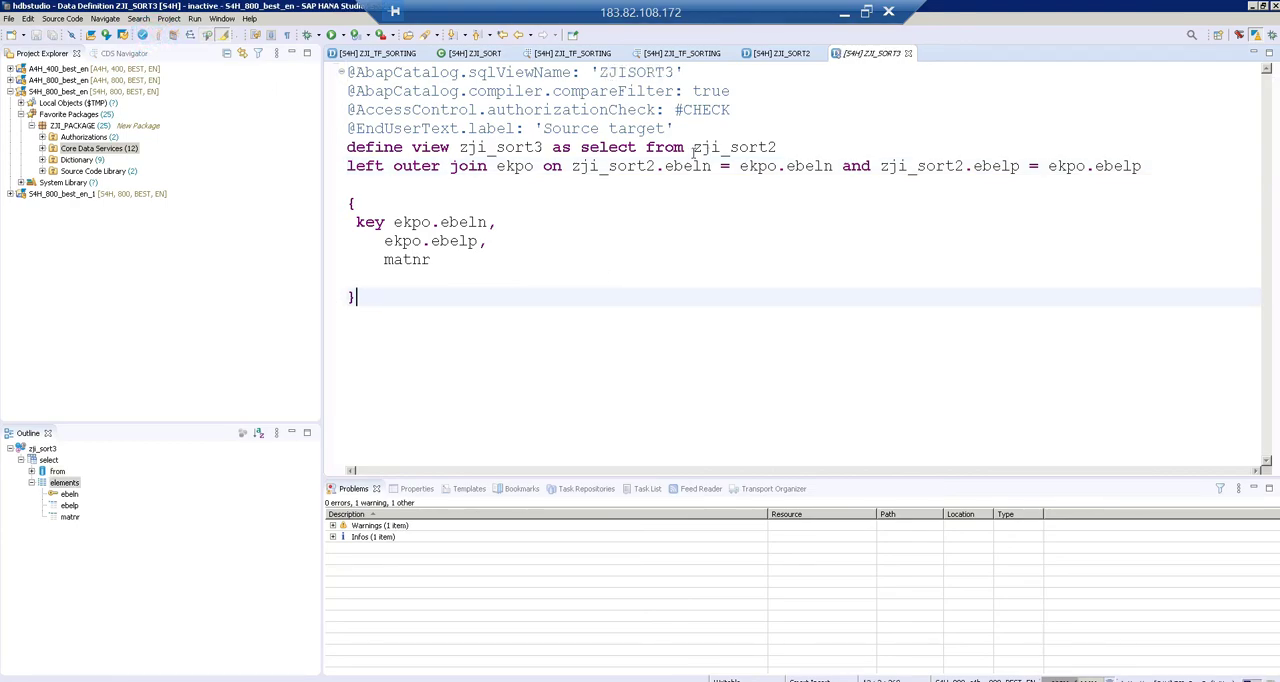
double_click(730, 147)
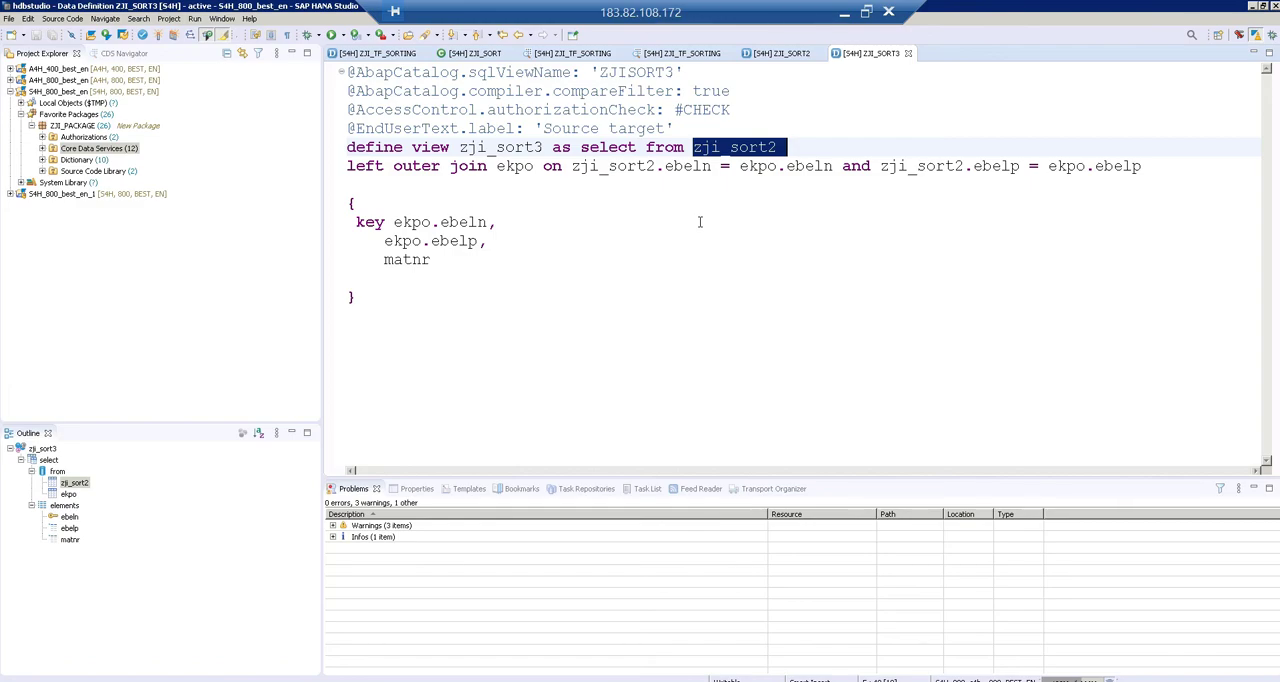
mouse_move(583, 166)
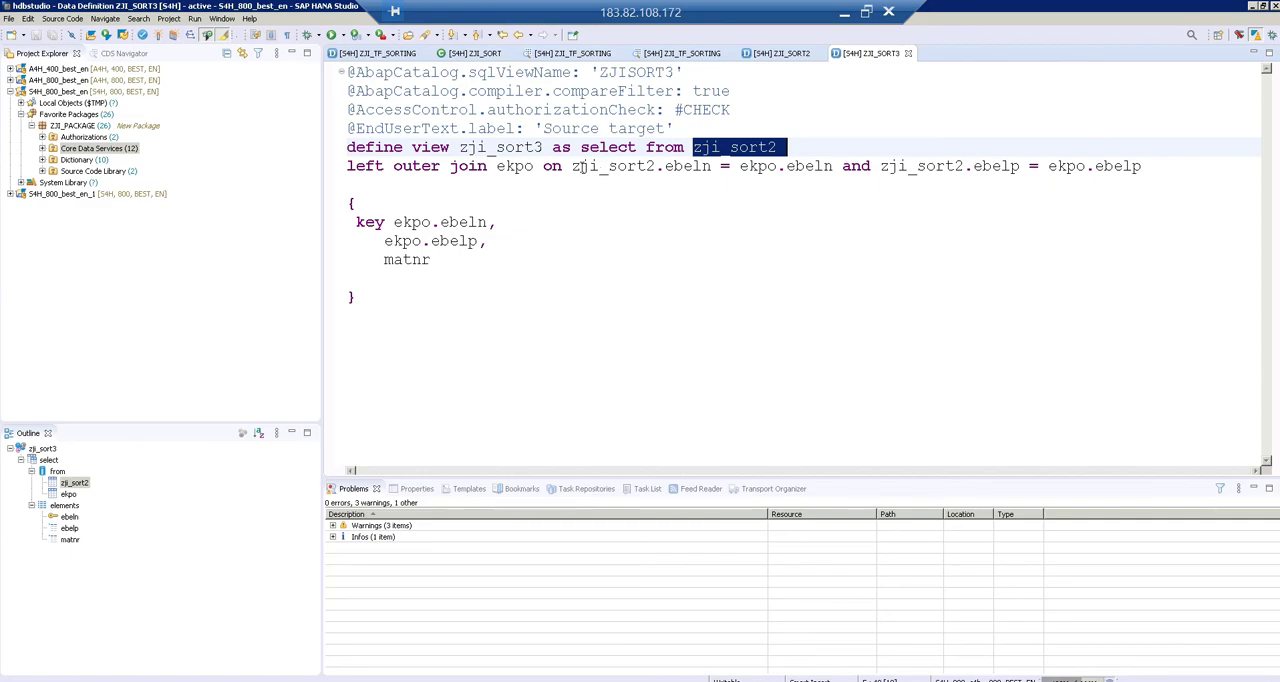
mouse_move(727, 219)
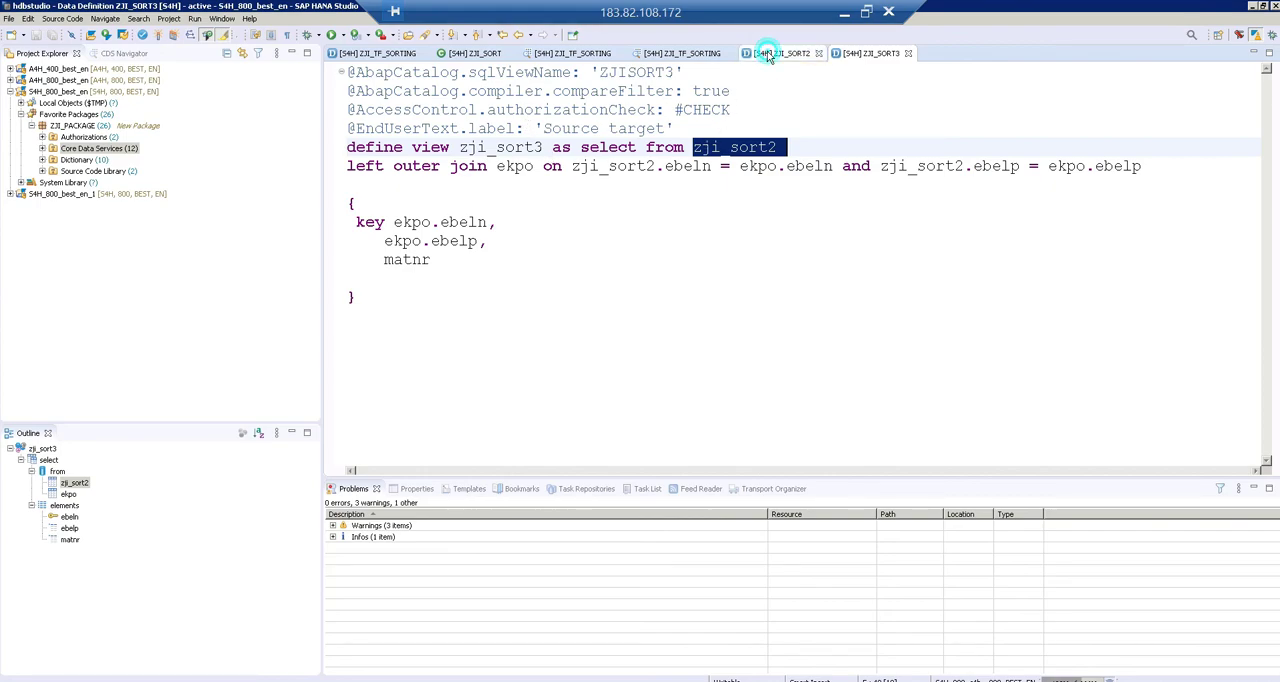
left_click(783, 53)
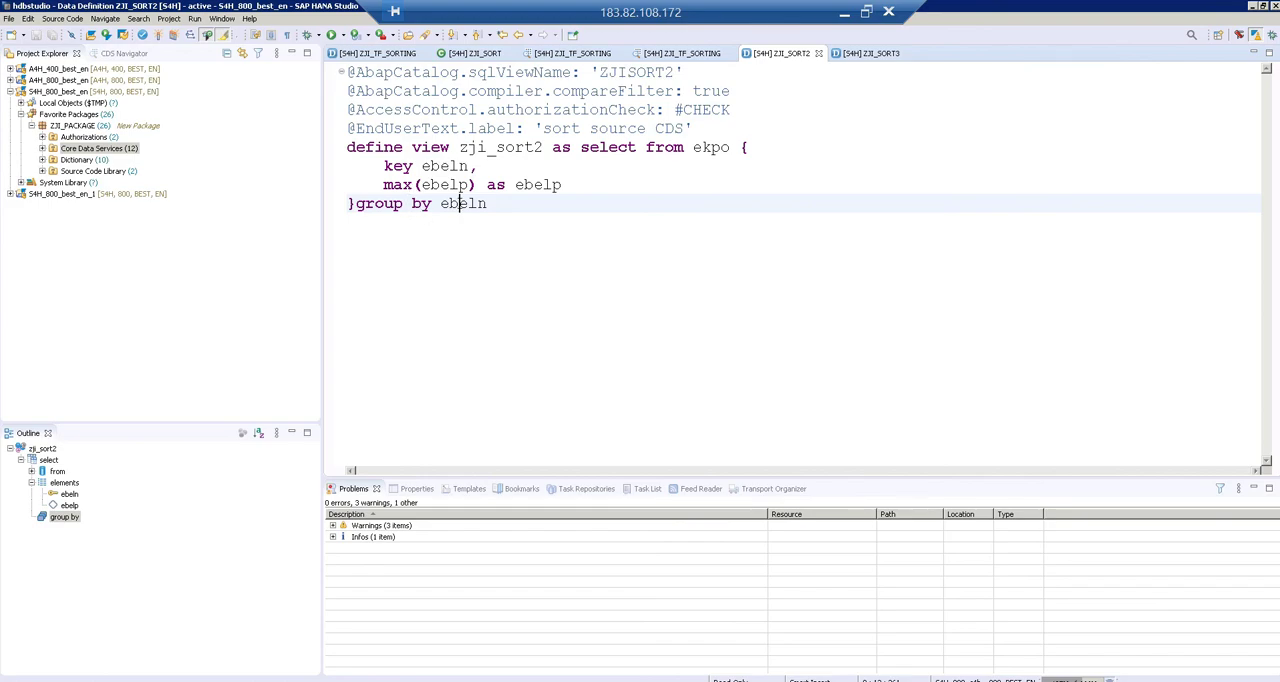
mouse_move(489, 218)
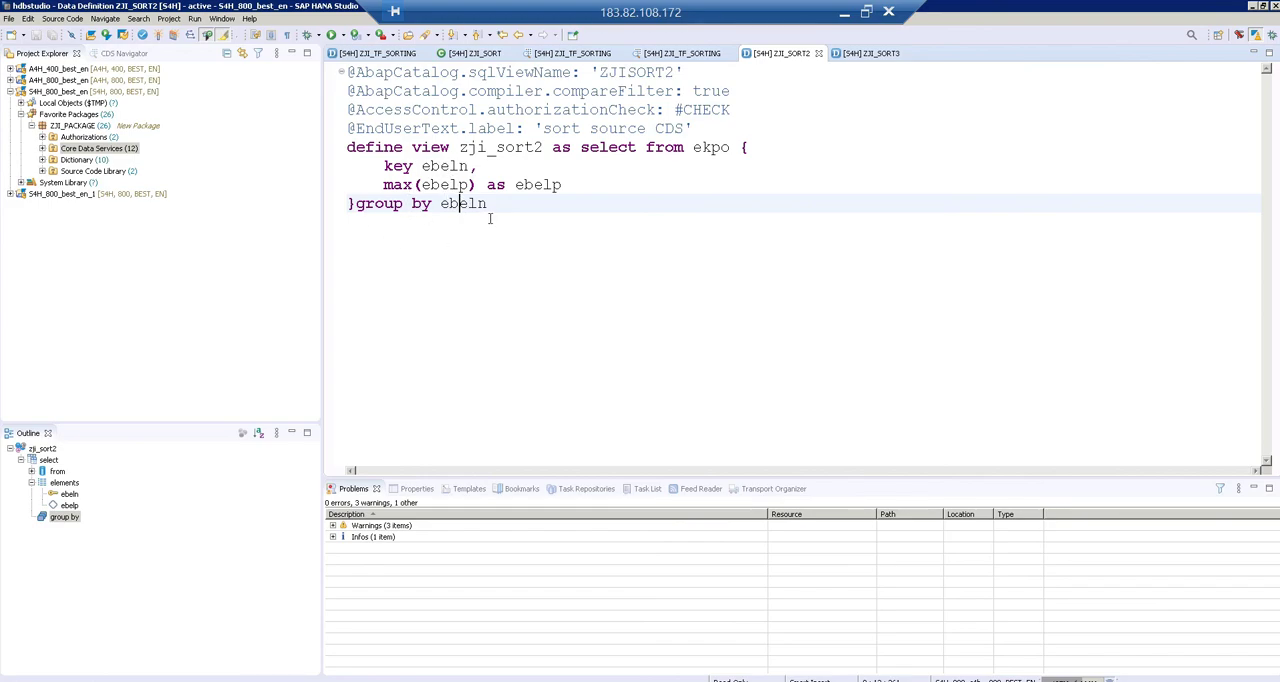
mouse_move(508, 203)
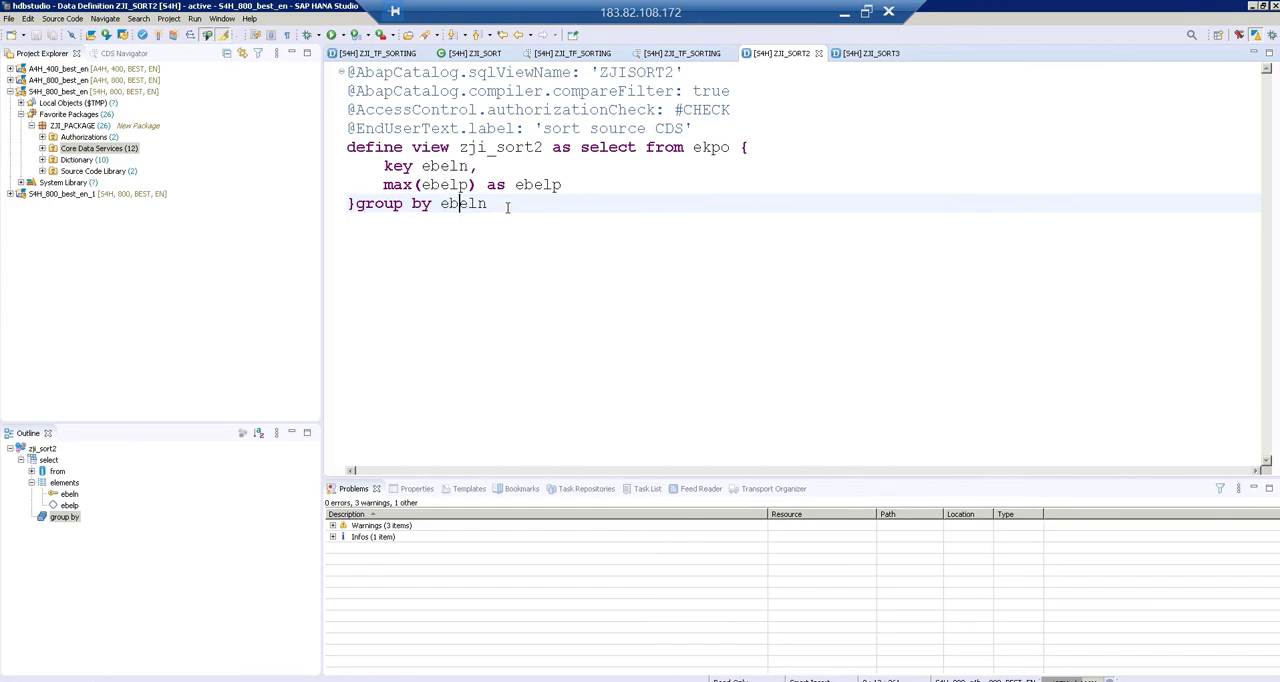
mouse_move(617, 204)
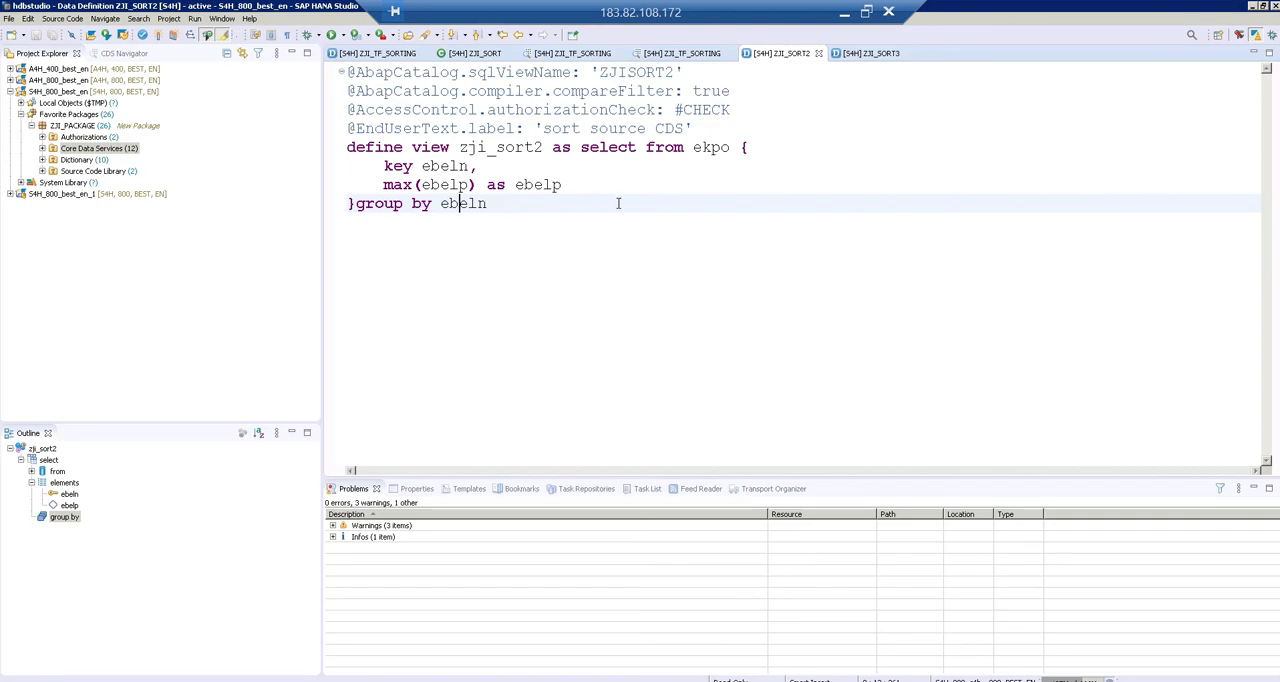
mouse_move(556, 176)
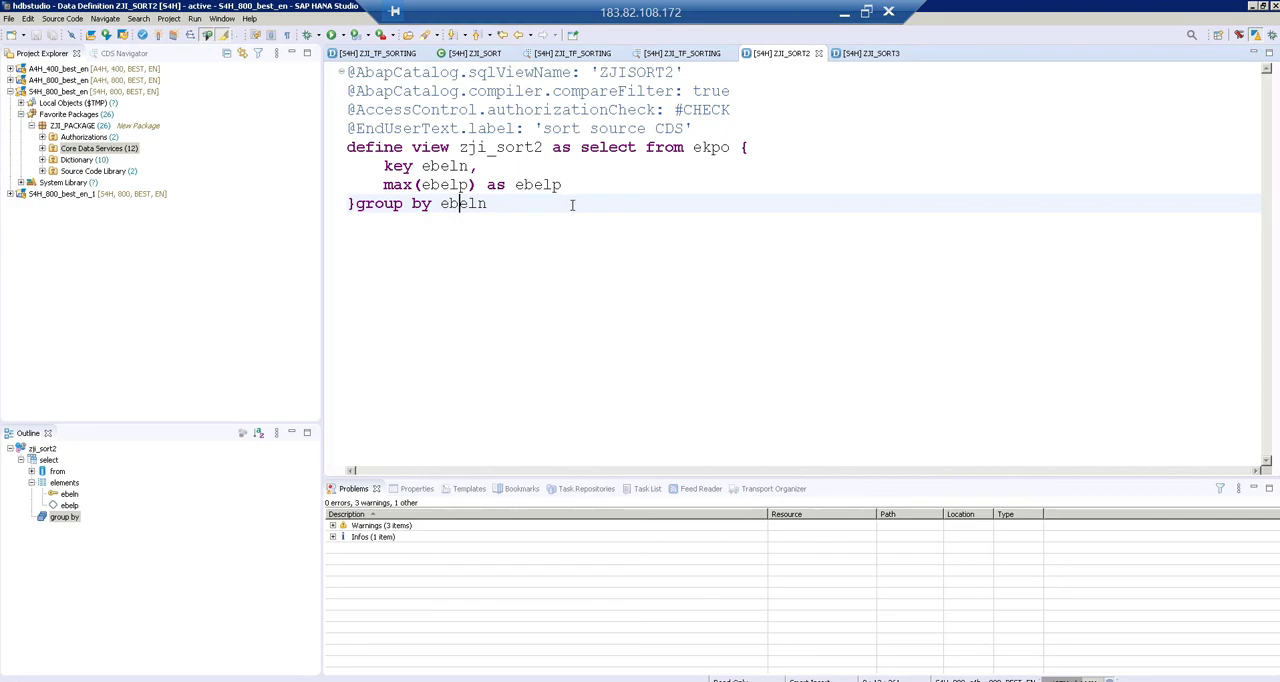
mouse_move(781, 160)
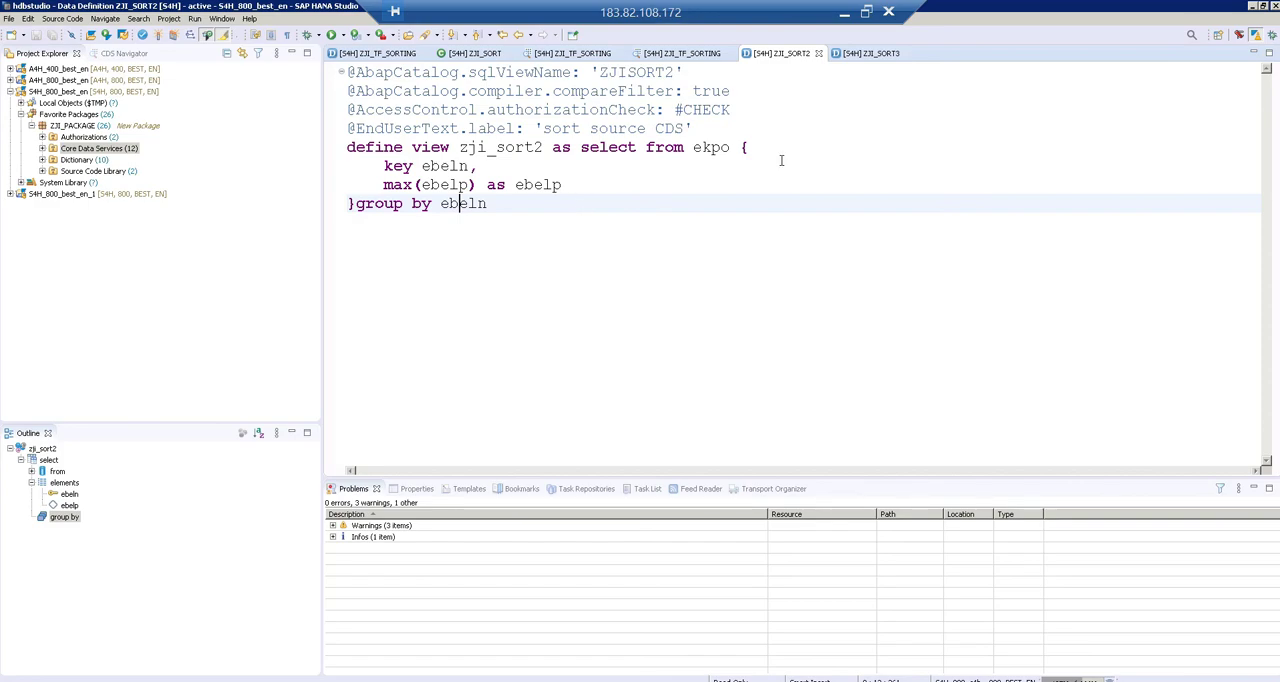
left_click(870, 53)
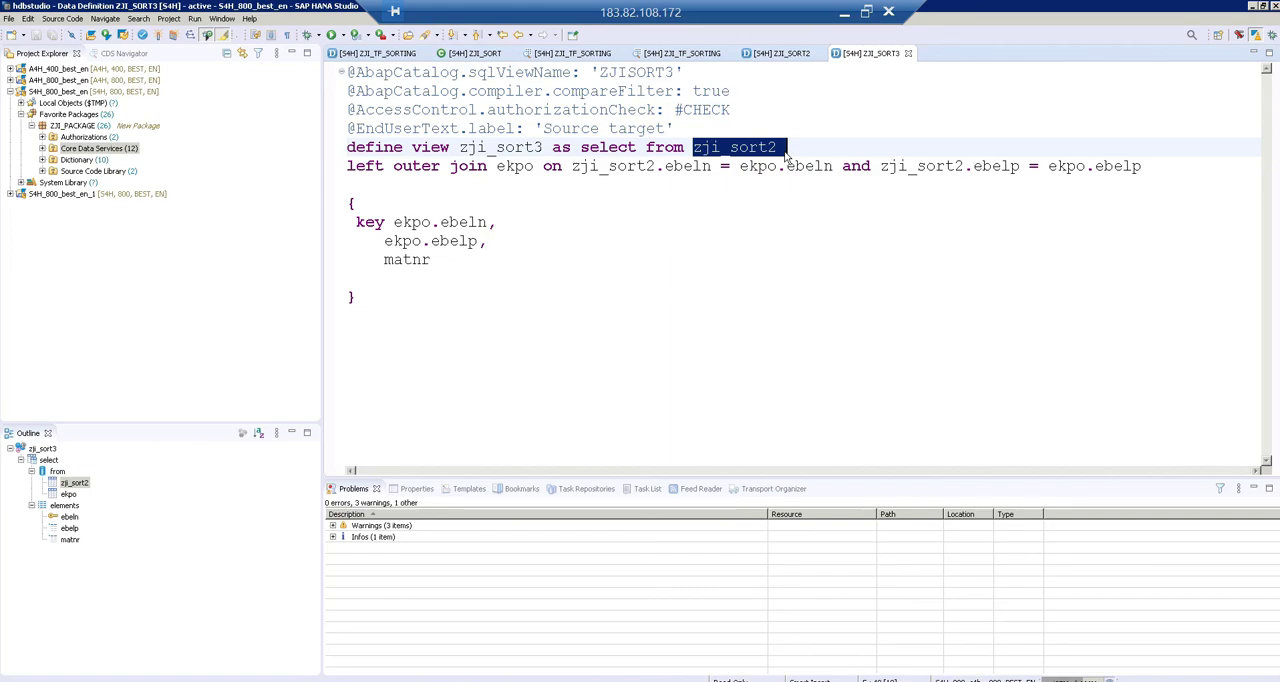
mouse_move(657, 206)
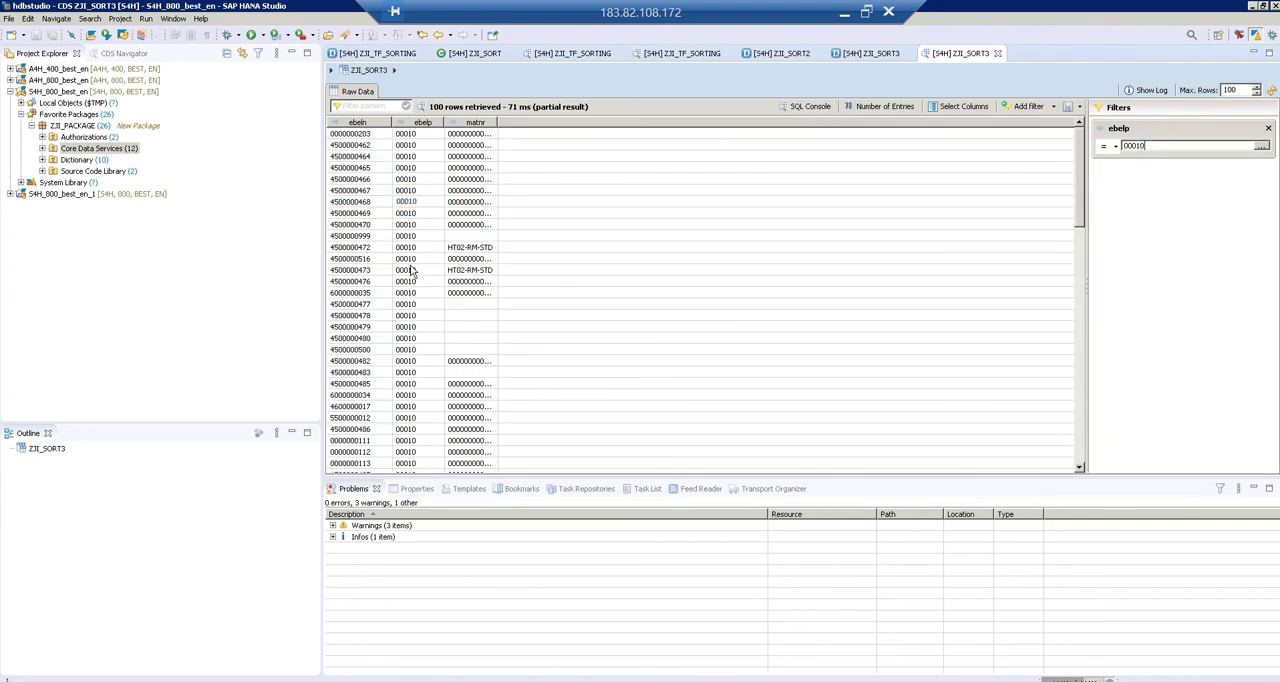
mouse_move(793, 149)
type("00020")
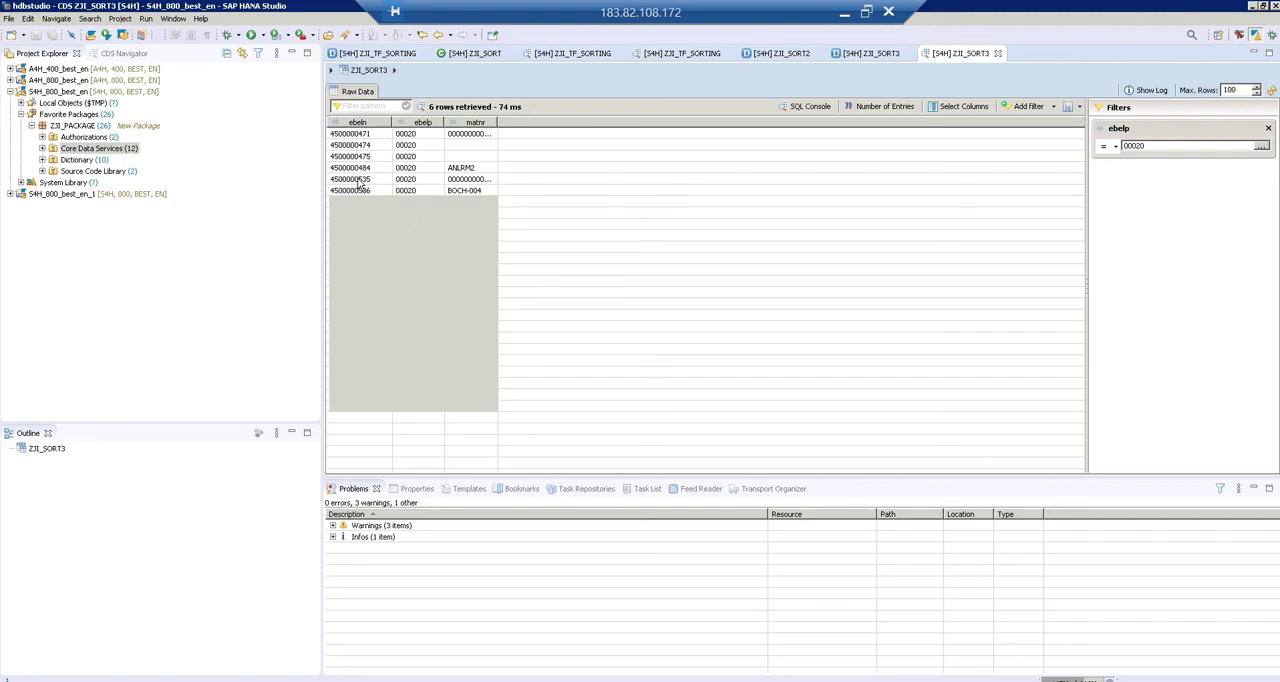
right_click(350, 156)
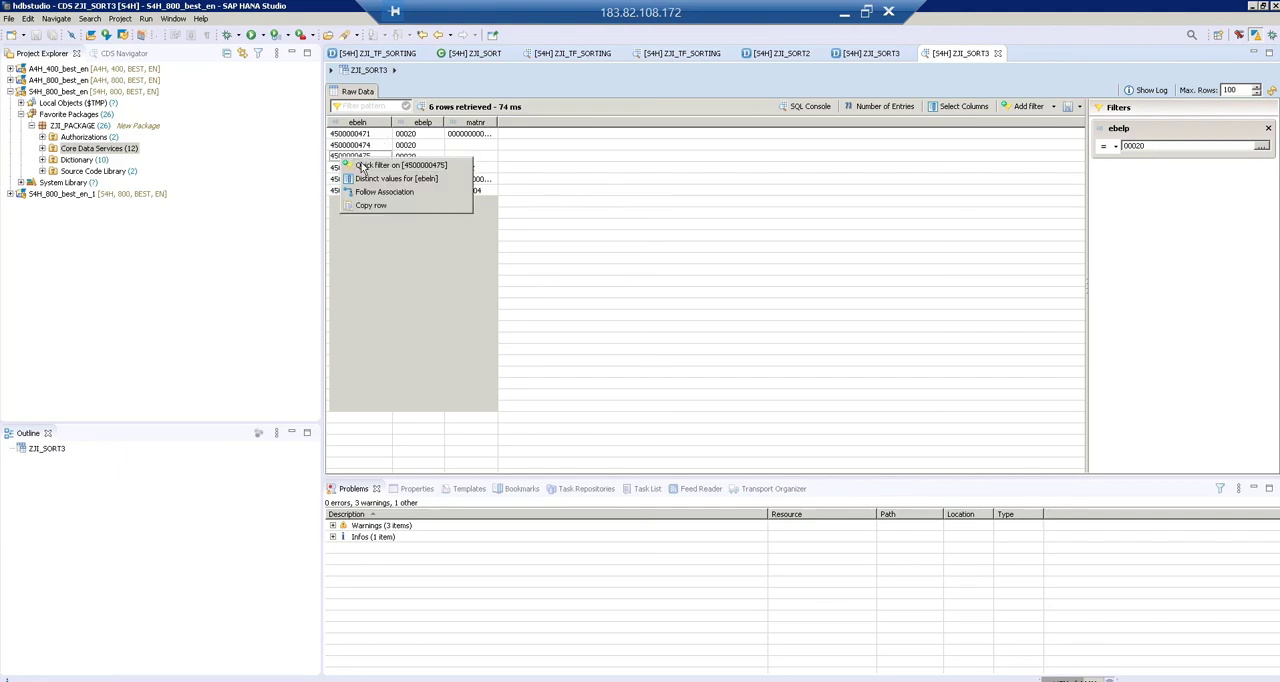
left_click(400, 165)
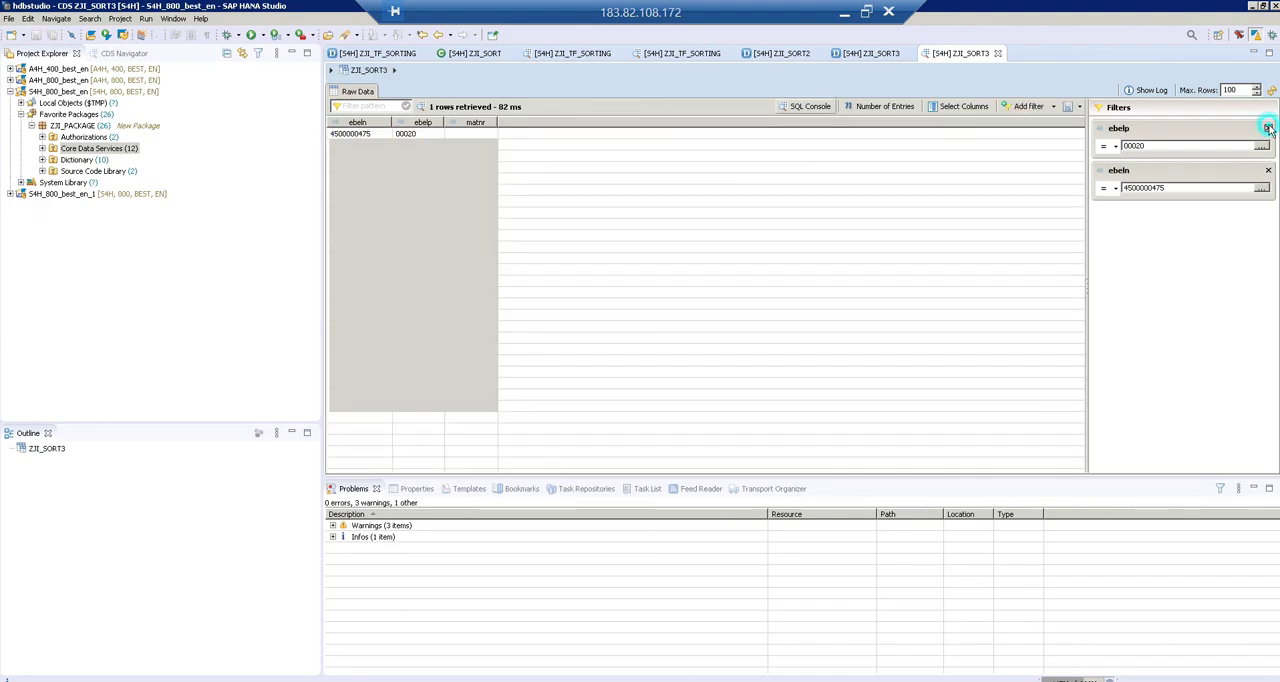
left_click(1269, 127)
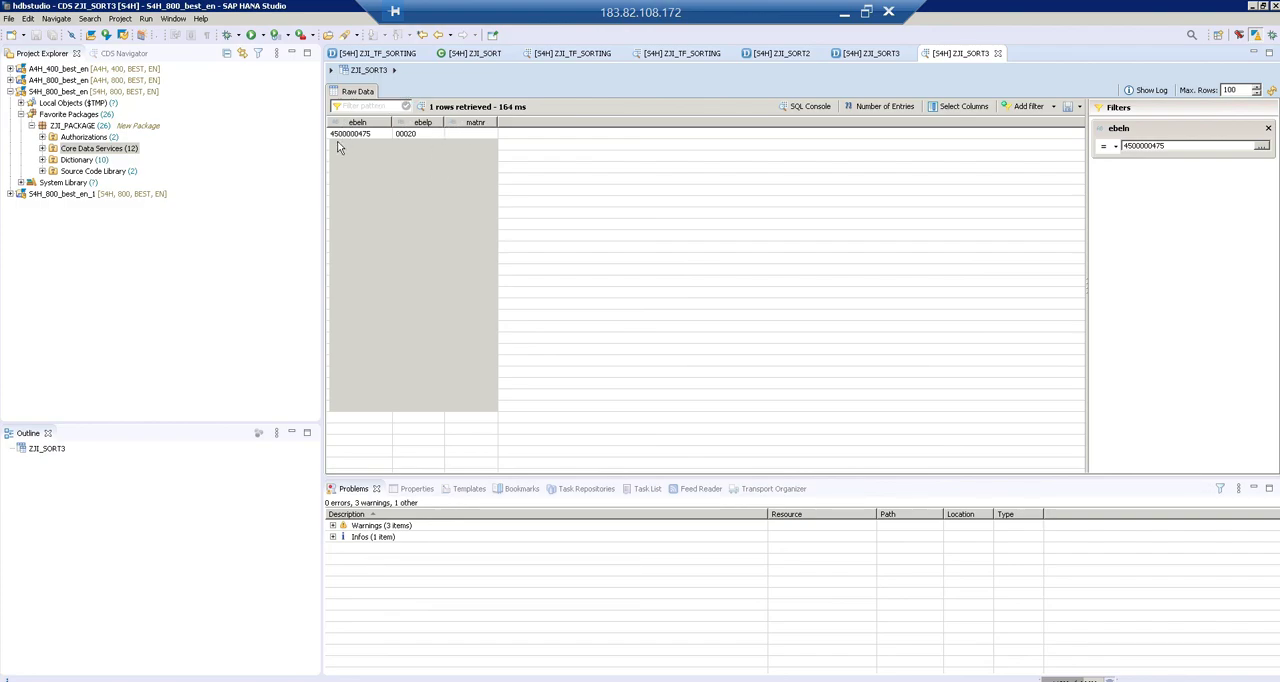
mouse_move(353, 166)
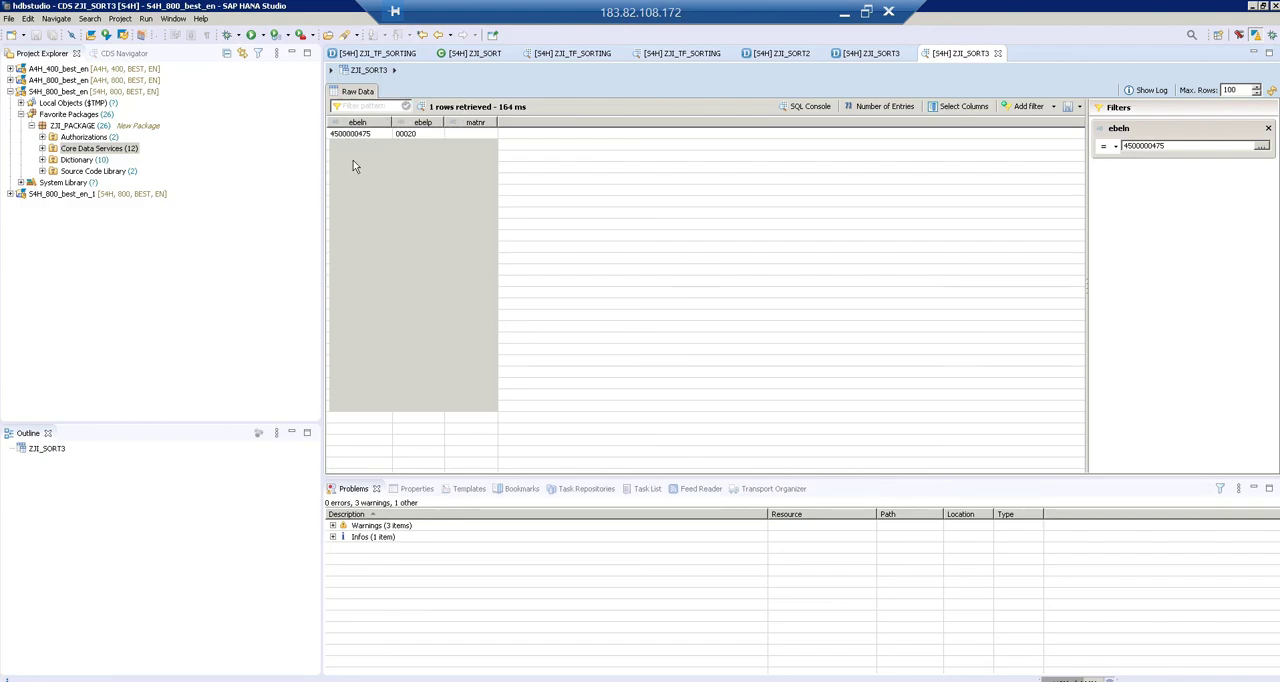
mouse_move(476, 183)
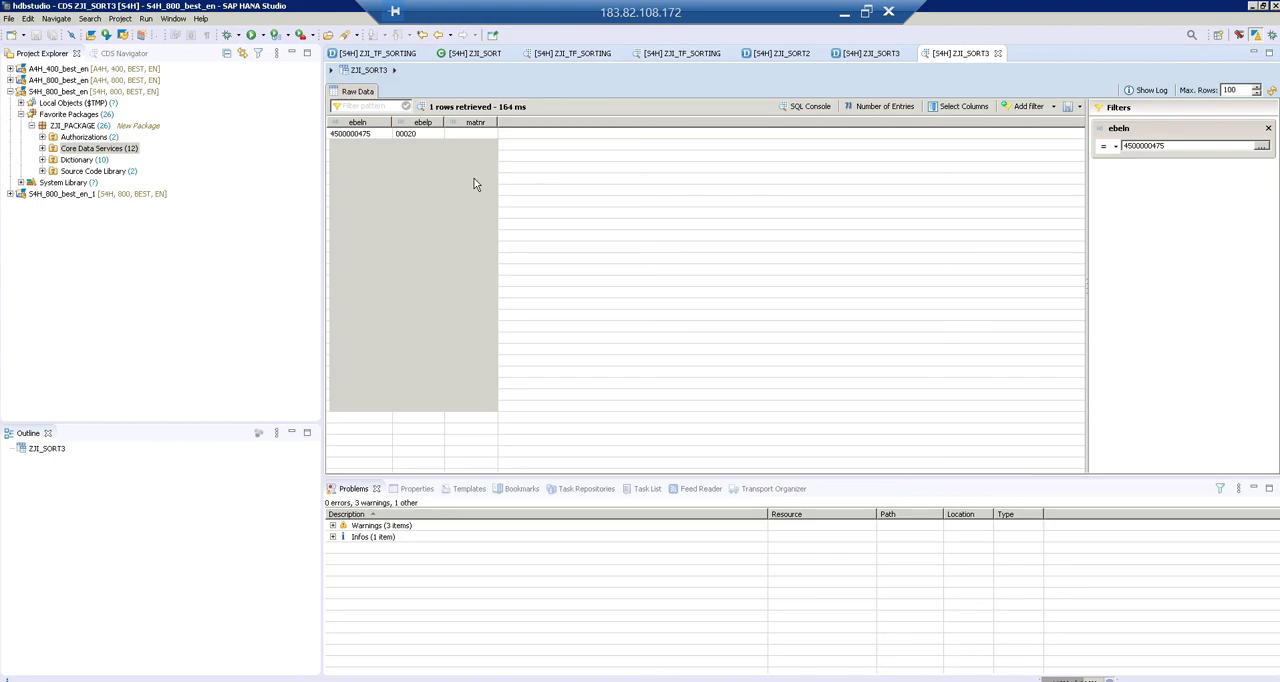